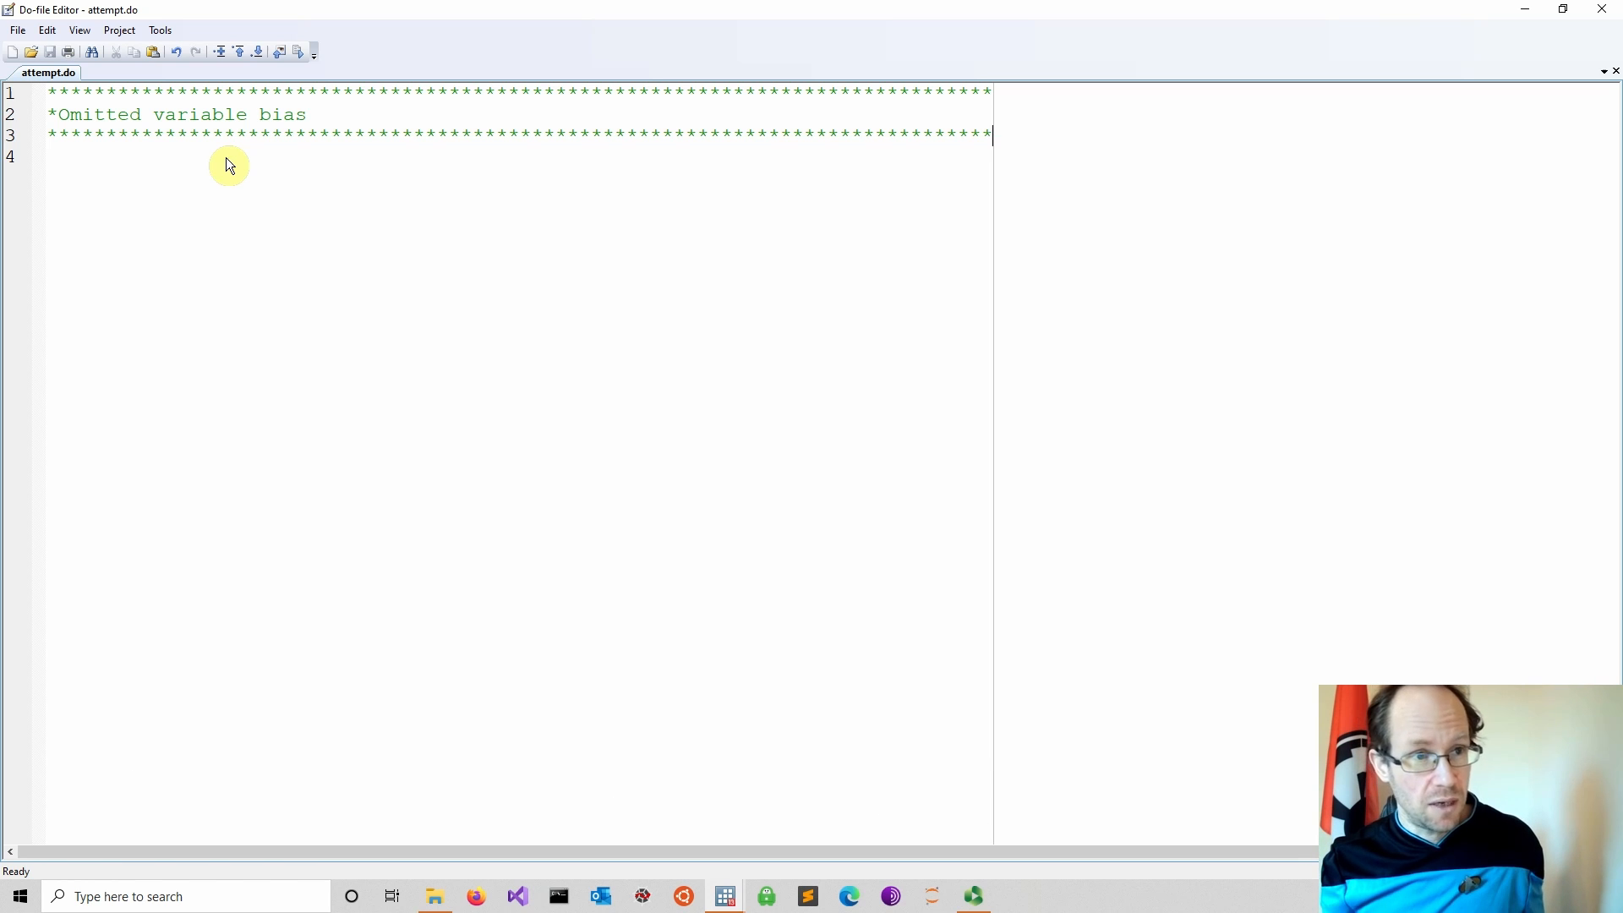
pyautogui.moveTo(18, 161)
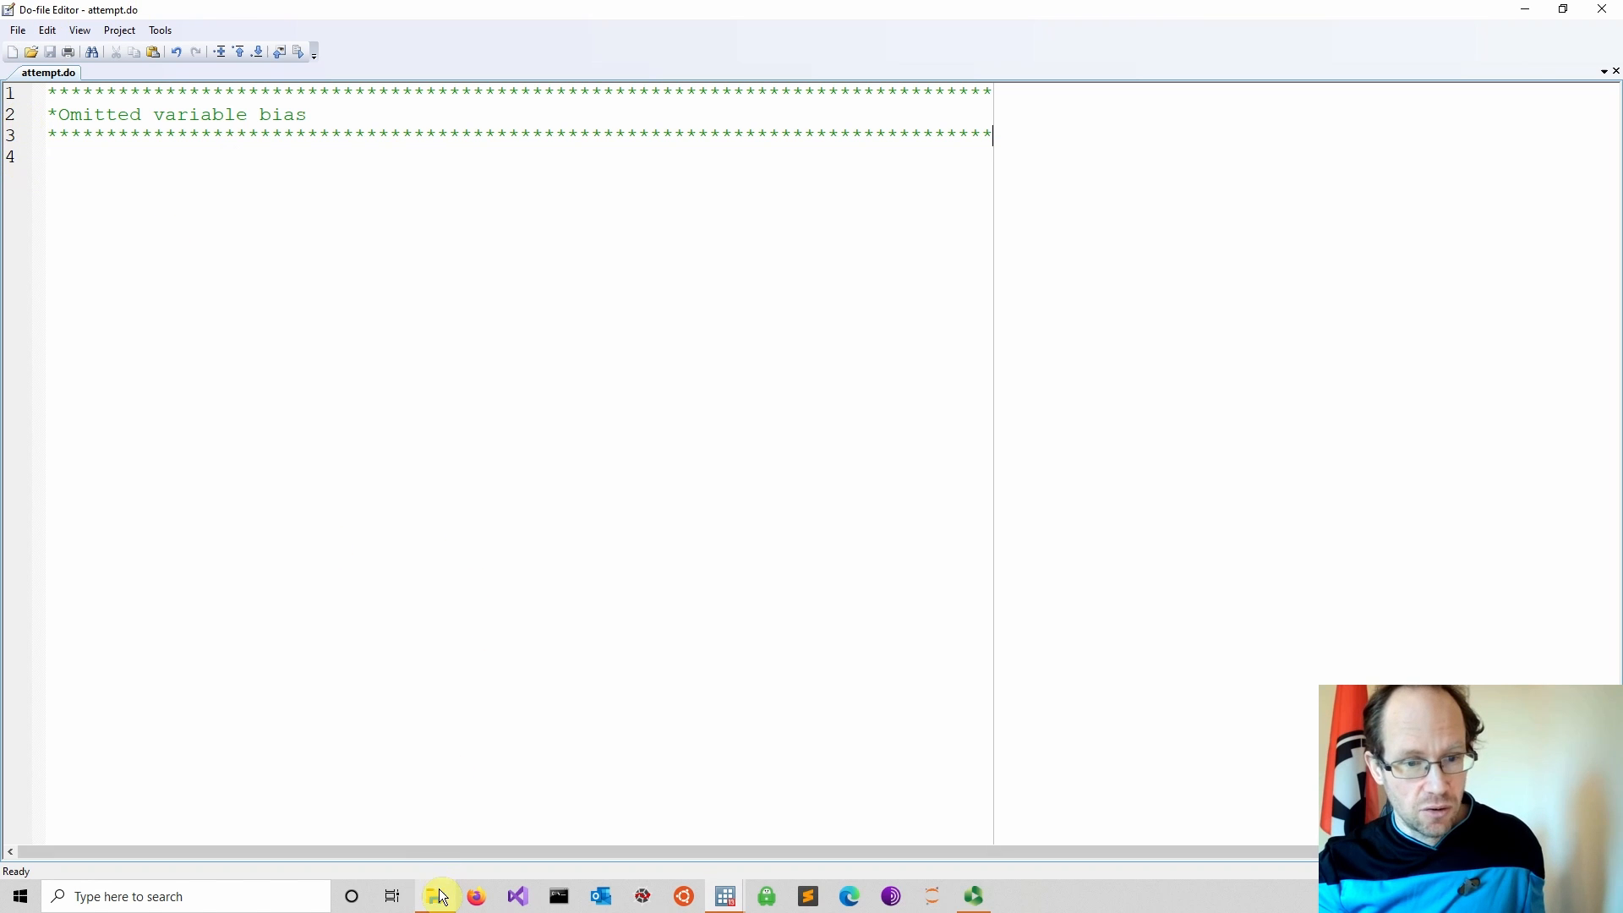
# - Check the data folder, then write use "Single_person_HH.dta", clear in the do-file
pyautogui.click(439, 896)
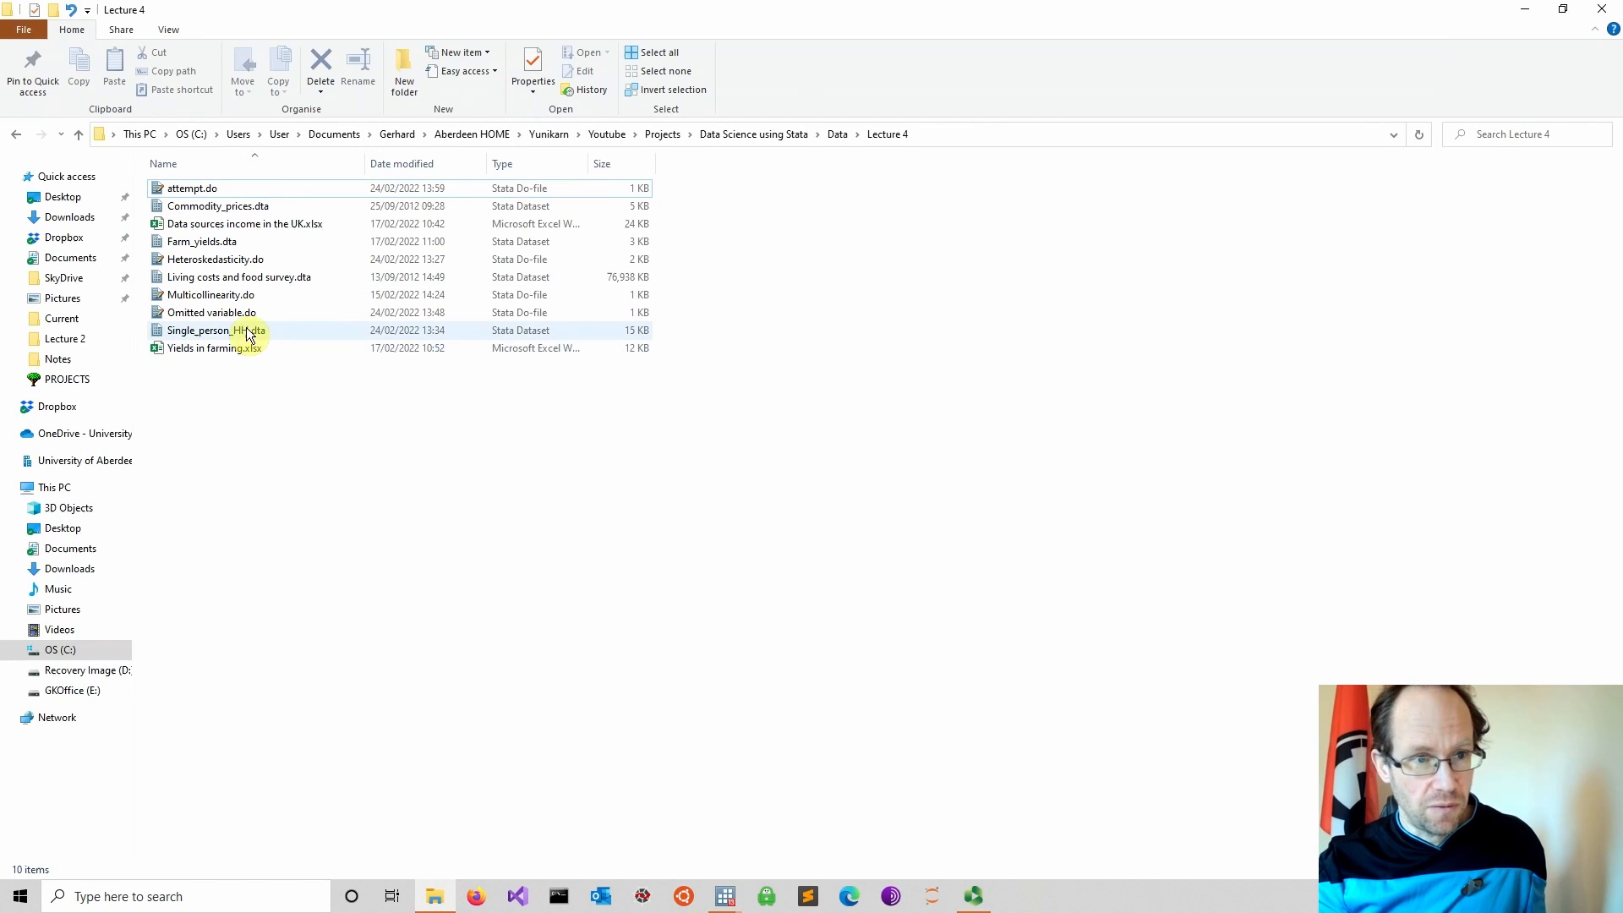
pyautogui.click(216, 331)
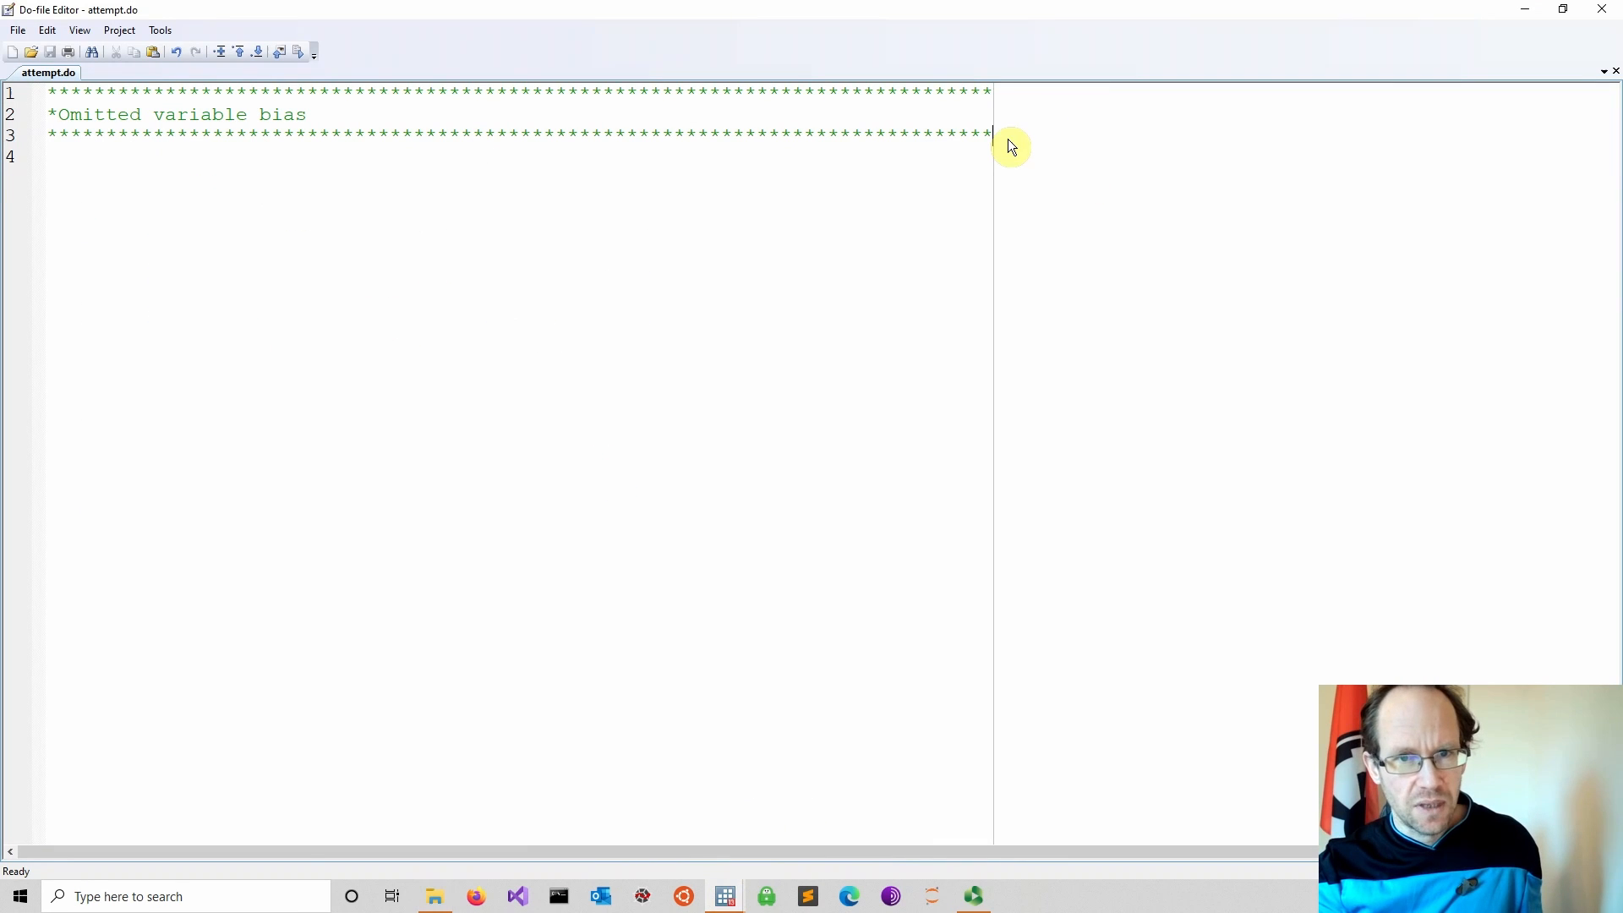
pyautogui.write('use Single_person_HH.dta,')
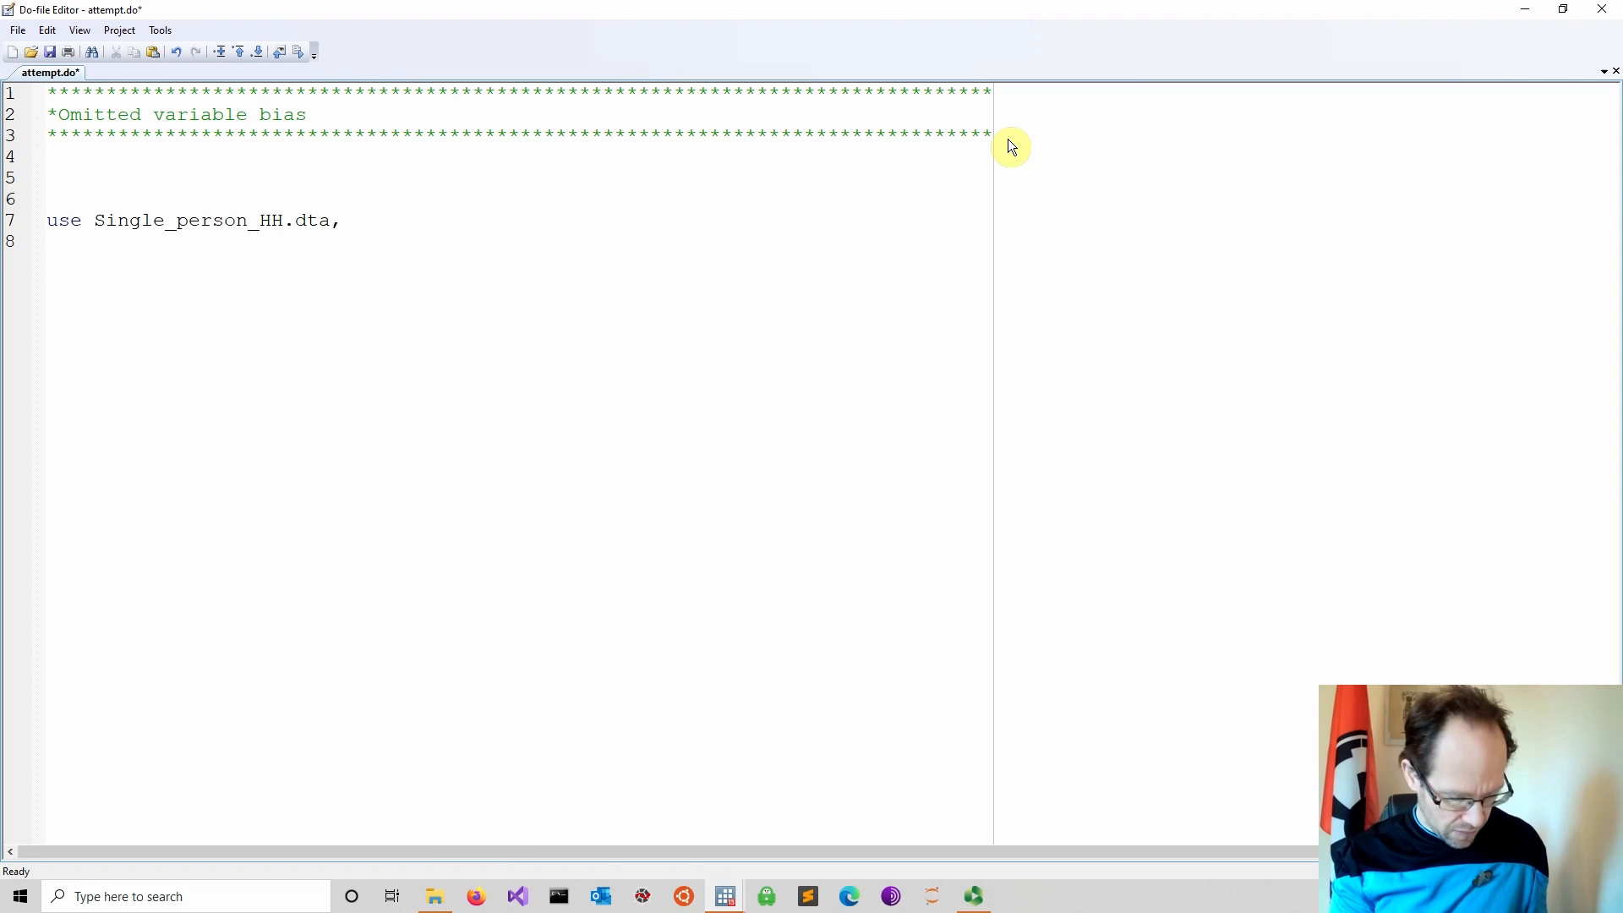
pyautogui.write('clear')
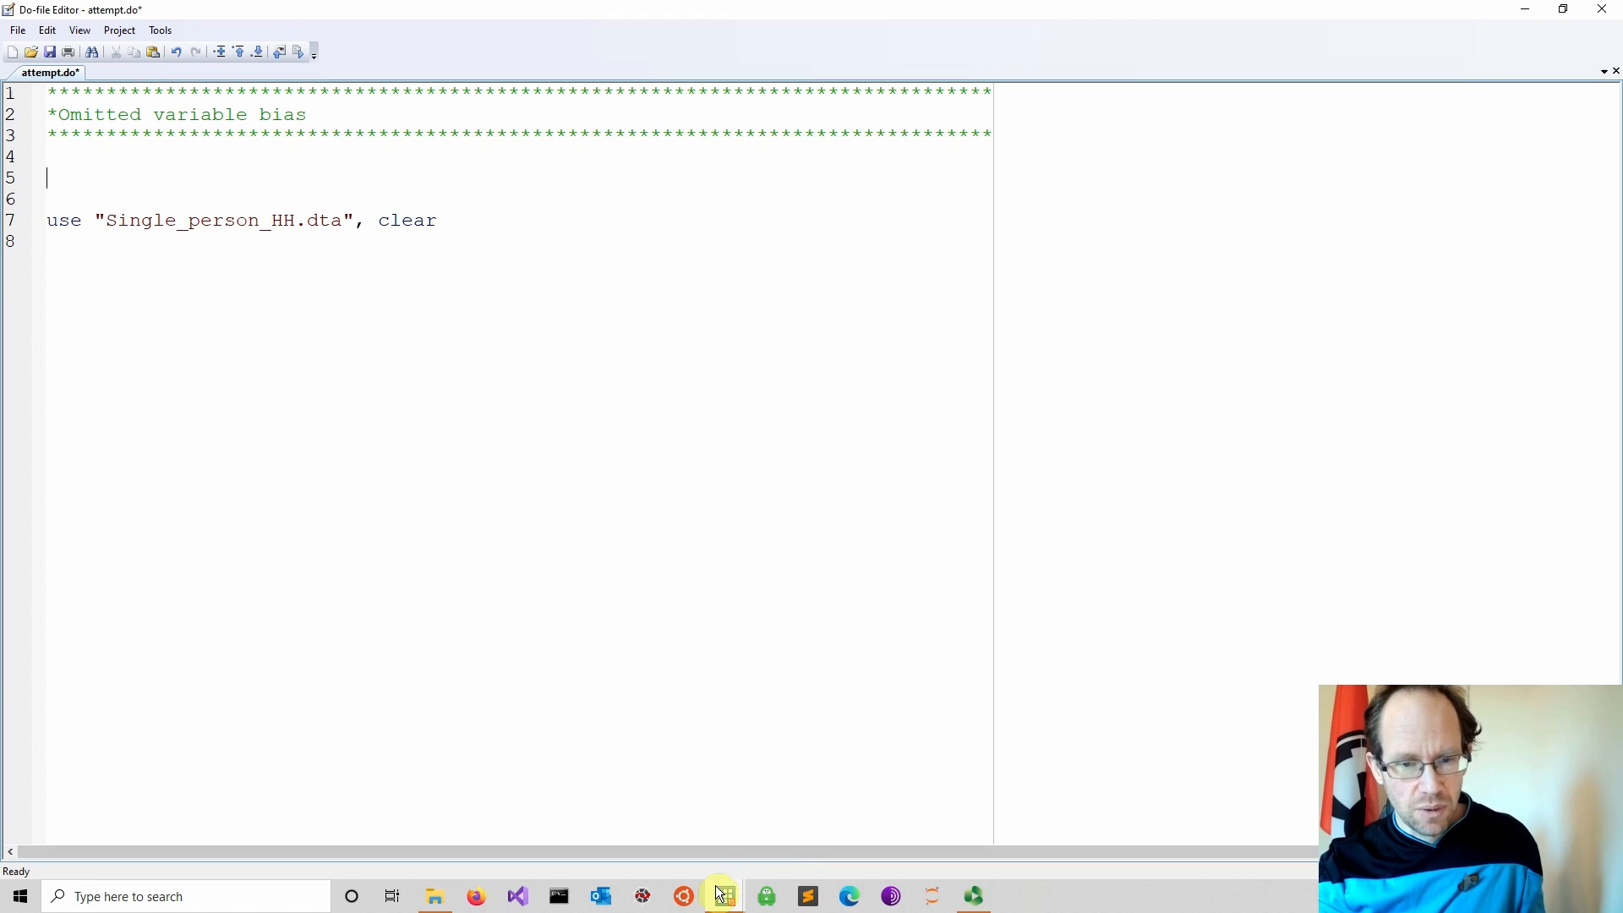
pyautogui.moveTo(722, 895)
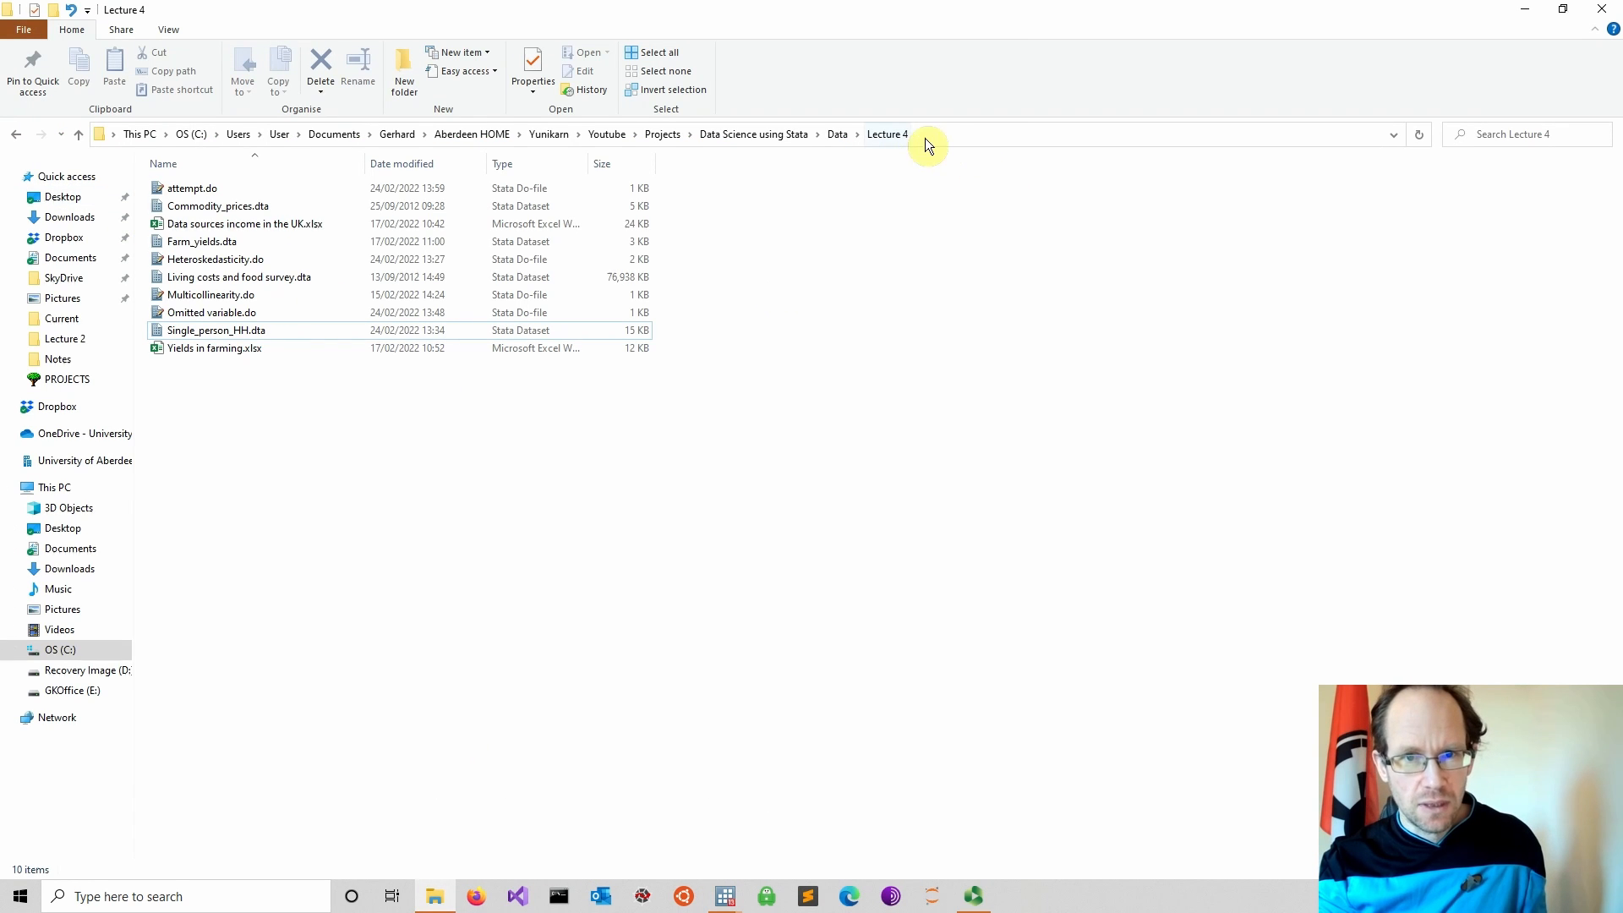
# - Write a cd command with the Lecture 4 data folder path copied from File Explorer
pyautogui.click(927, 136)
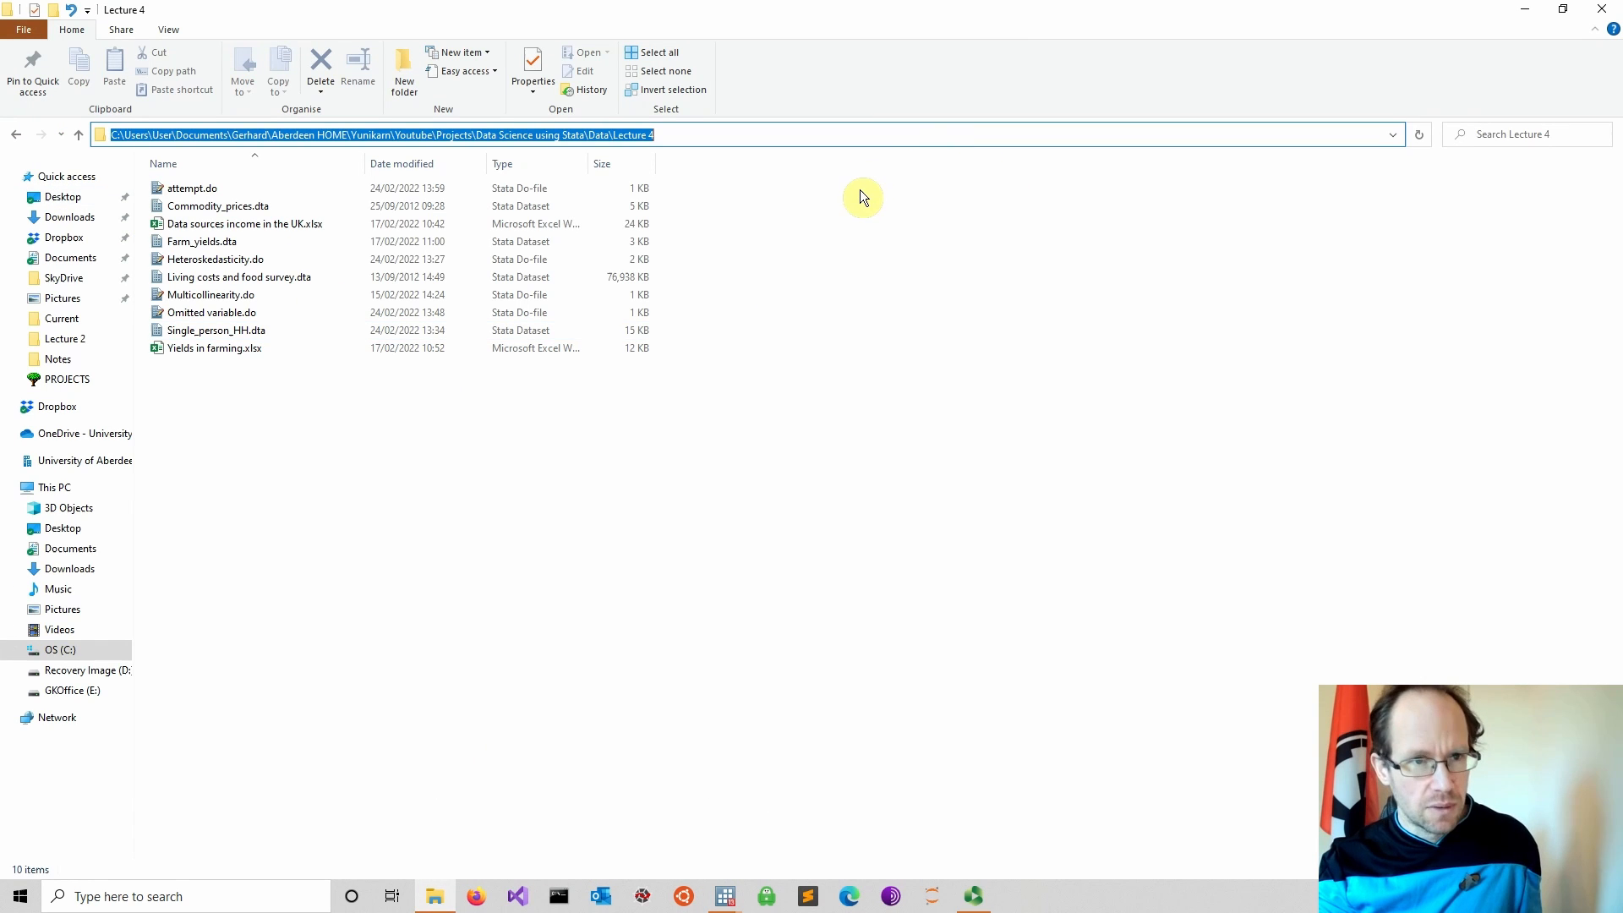
pyautogui.doubleClick(189, 186)
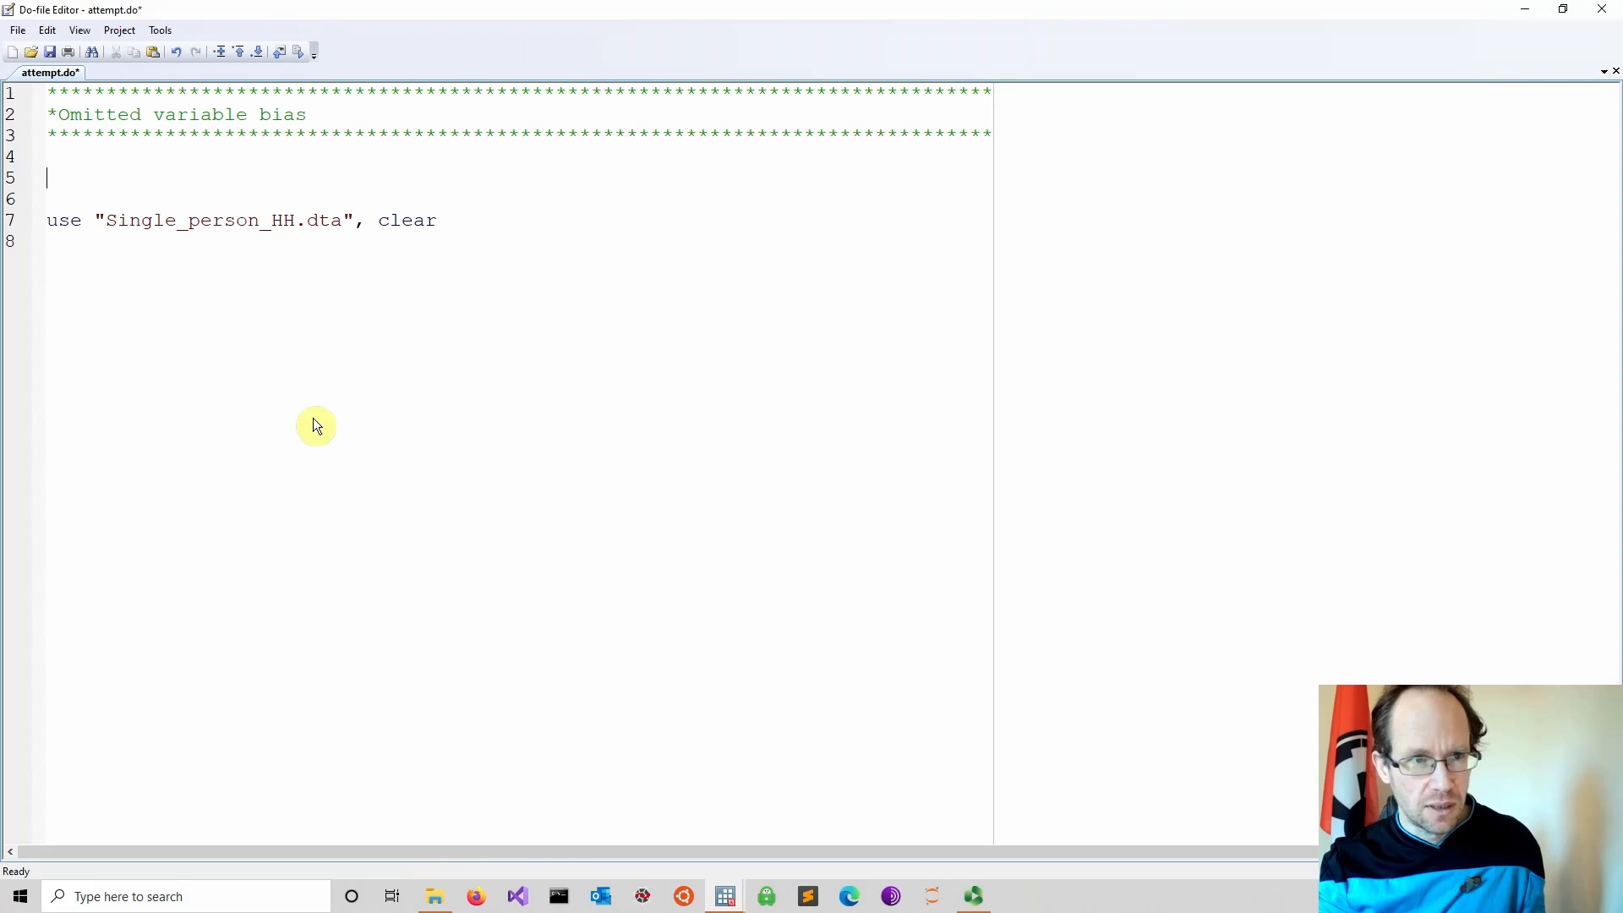
pyautogui.write('cd')
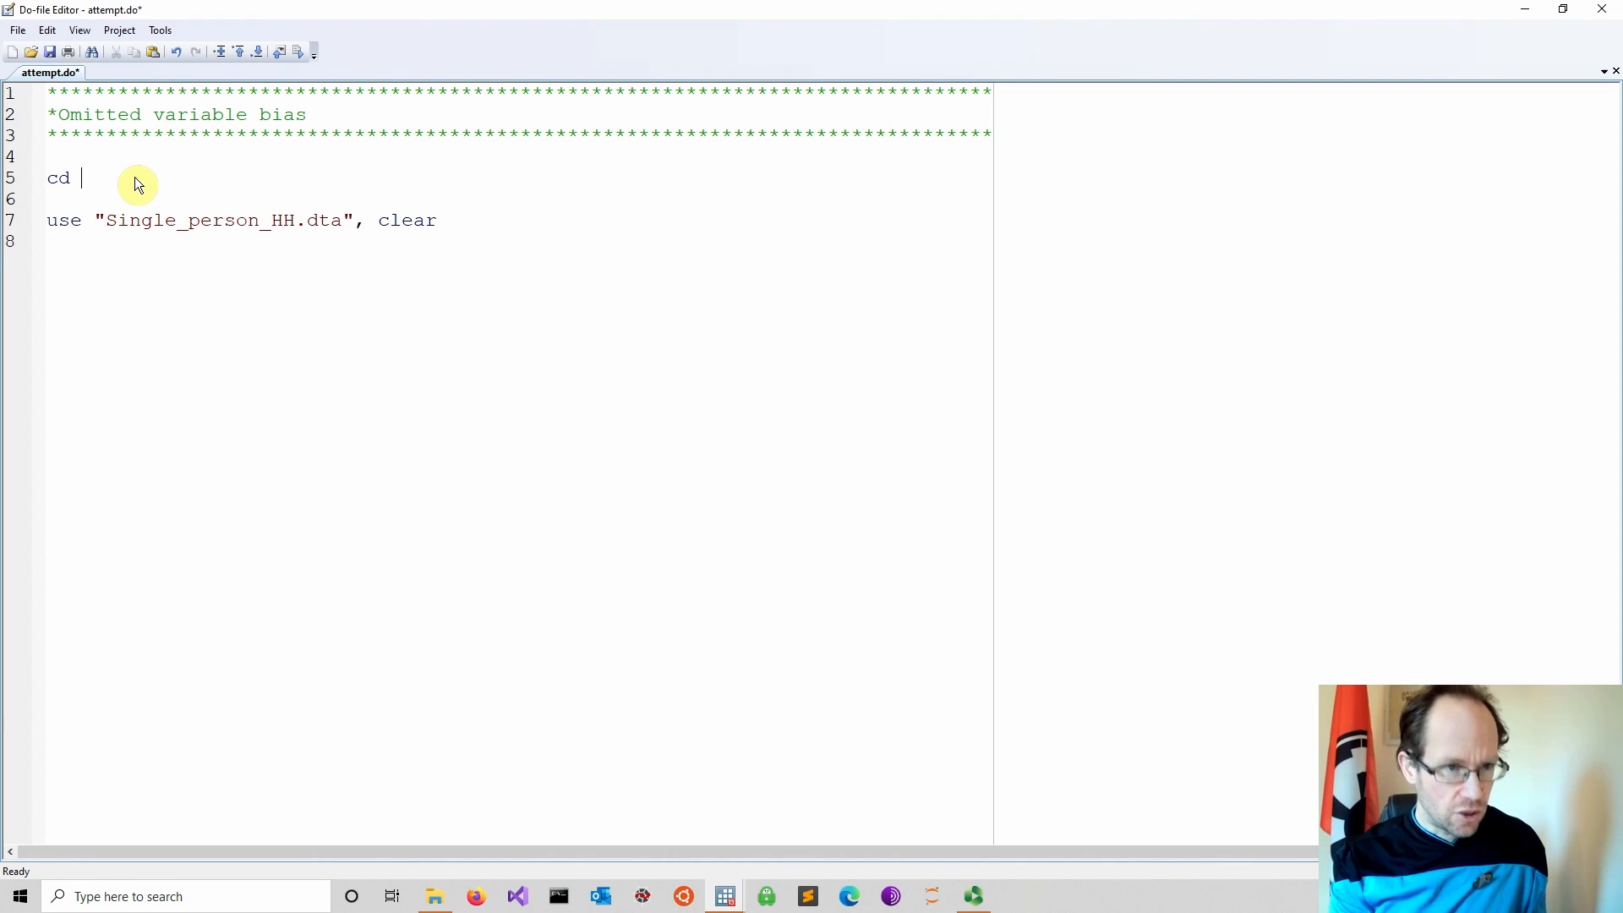
pyautogui.write('C:\\Users\\User\\Documents\\Gerhard\\Aberdeen HOME\\Yunikarn\\Youtube\\Projects\\Data Science using Stata\\Data\\Lecture 4"')
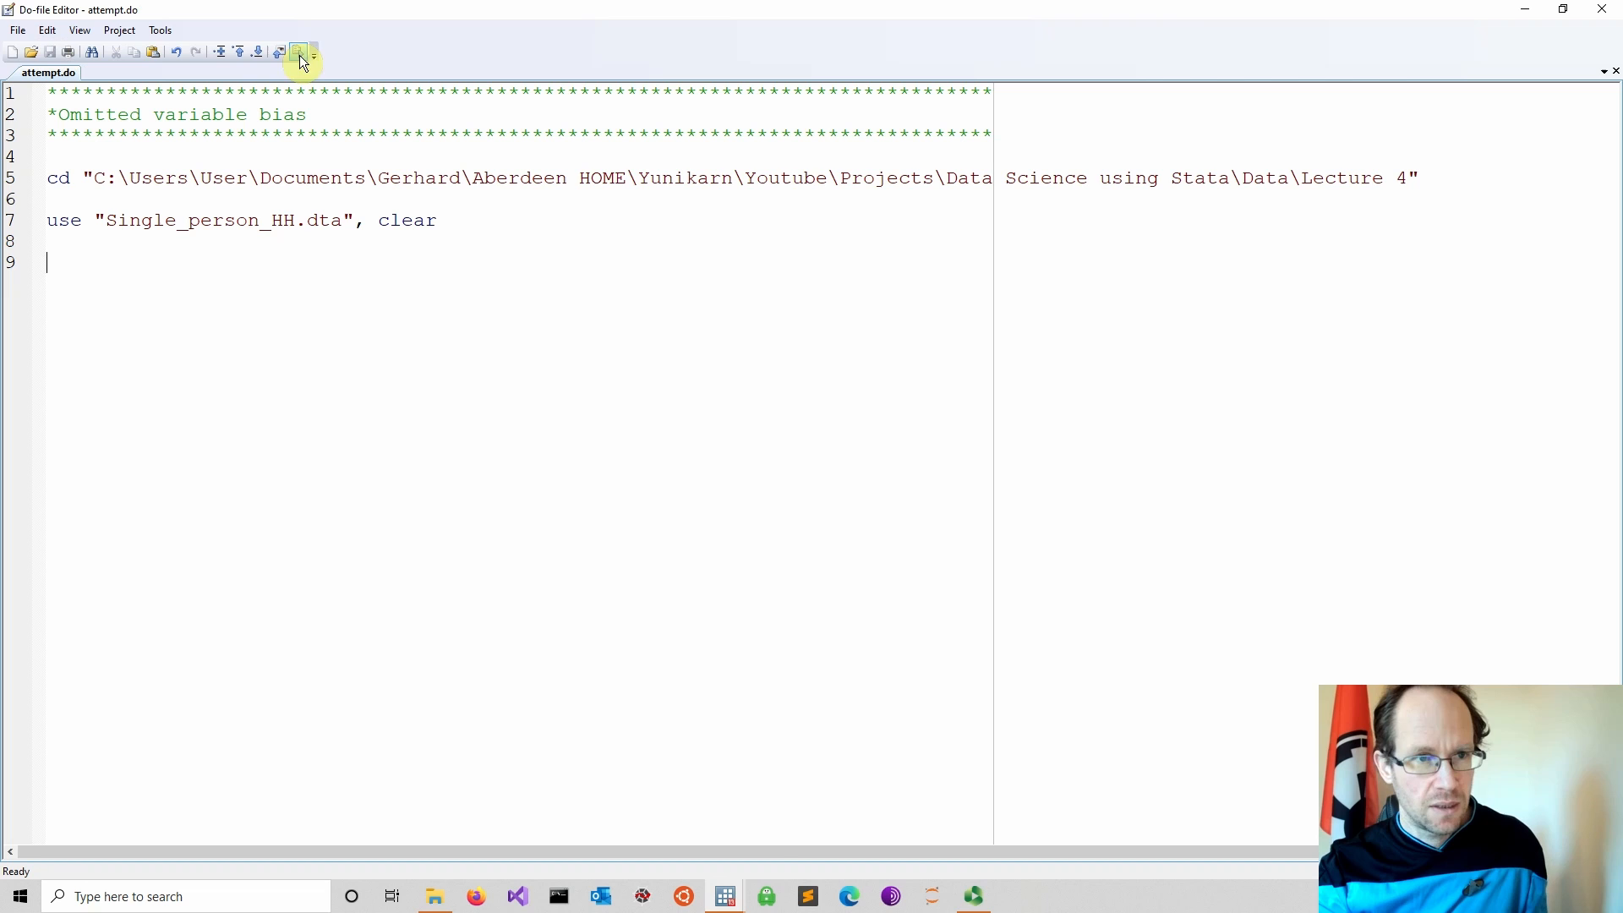
# - Run the do-file and browse the loaded income and age data, checking the top-coded age
pyautogui.click(299, 51)
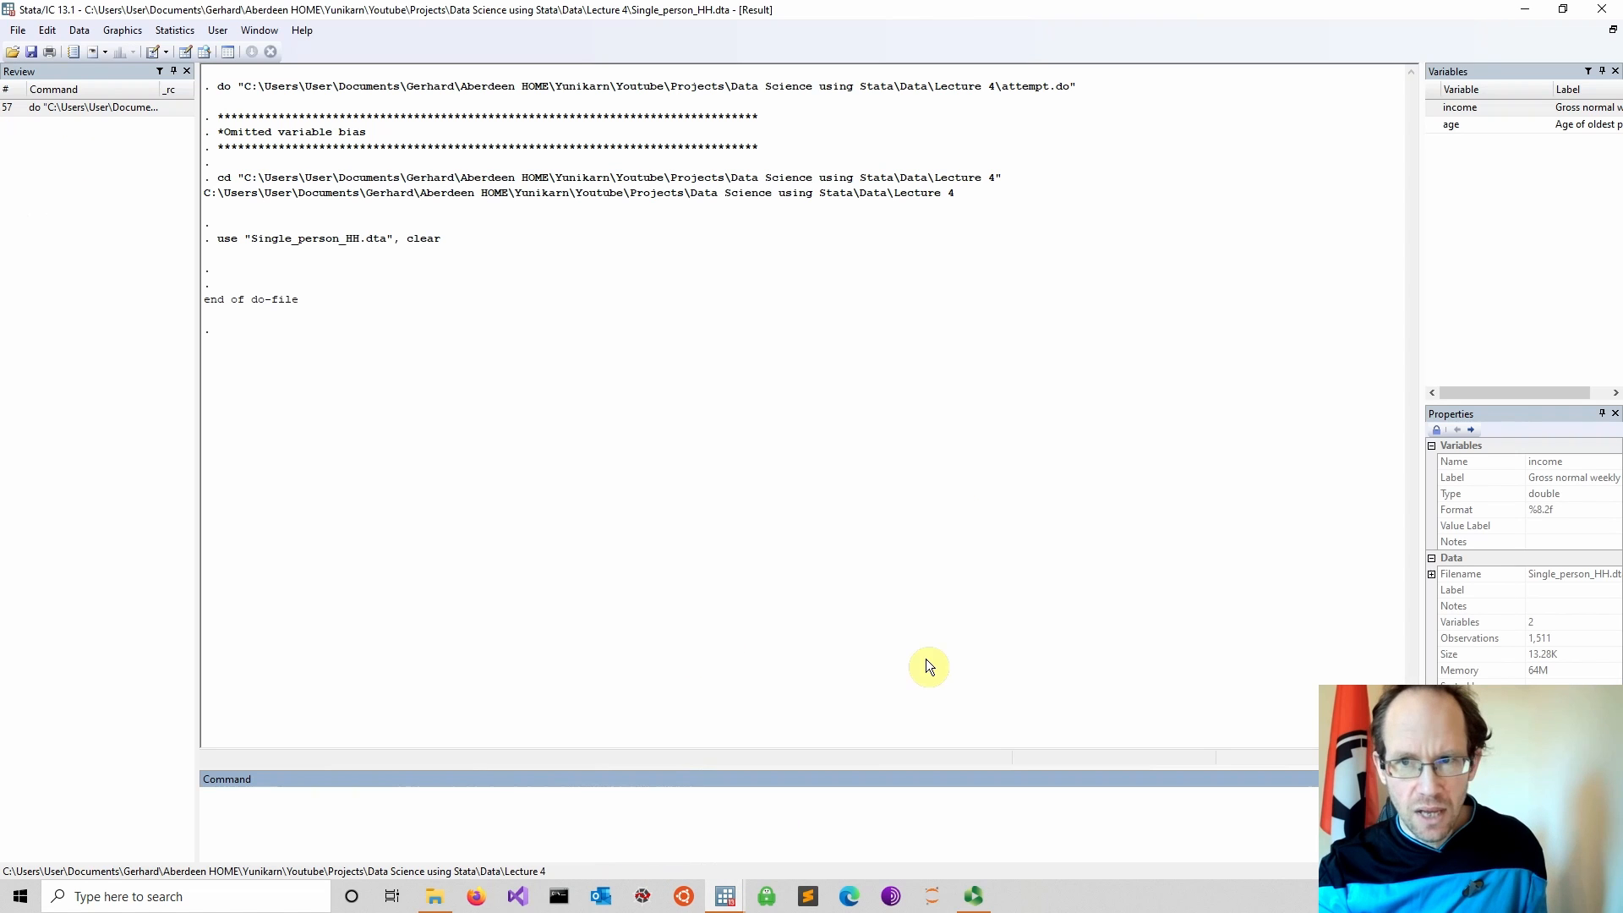
pyautogui.moveTo(558, 694)
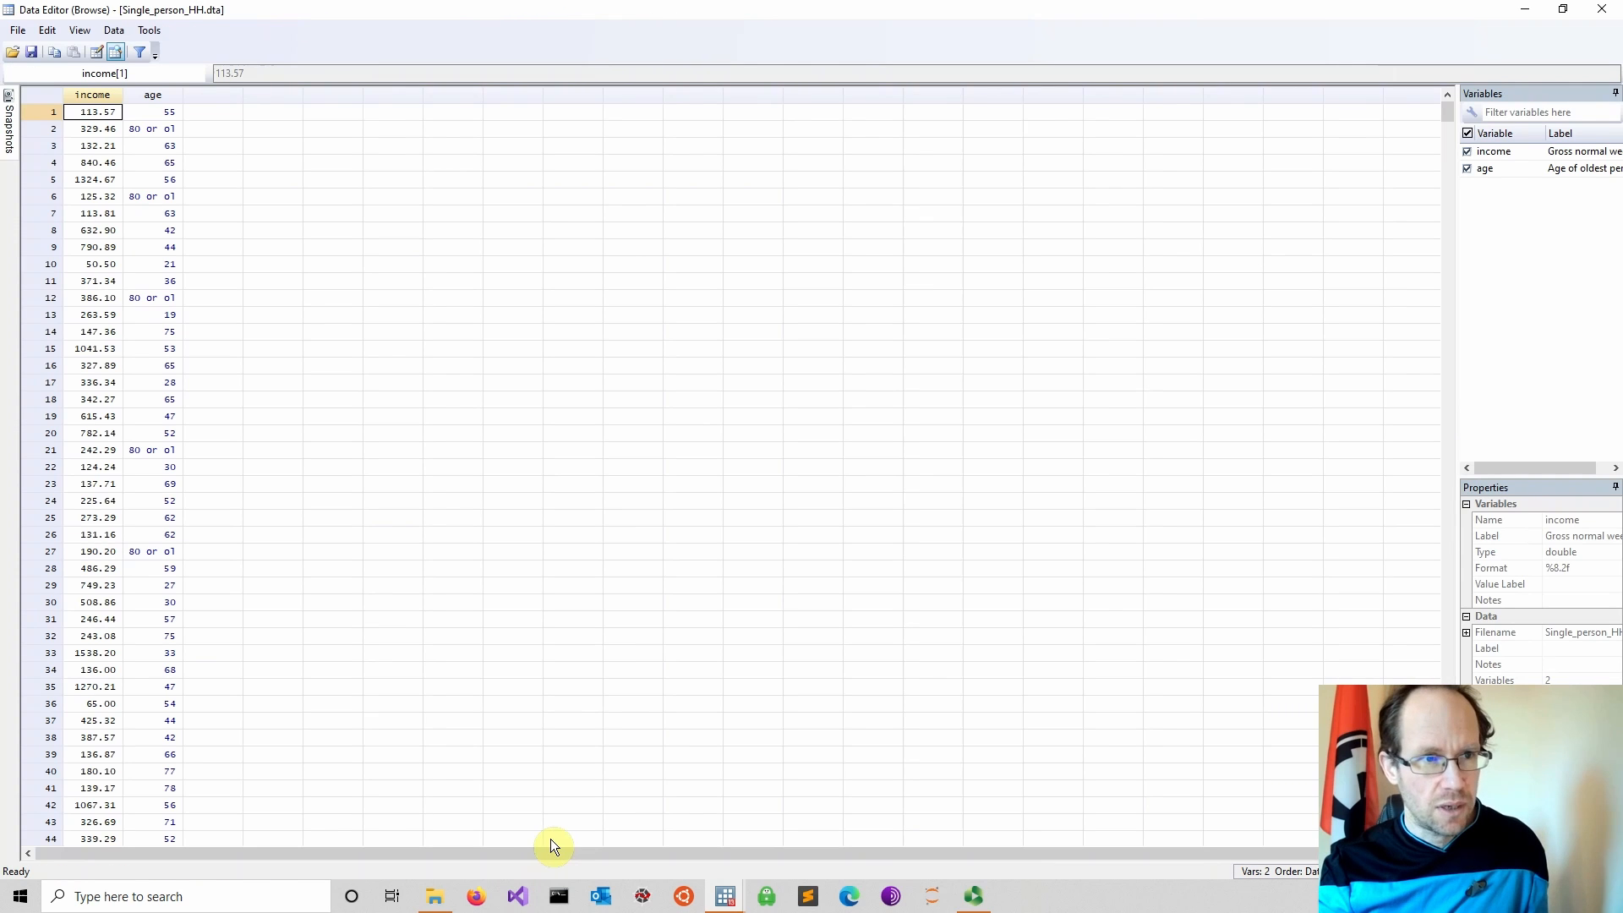
pyautogui.moveTo(252, 168)
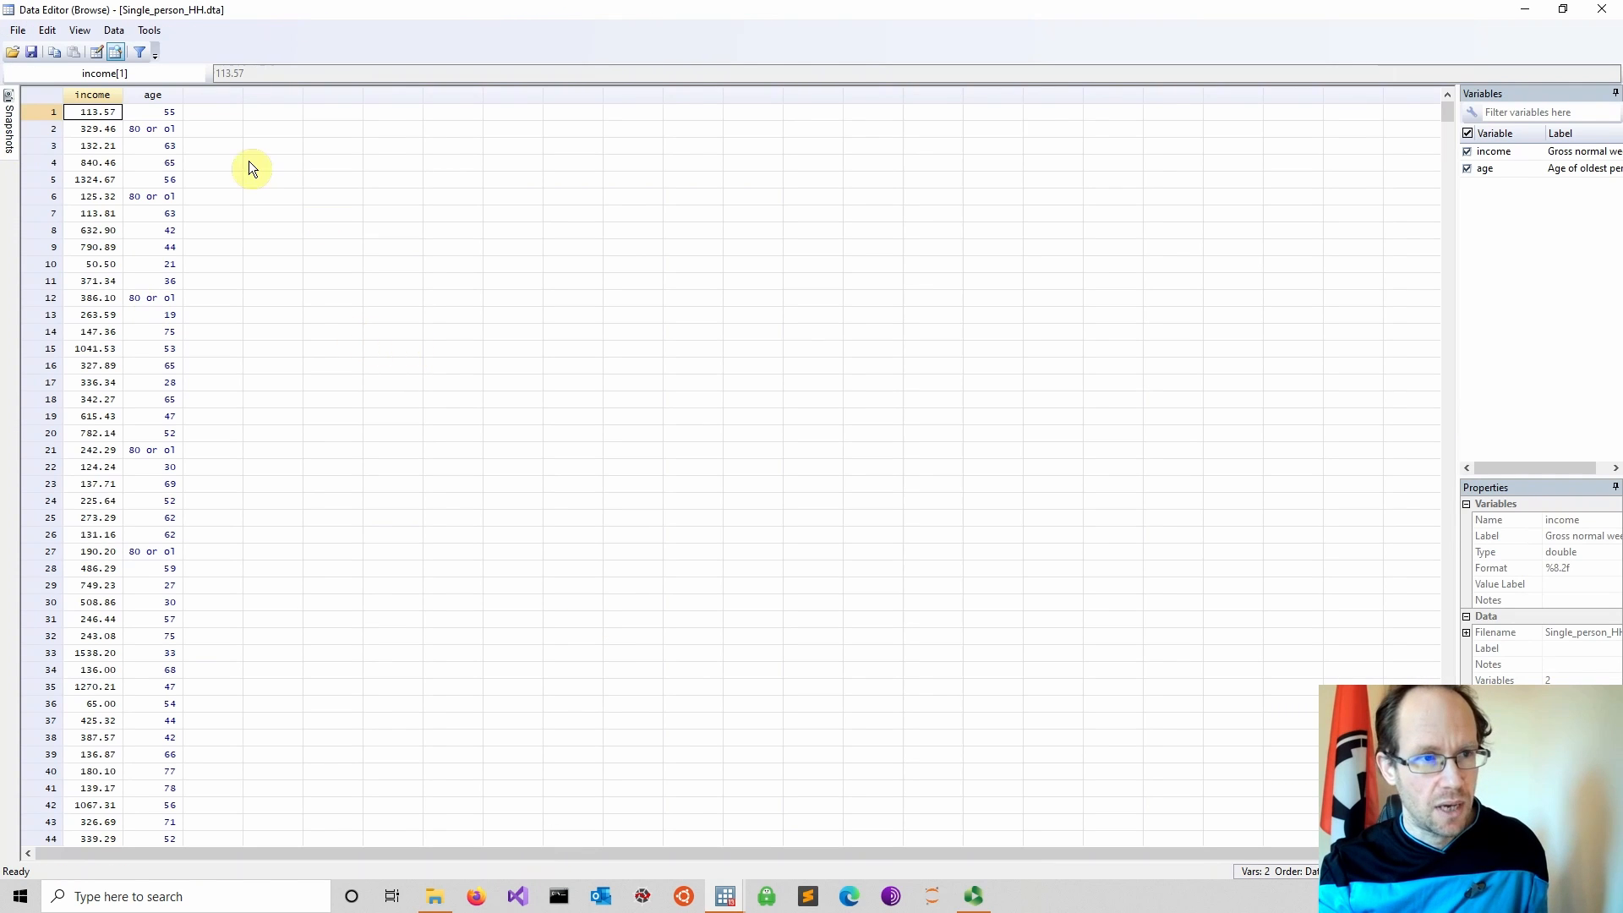
pyautogui.moveTo(143, 436)
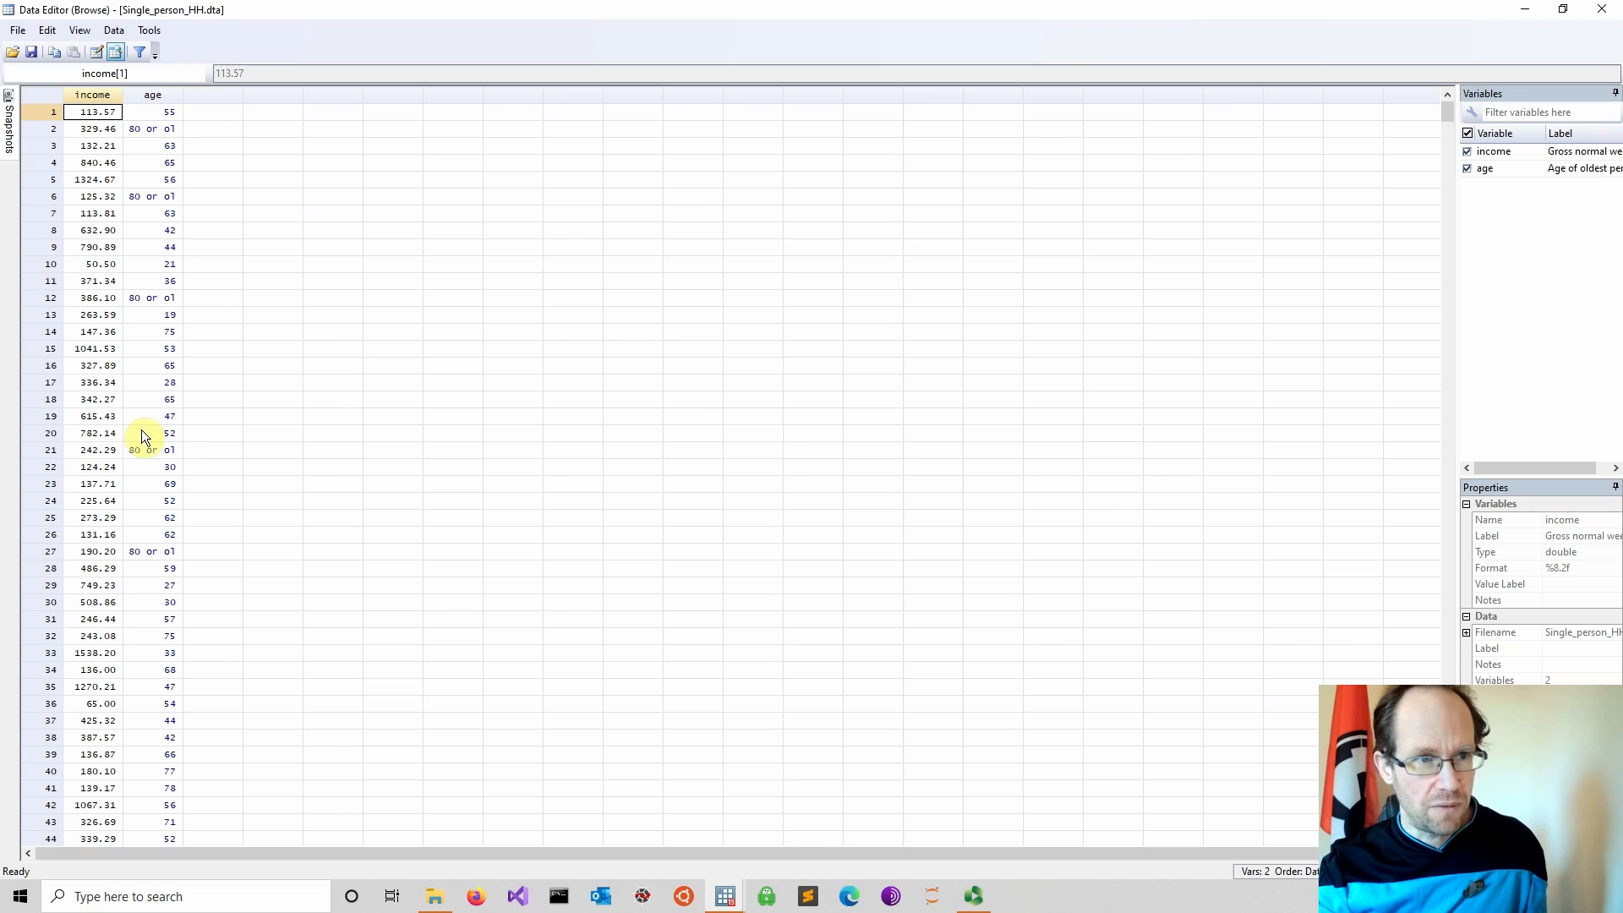
pyautogui.moveTo(202, 287)
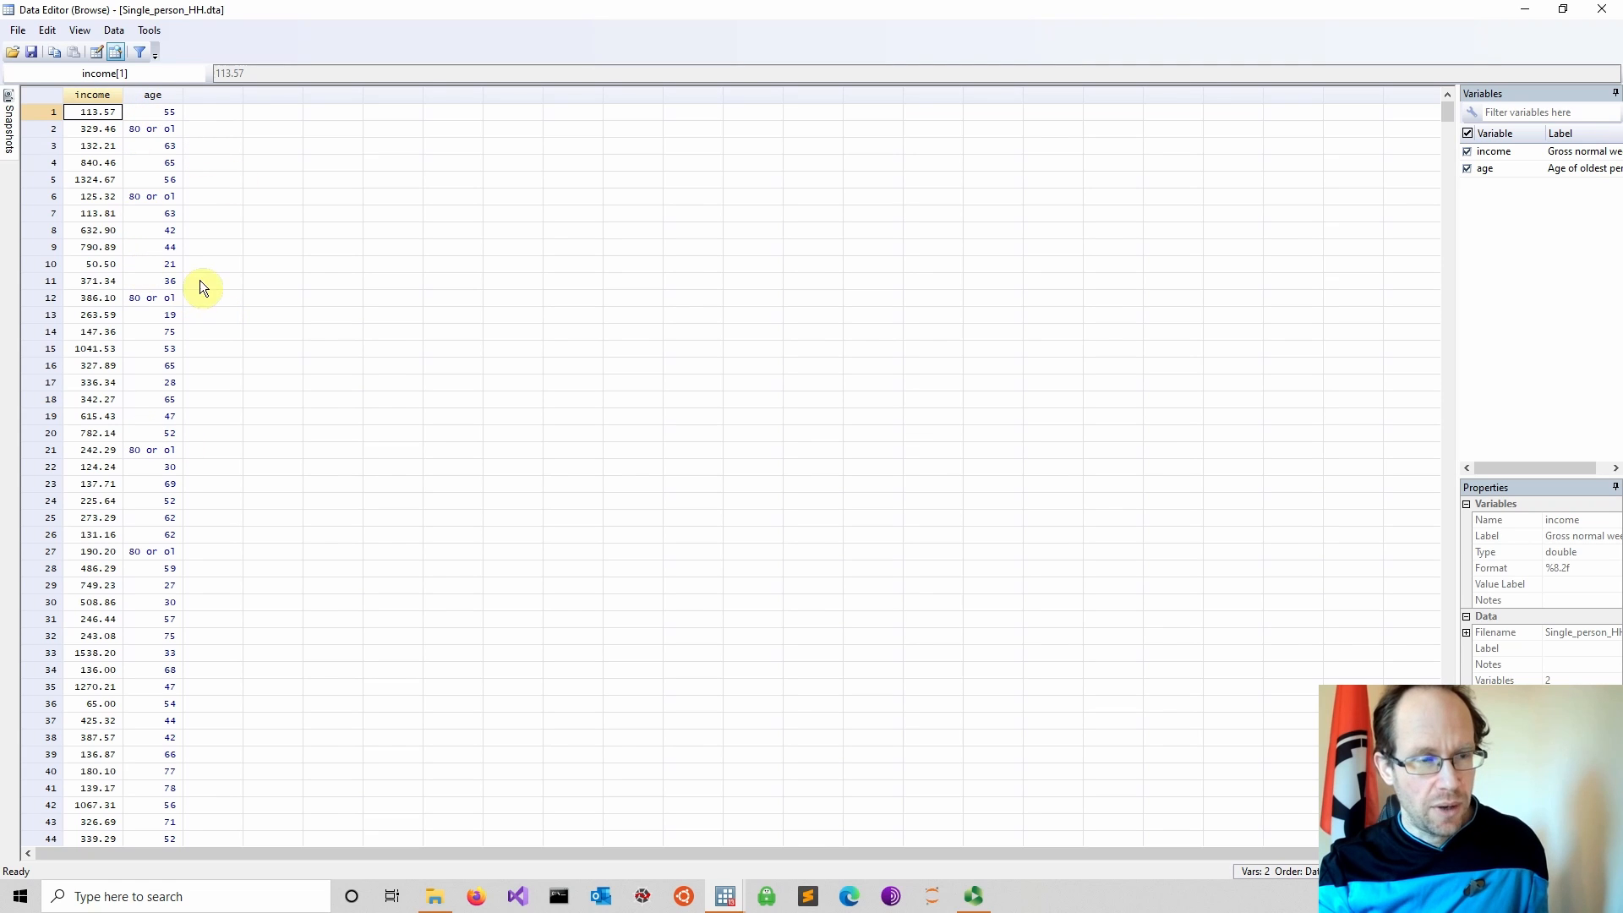
pyautogui.moveTo(198, 146)
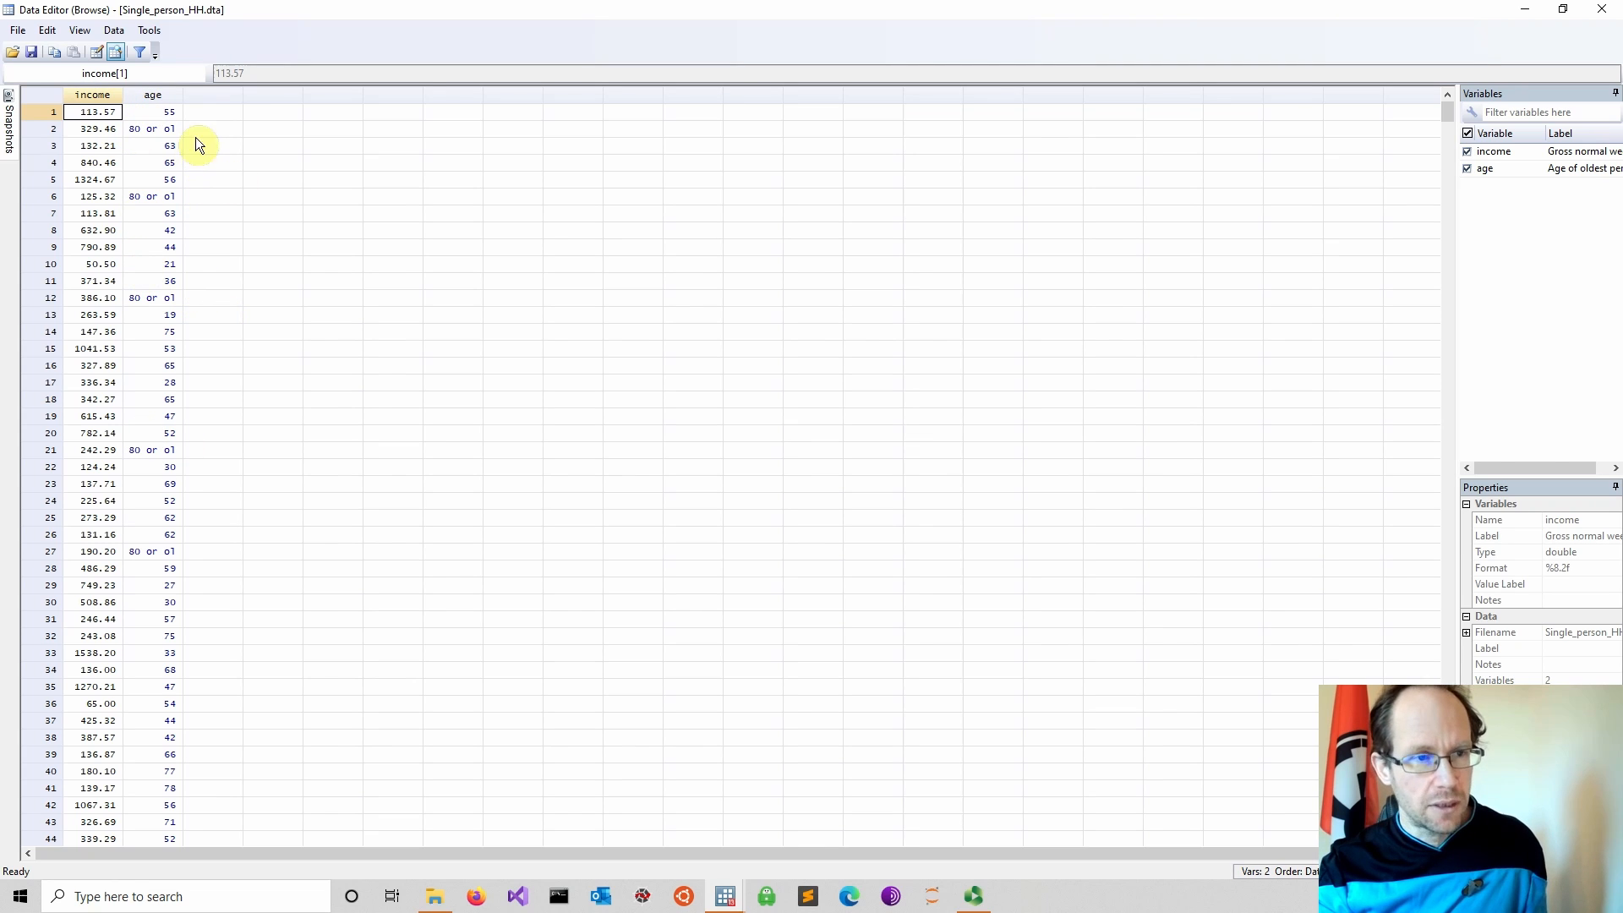
pyautogui.click(152, 128)
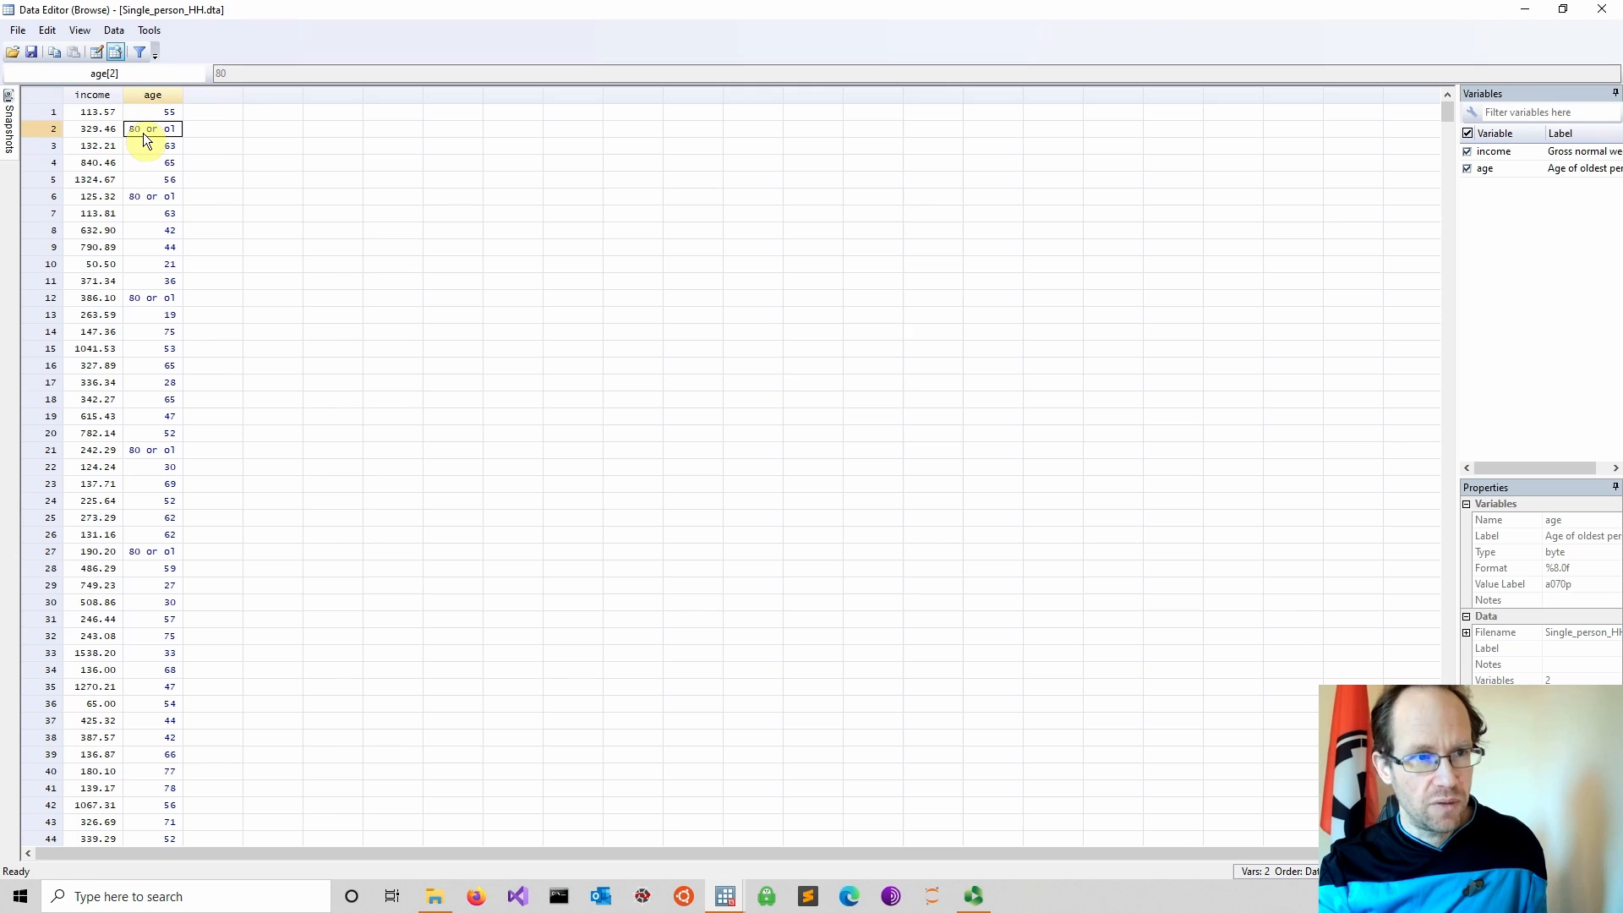
pyautogui.moveTo(134, 134)
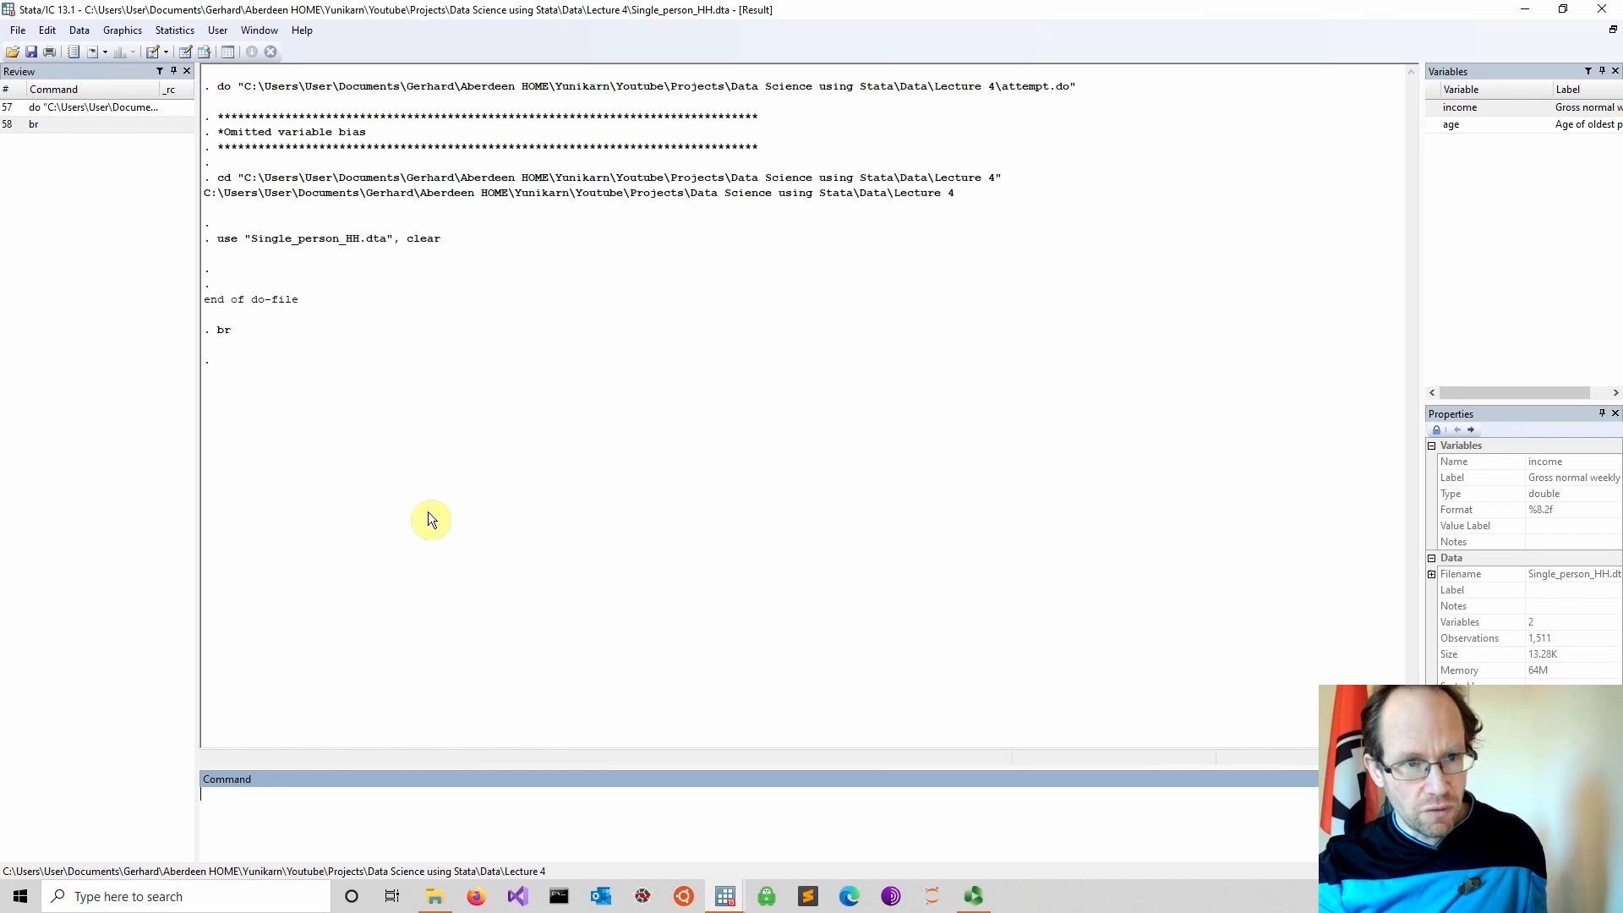
pyautogui.moveTo(357, 836)
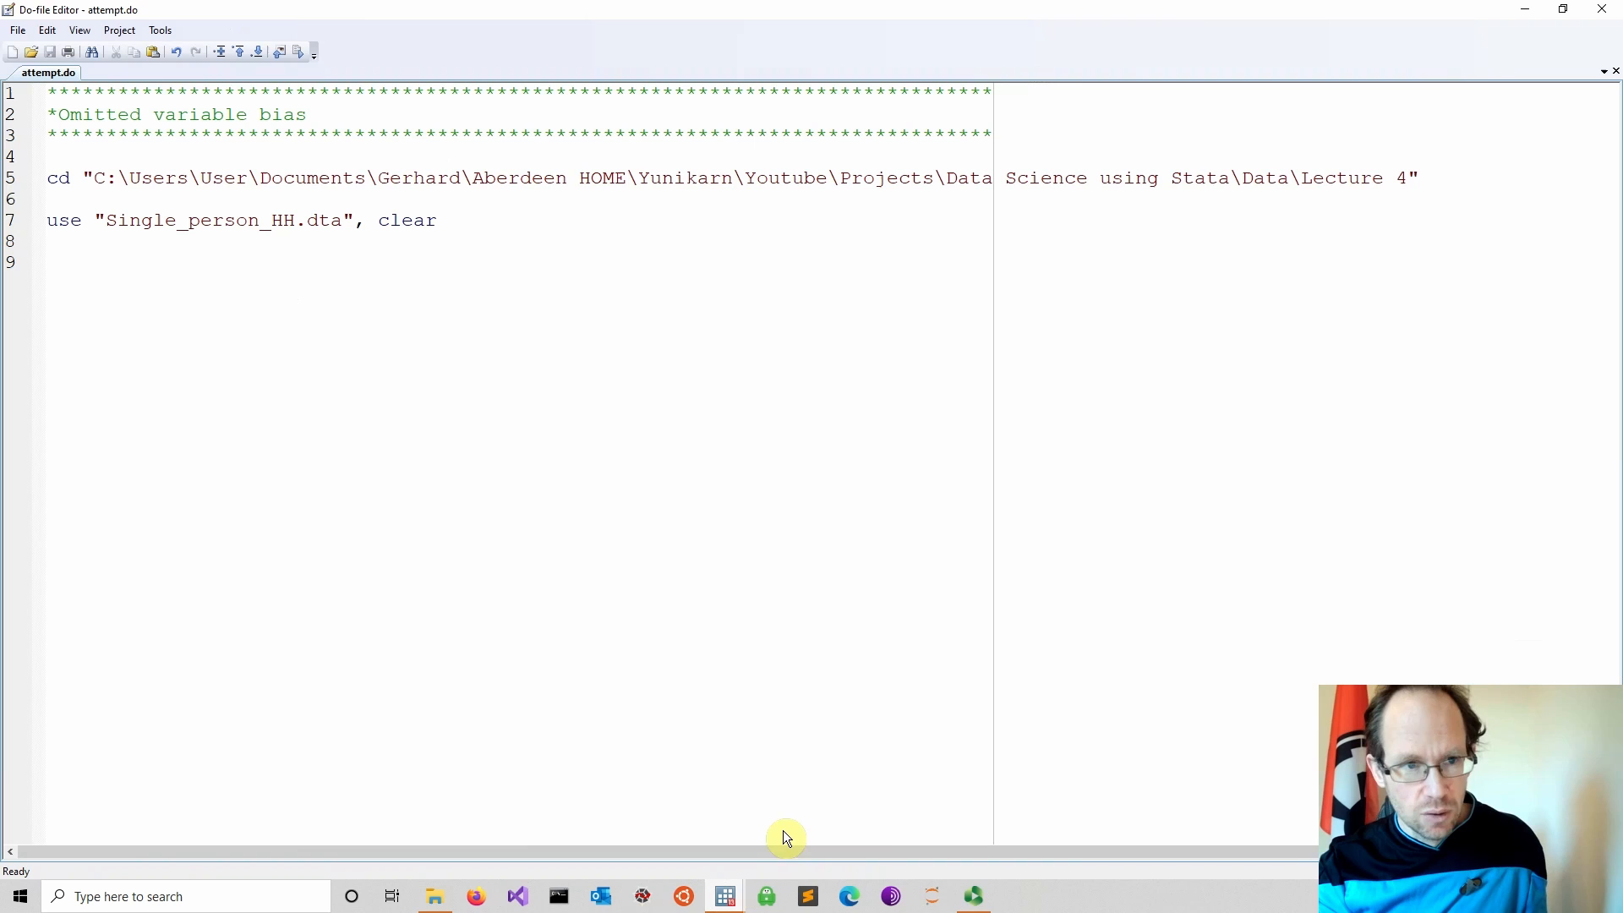
pyautogui.moveTo(737, 812)
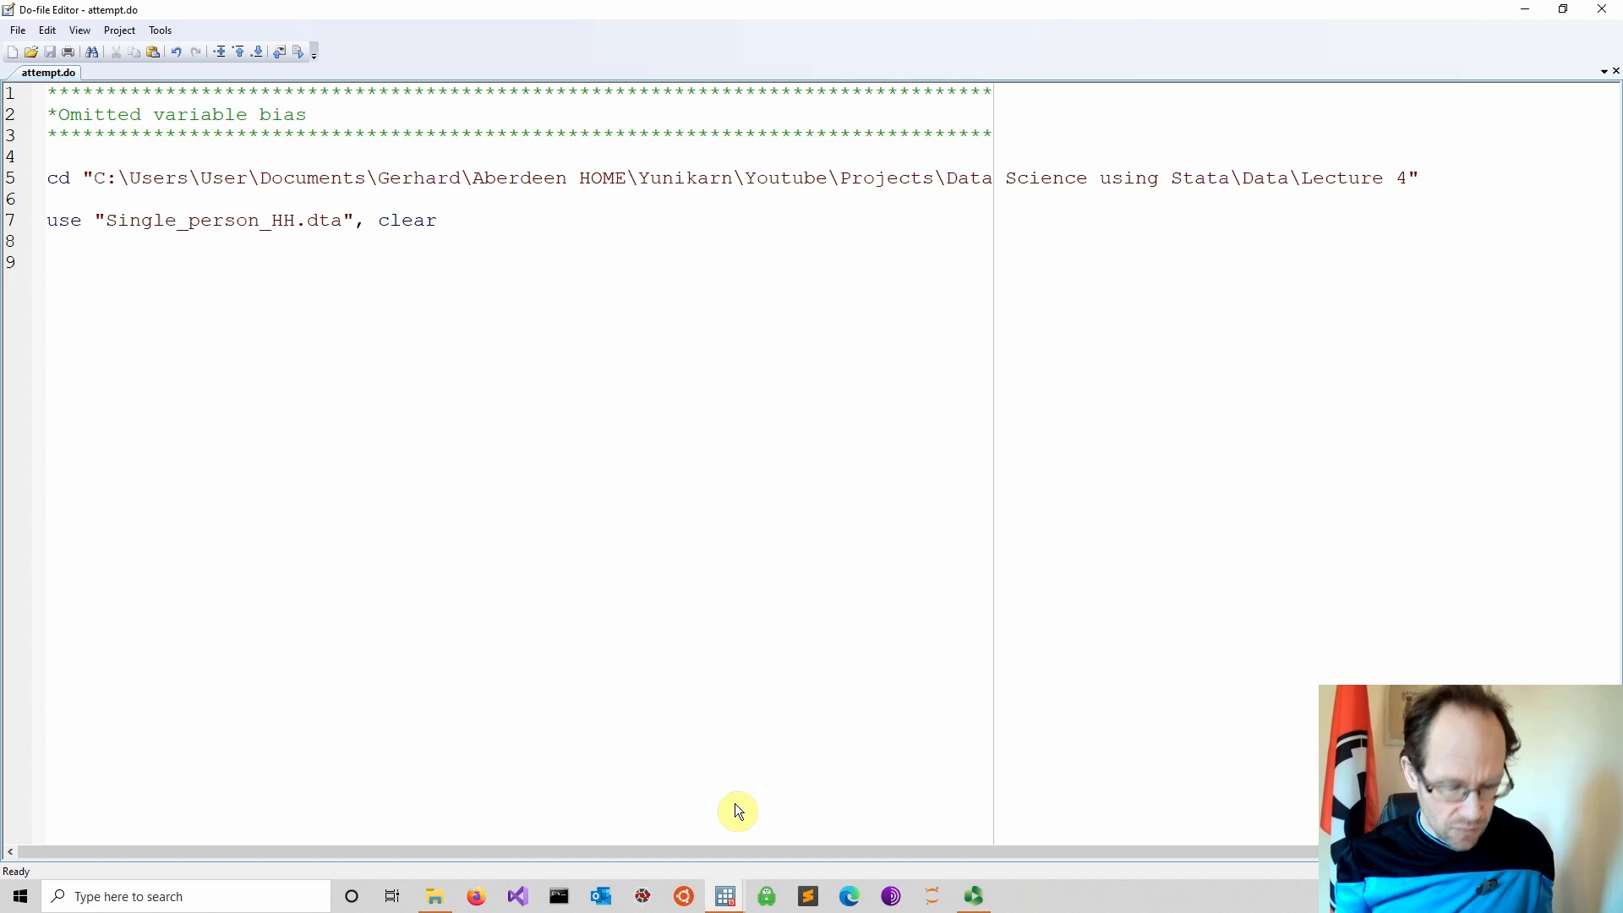
# - Write a *Transformation comment header in the do-file
pyautogui.write('*')
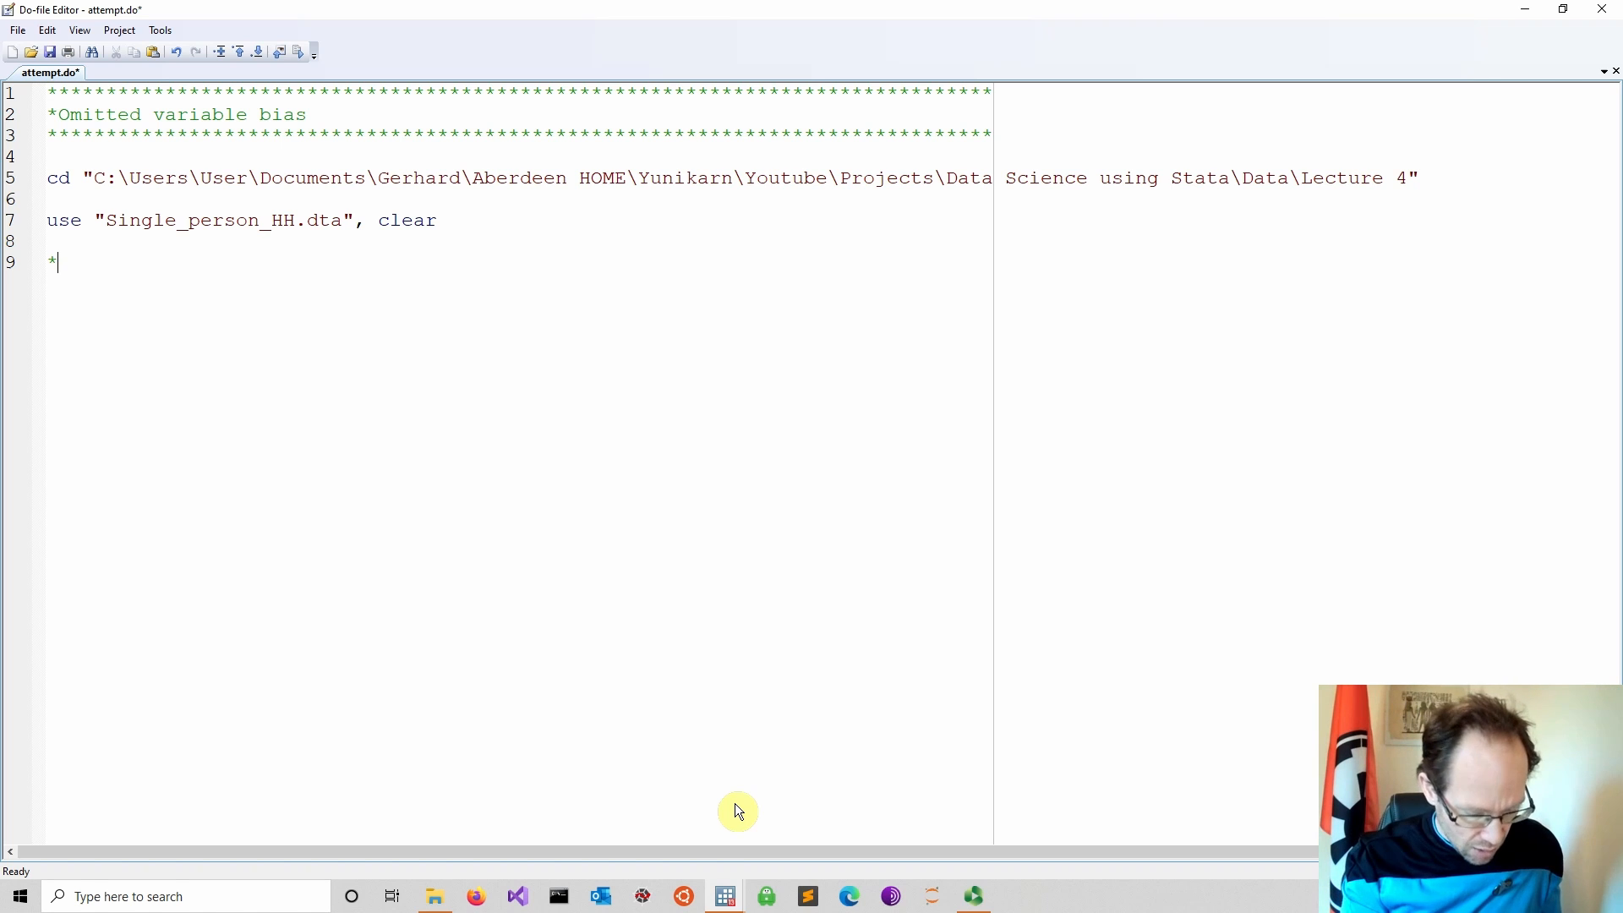
pyautogui.write('Tr')
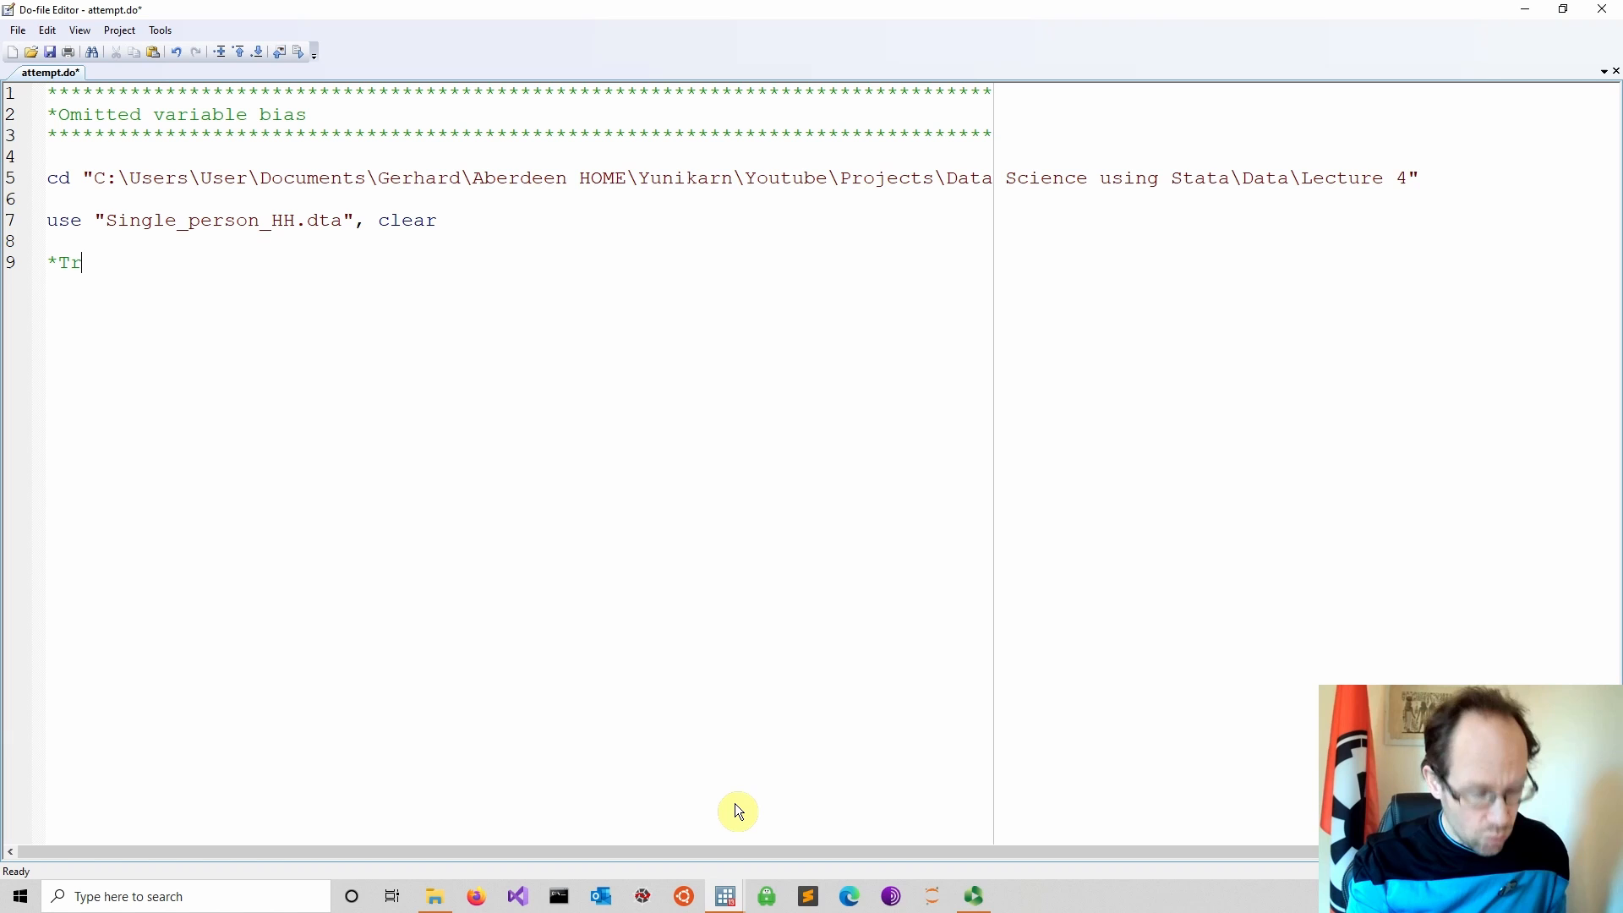
pyautogui.write('ansforma')
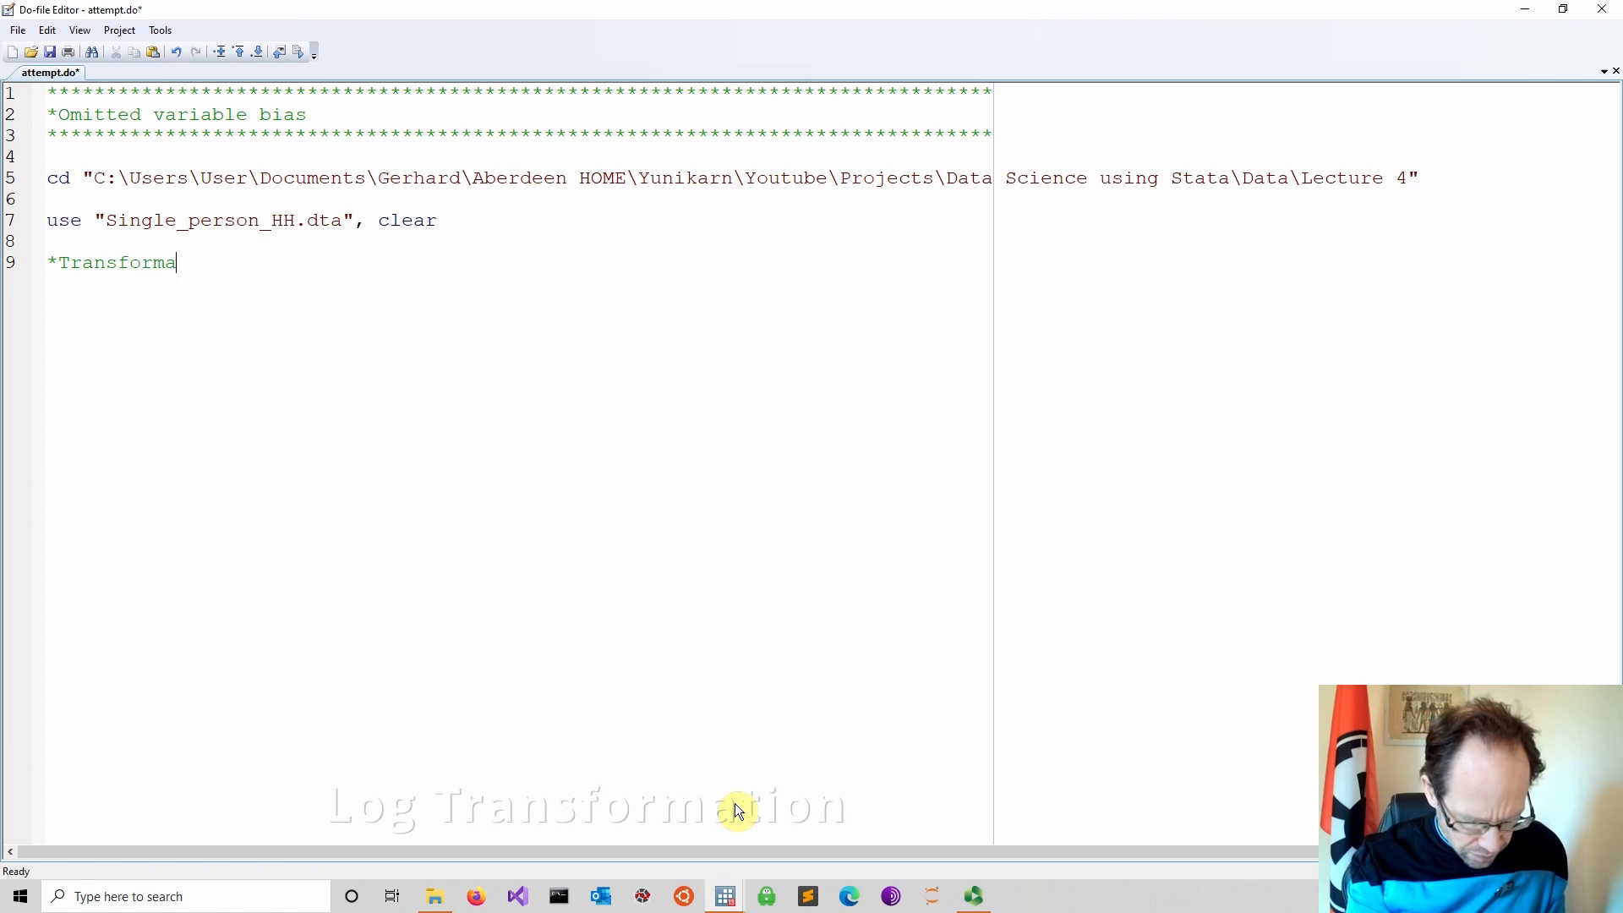
pyautogui.write('tion')
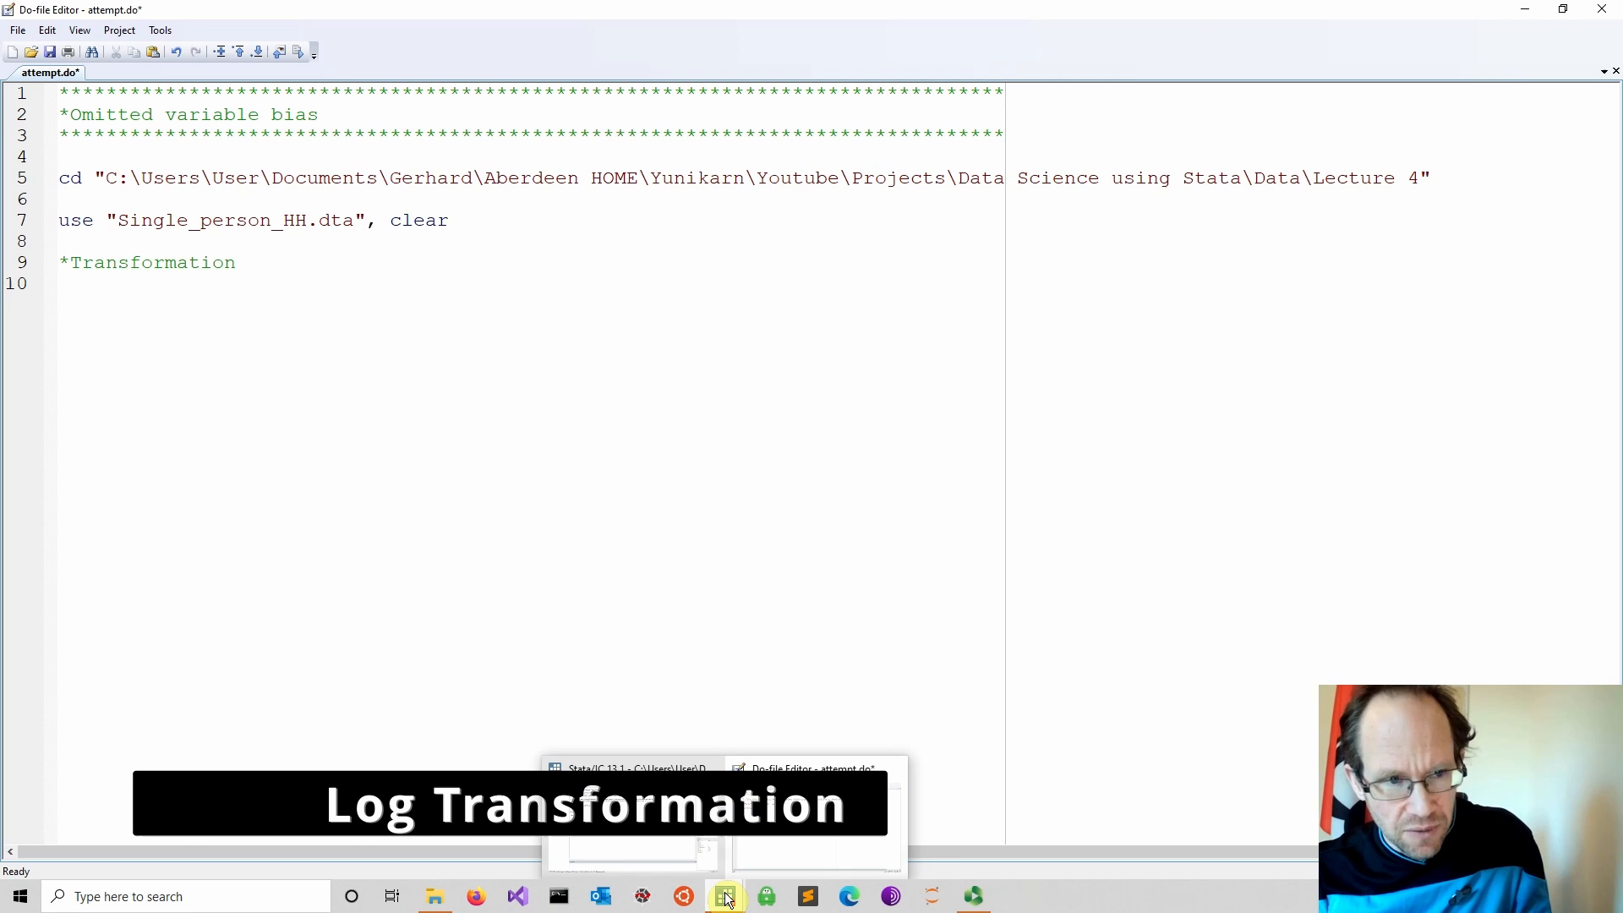
# - Add kdensity income below the comment and select both lines to run
pyautogui.click(166, 287)
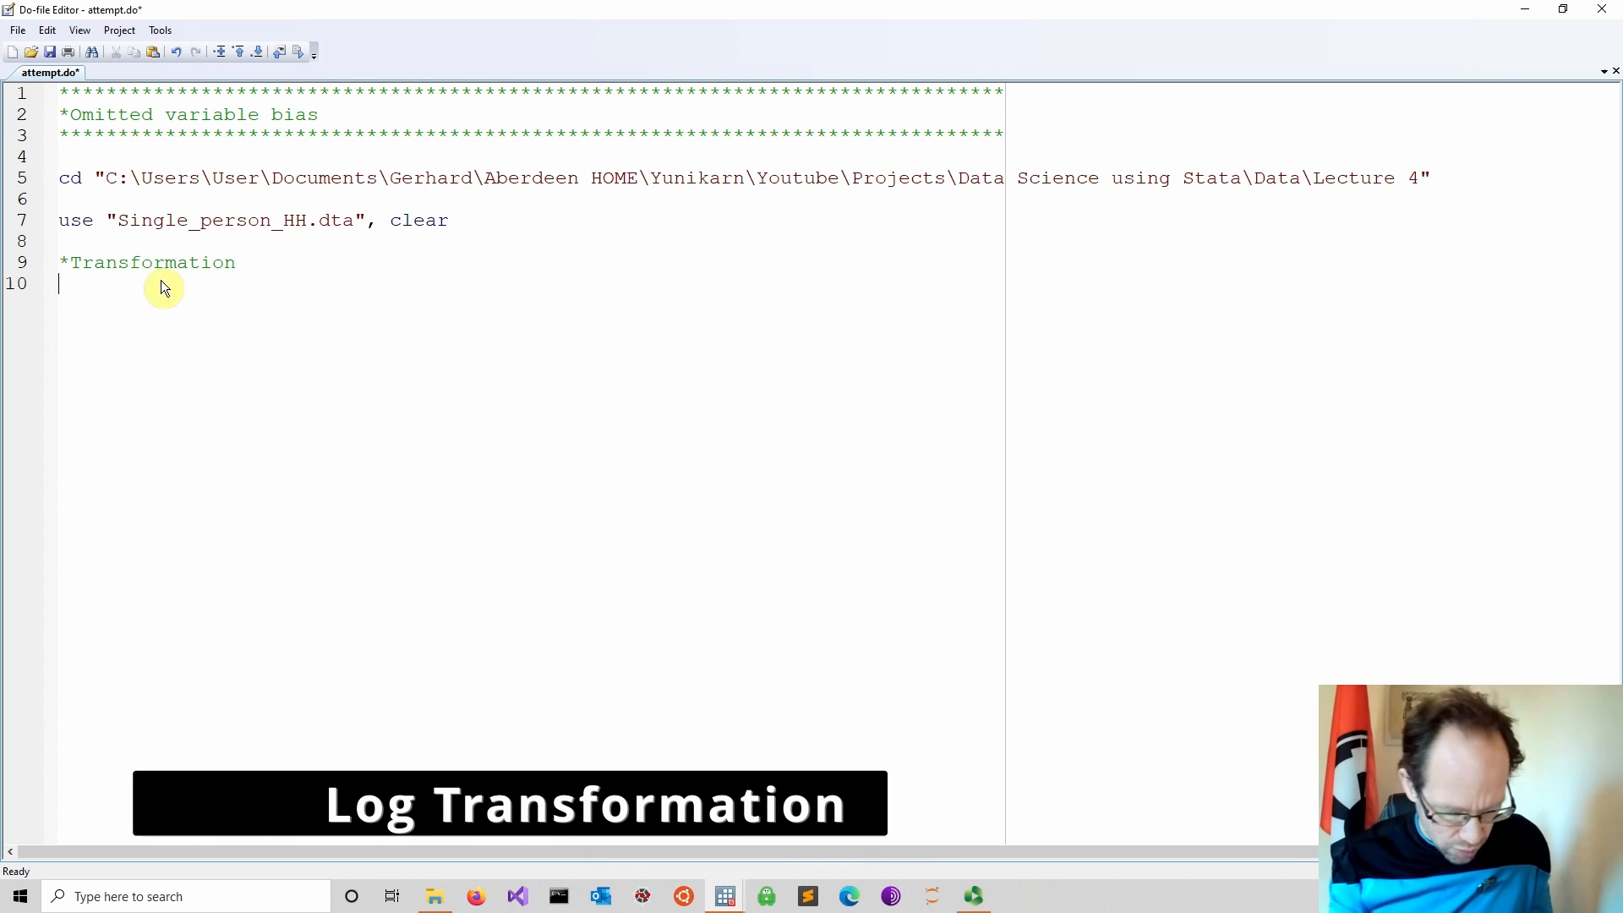
pyautogui.write('kdensity')
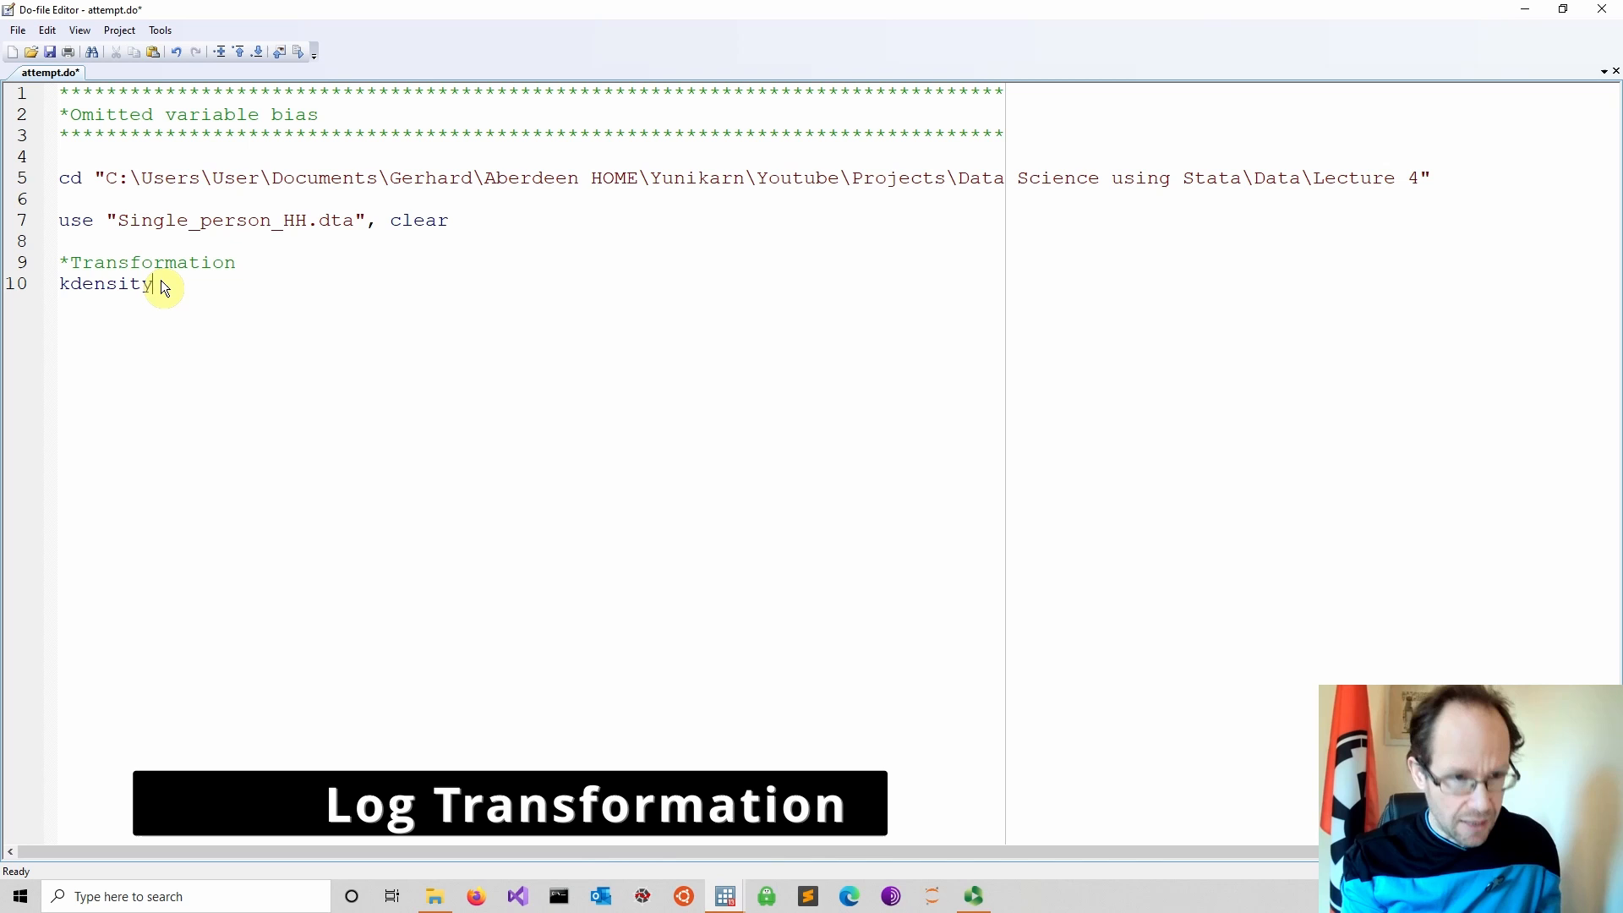
pyautogui.write('income')
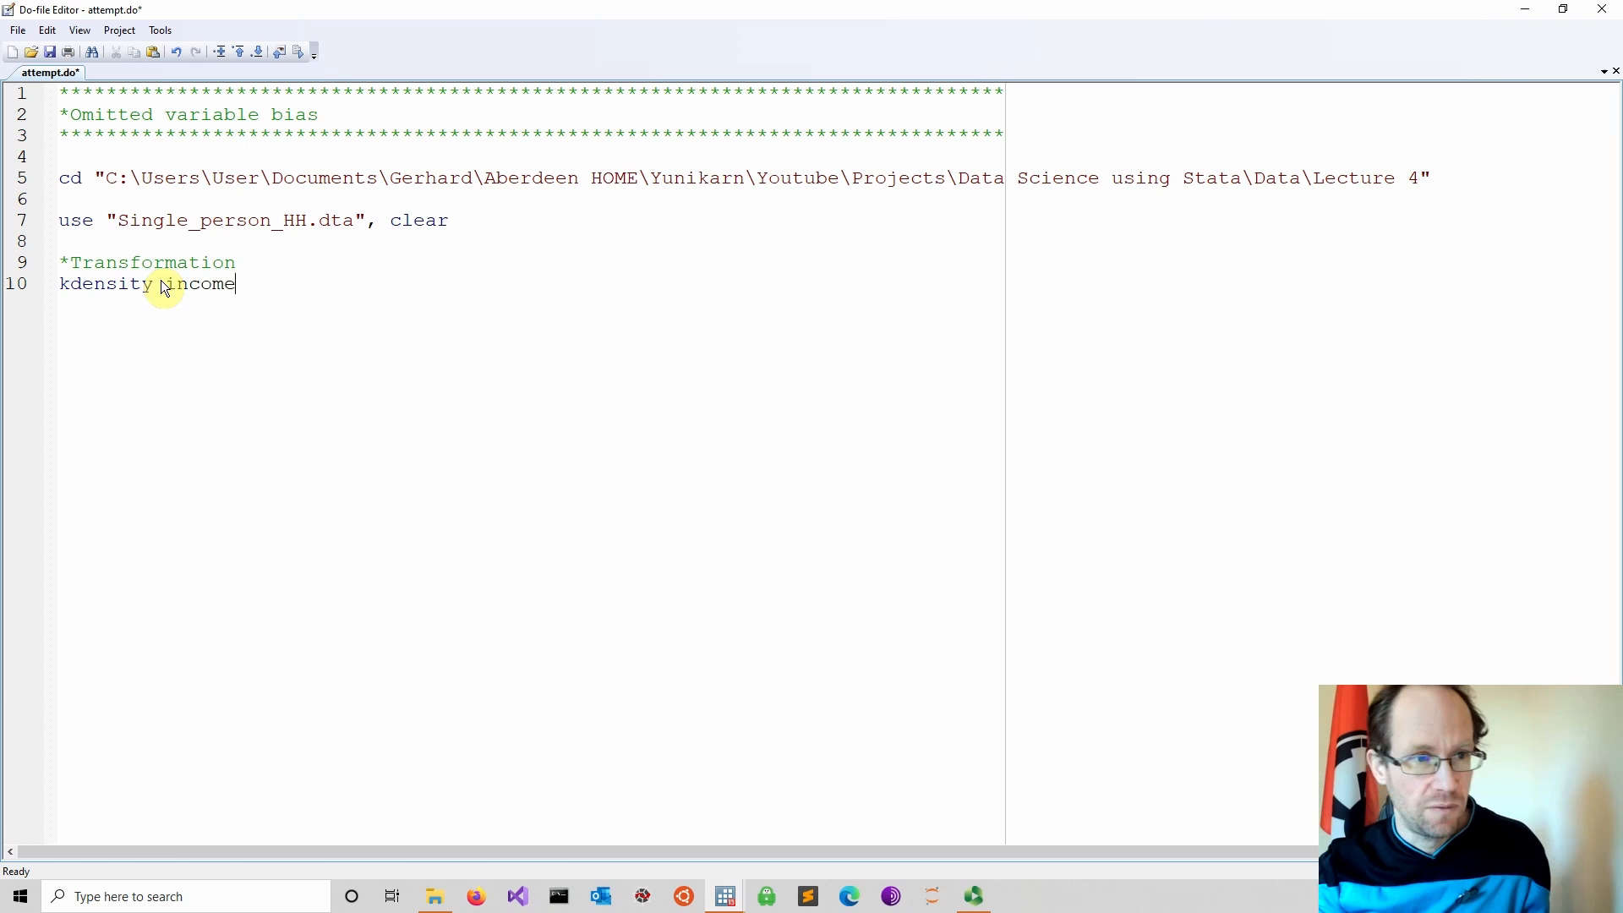
pyautogui.moveTo(210, 244)
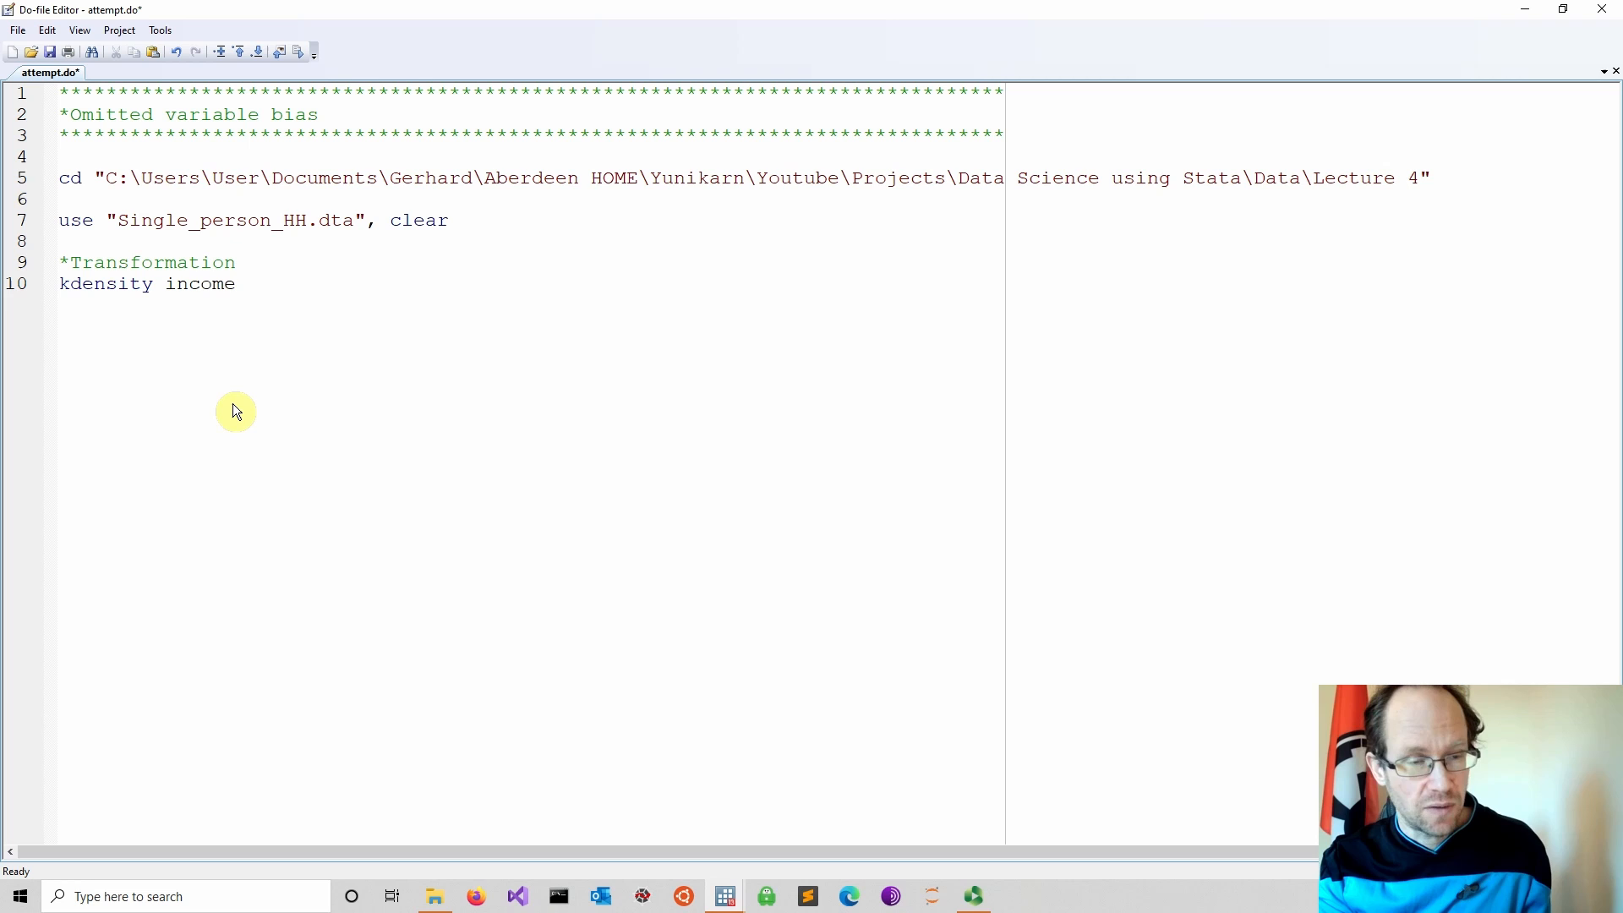
pyautogui.click(264, 301)
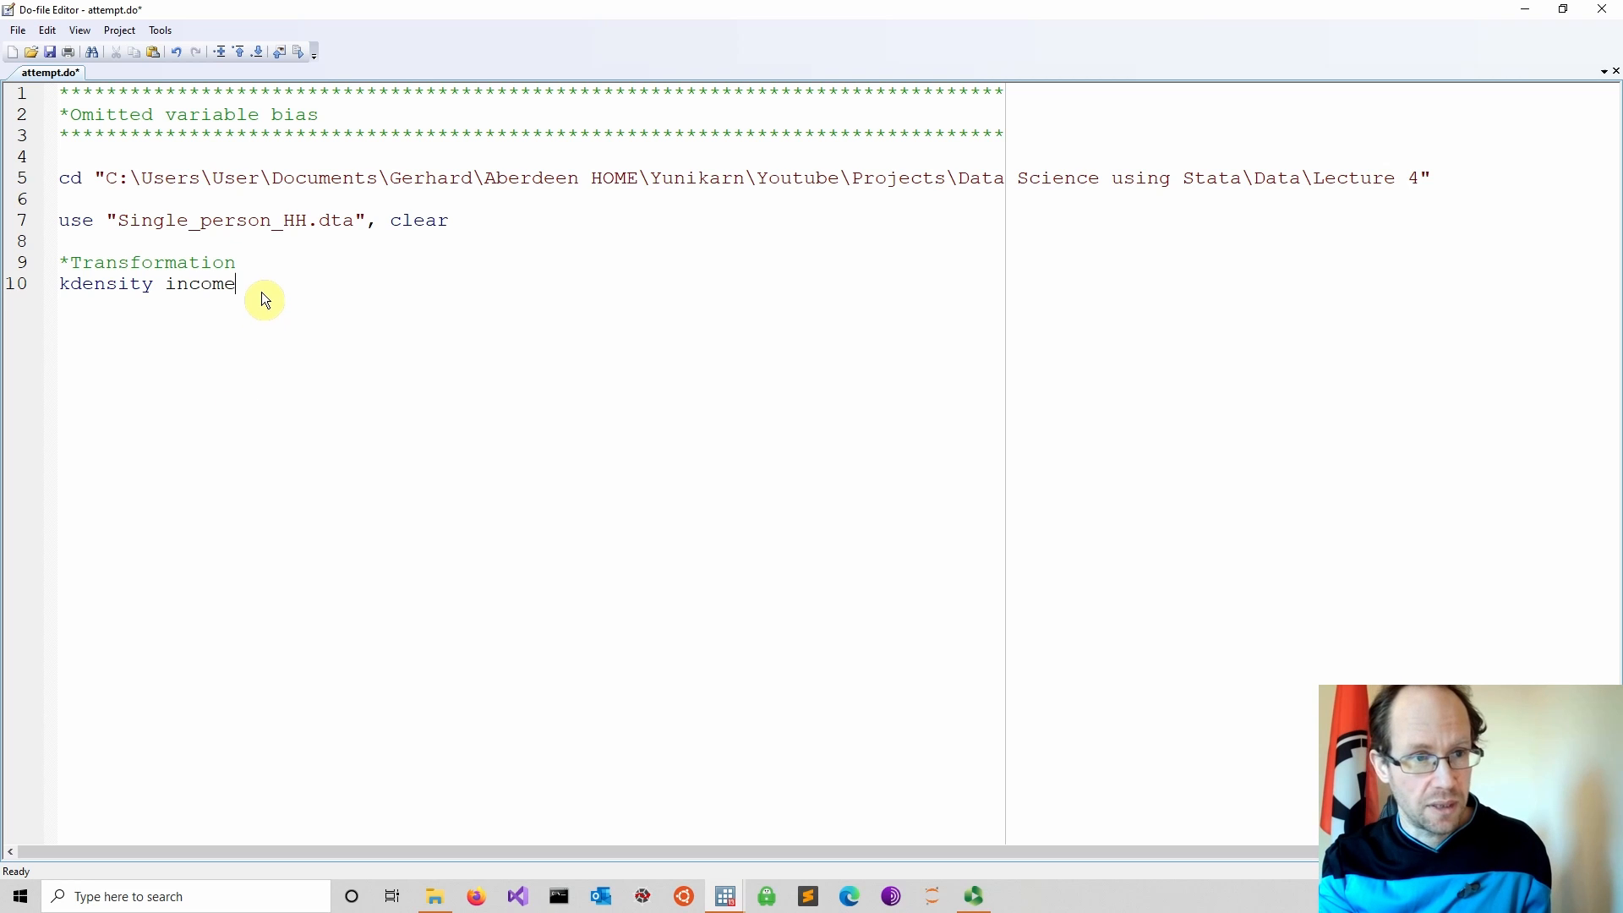
pyautogui.click(297, 51)
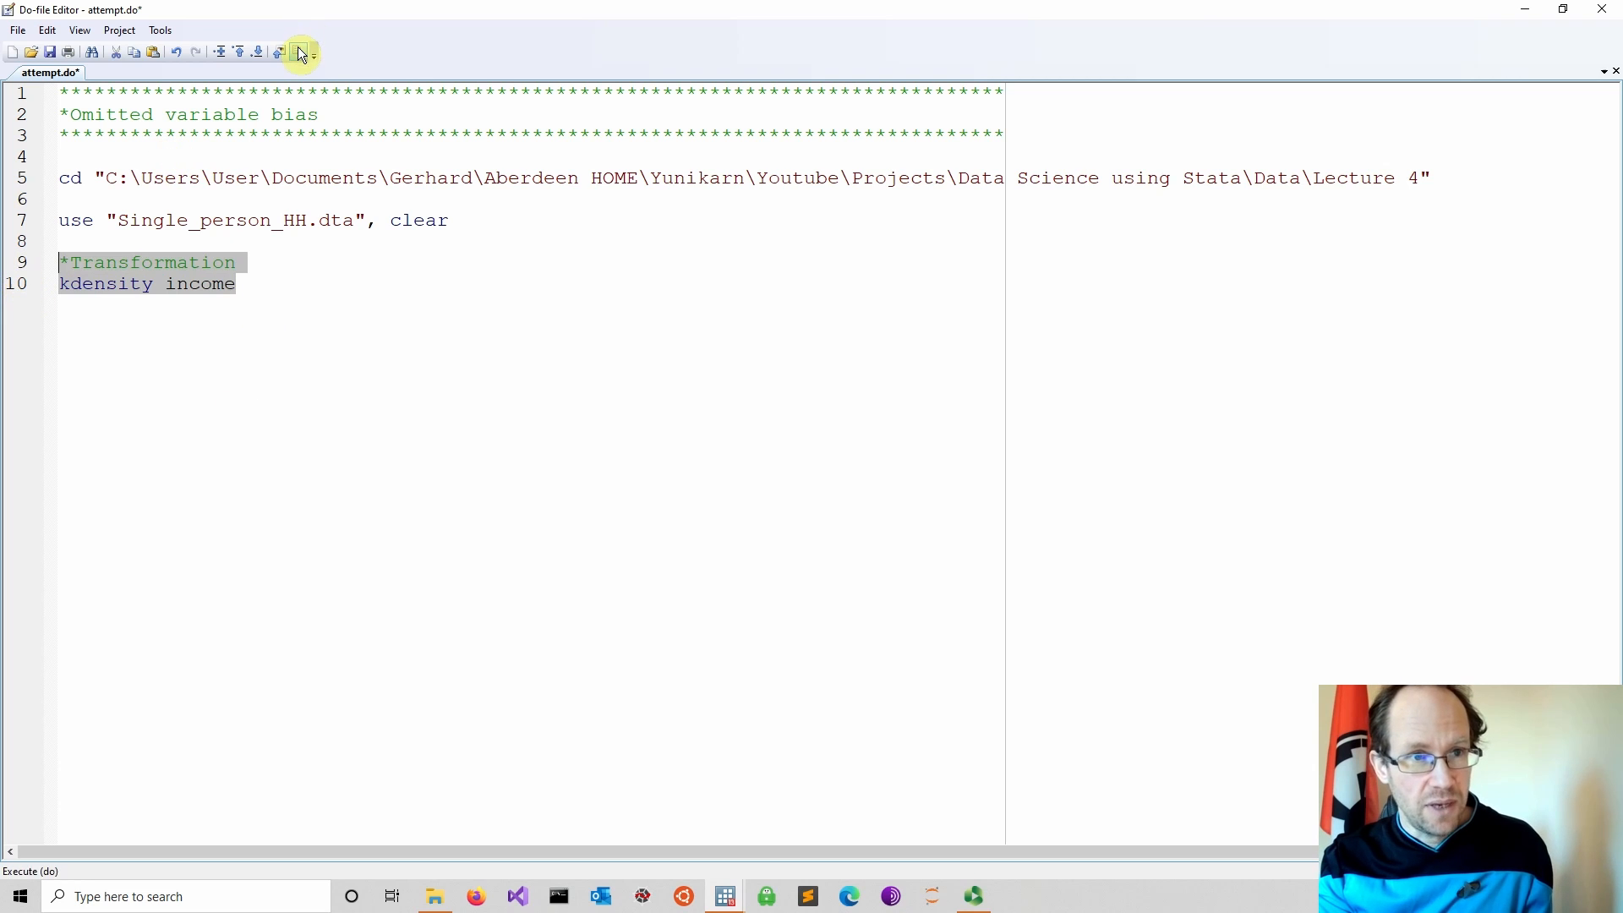
pyautogui.click(297, 51)
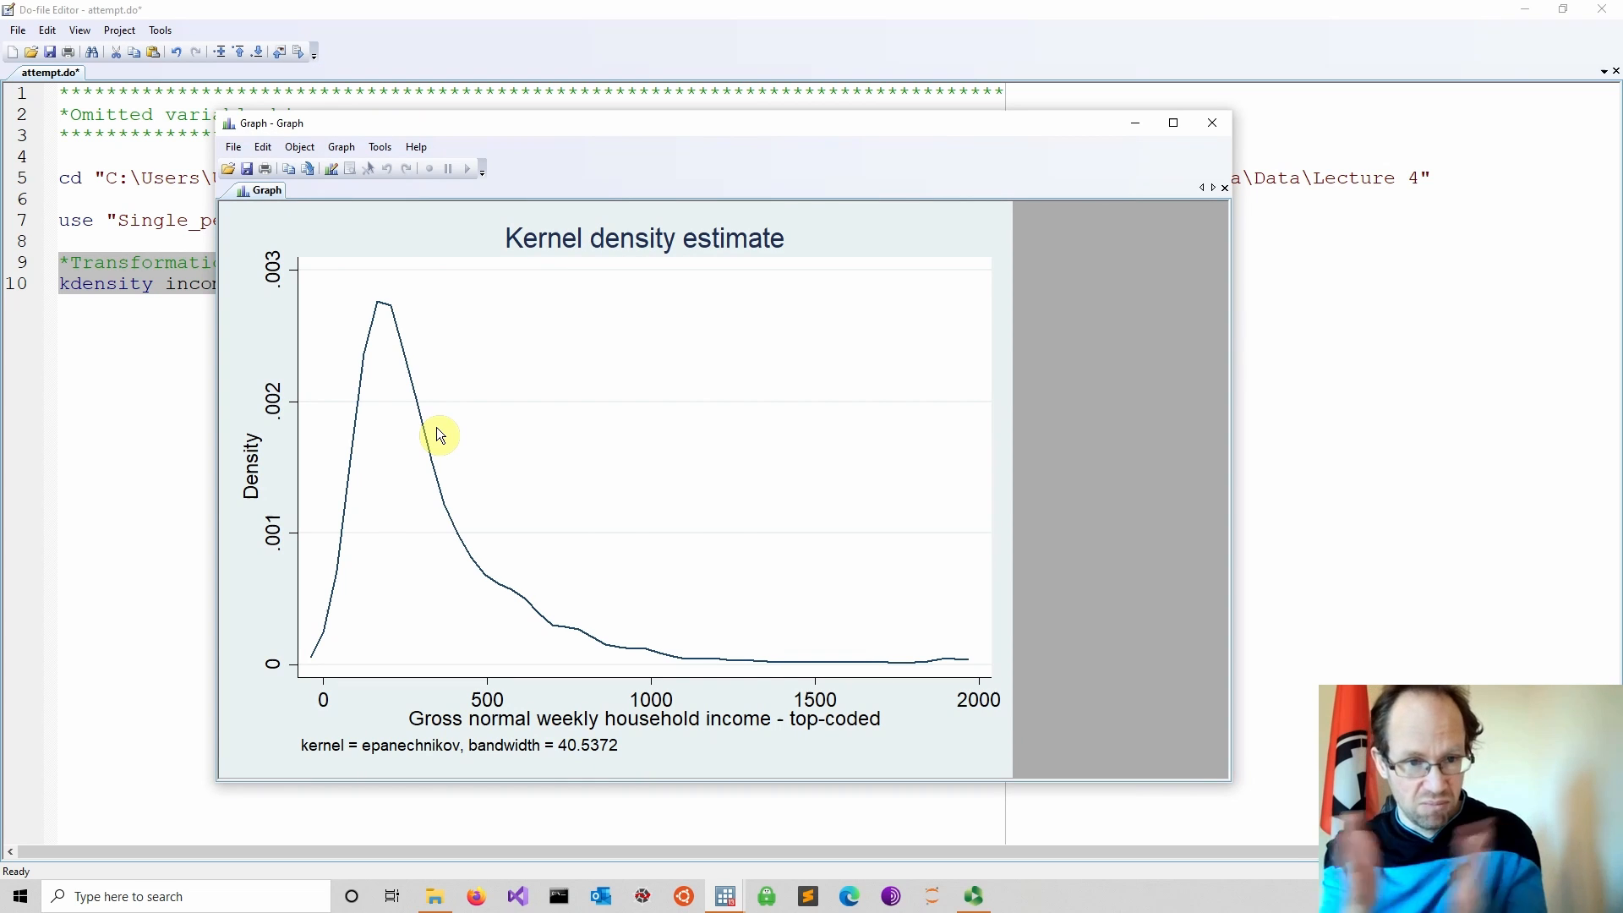
pyautogui.moveTo(416, 383)
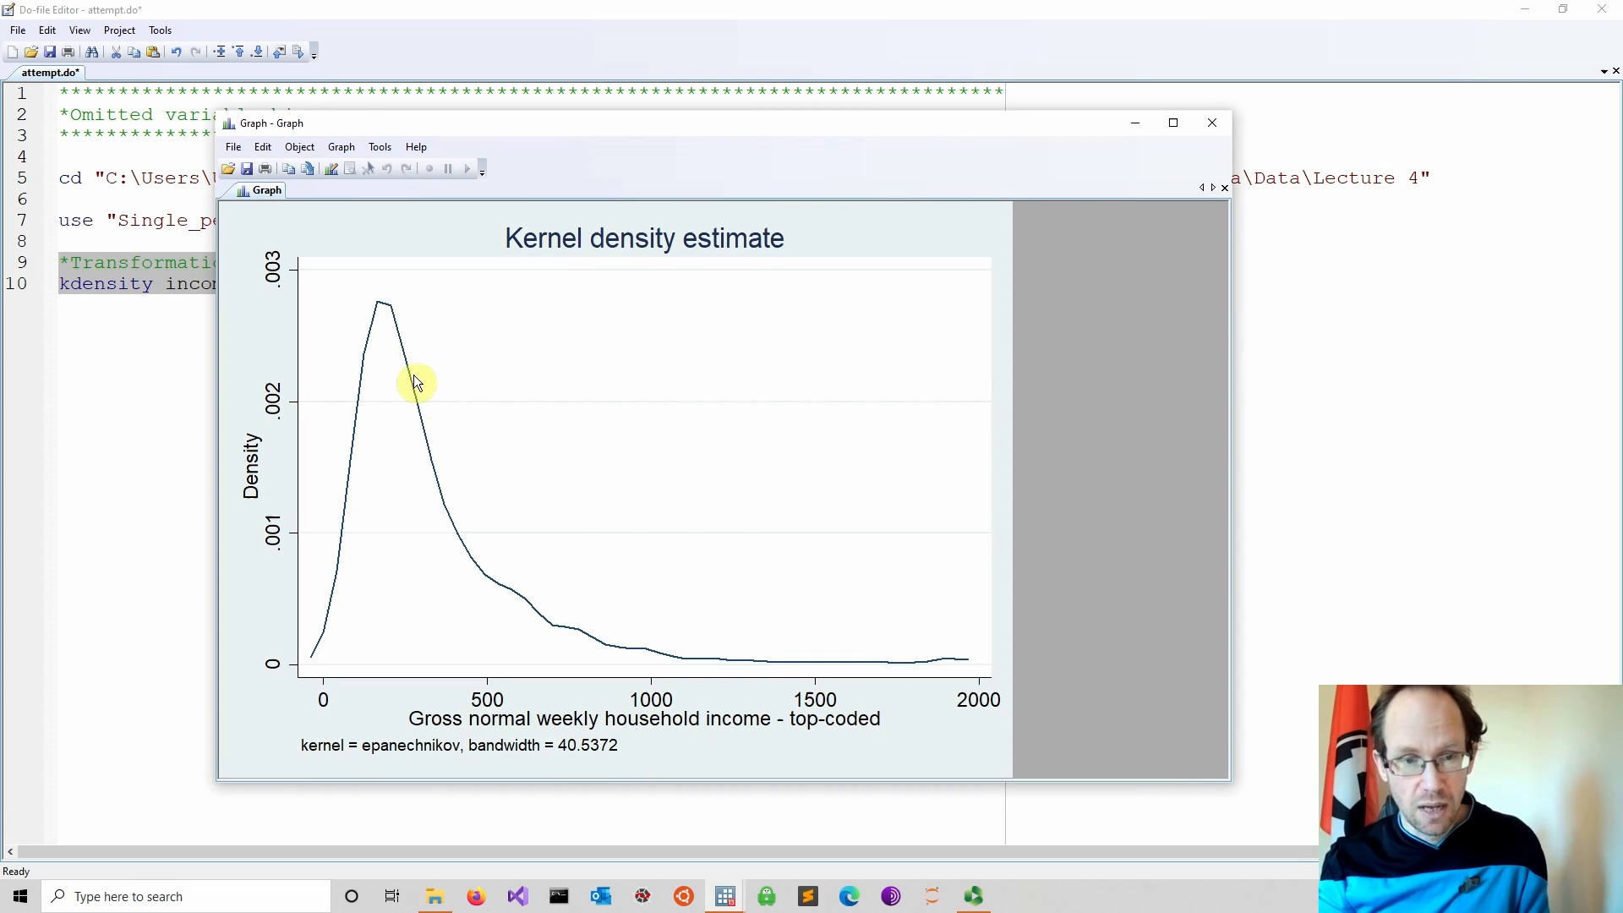
pyautogui.moveTo(778, 685)
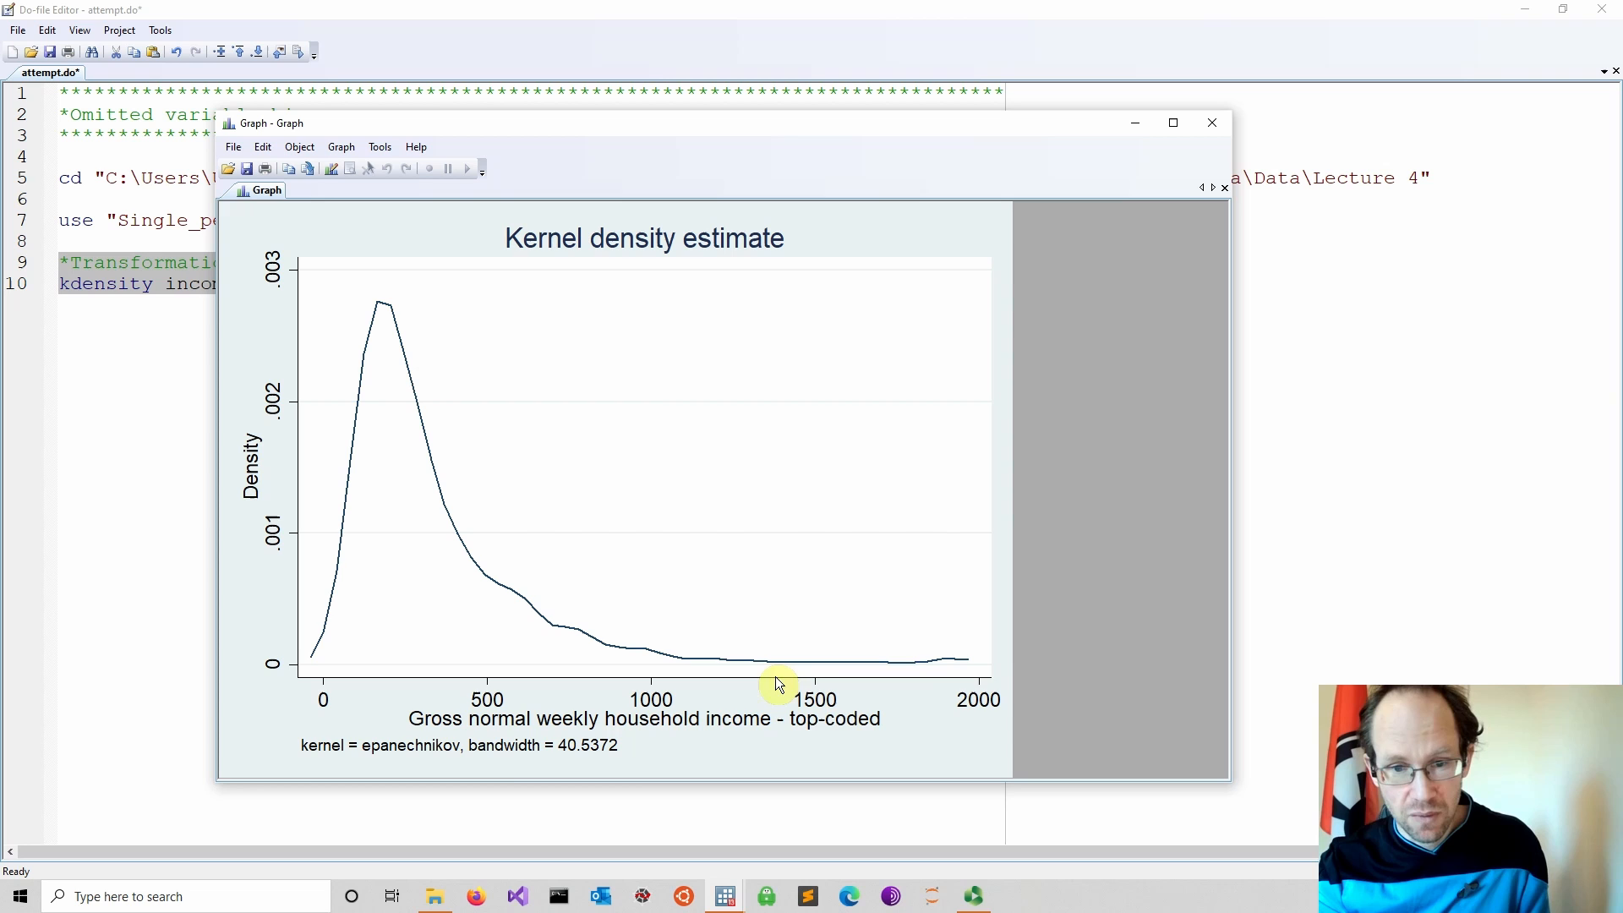
pyautogui.moveTo(754, 694)
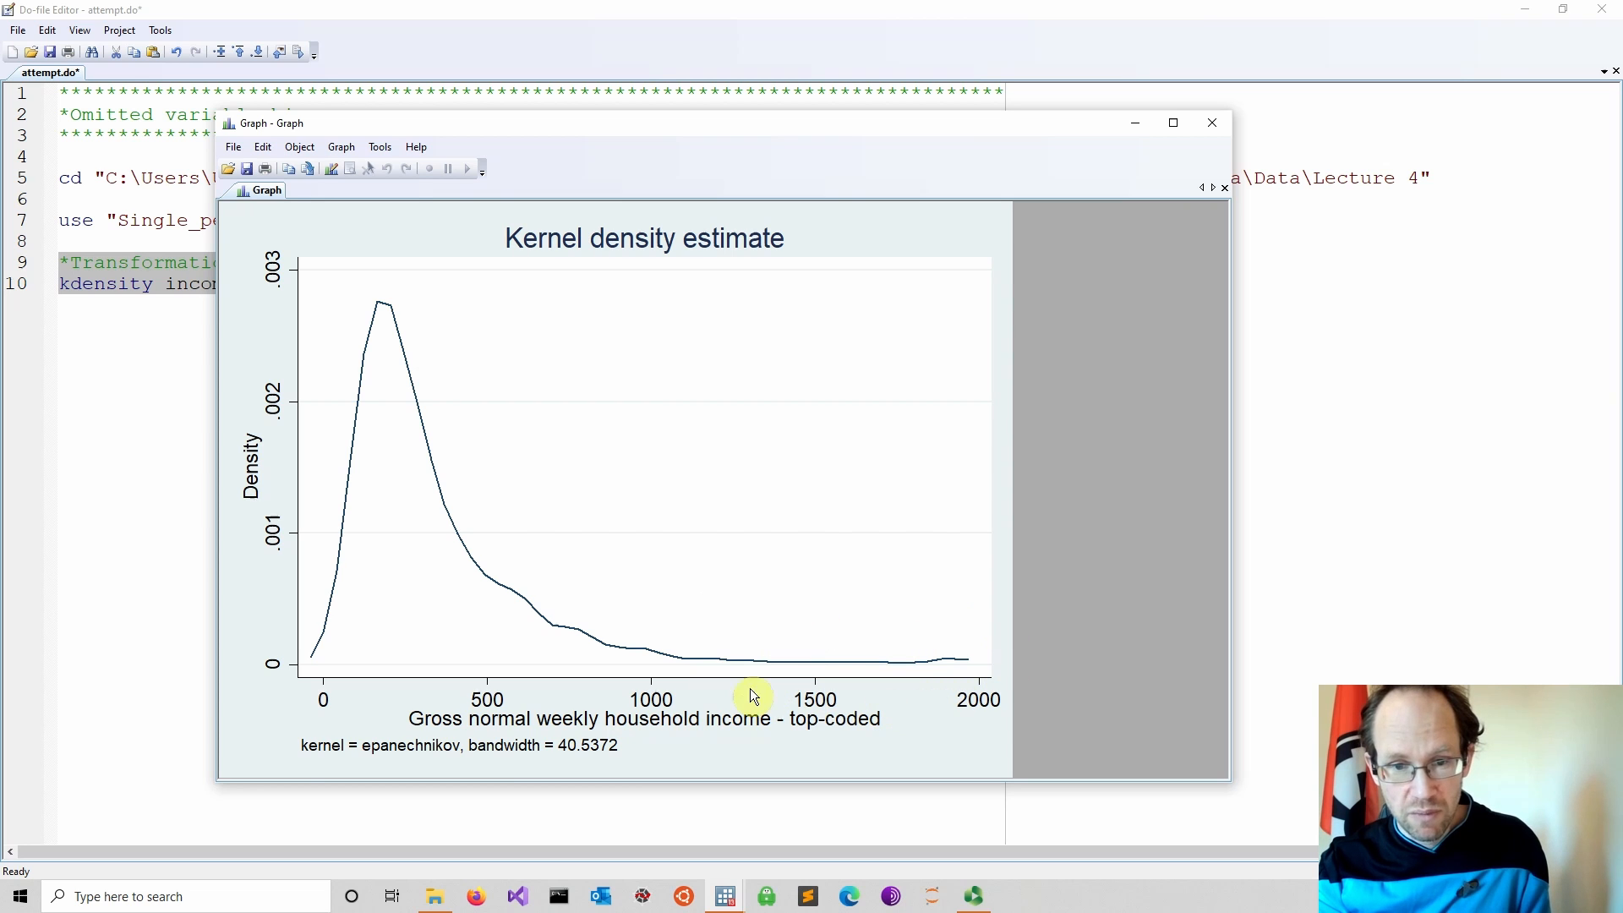
pyautogui.moveTo(922, 702)
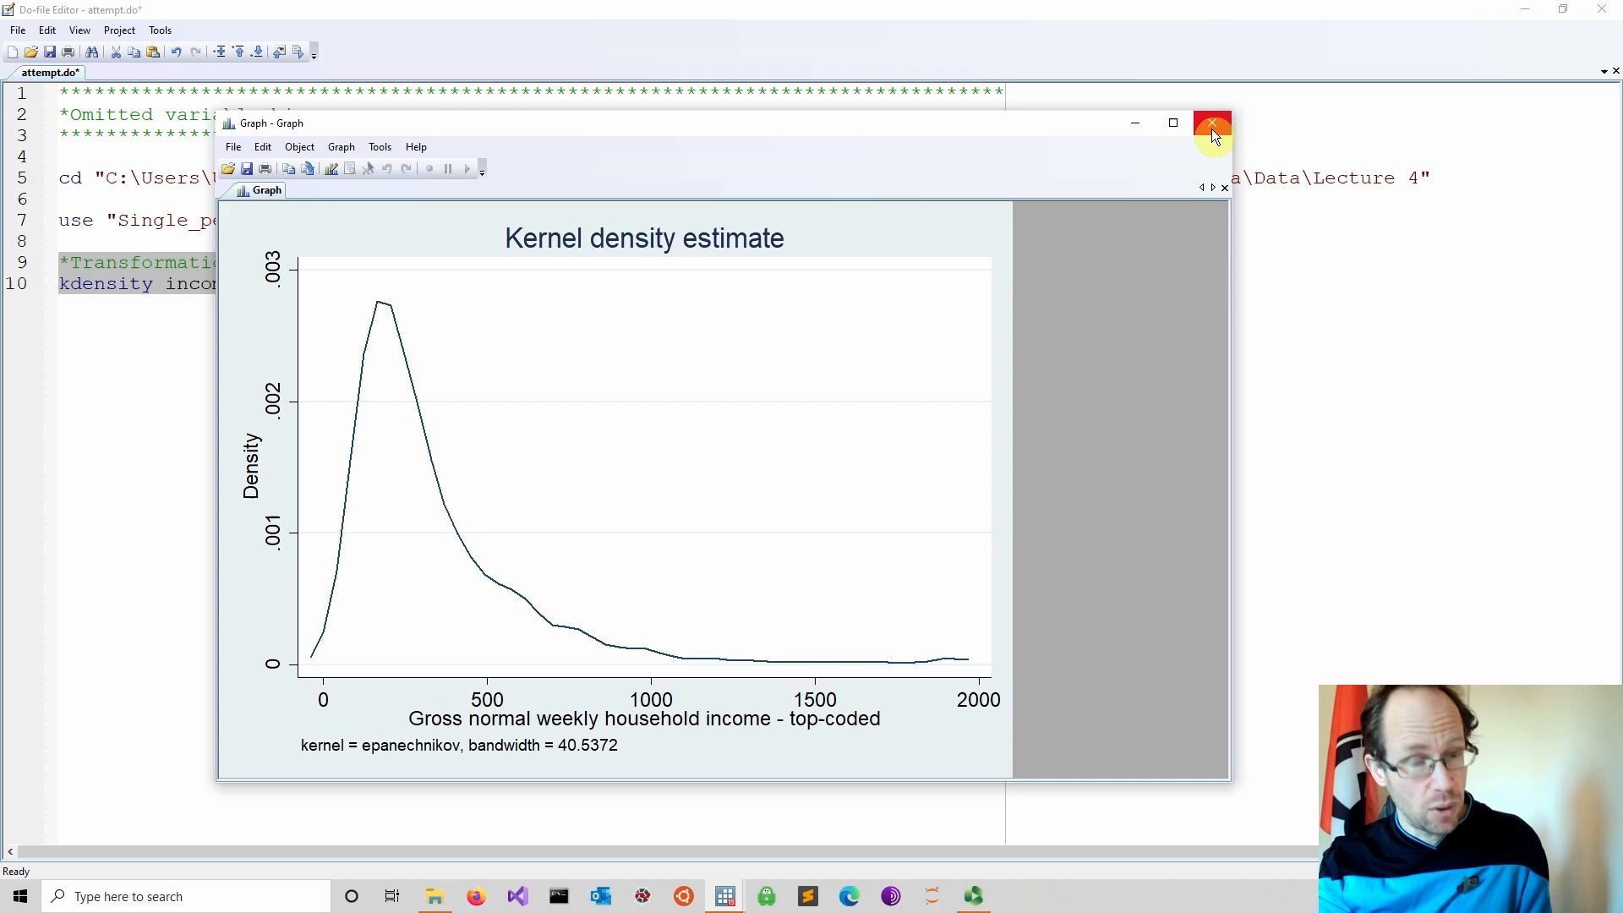
pyautogui.moveTo(1213, 135)
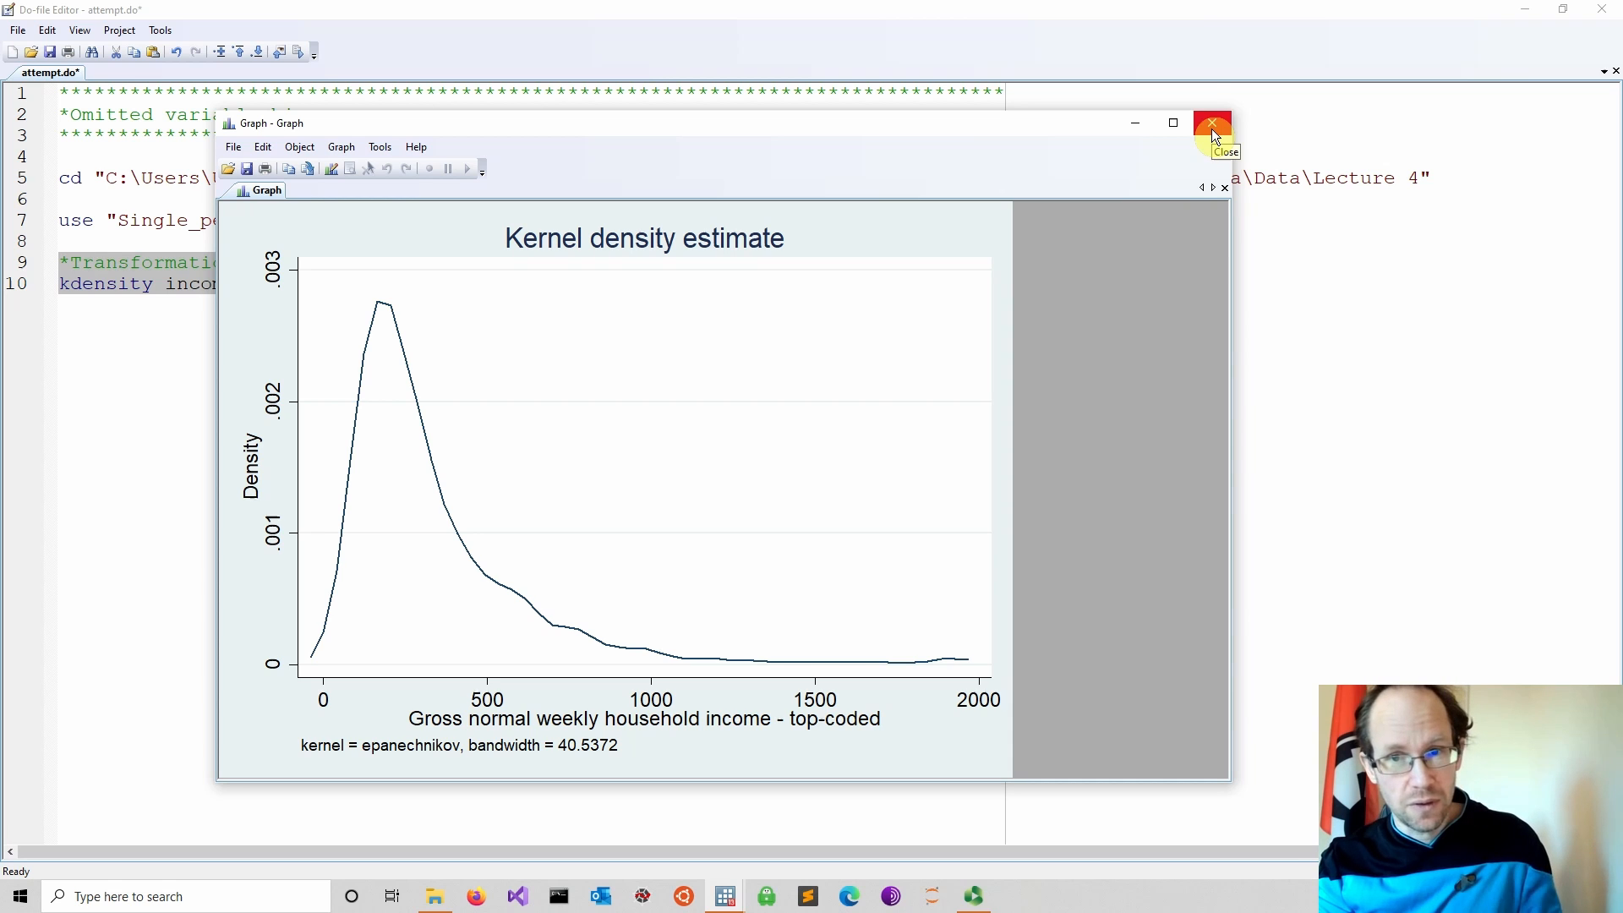
pyautogui.moveTo(1035, 219)
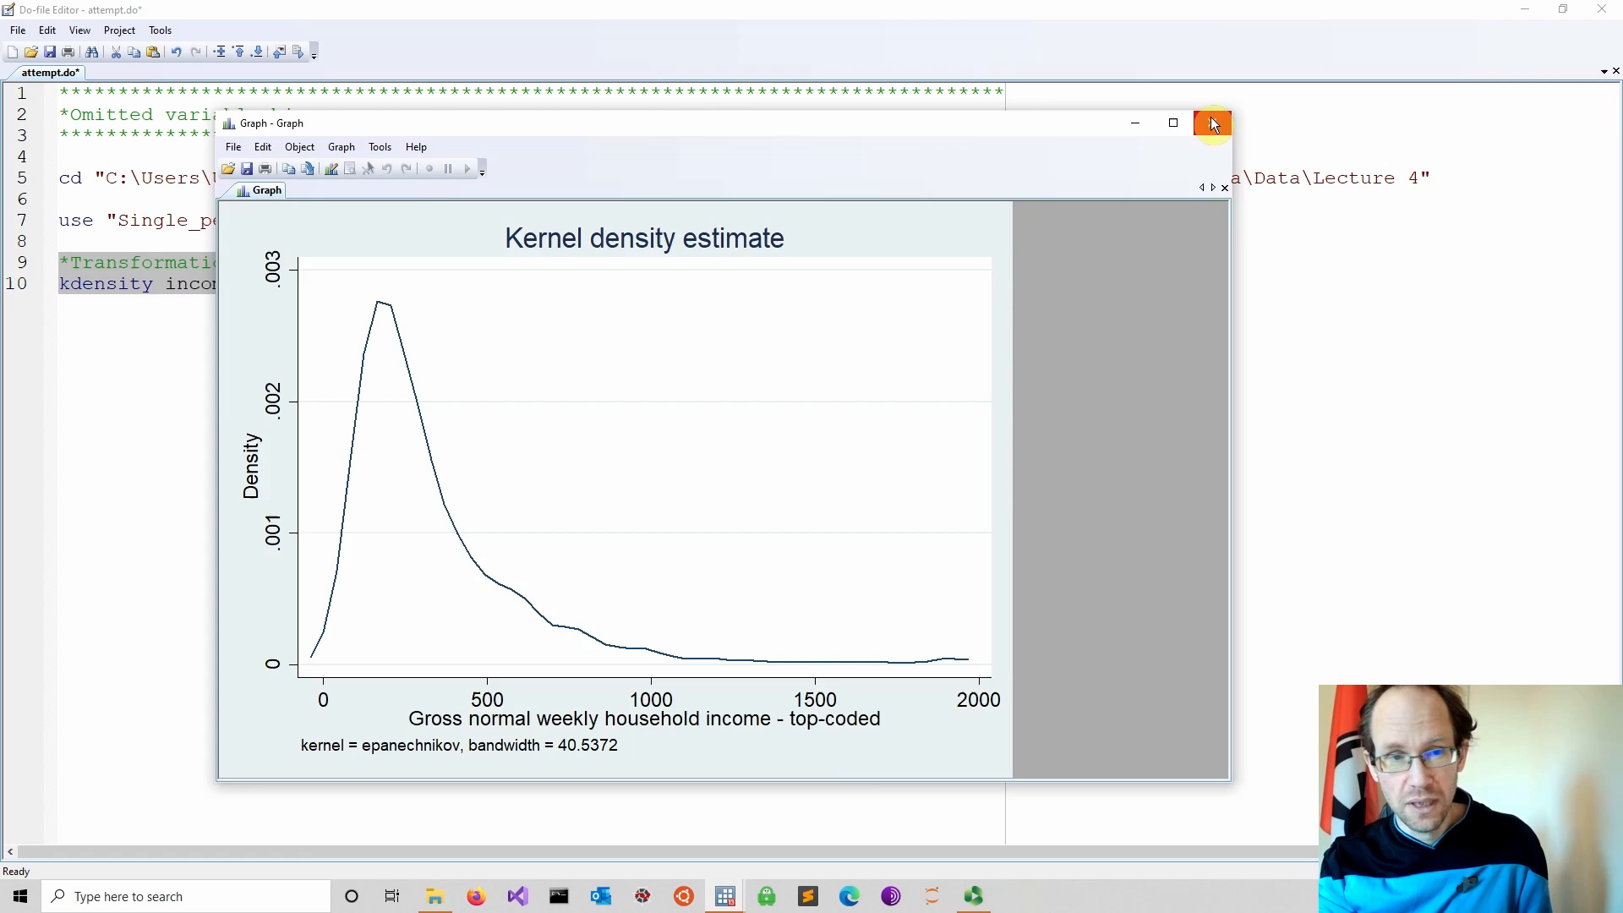
# - Close the density graph and write gen ln_income = ln(income) in the do-file
pyautogui.click(1209, 122)
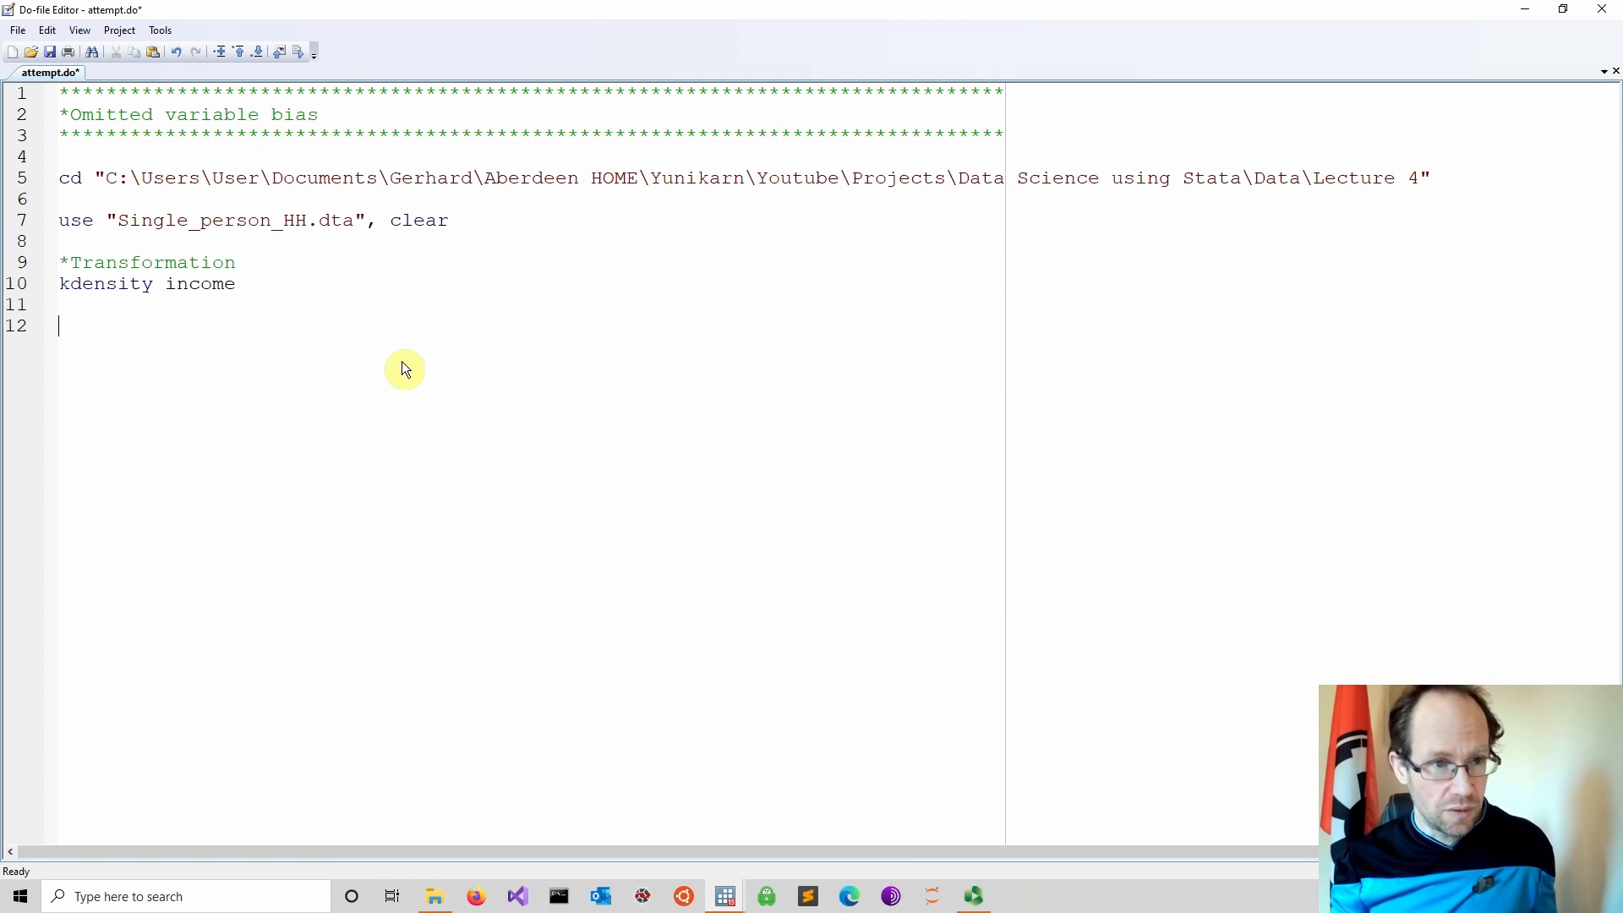
pyautogui.write('gen')
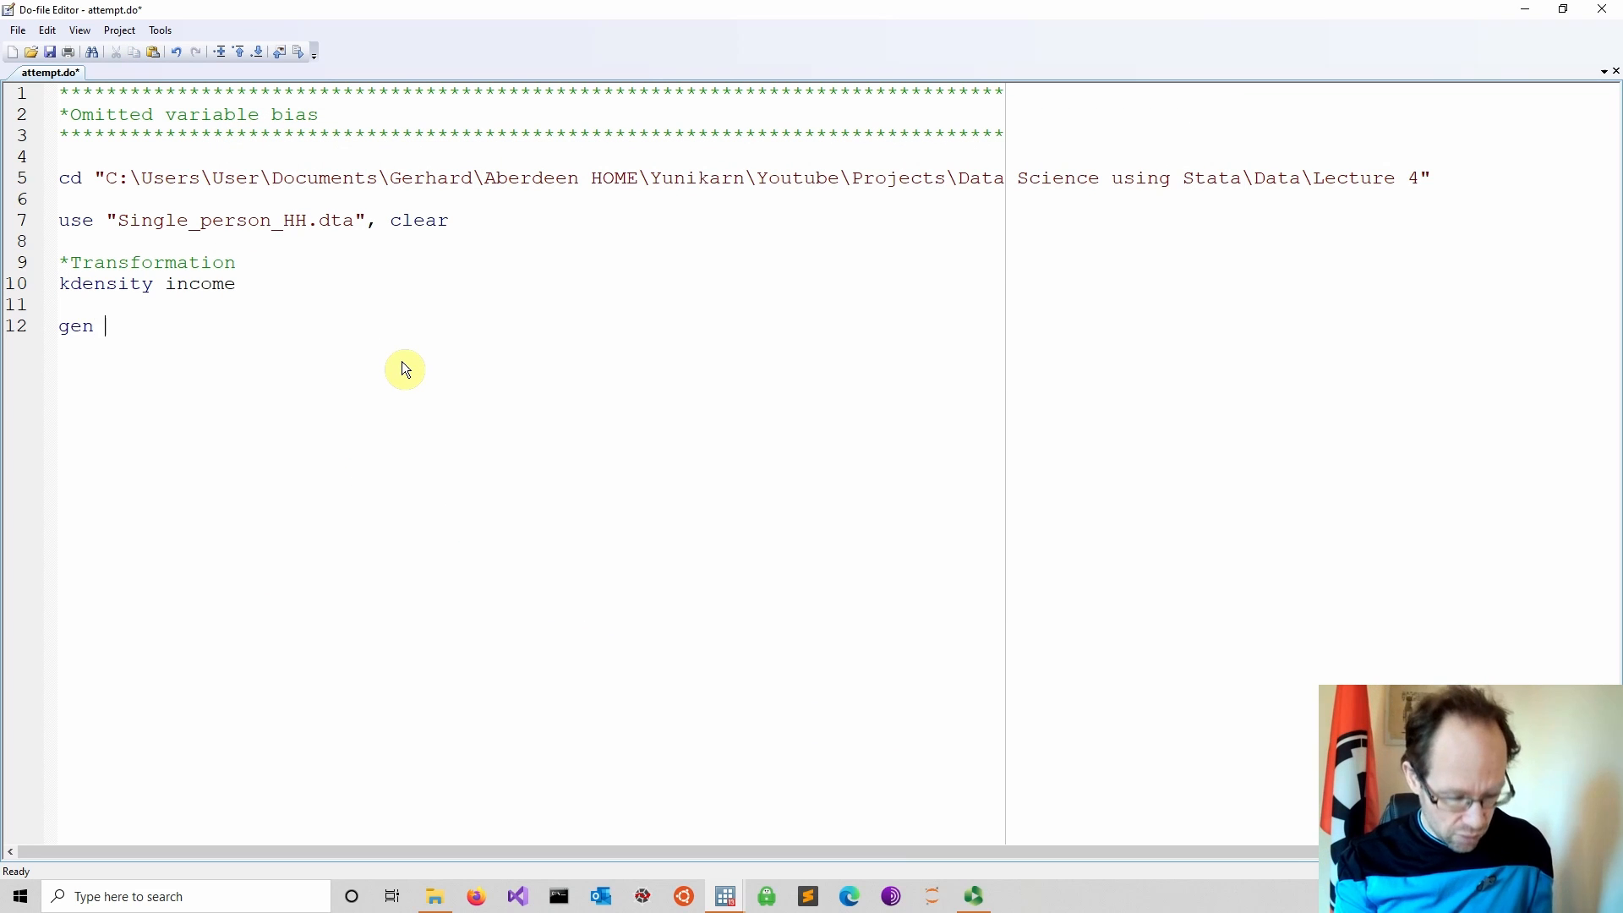
pyautogui.write('ln_i')
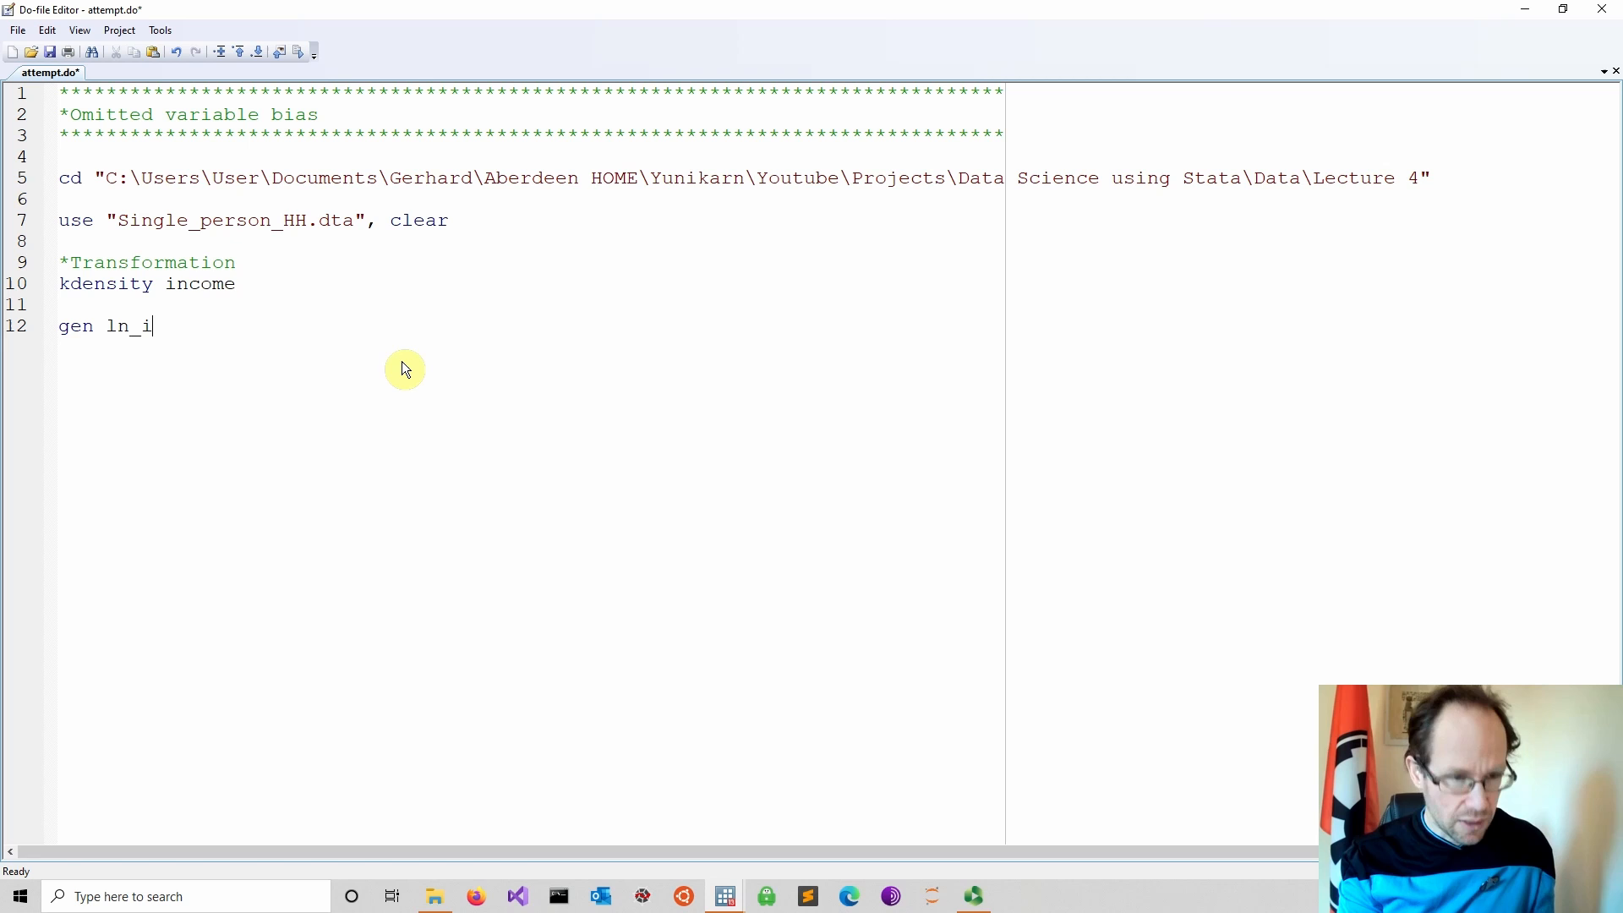
pyautogui.write('ncome =')
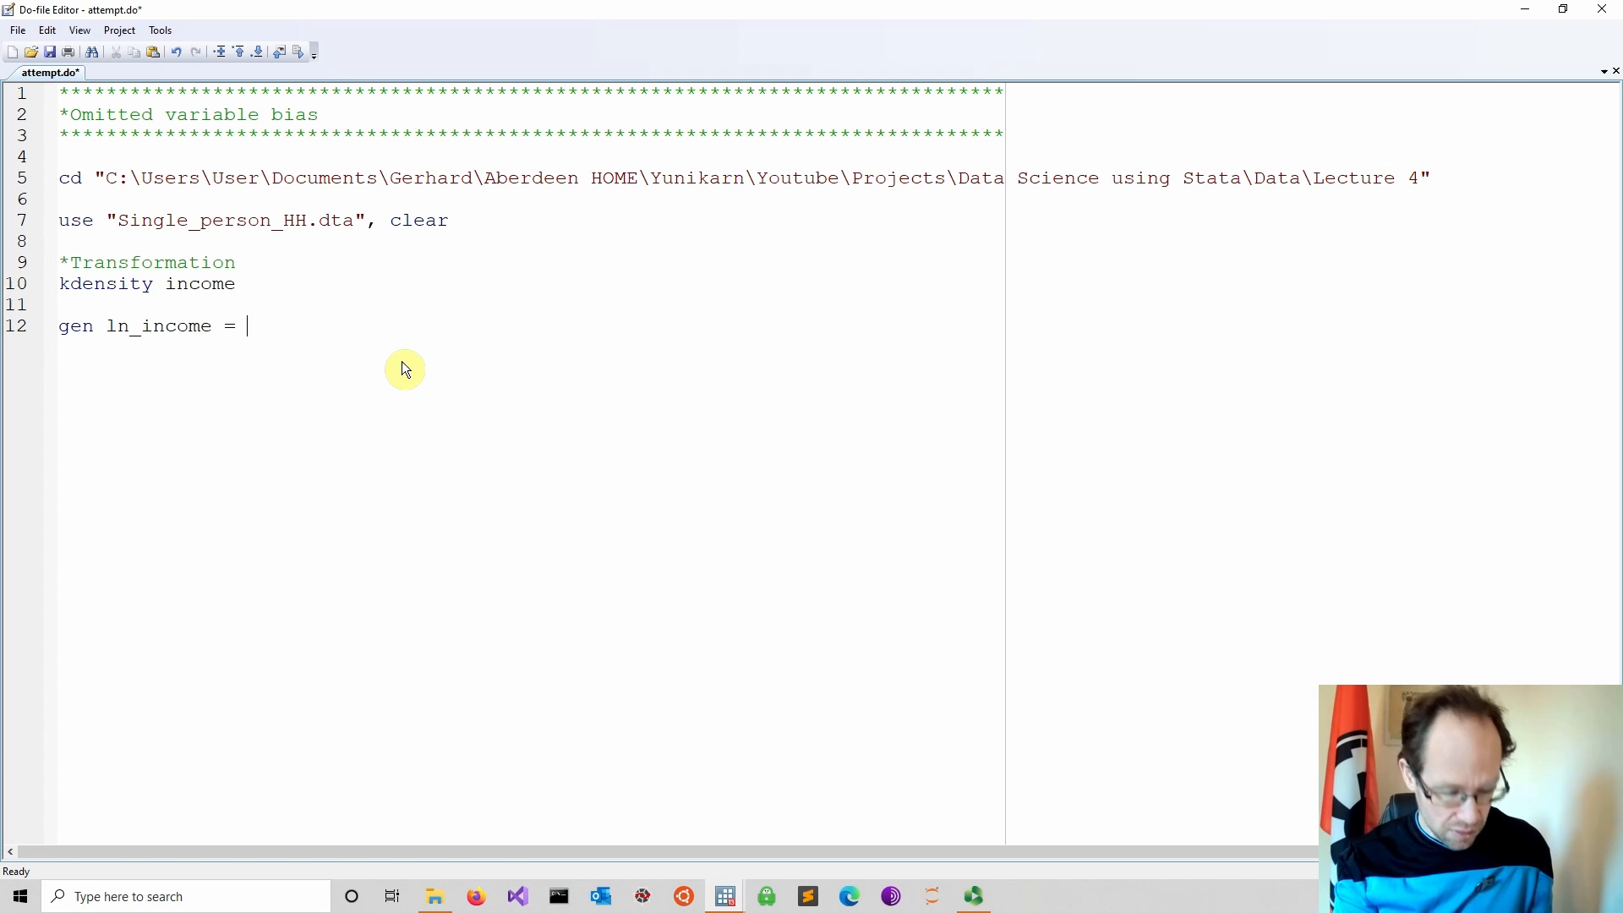
pyautogui.write('ln(')
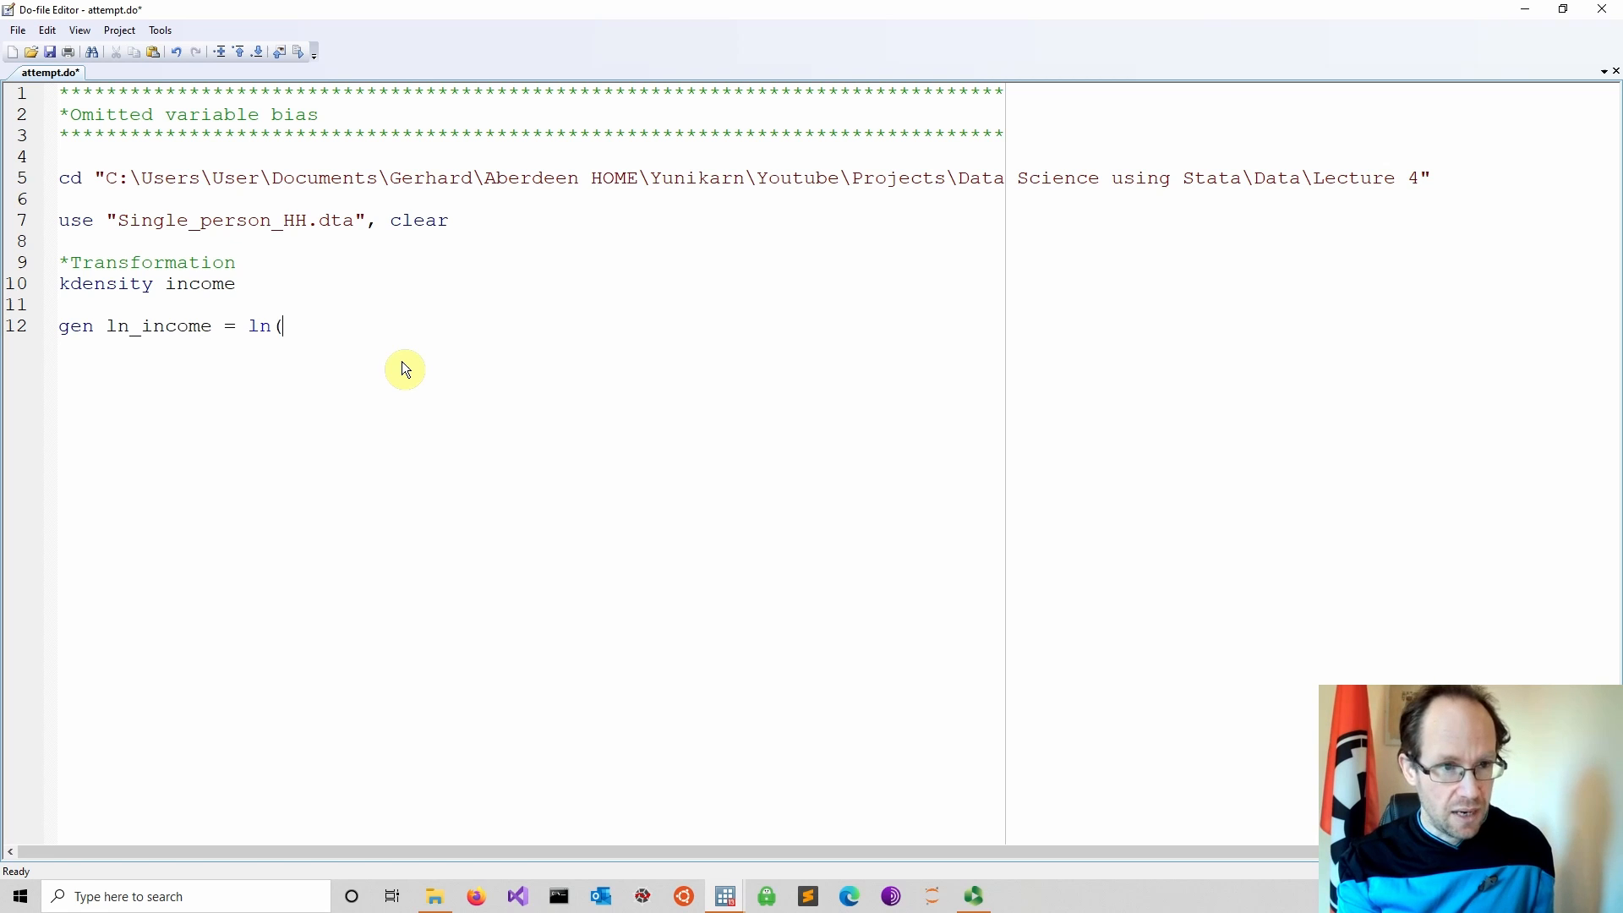
pyautogui.write('income')
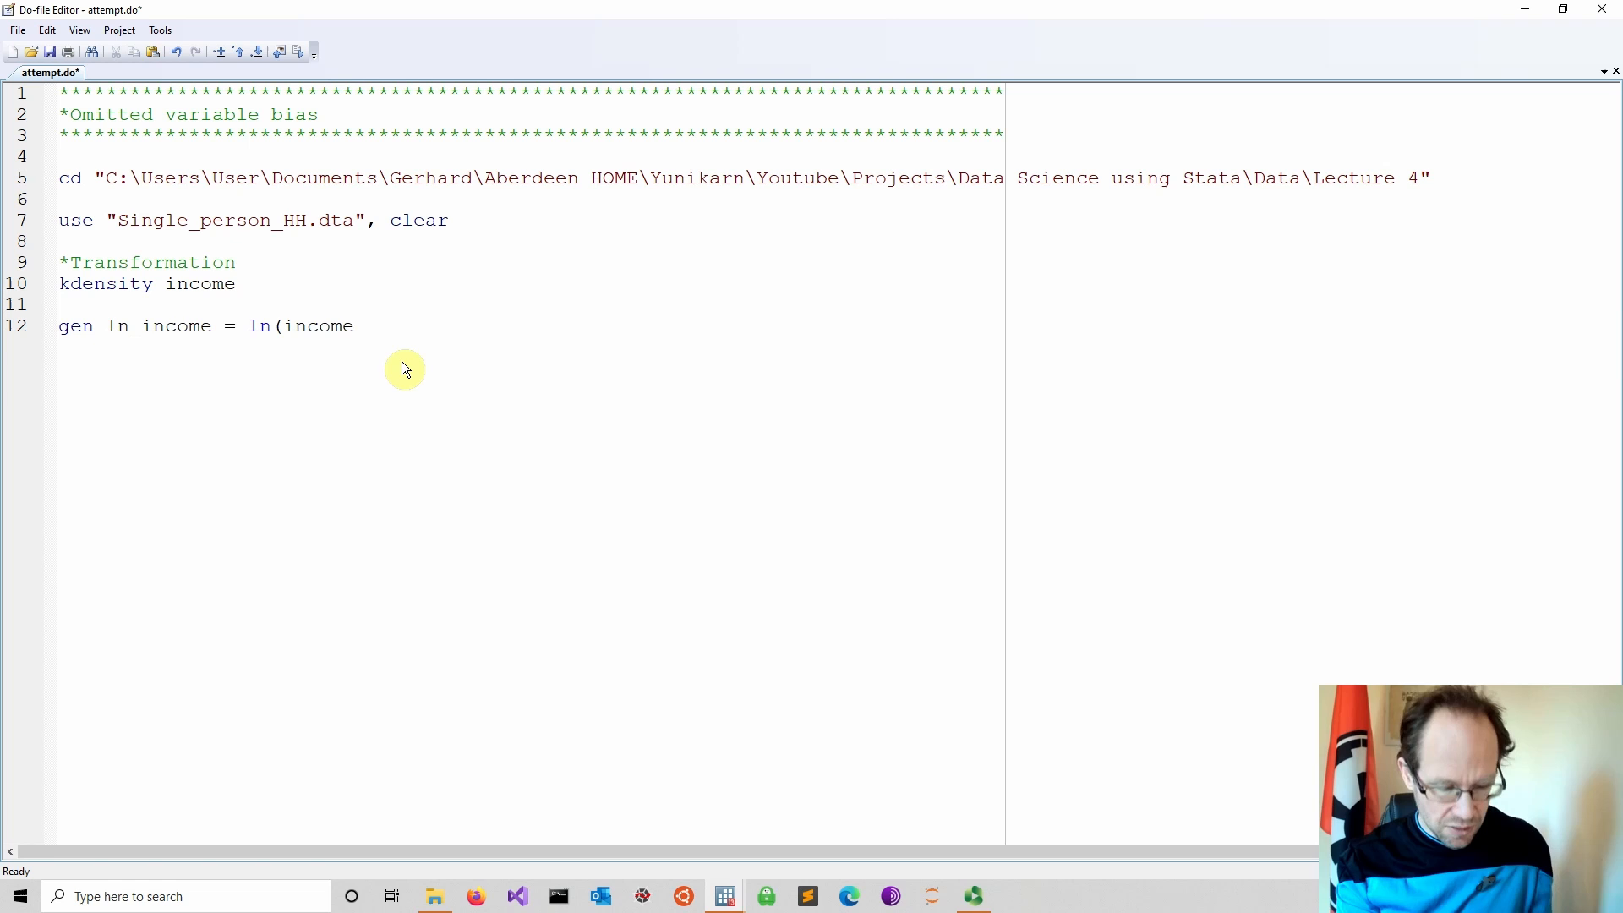
pyautogui.write(')')
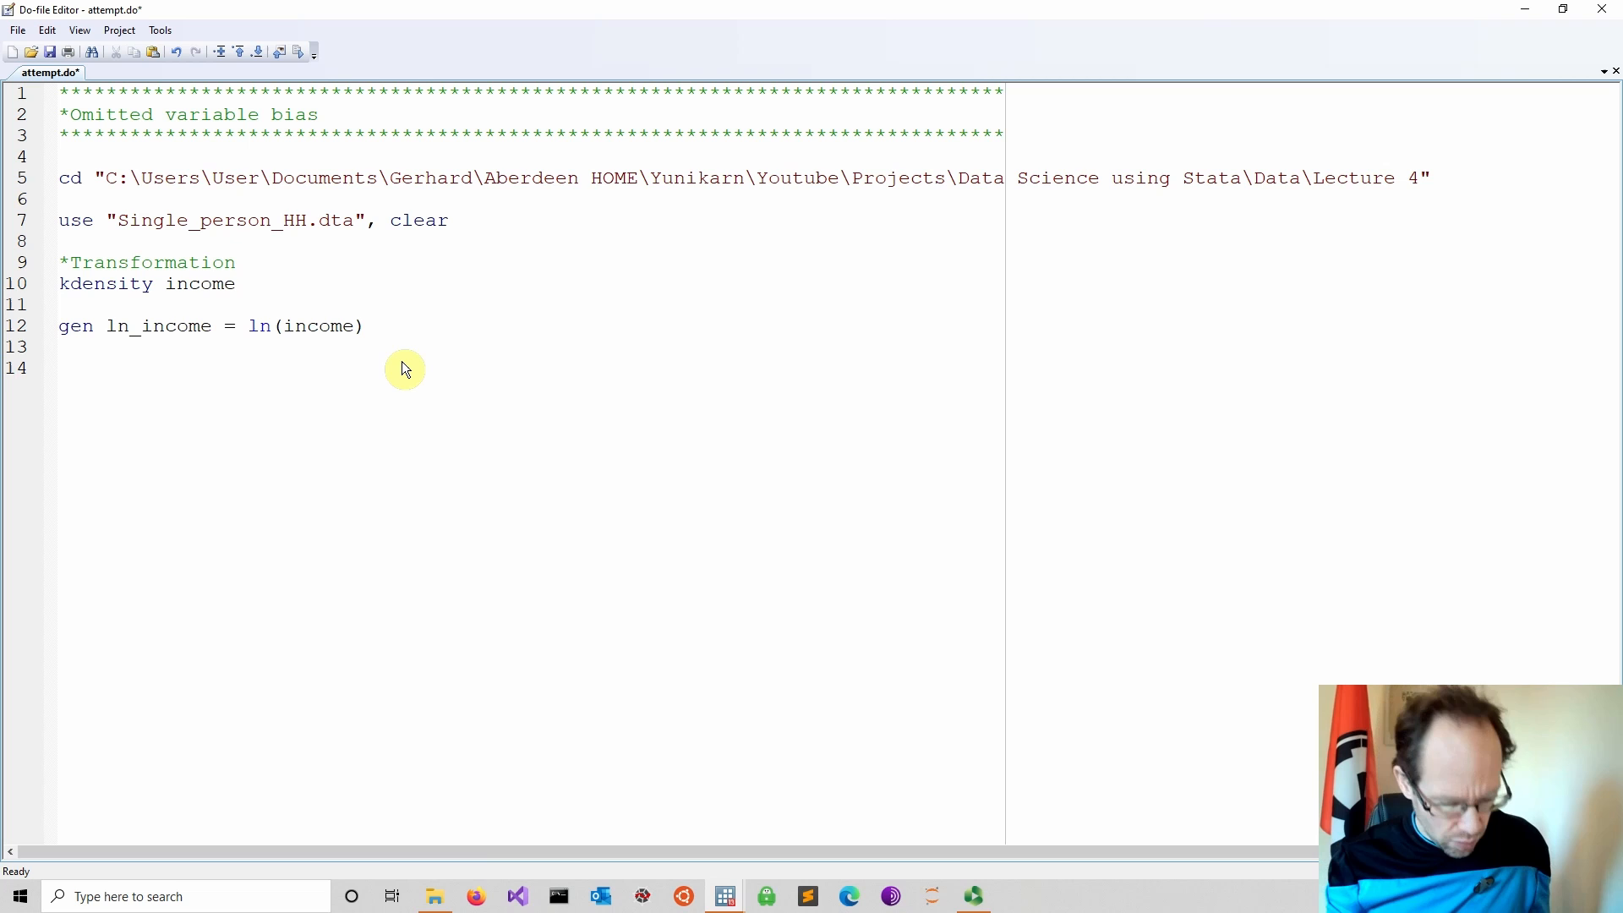
# - Write a *Regression comment followed by reg ln_income age in the do-file
pyautogui.write('*Reg')
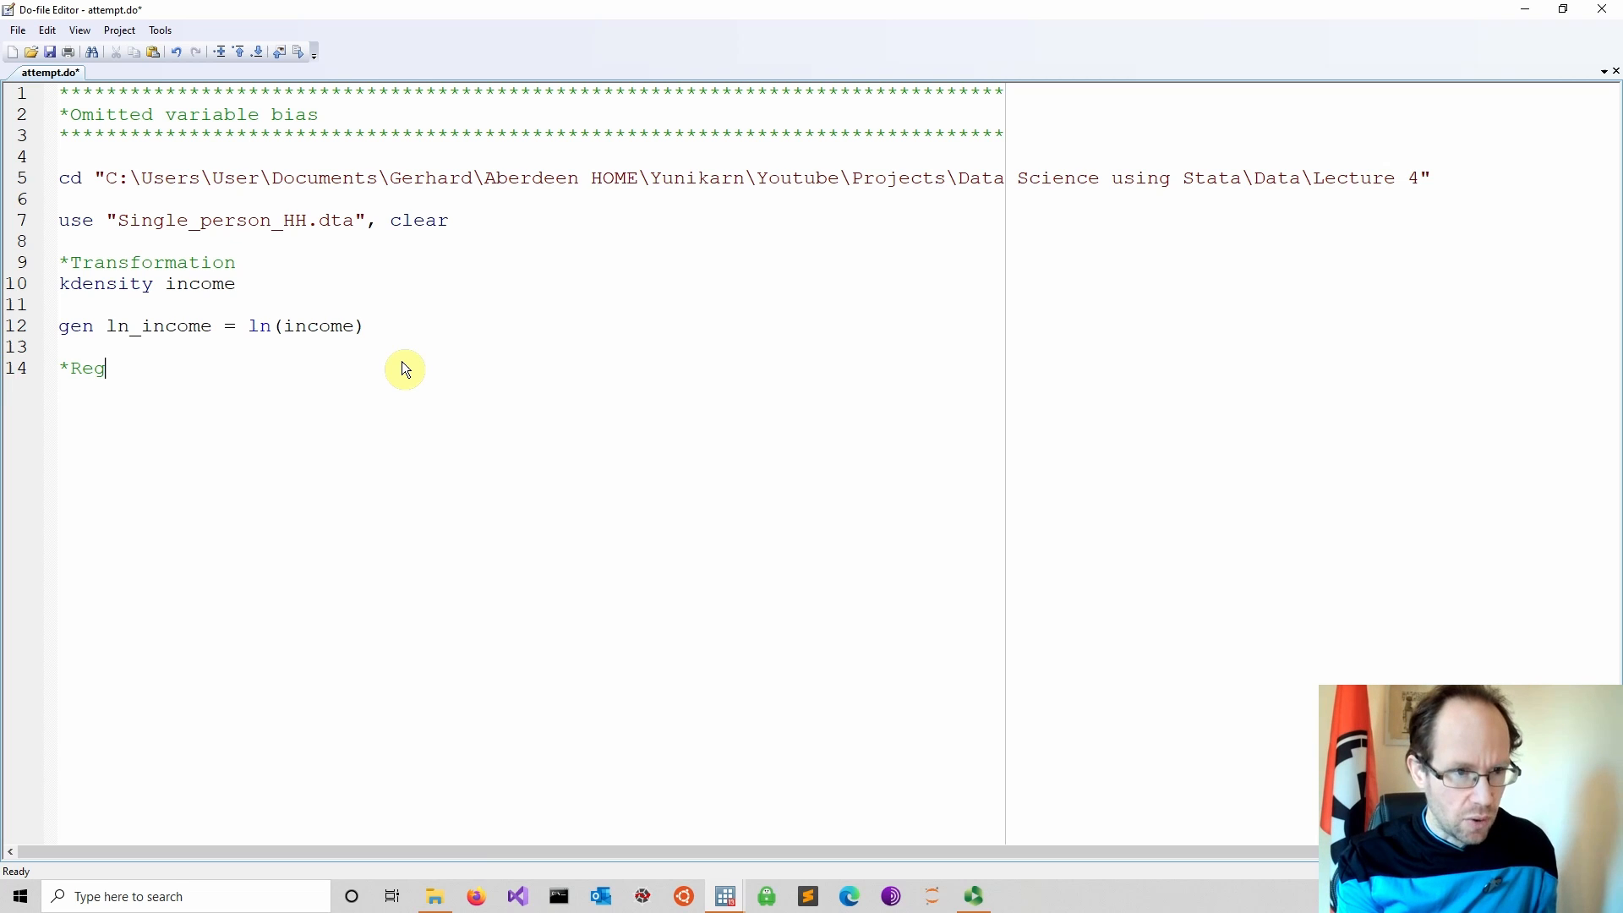
pyautogui.write('ression')
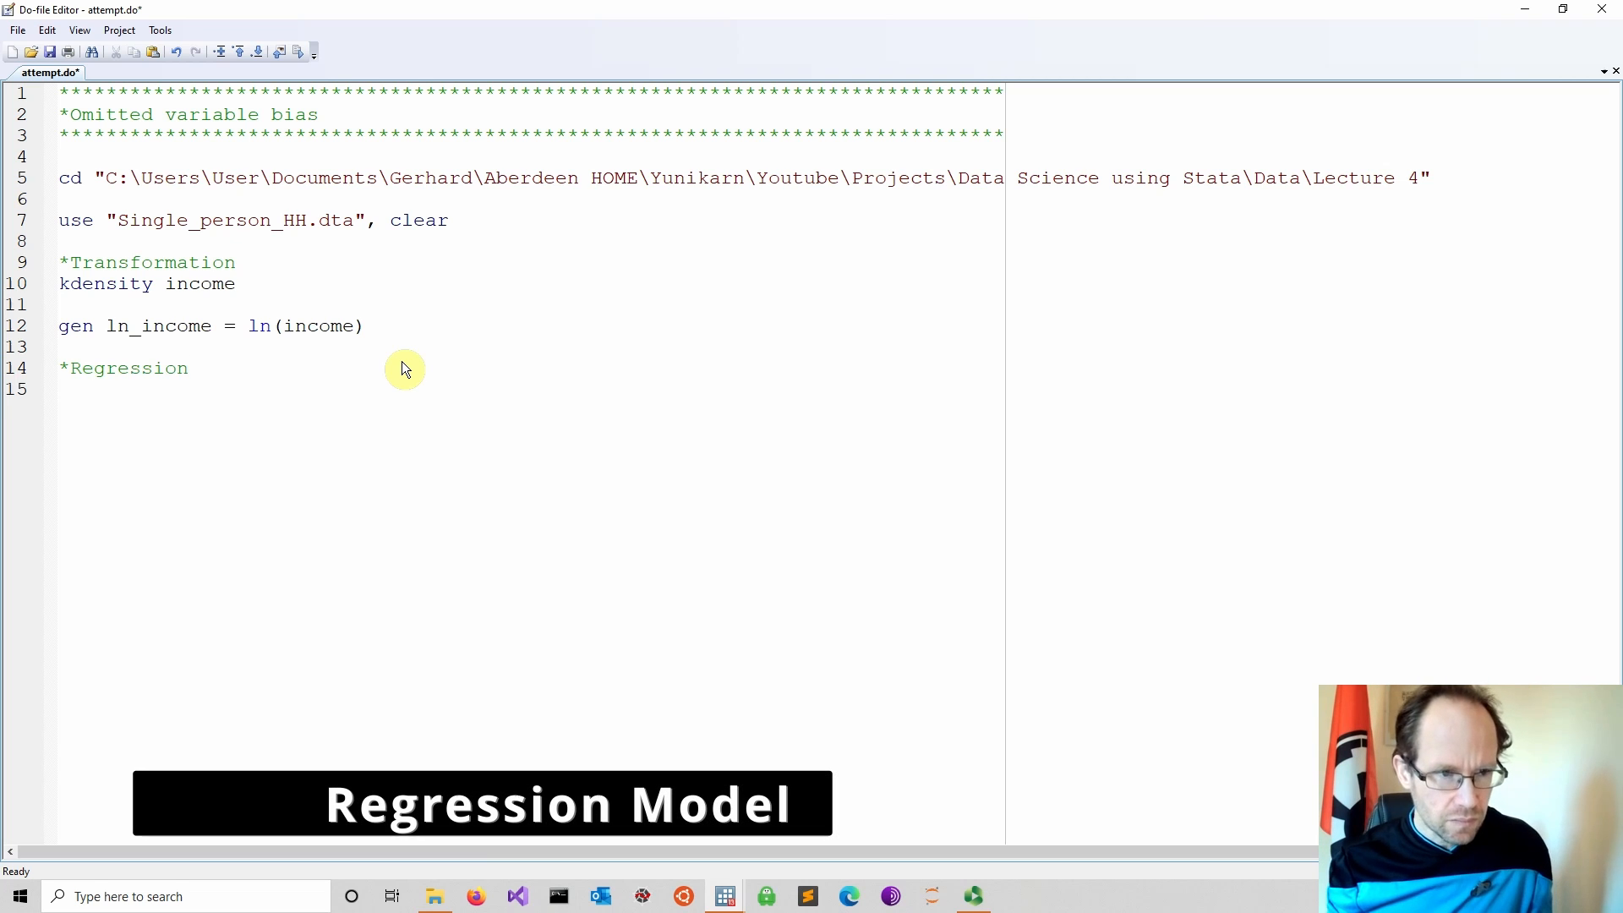
pyautogui.write('reg')
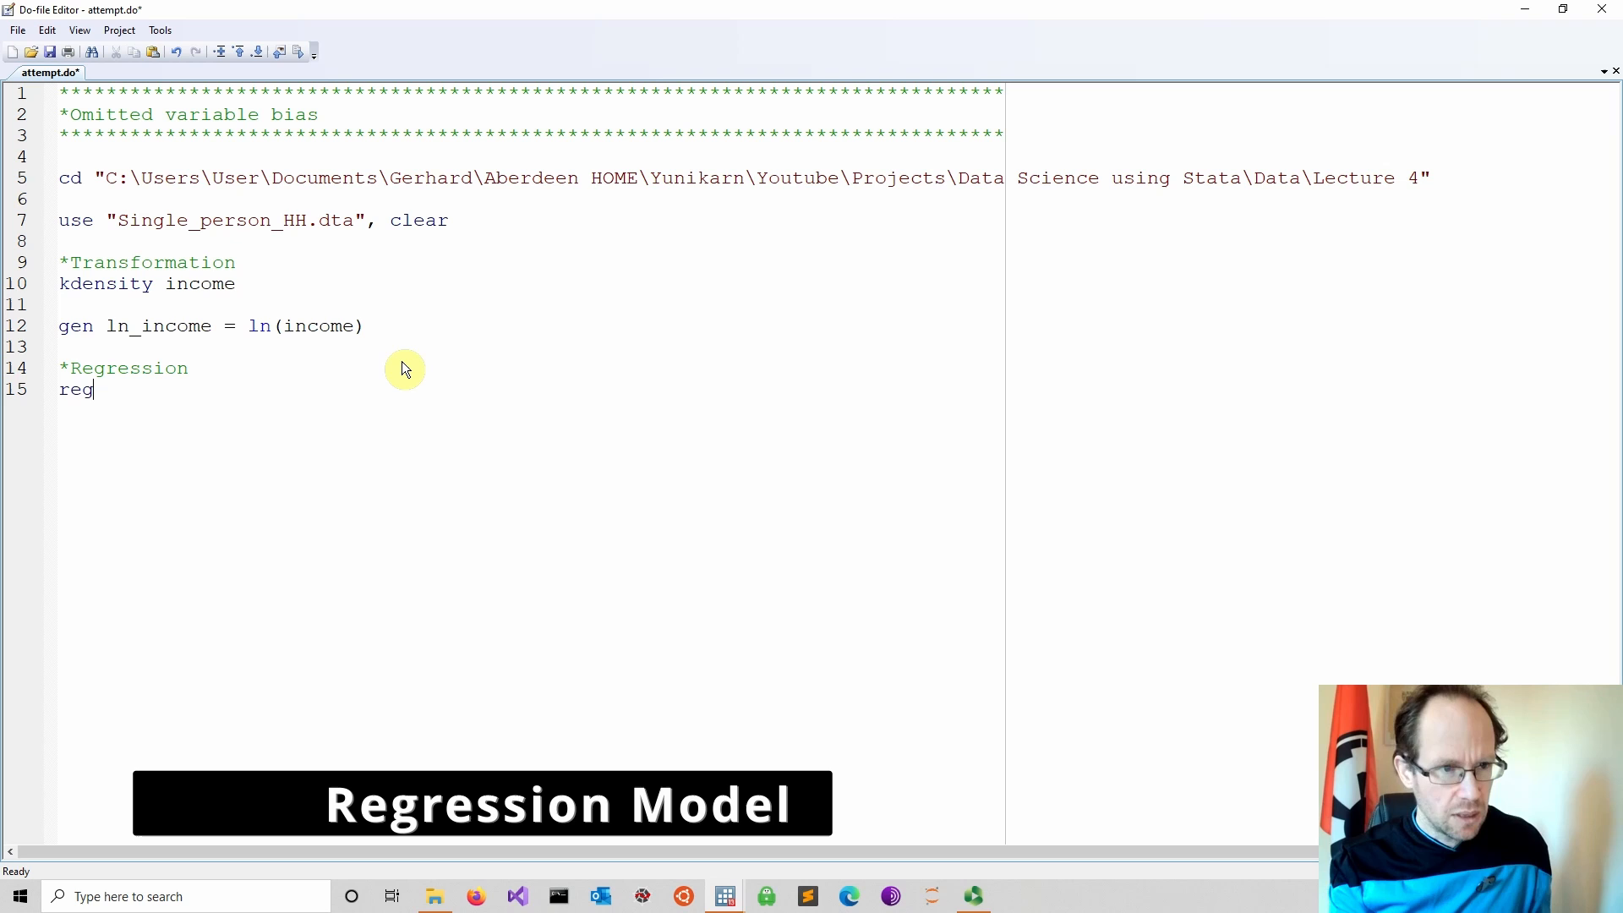
pyautogui.write('ln_')
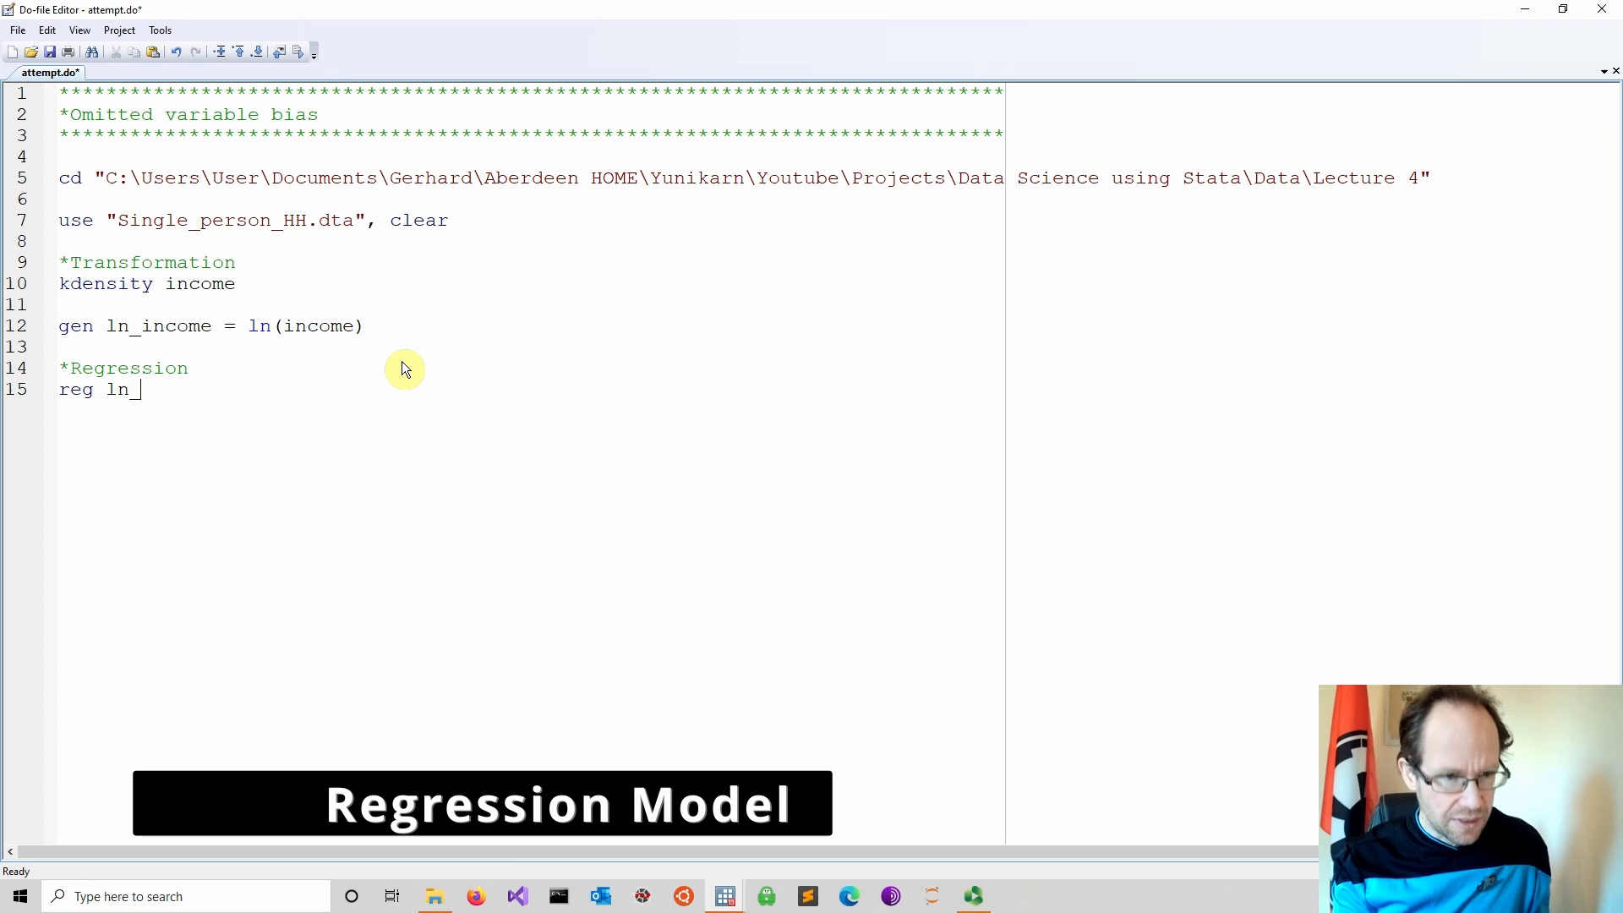
pyautogui.write('i')
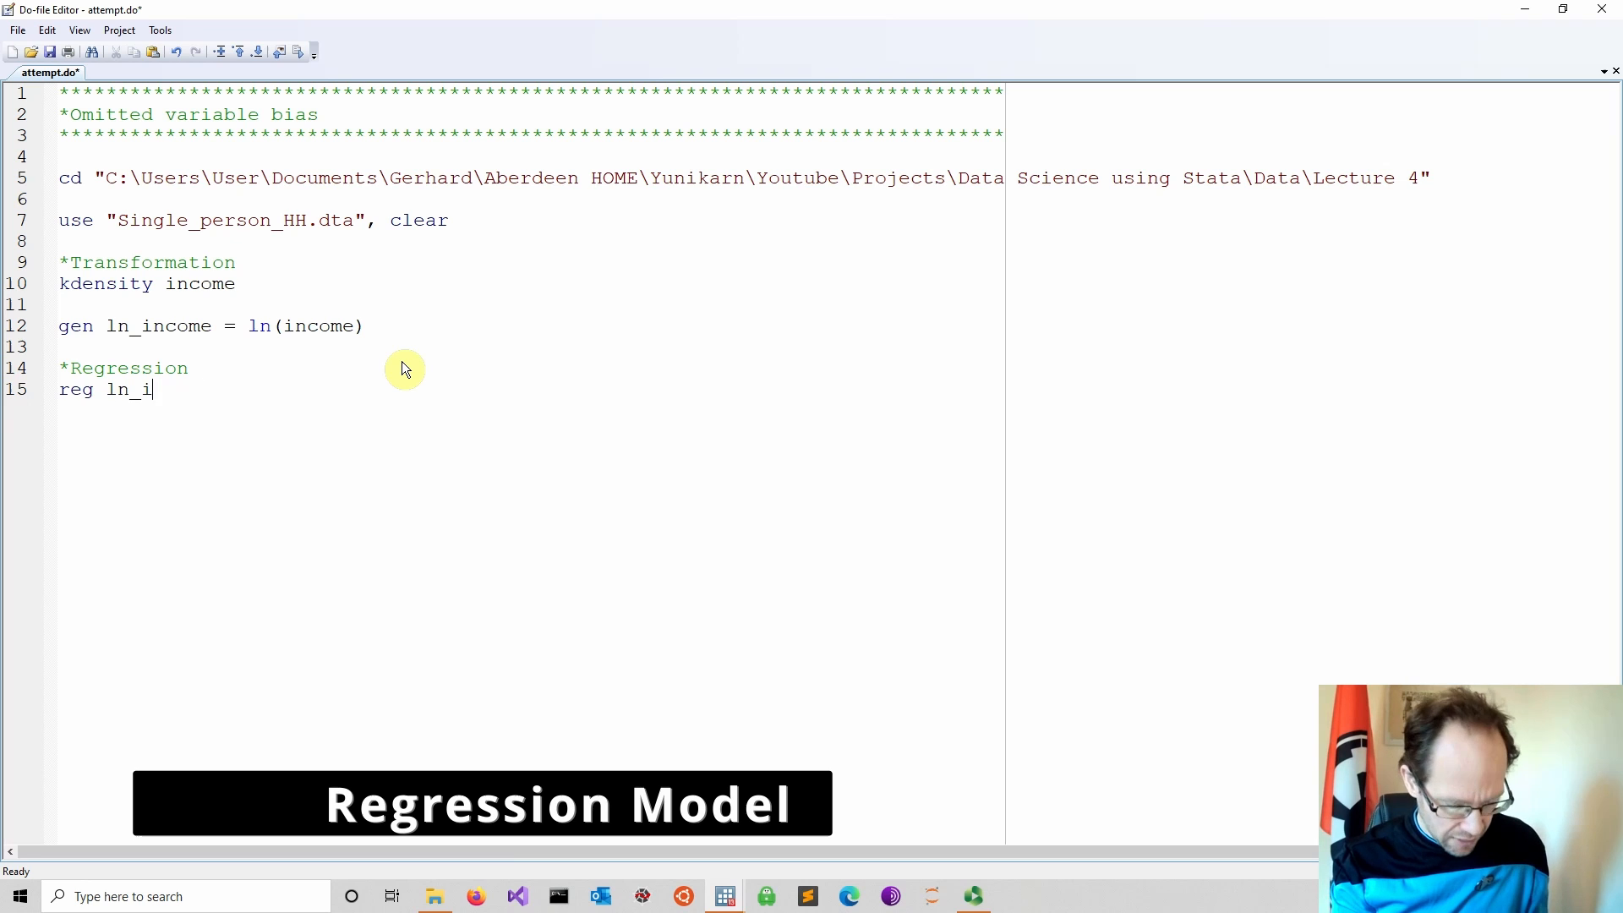
pyautogui.write('ncome age')
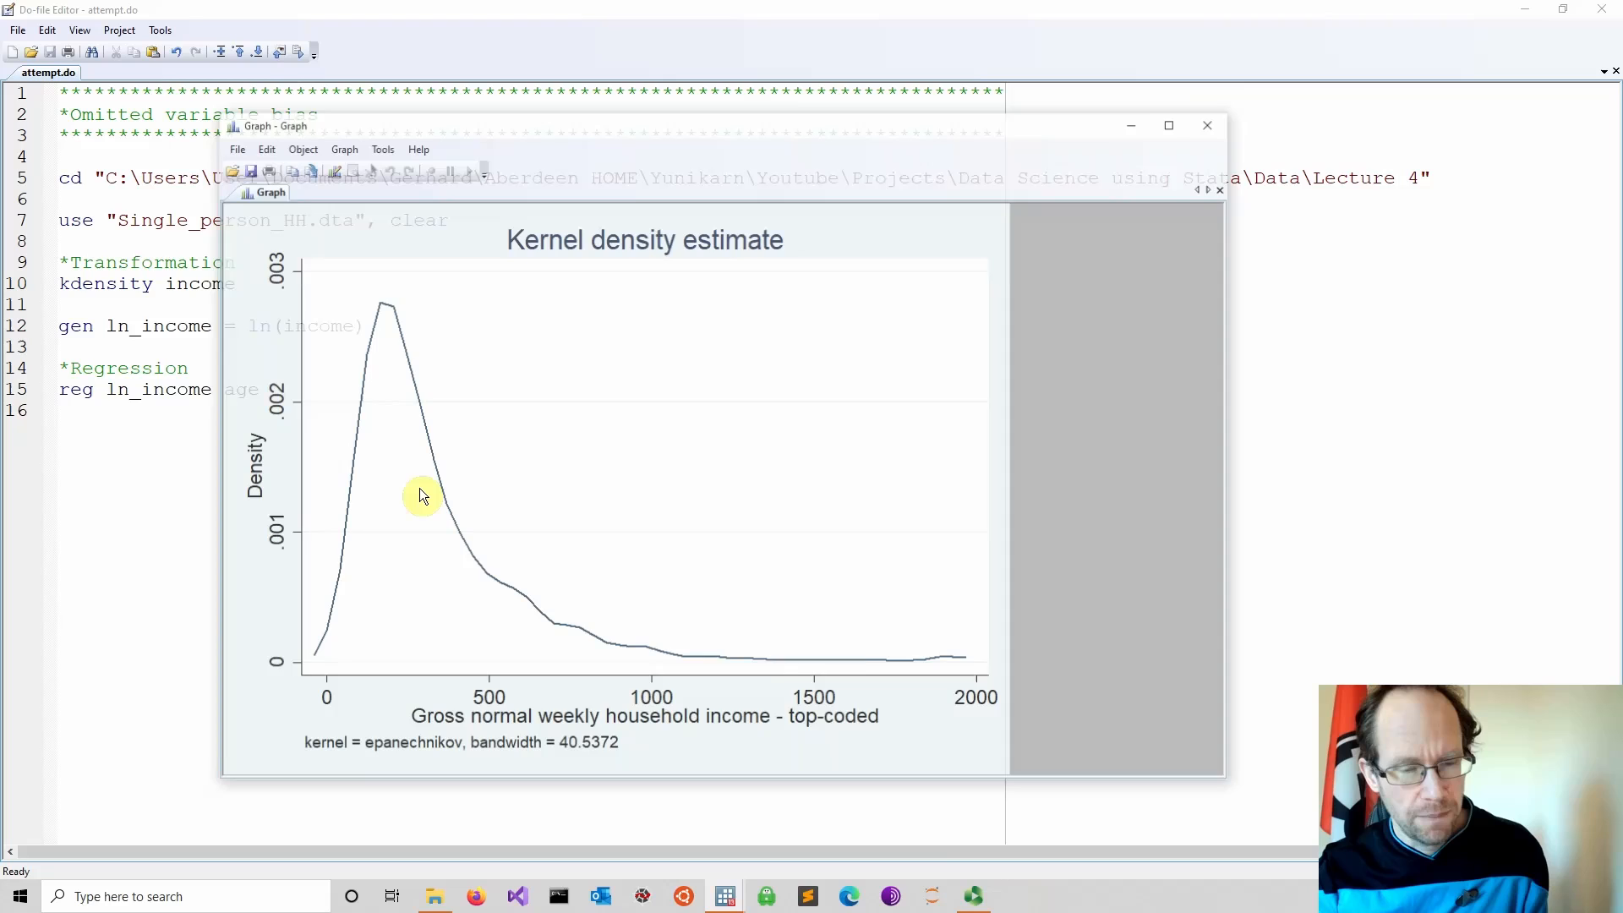
# - View the regression output and highlight the age coefficient -.0072776
pyautogui.click(1208, 125)
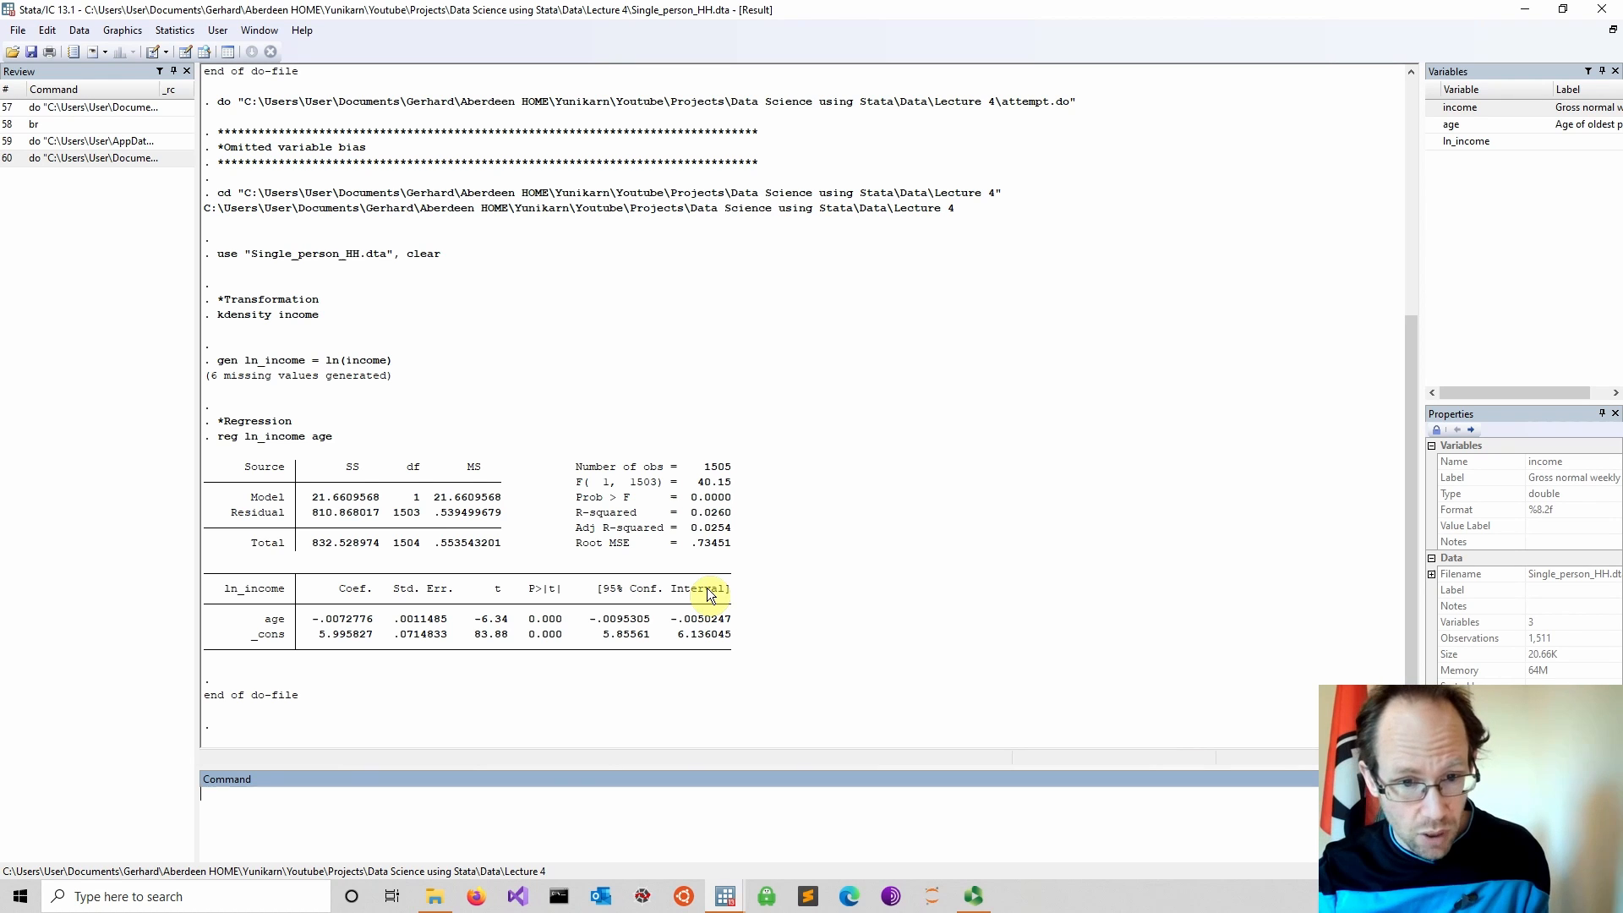
pyautogui.moveTo(387, 678)
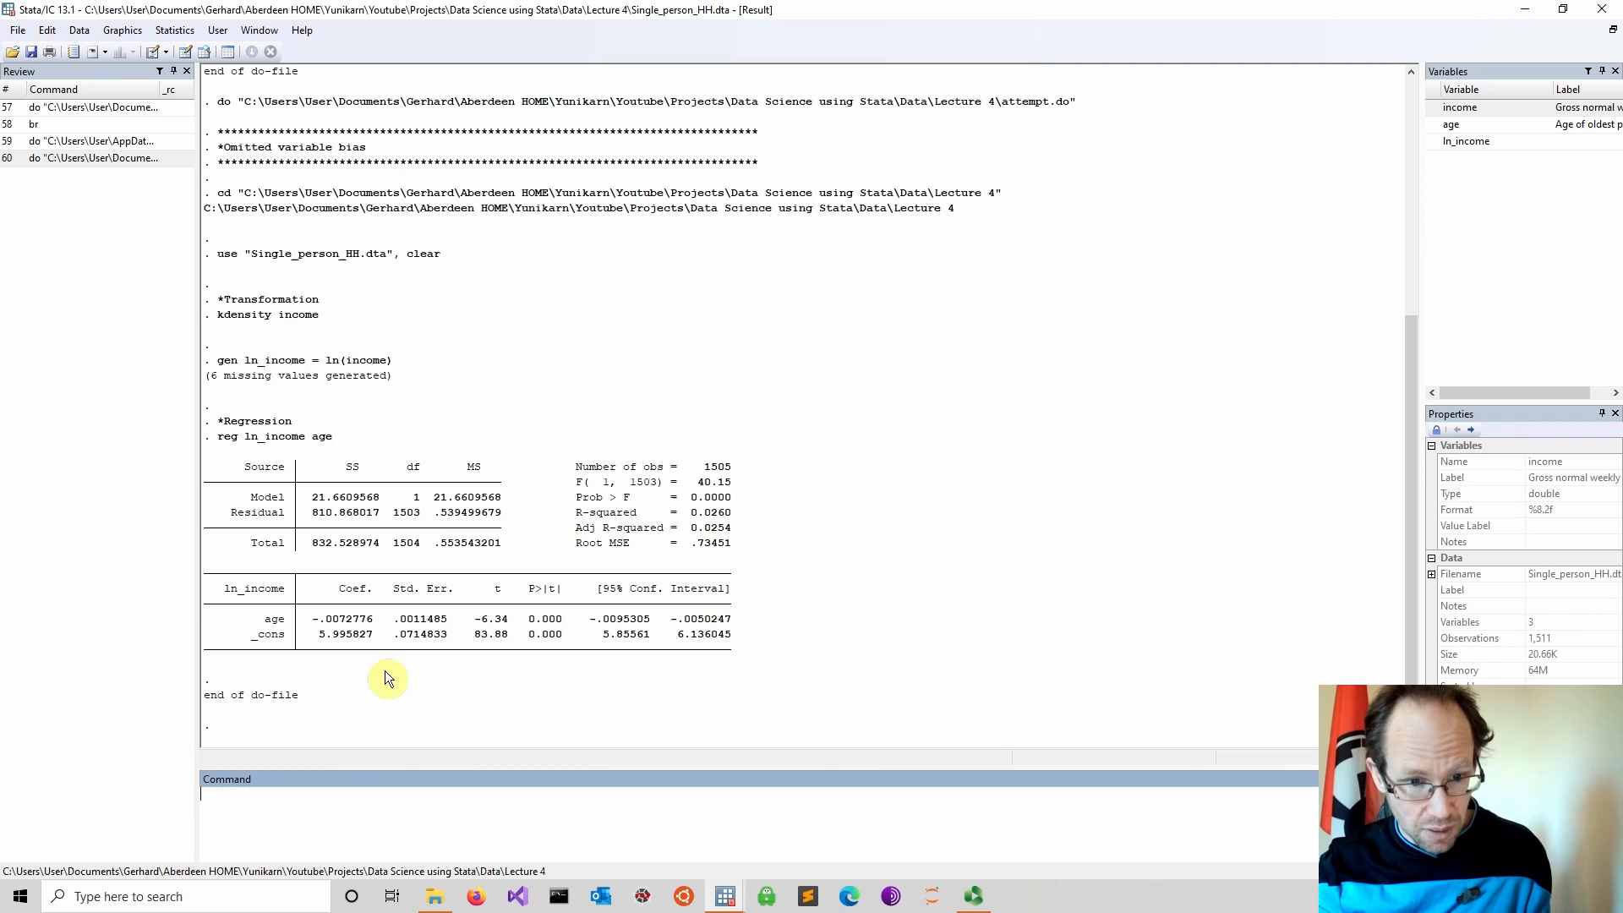
pyautogui.moveTo(387, 668)
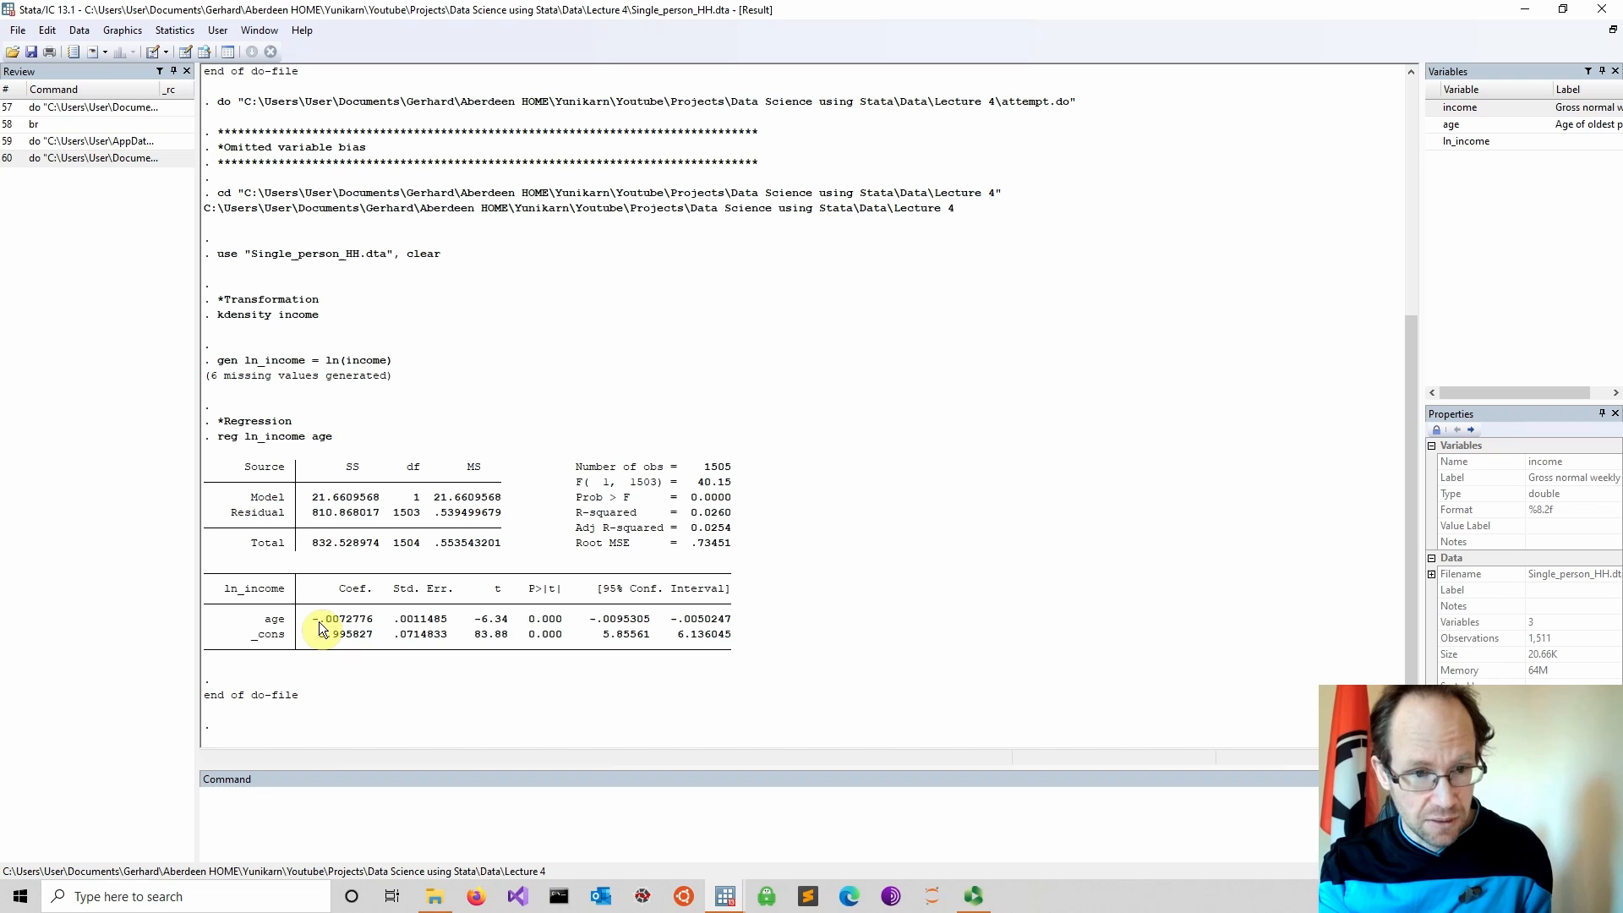
pyautogui.doubleClick(344, 619)
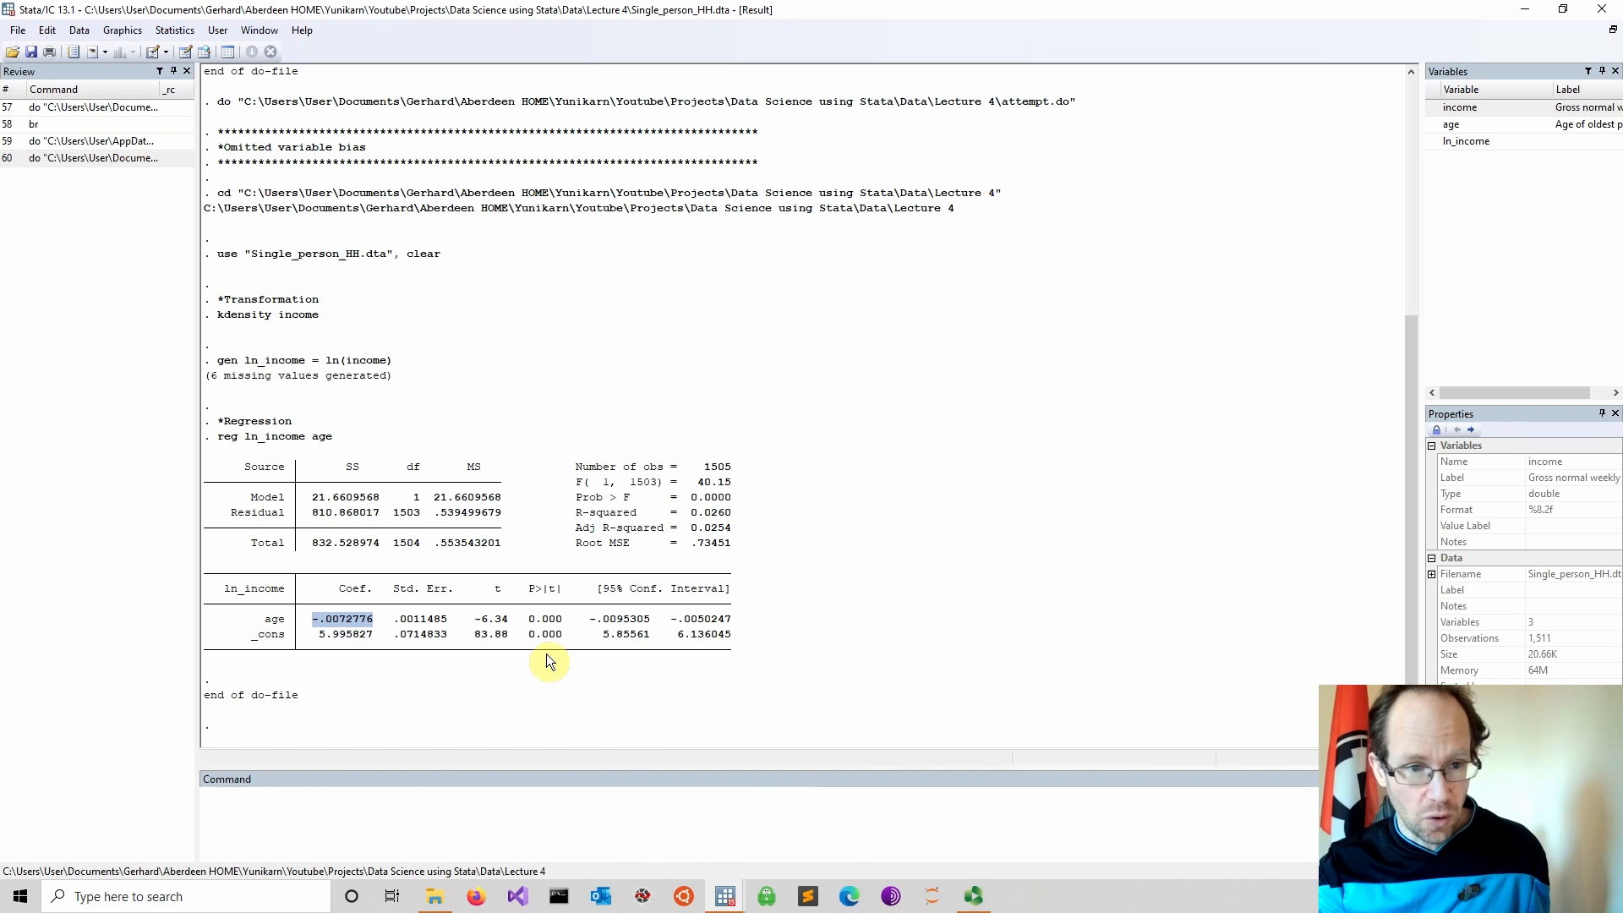
pyautogui.moveTo(426, 261)
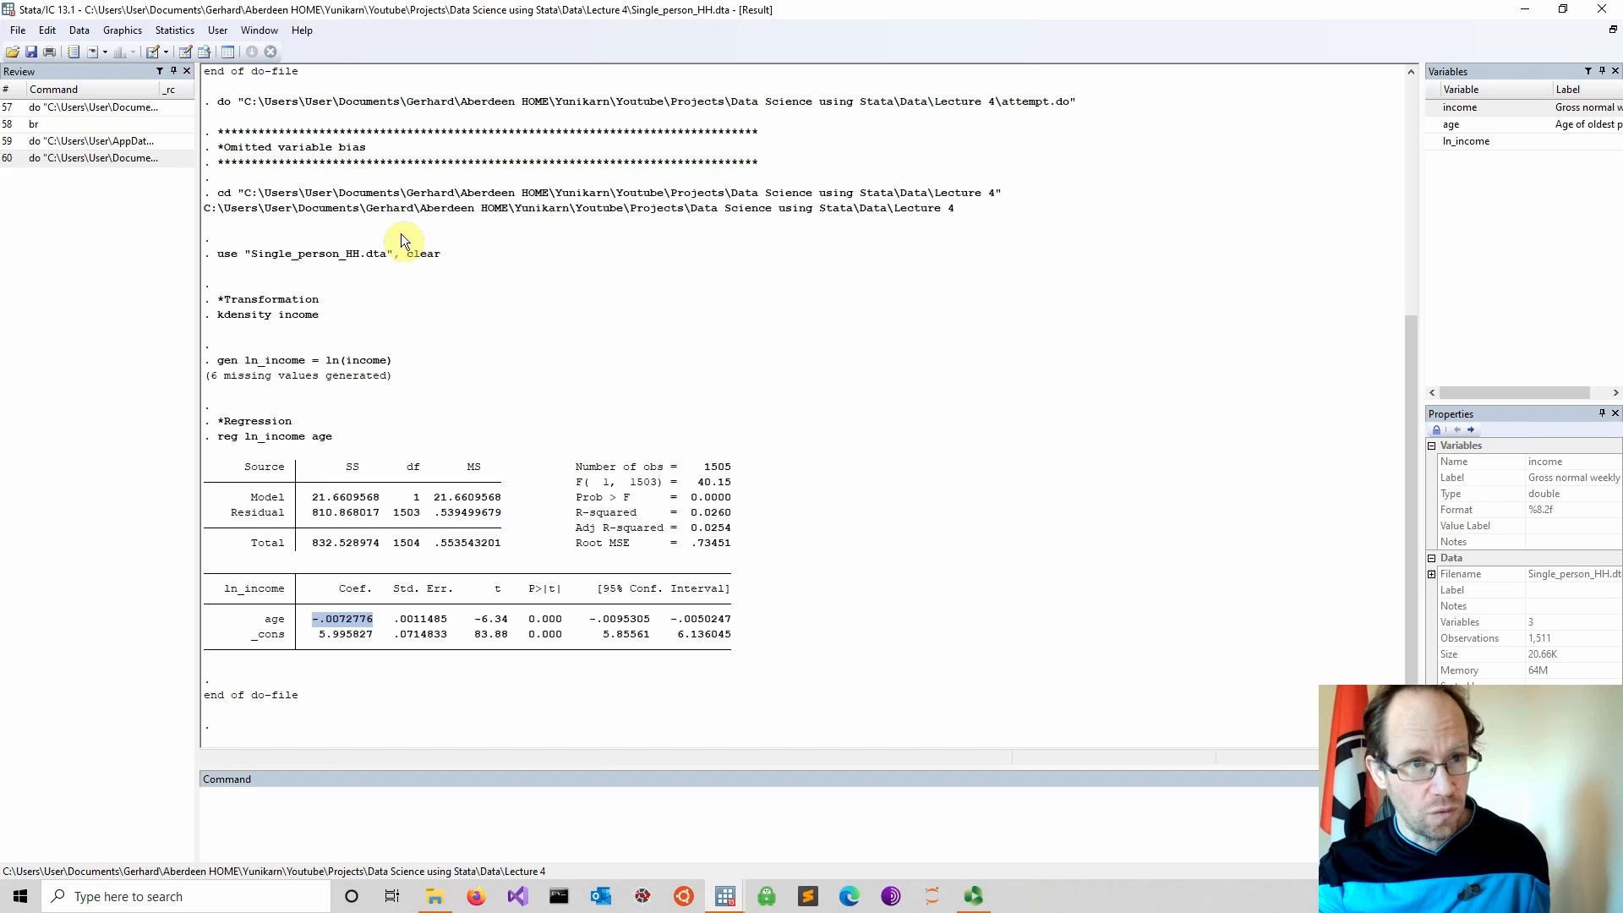
# - Look up help for ovtest and scroll to the estat ovtest Ramsey RESET test entry
pyautogui.click(301, 31)
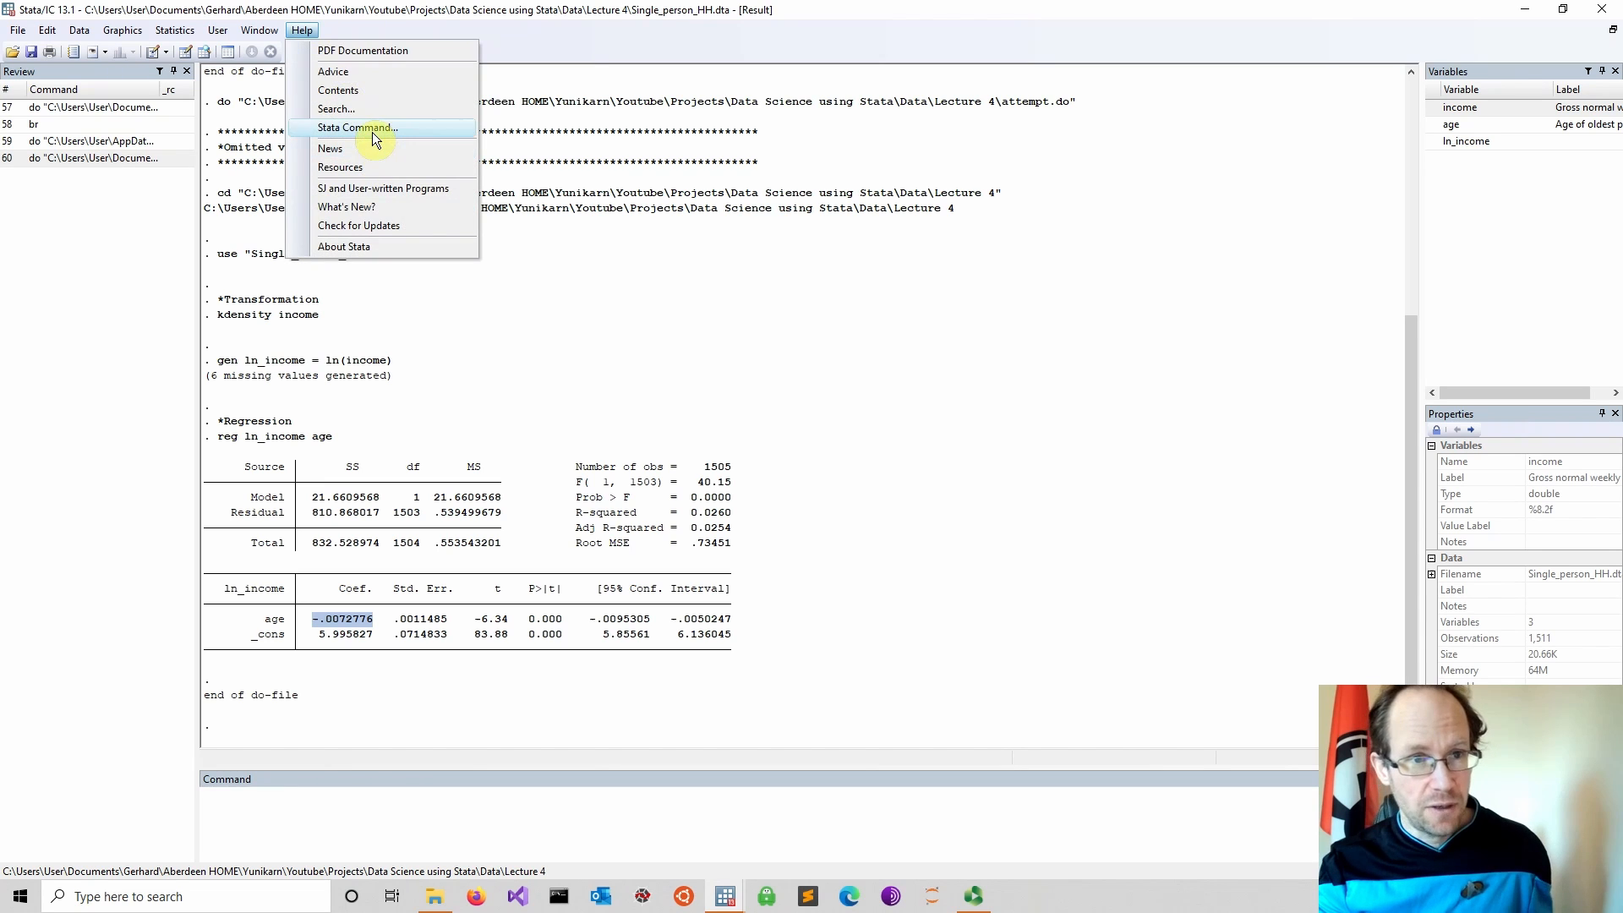
pyautogui.click(358, 129)
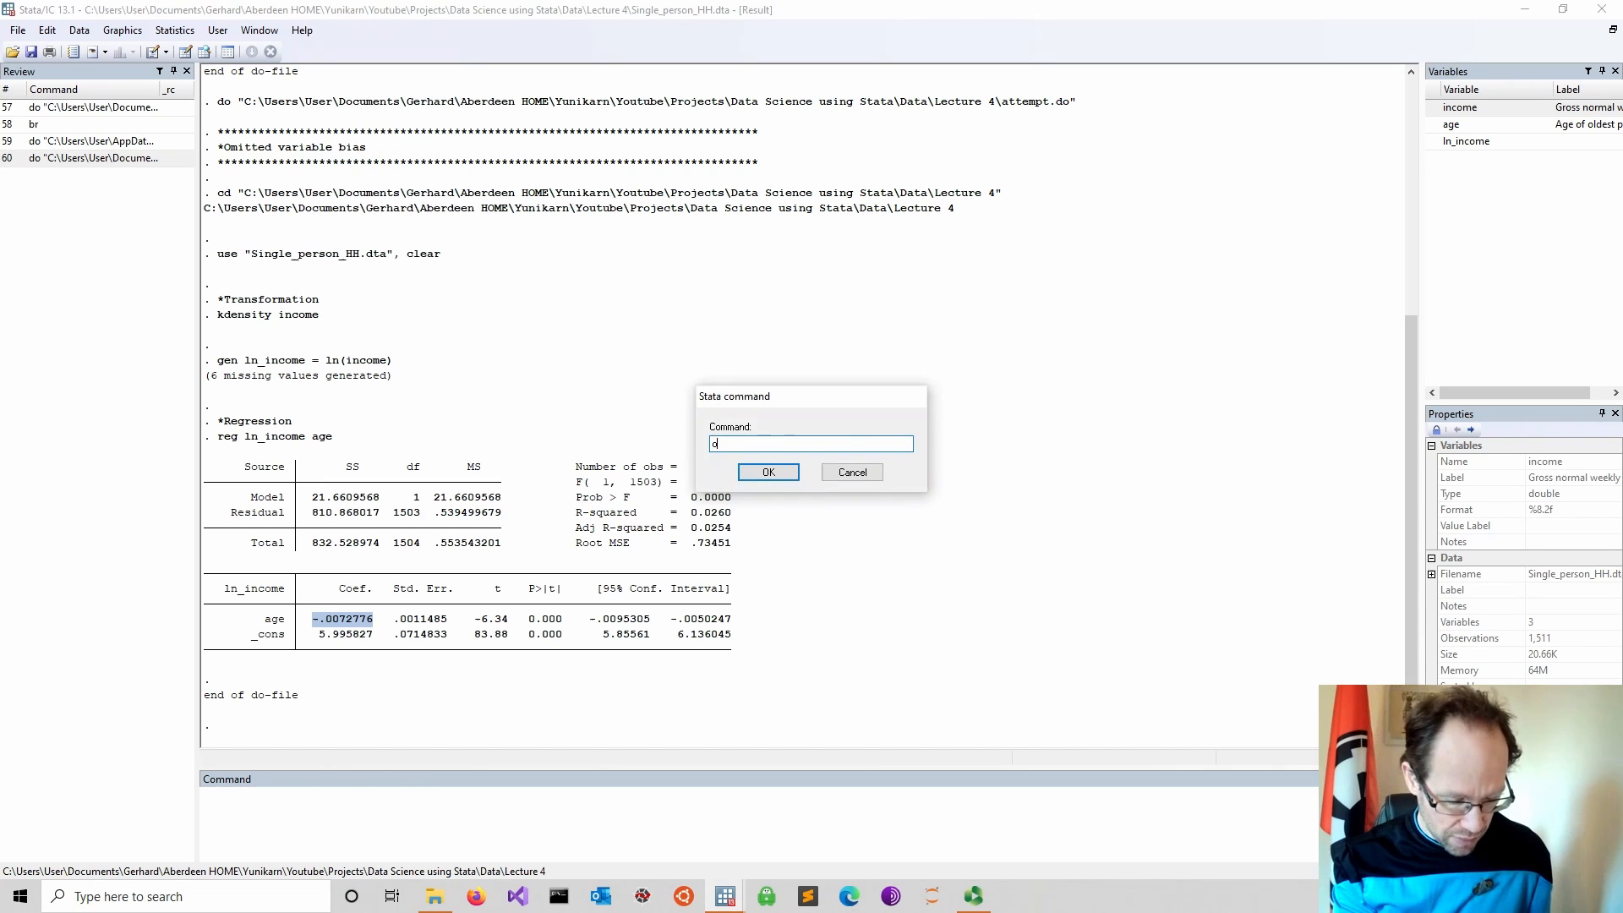
pyautogui.write('ovtestimation##estatovt')
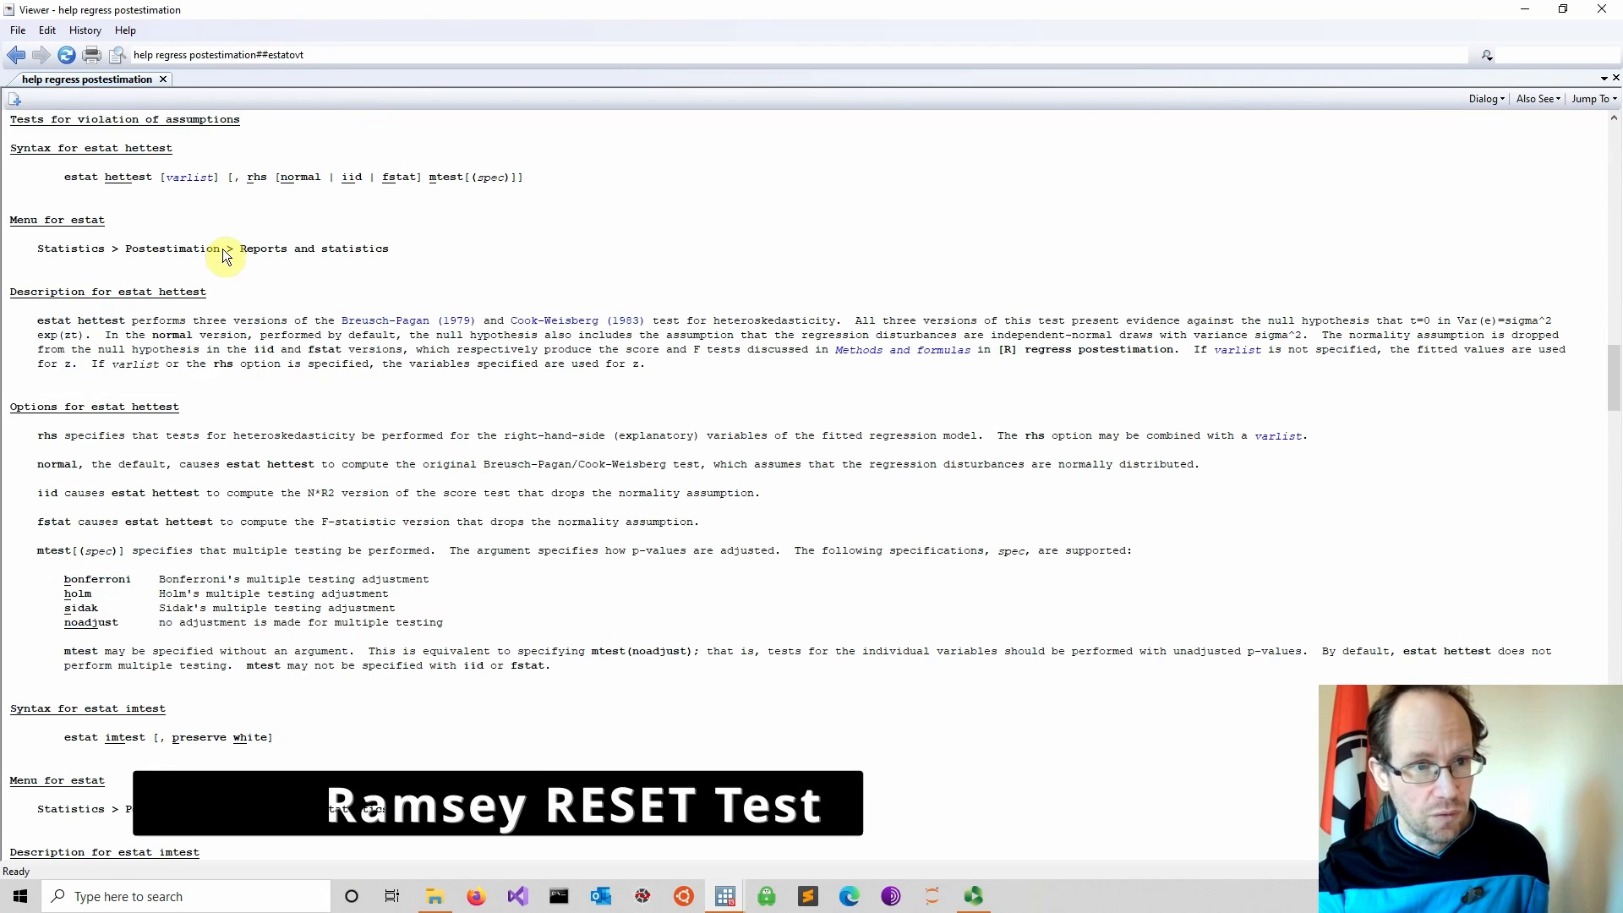
pyautogui.moveTo(240, 264)
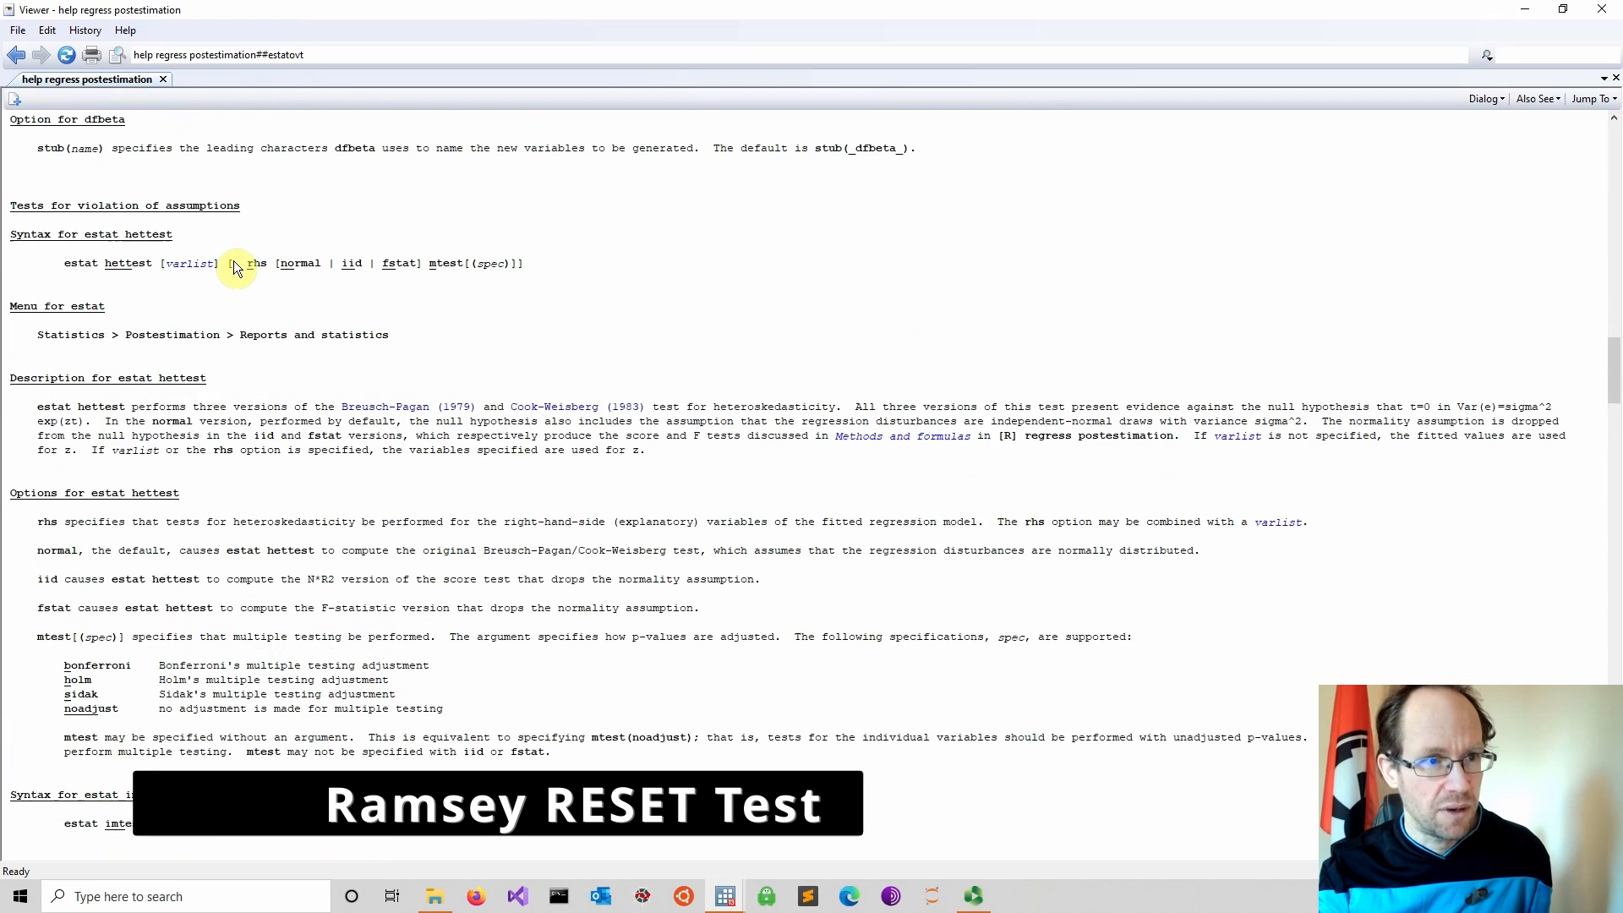
pyautogui.scroll(-3)
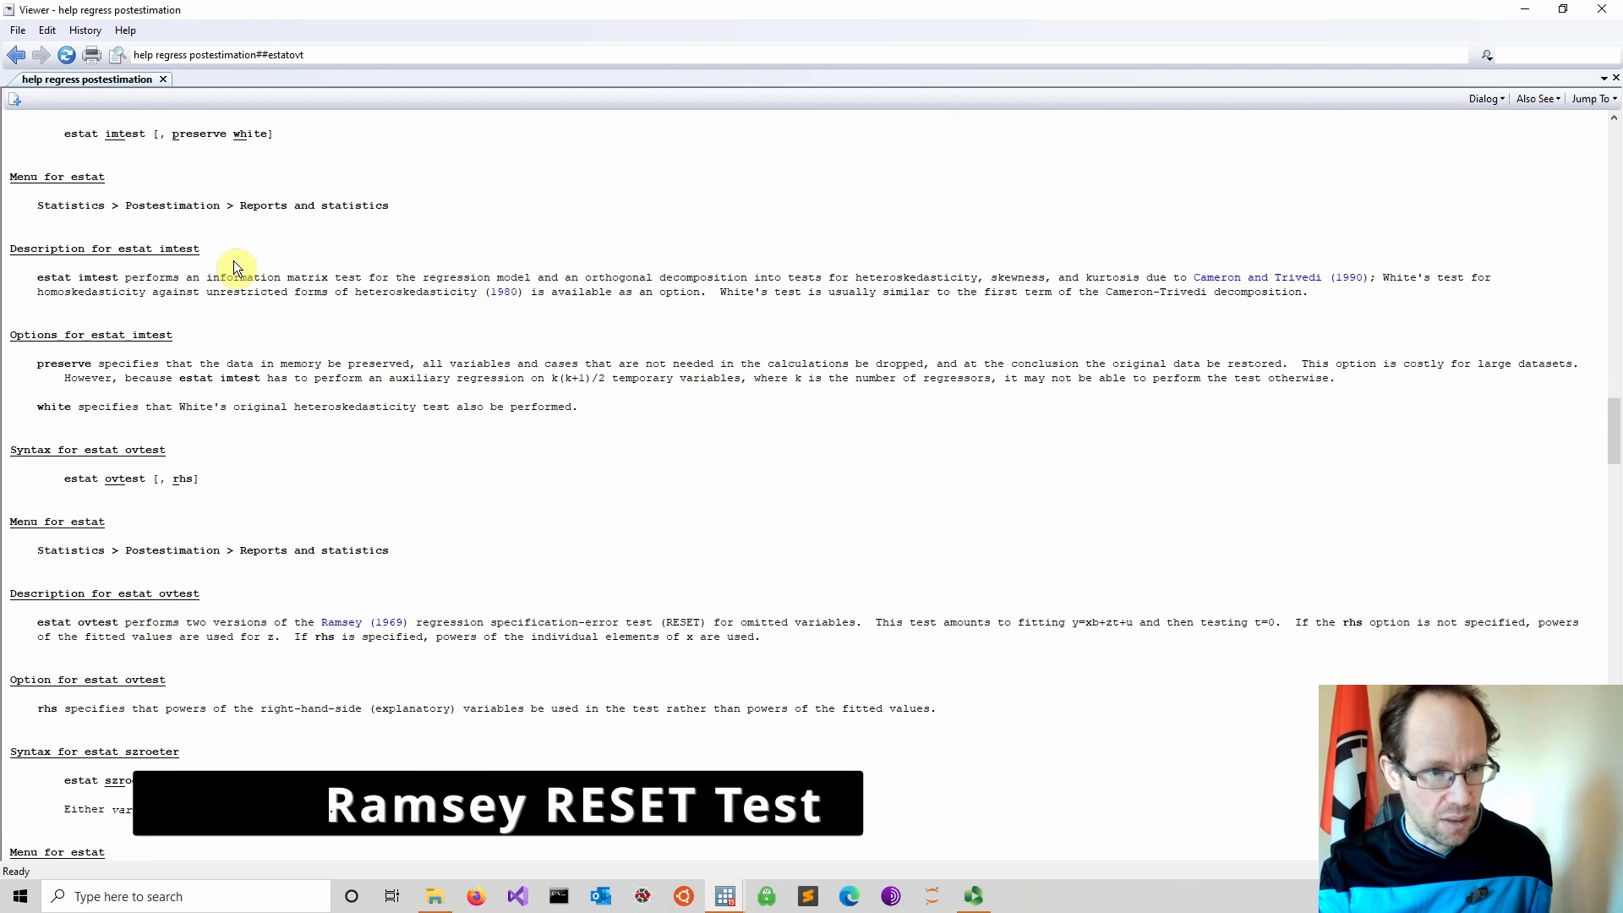
pyautogui.scroll(-3)
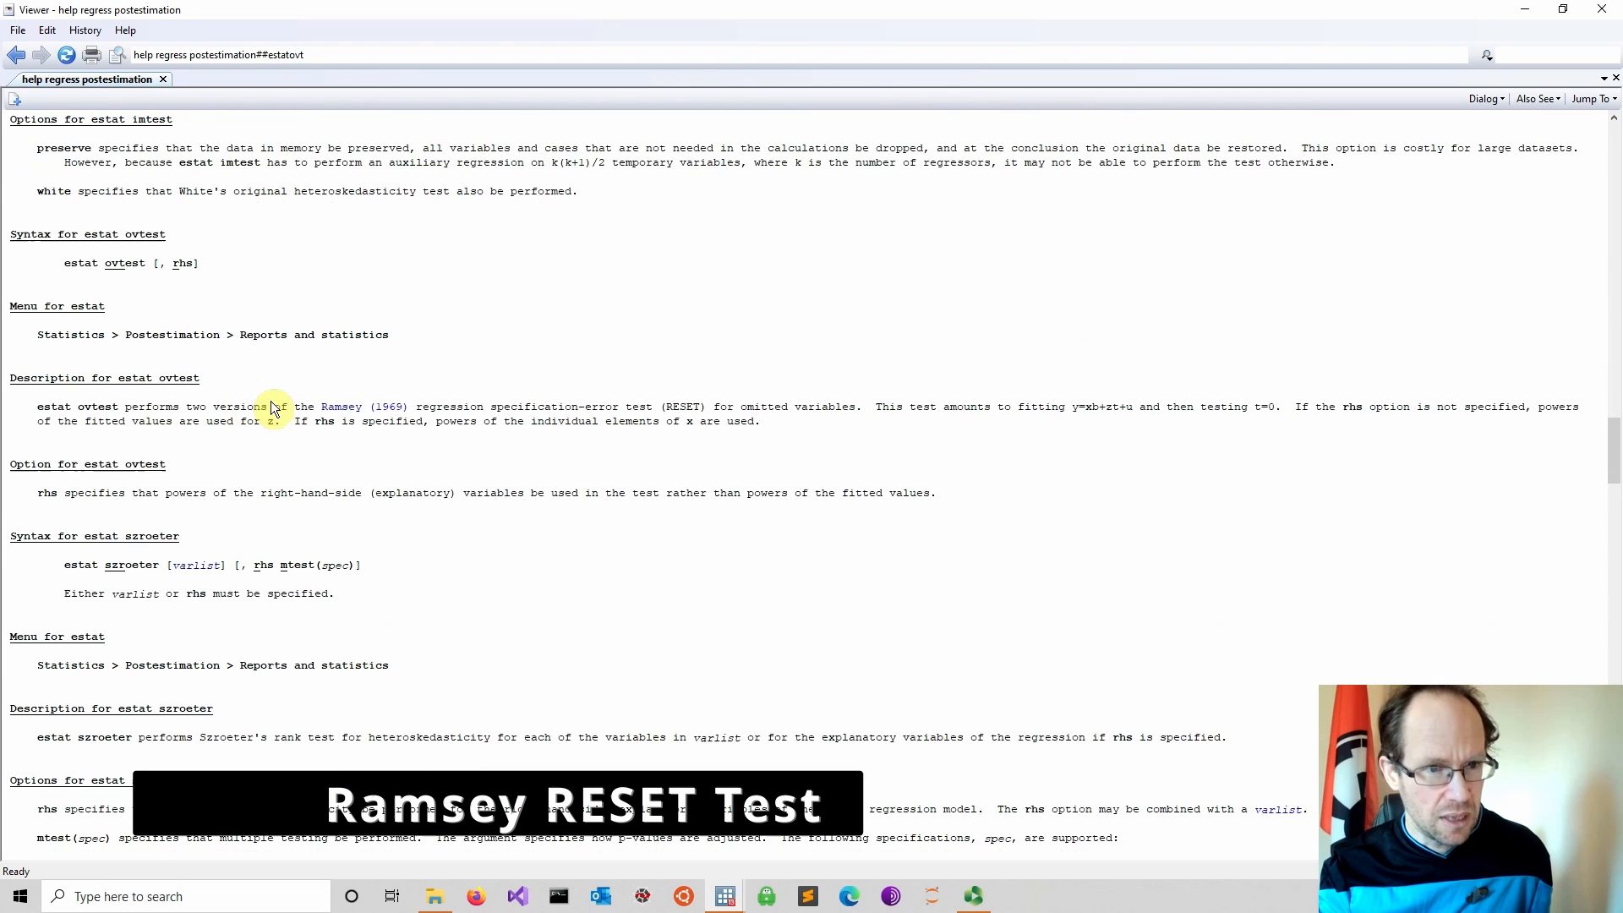
pyautogui.scroll(-3)
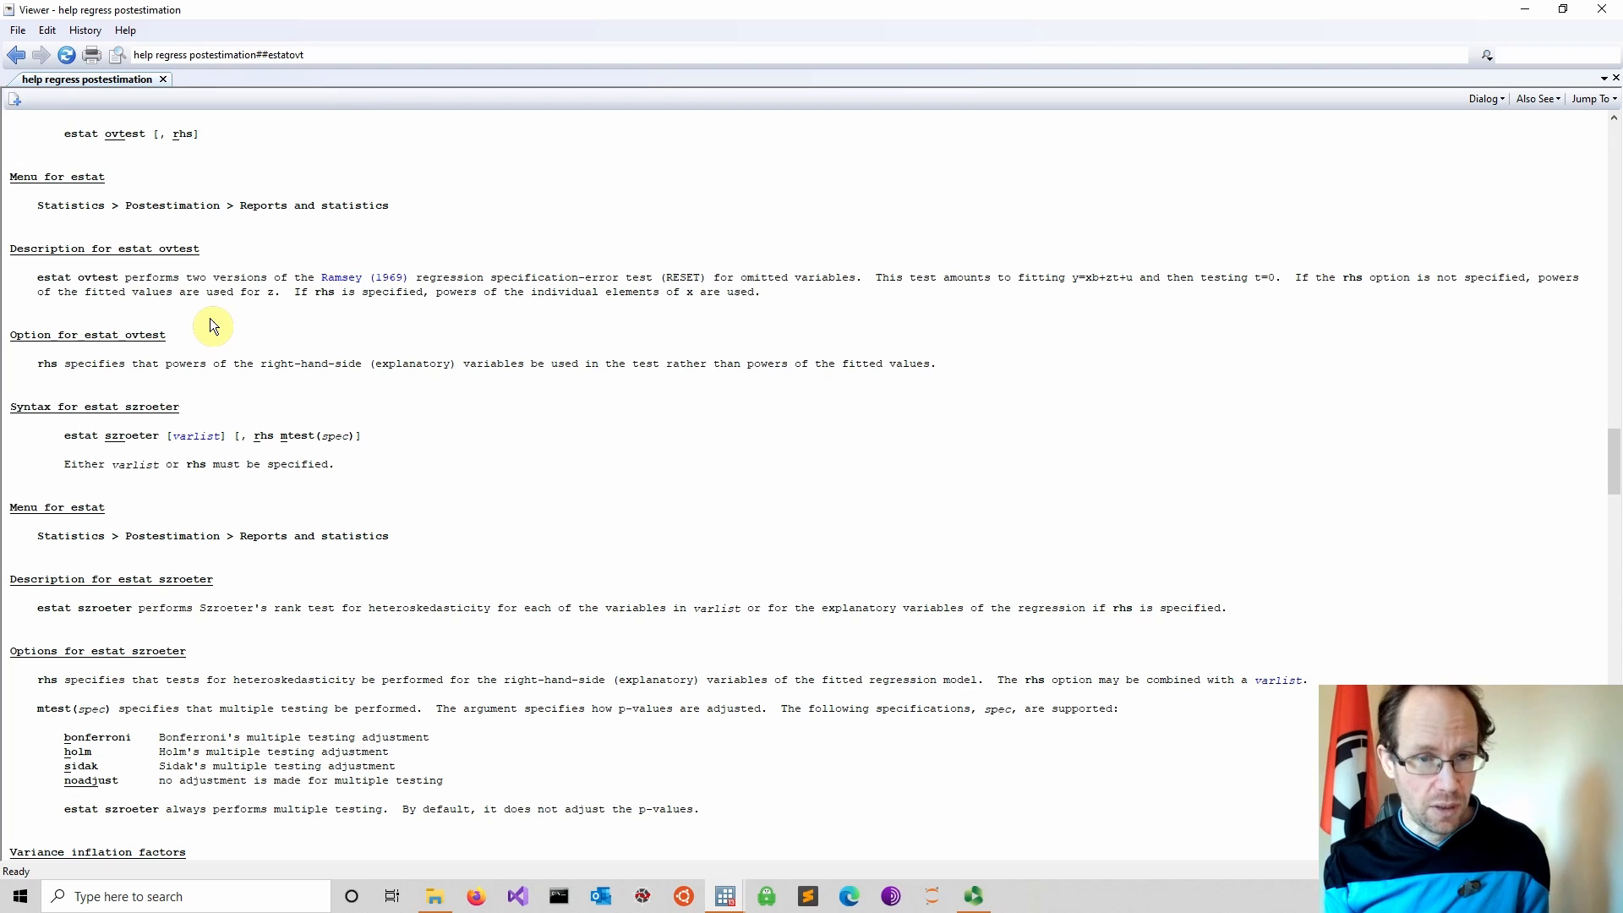
pyautogui.moveTo(221, 314)
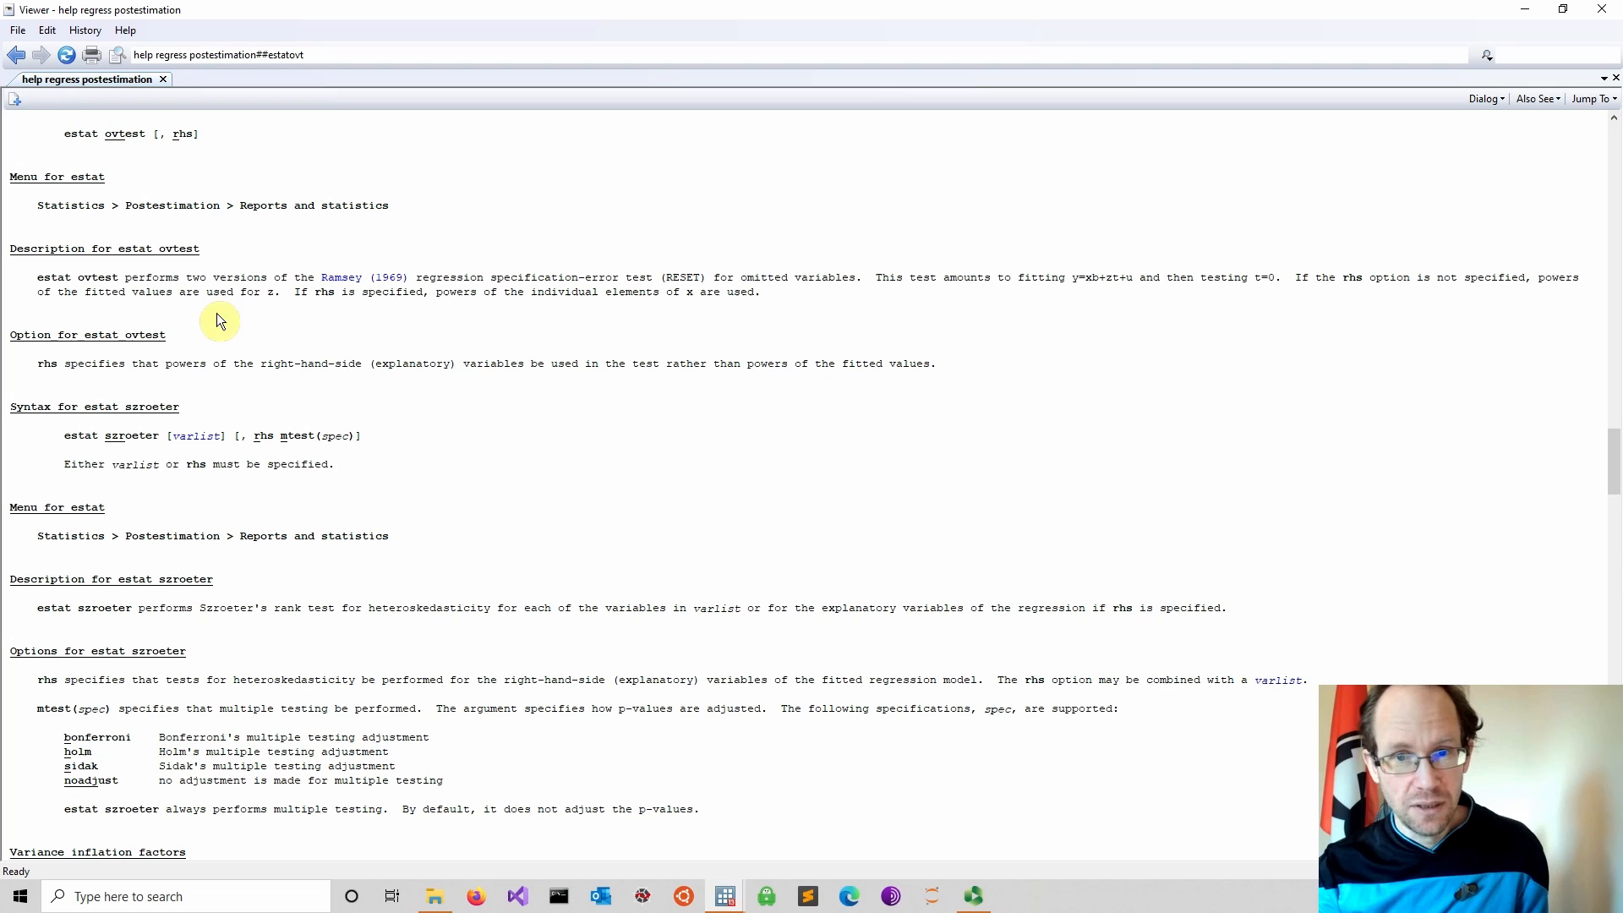
pyautogui.moveTo(314, 303)
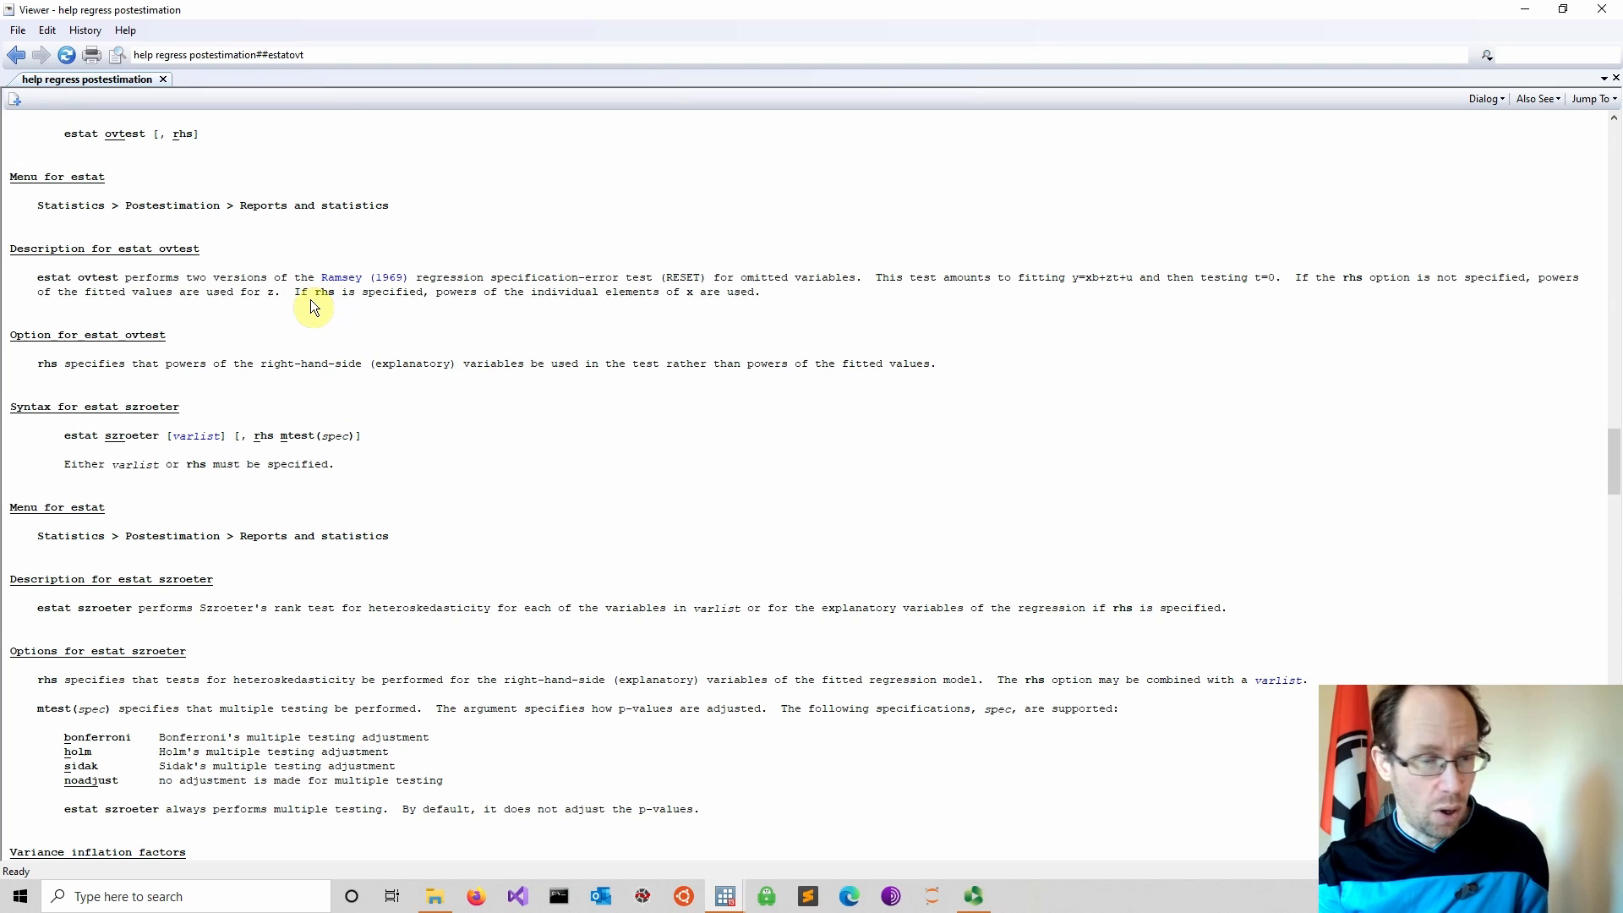
pyautogui.moveTo(908, 426)
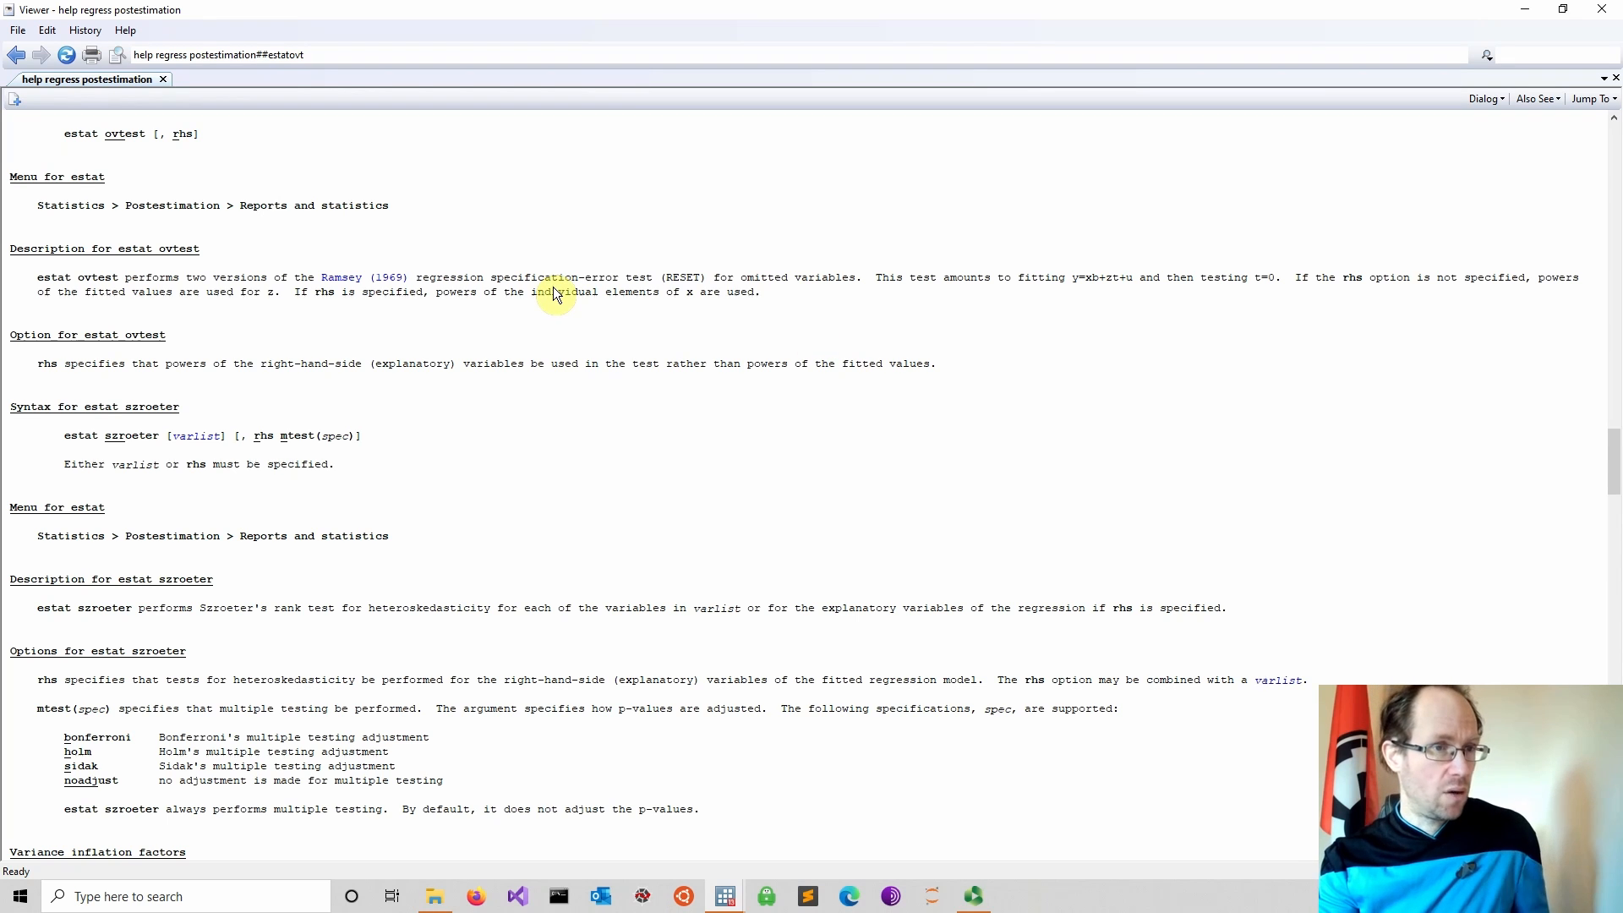
pyautogui.moveTo(1434, 35)
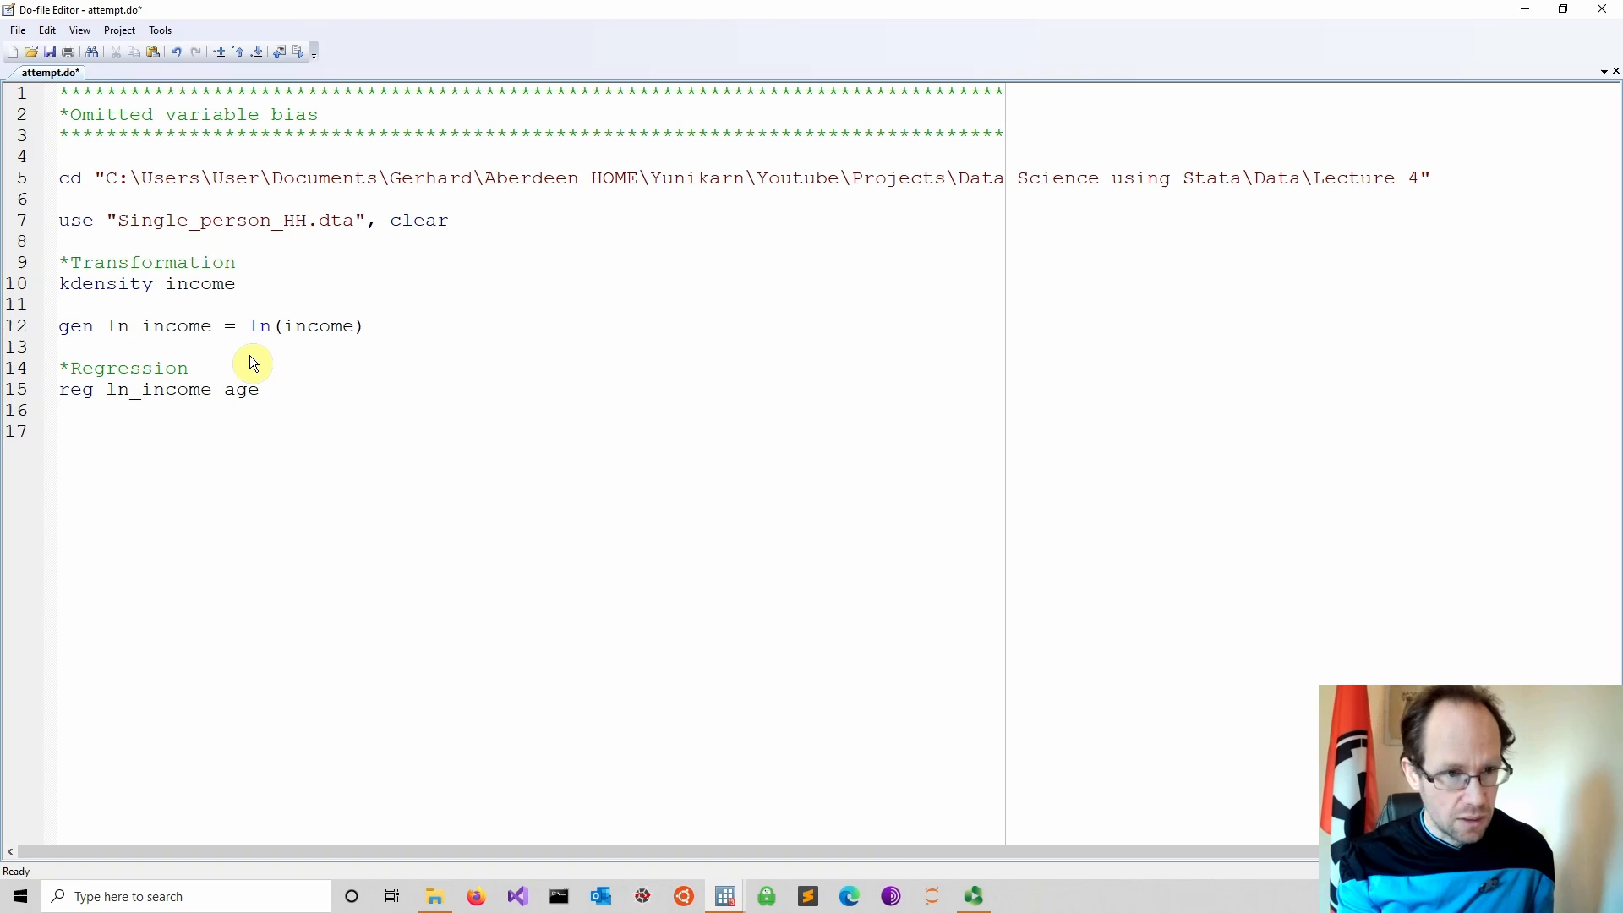
# - Write ovtest and ovtest, rhs lines below the regression
pyautogui.write('ov')
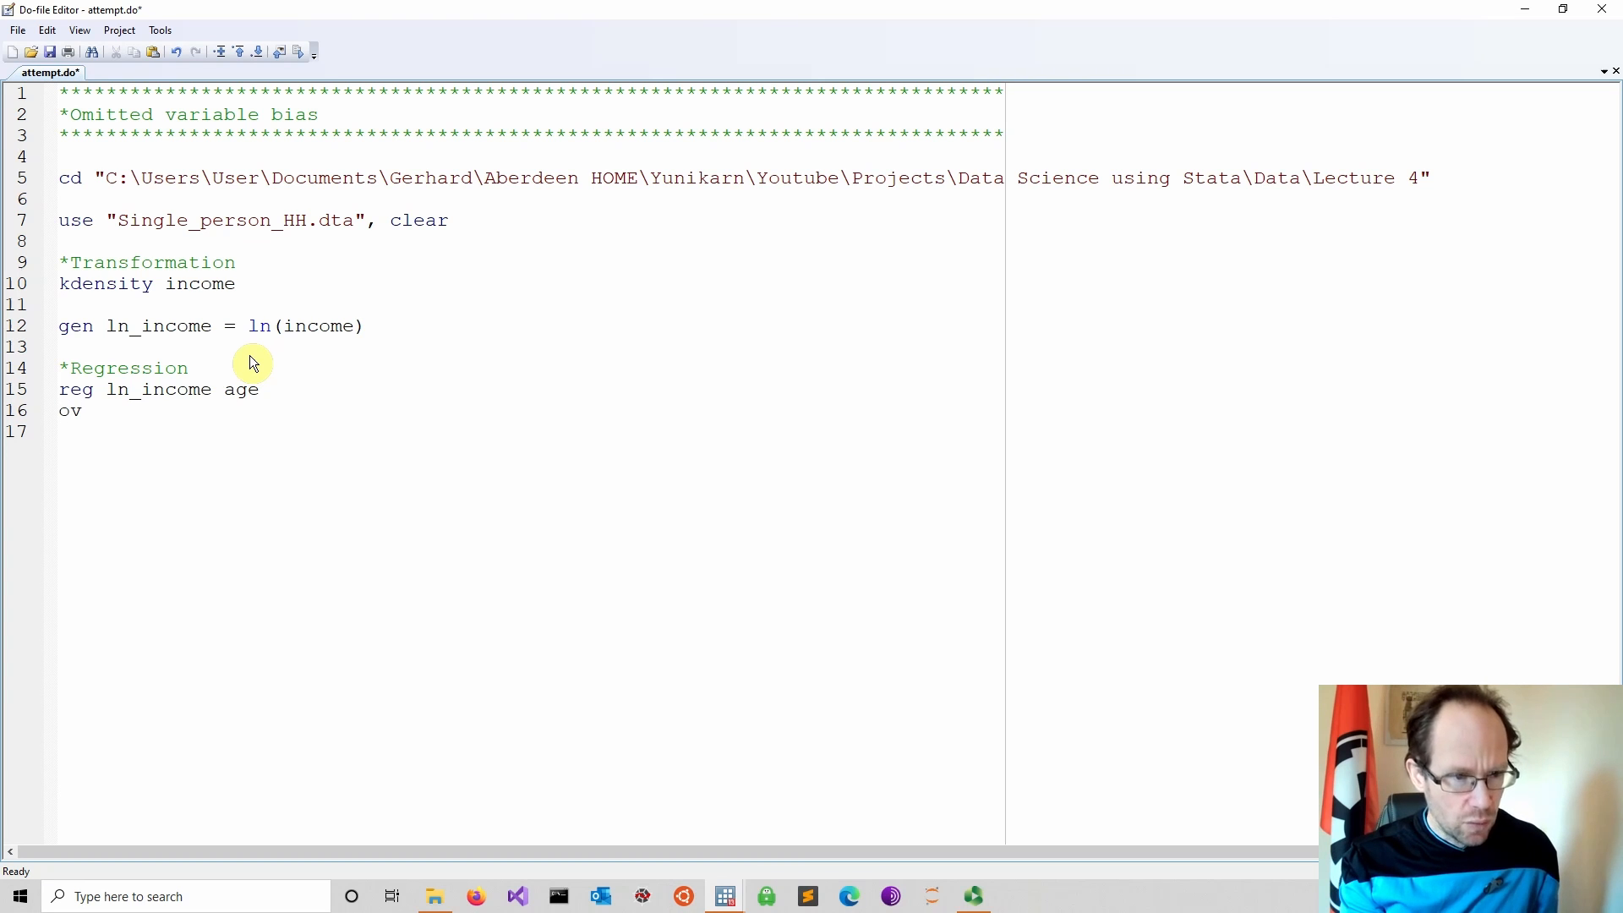
pyautogui.write('test')
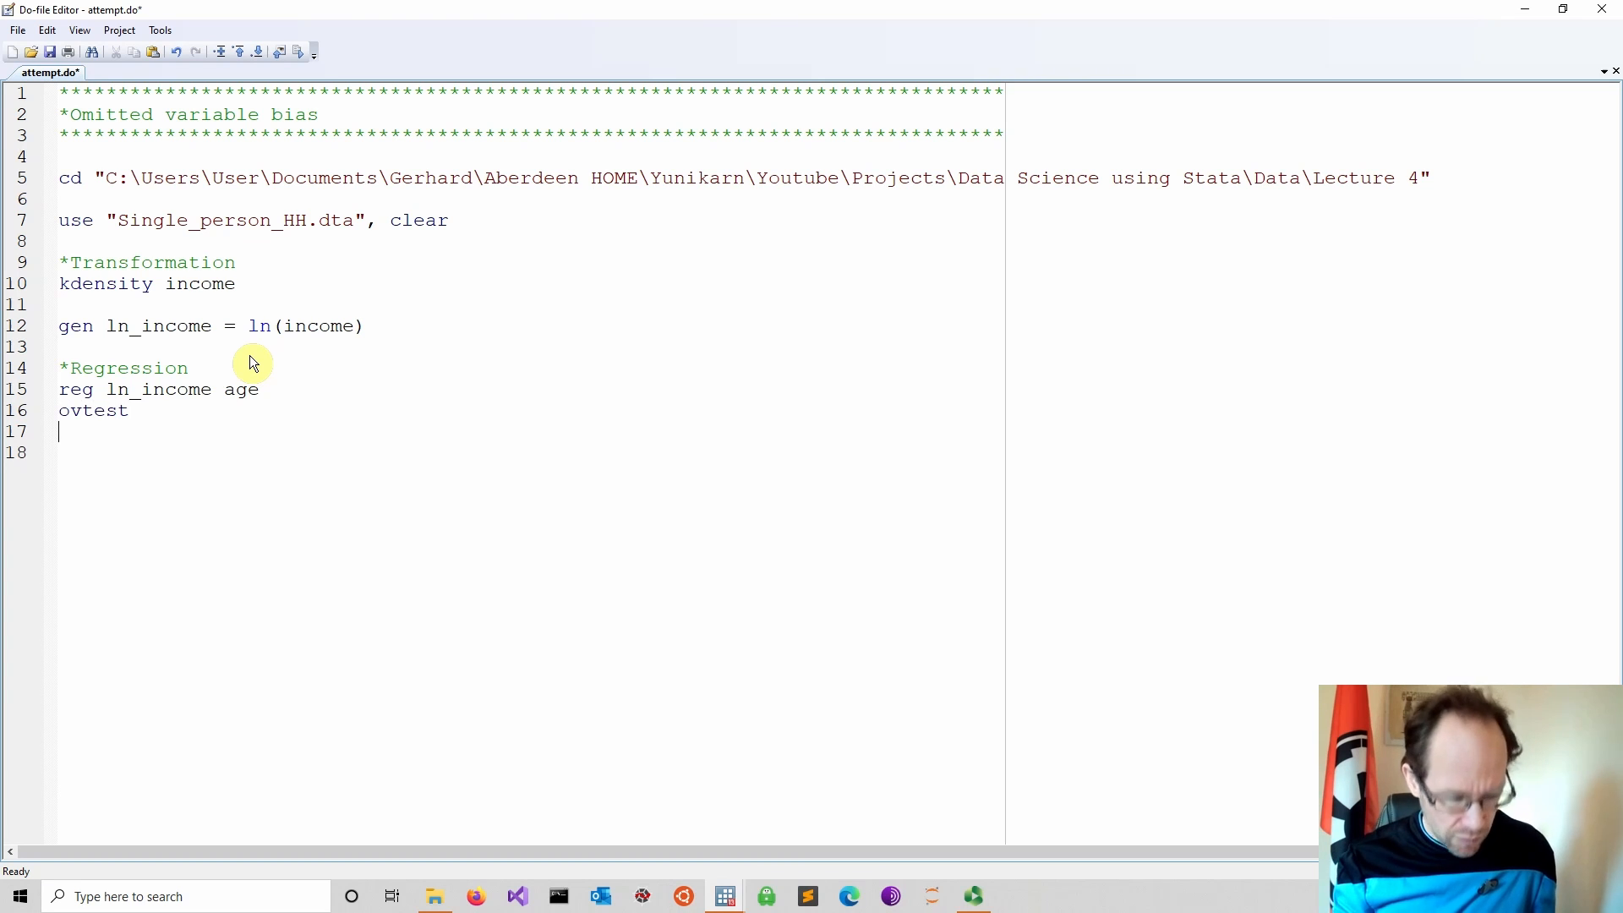
pyautogui.write('ovtest,')
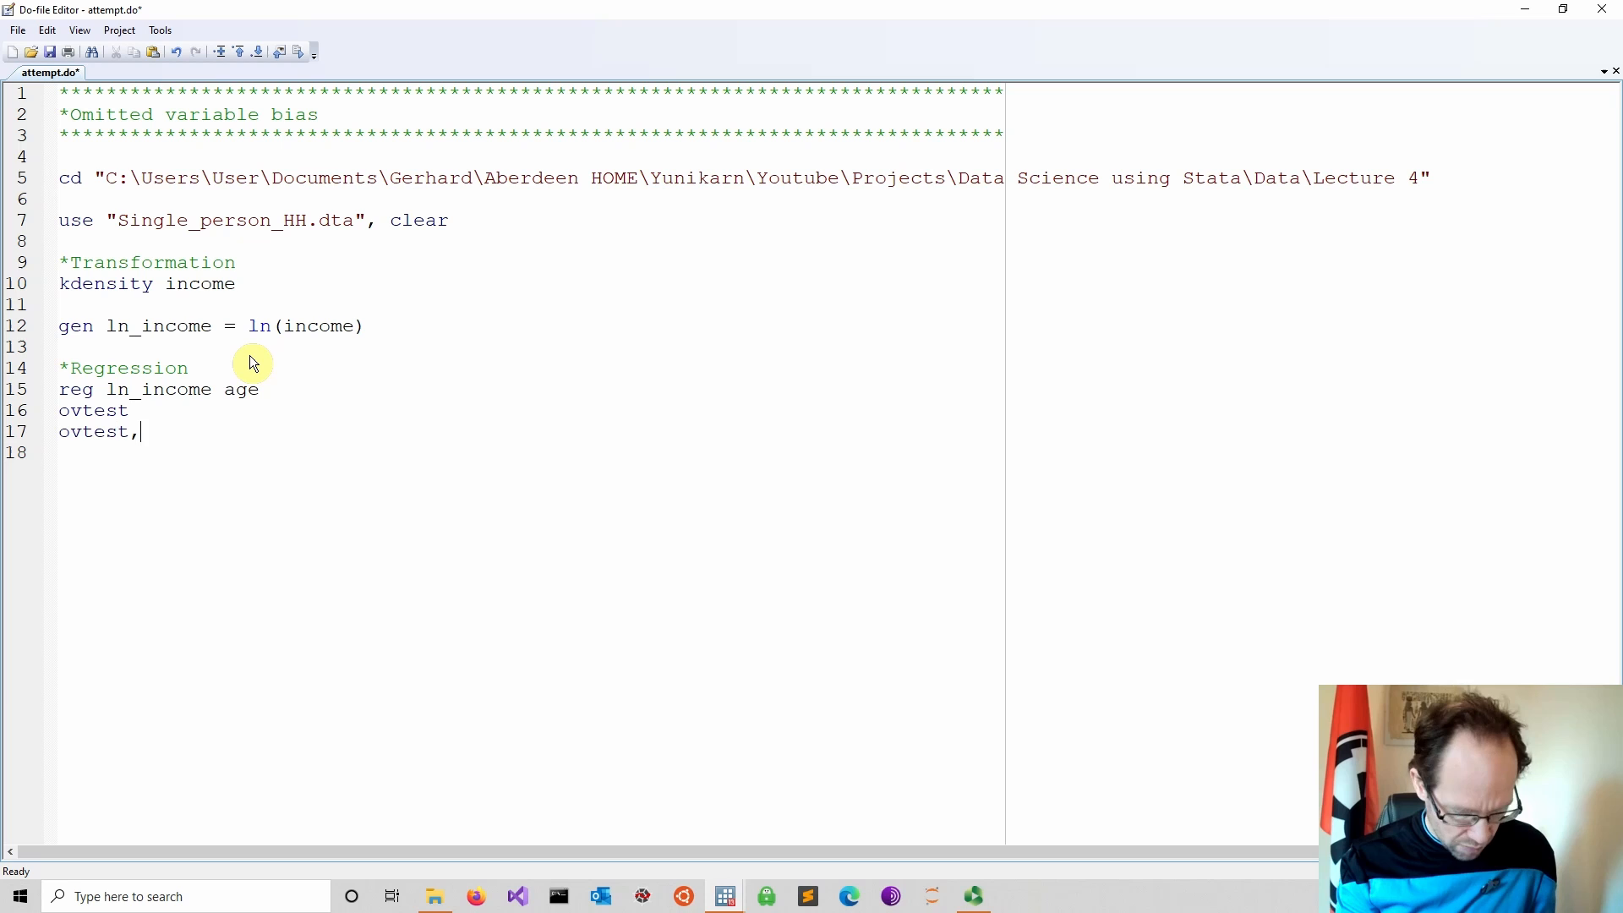
pyautogui.write('rhs')
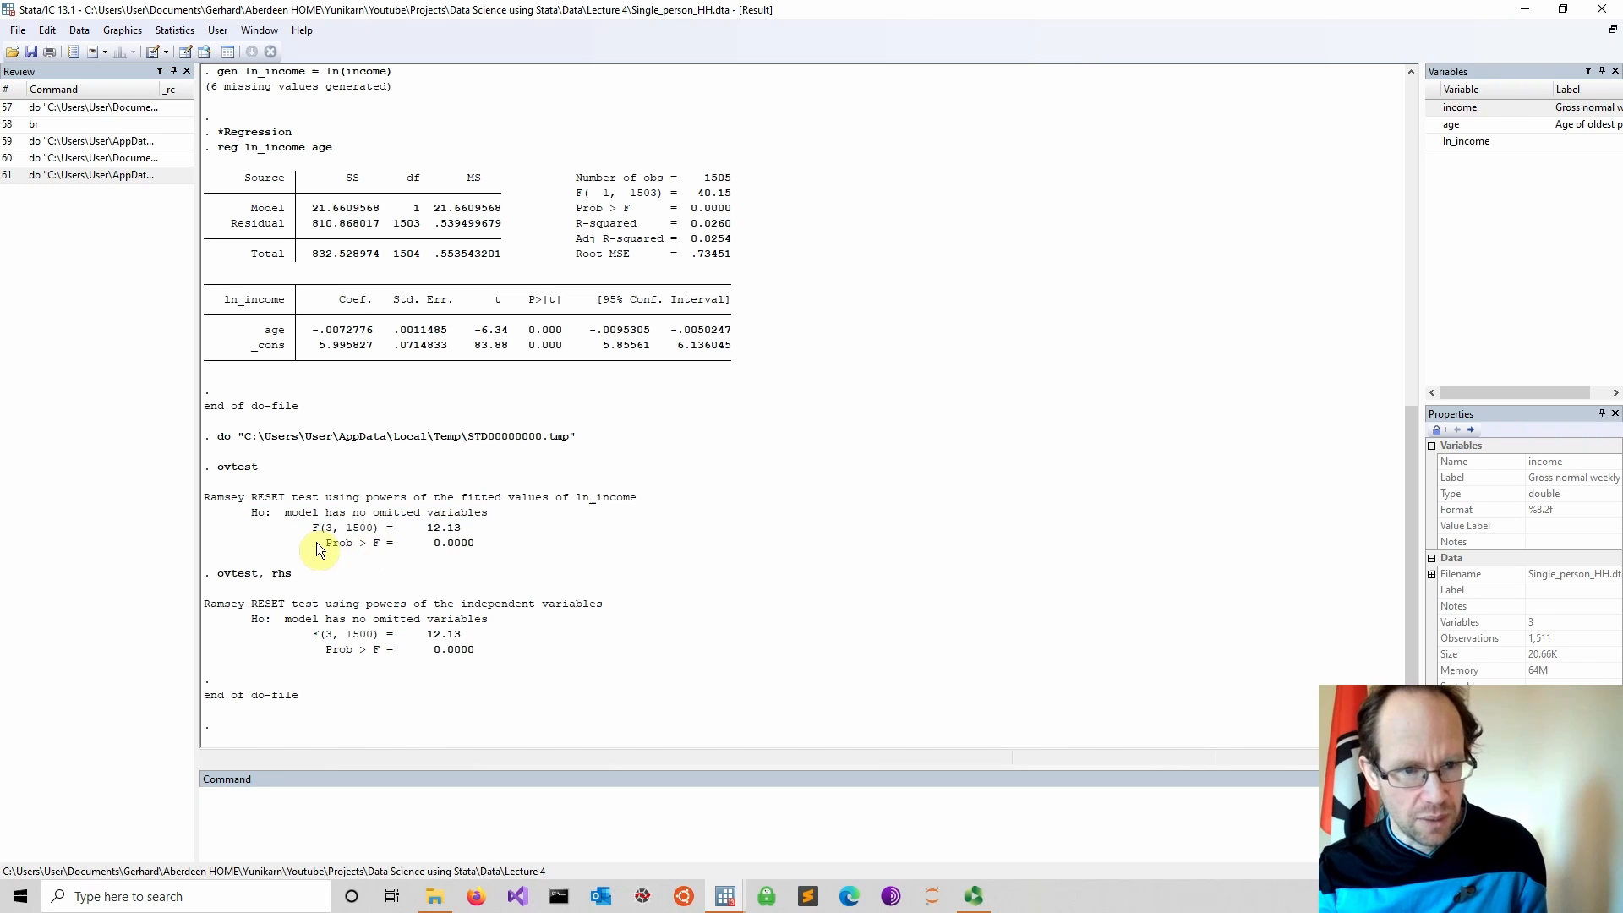
# - Highlight the RESET test result Prob > F = 0.0000 in the Results window
pyautogui.moveTo(321, 542); pyautogui.dragTo(477, 543)
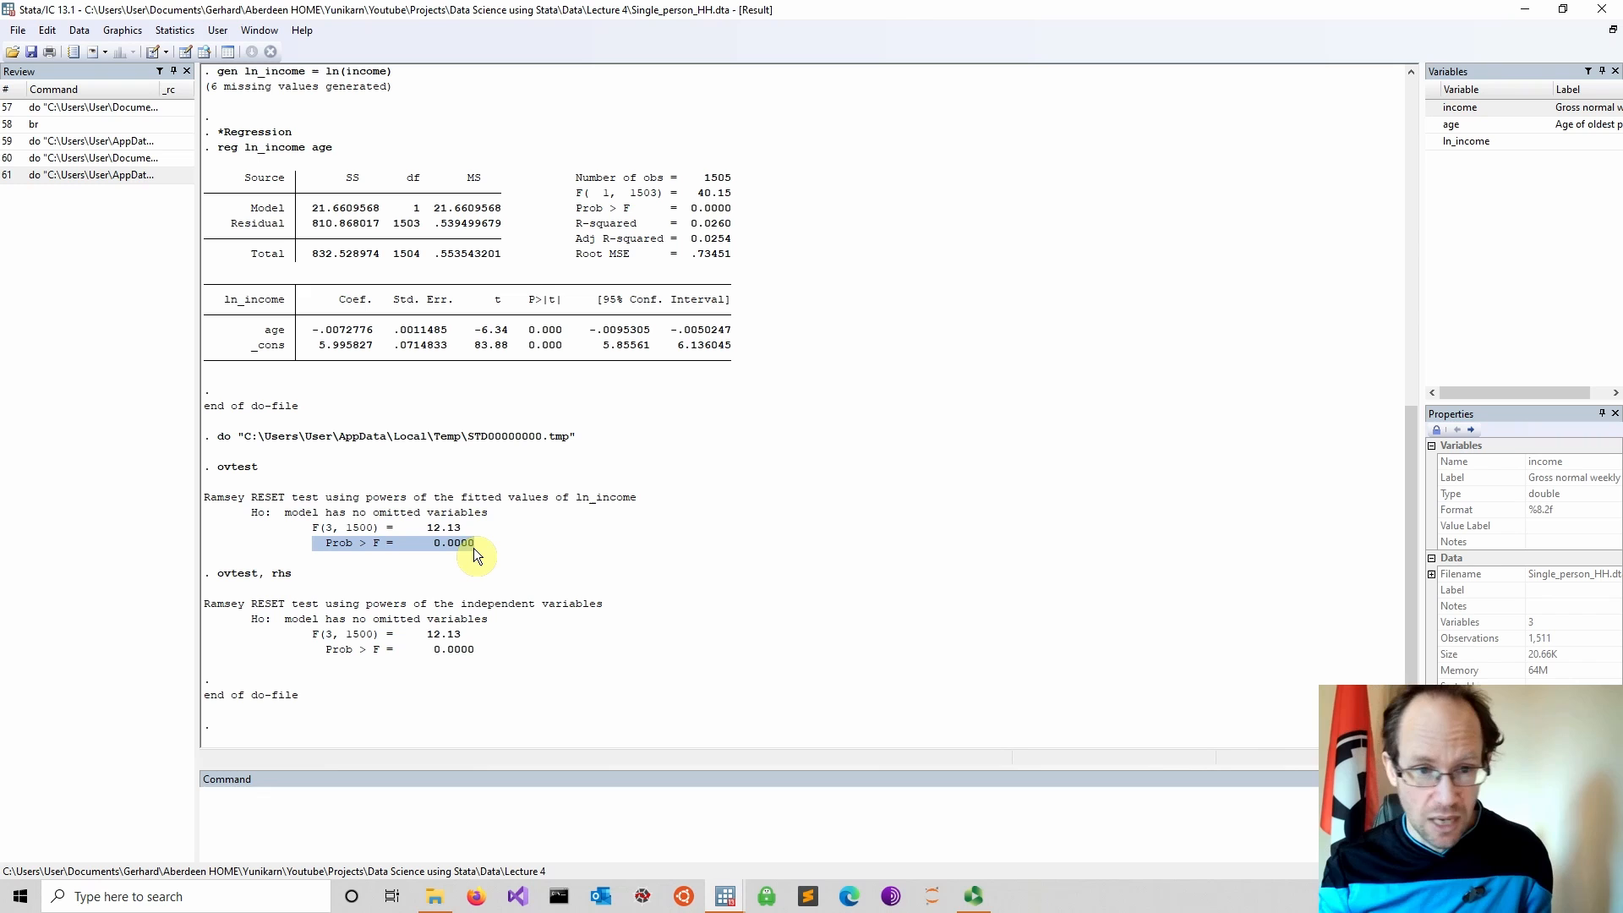
pyautogui.moveTo(419, 637)
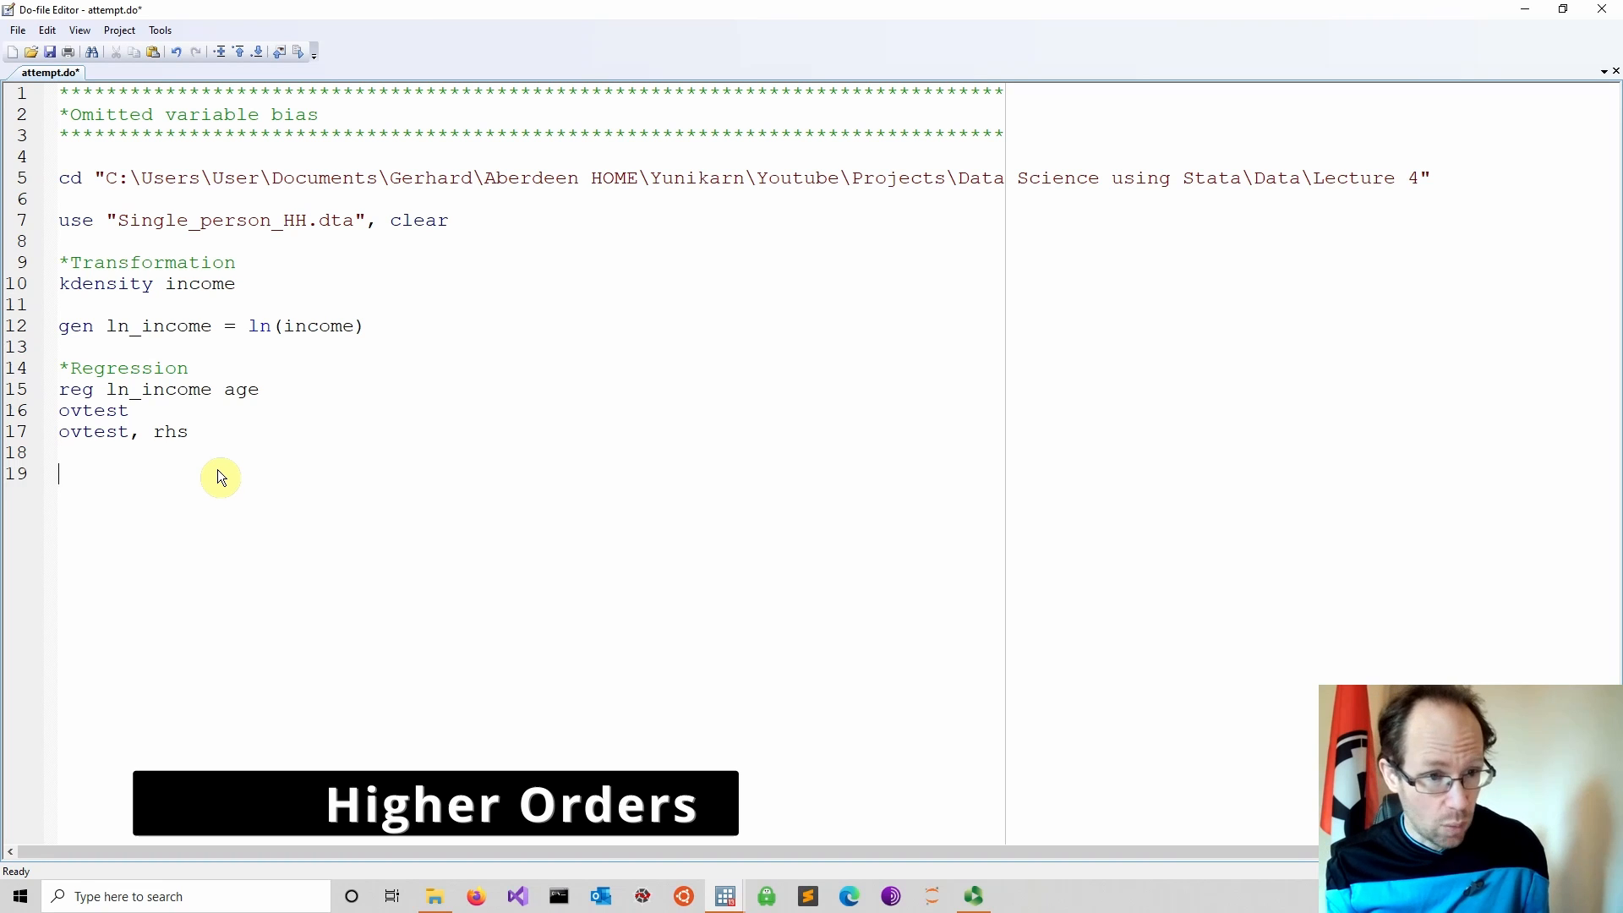
# - Start a *Higher power section and open a forvalues i = 2/3 loop
pyautogui.write('*')
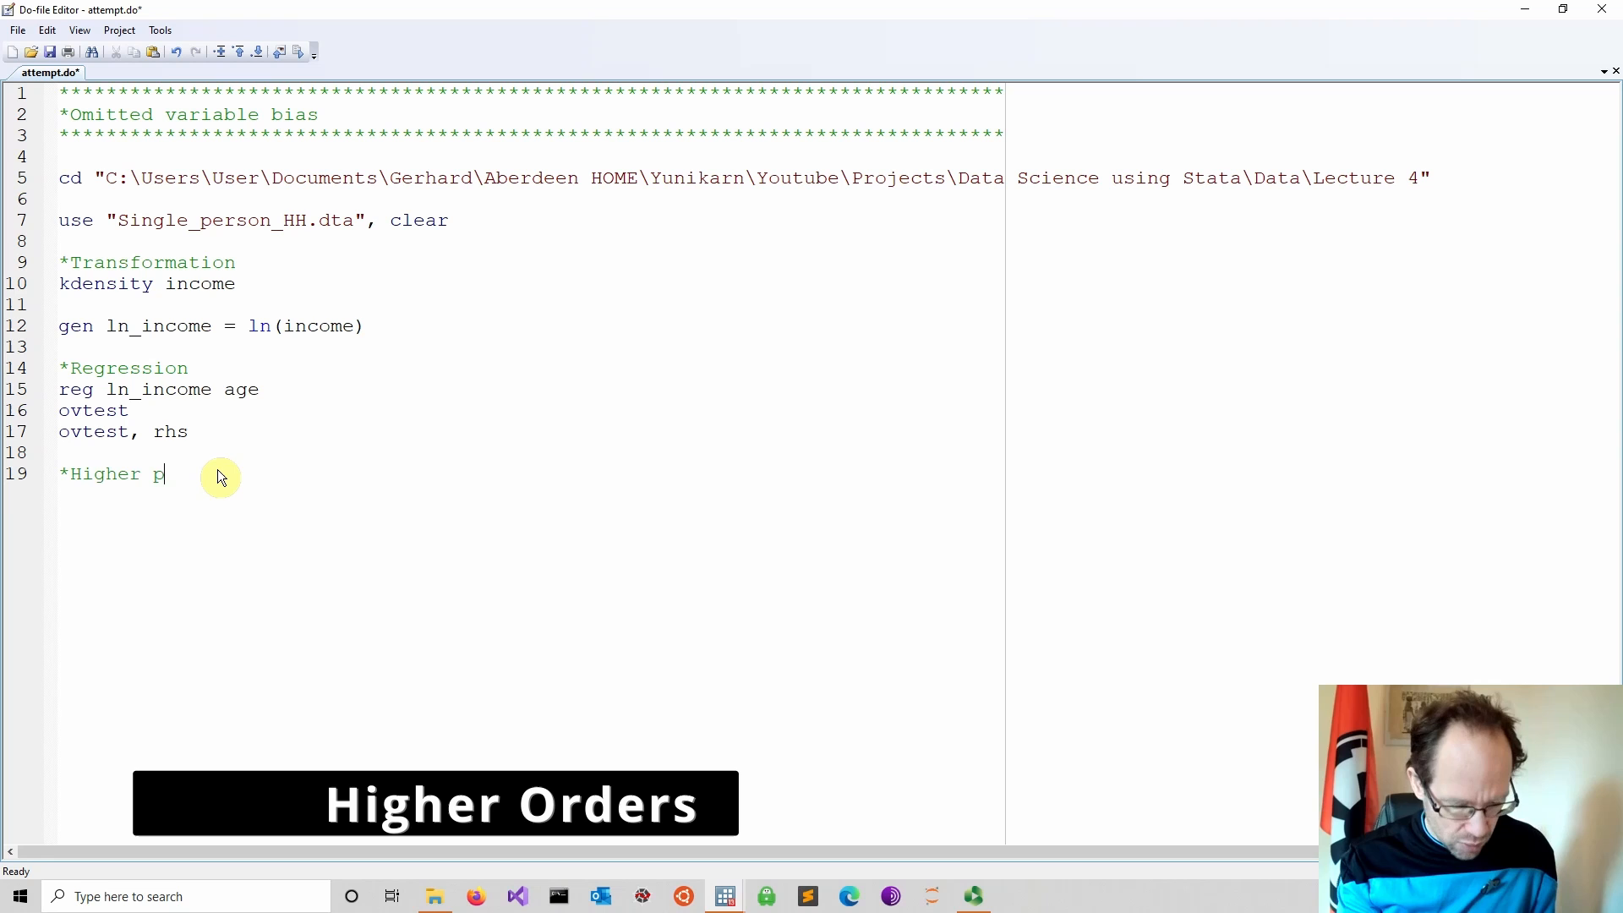
pyautogui.write('ower')
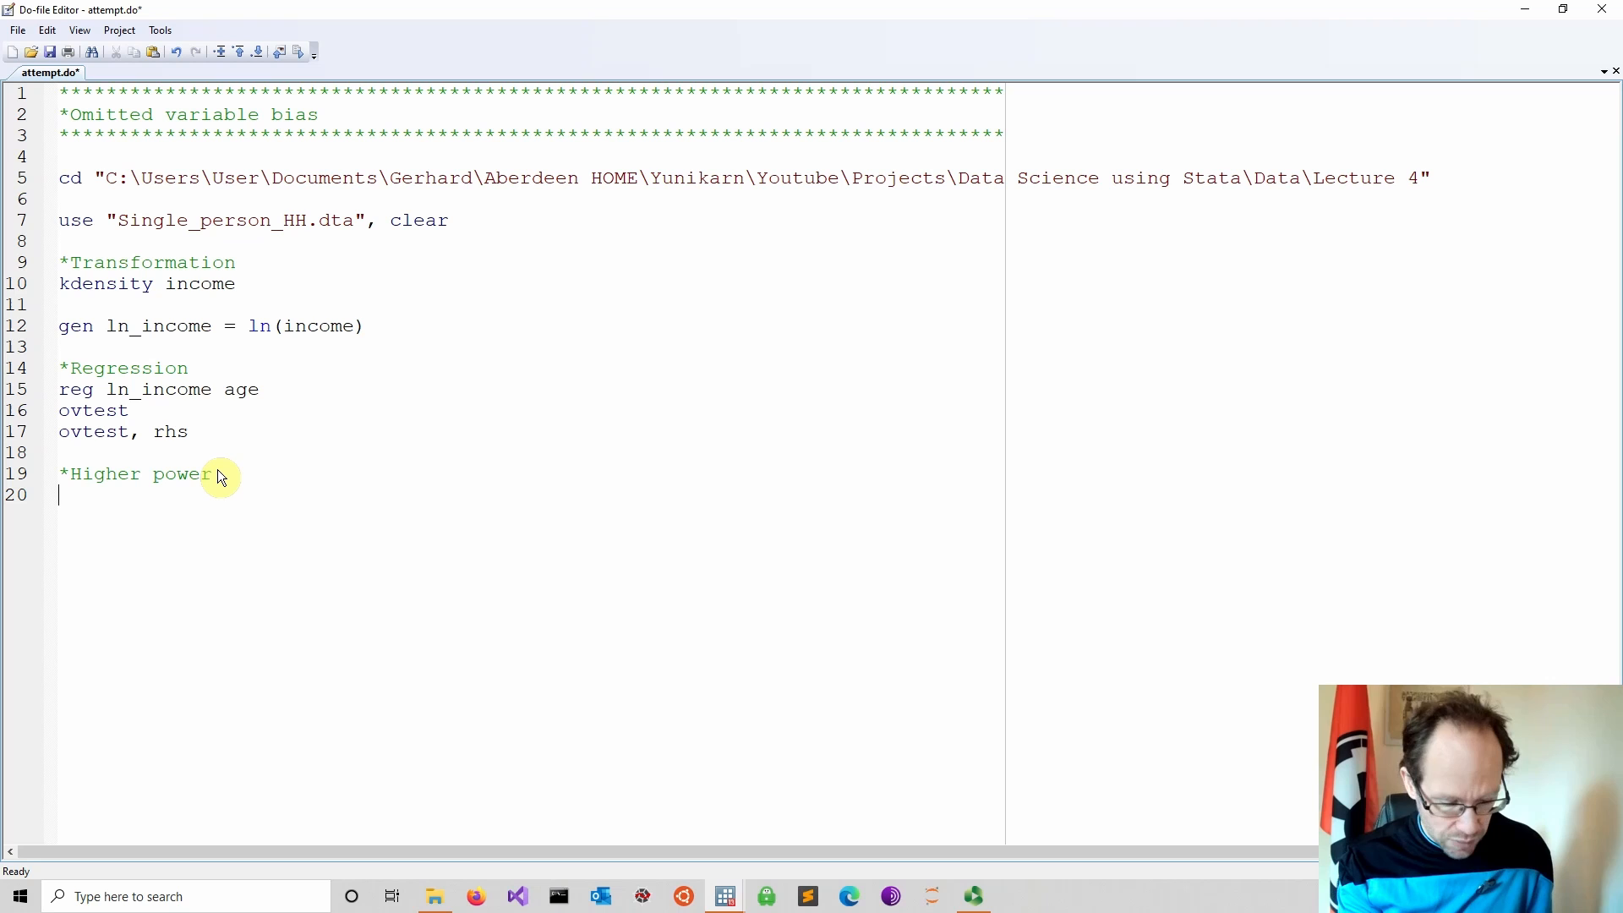
pyautogui.write('for')
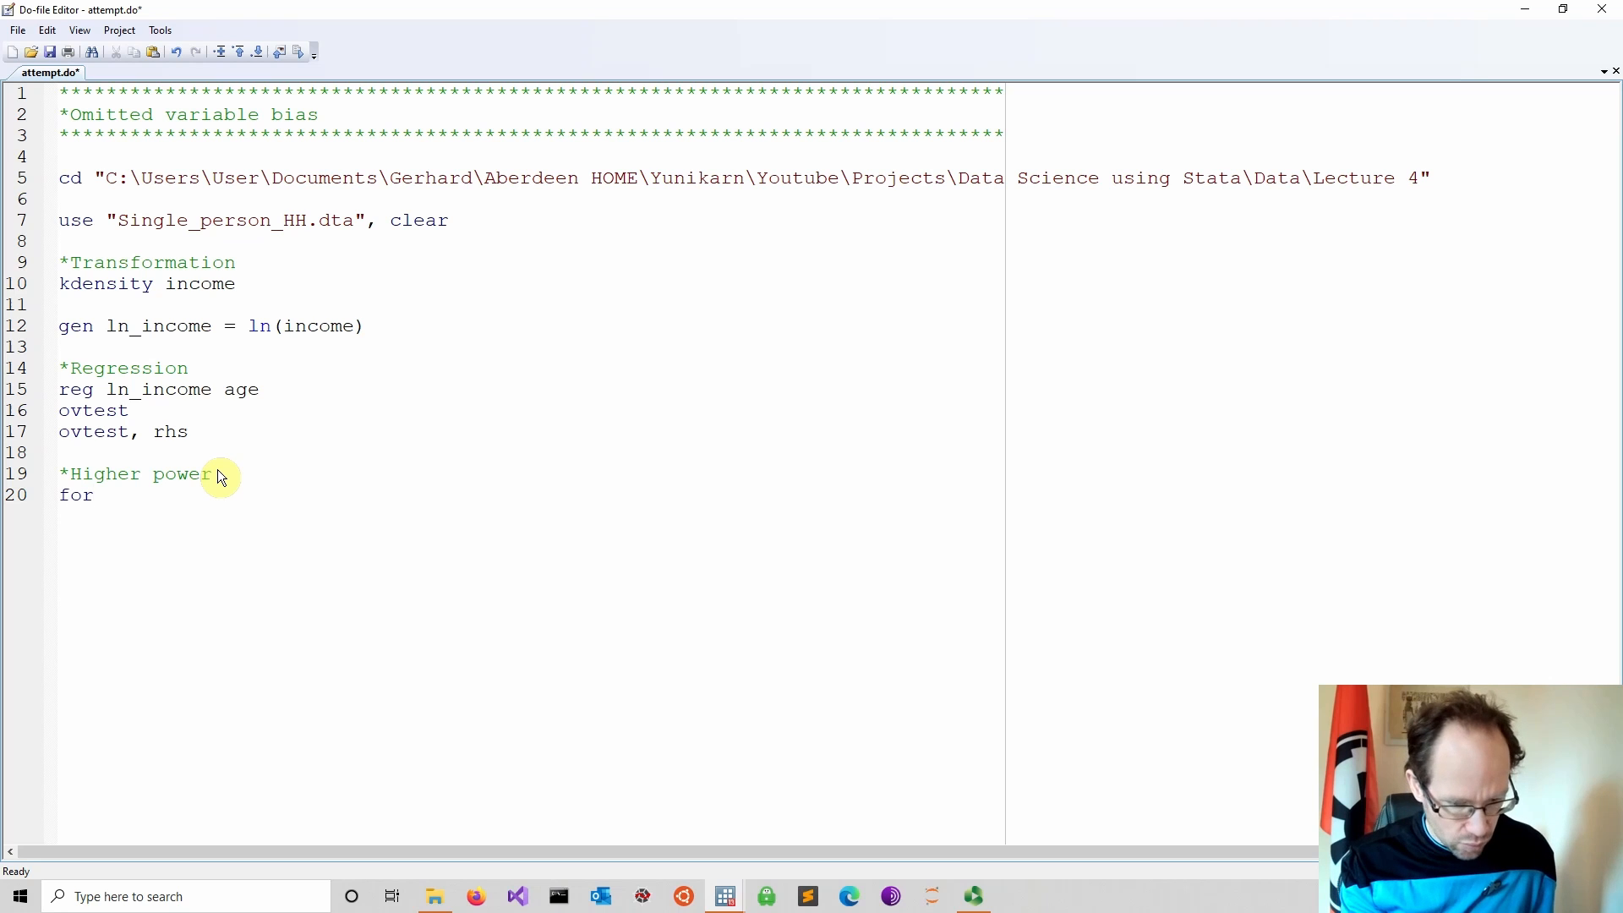
pyautogui.write('values i')
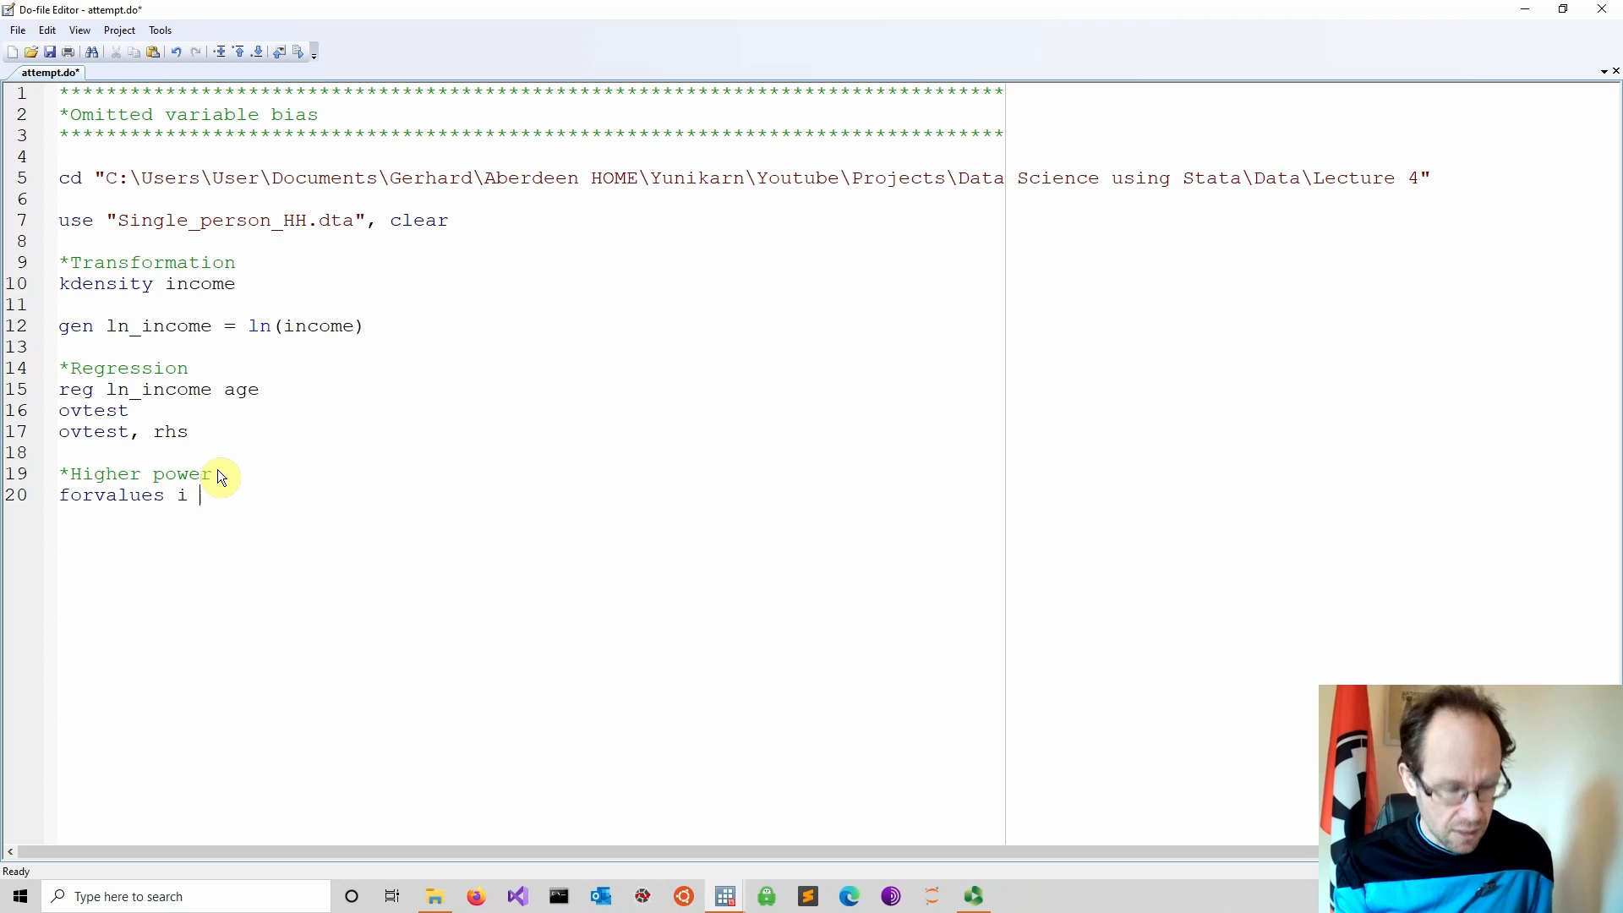
pyautogui.write('=')
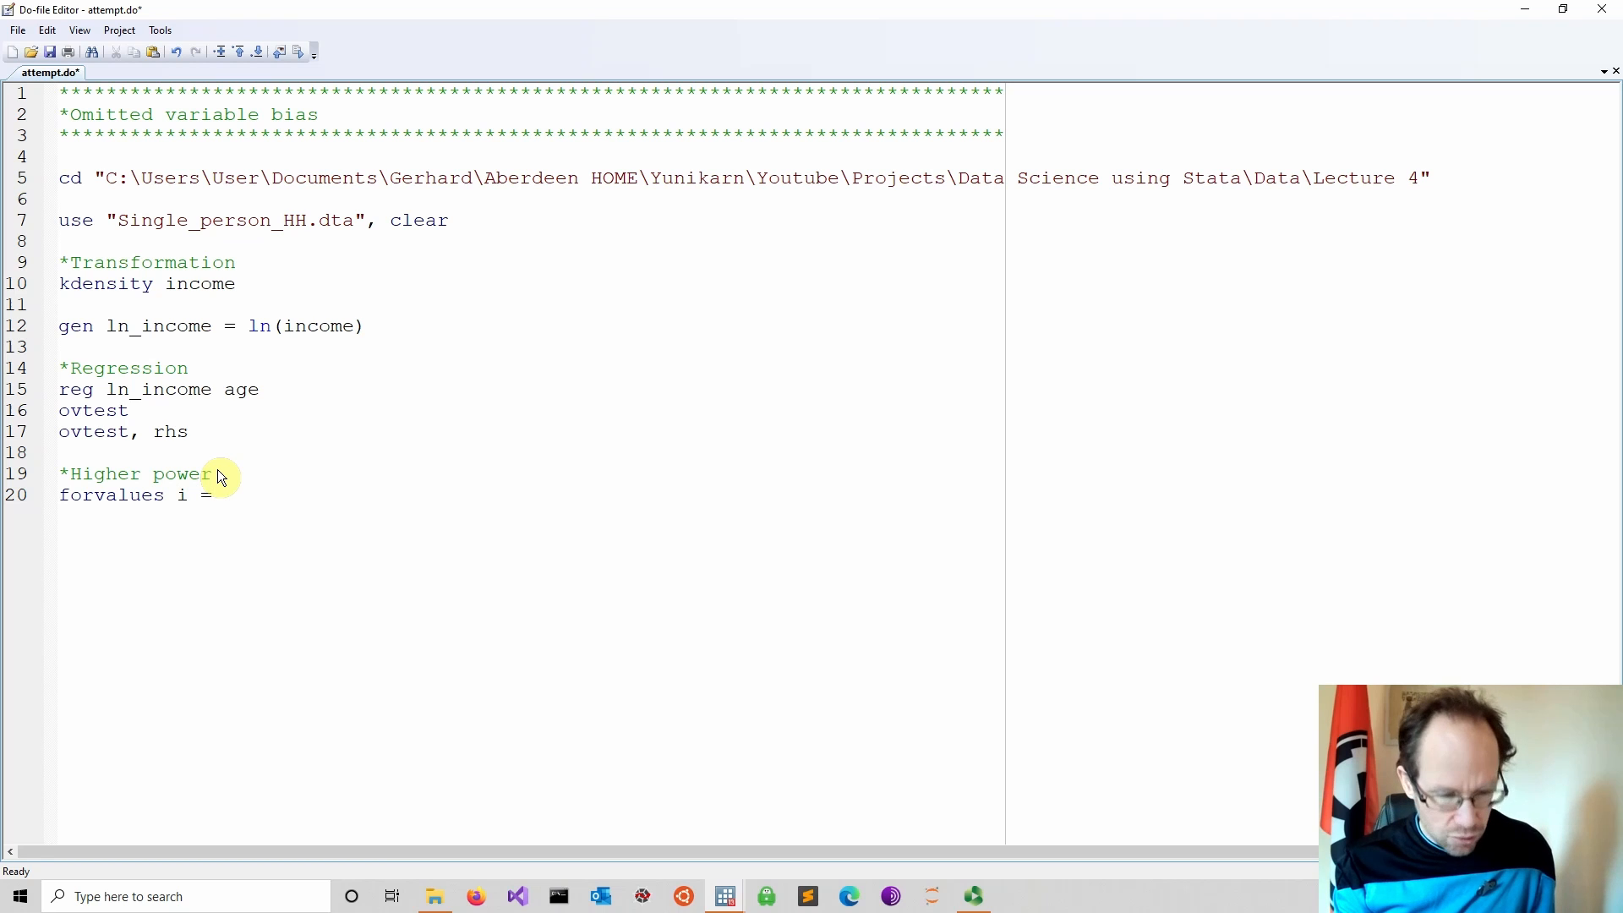
pyautogui.write('2/')
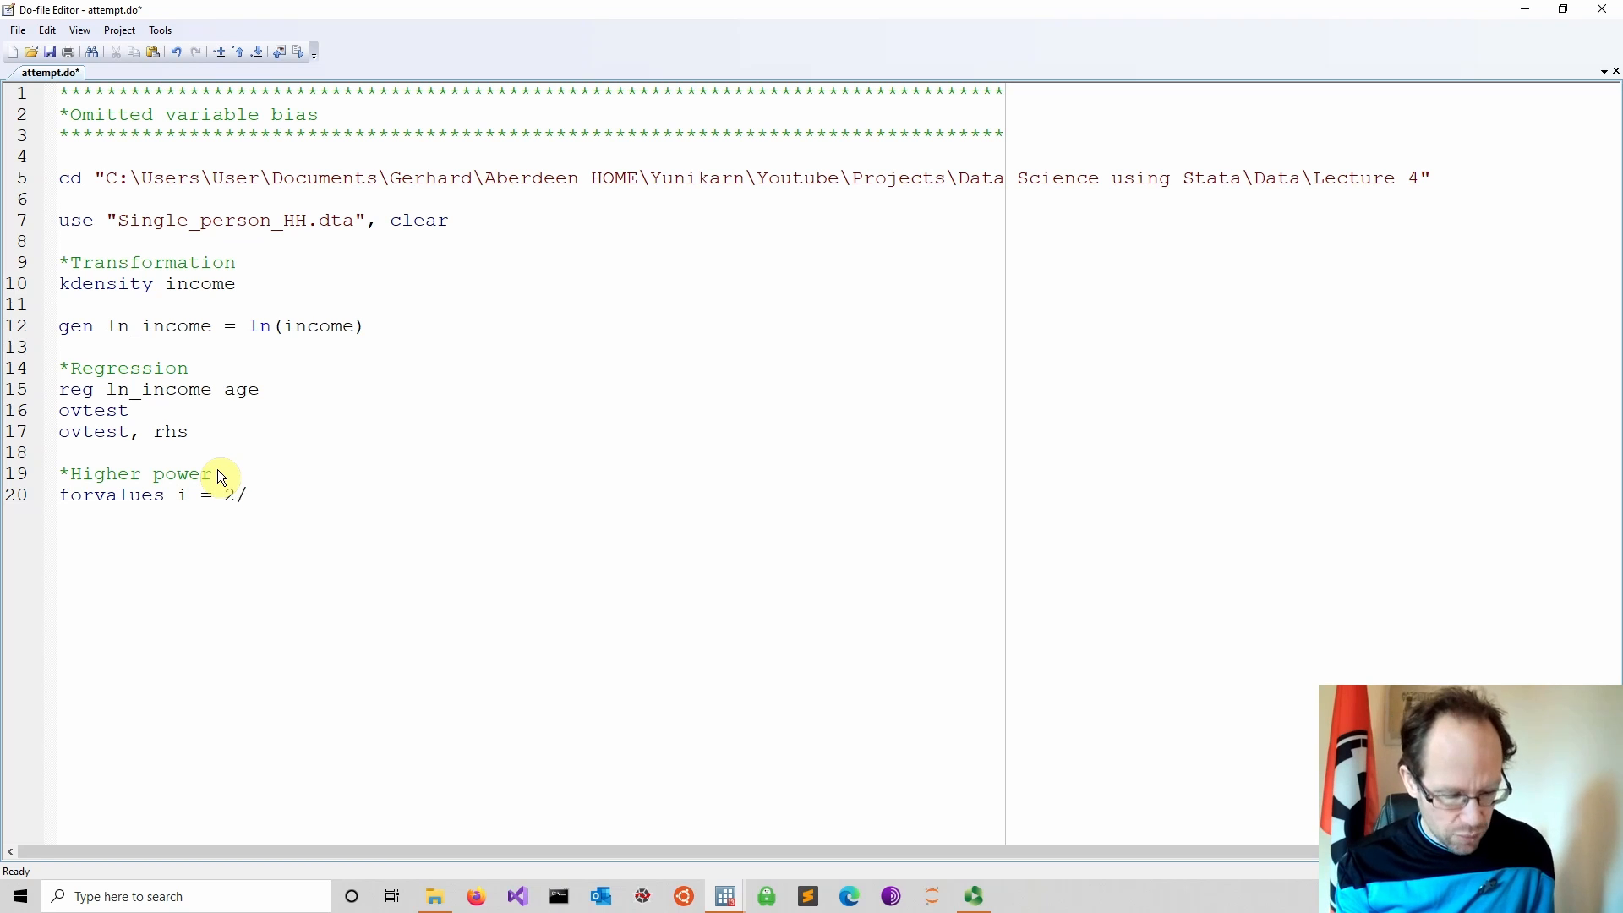
pyautogui.write('3')
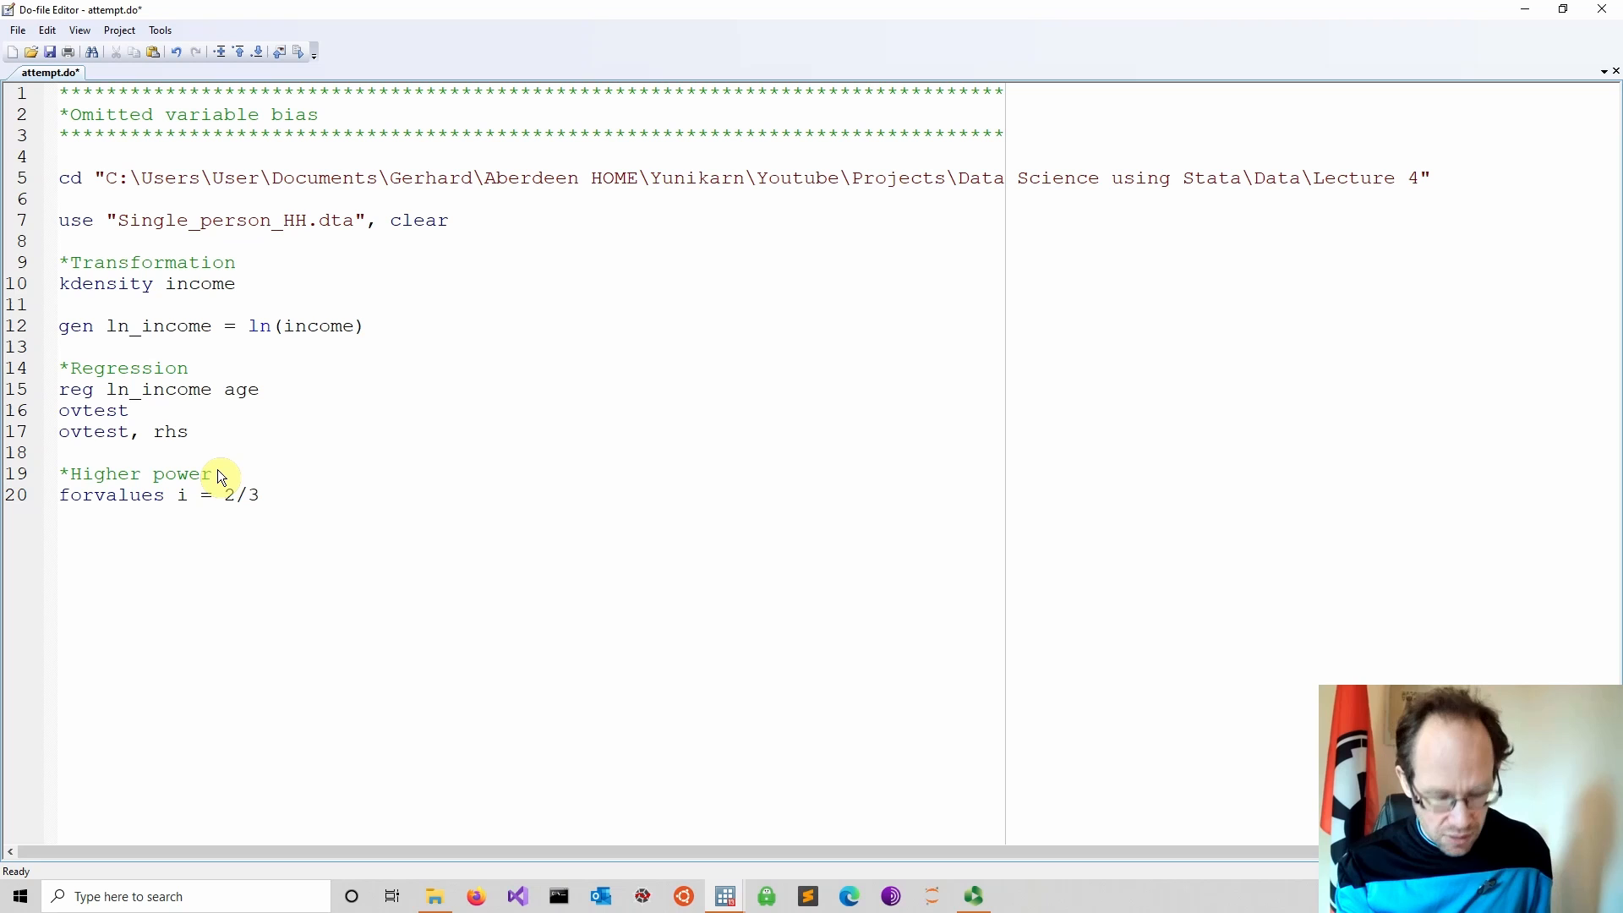
pyautogui.write('{')
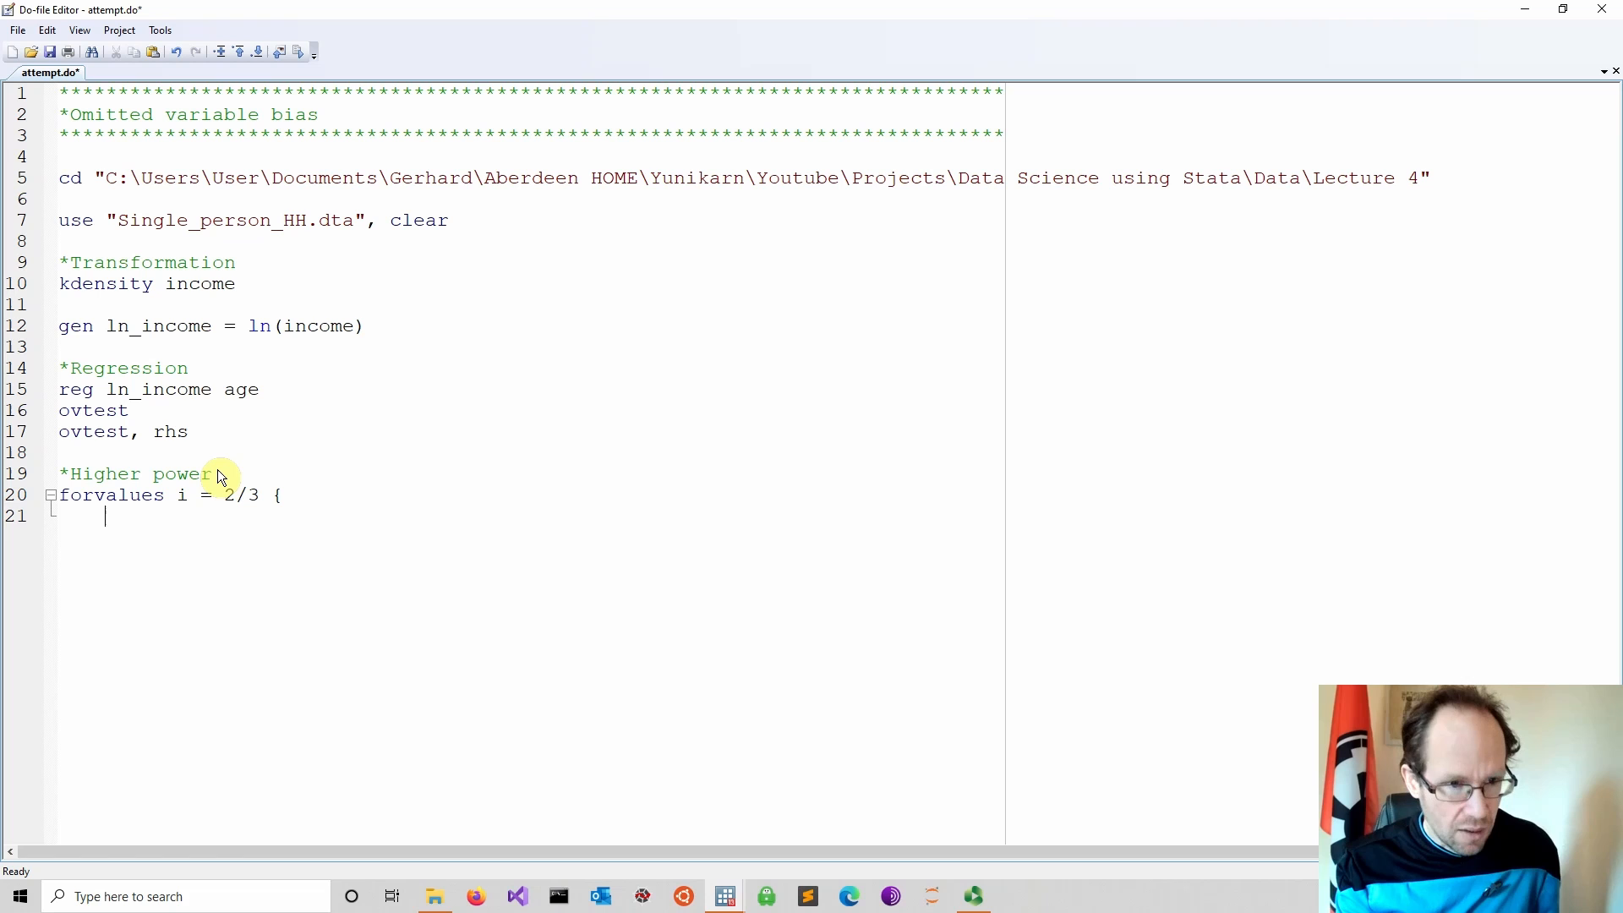
# - Inside the loop generate age_`i' = age^`i' and close the brace
pyautogui.write('gen a')
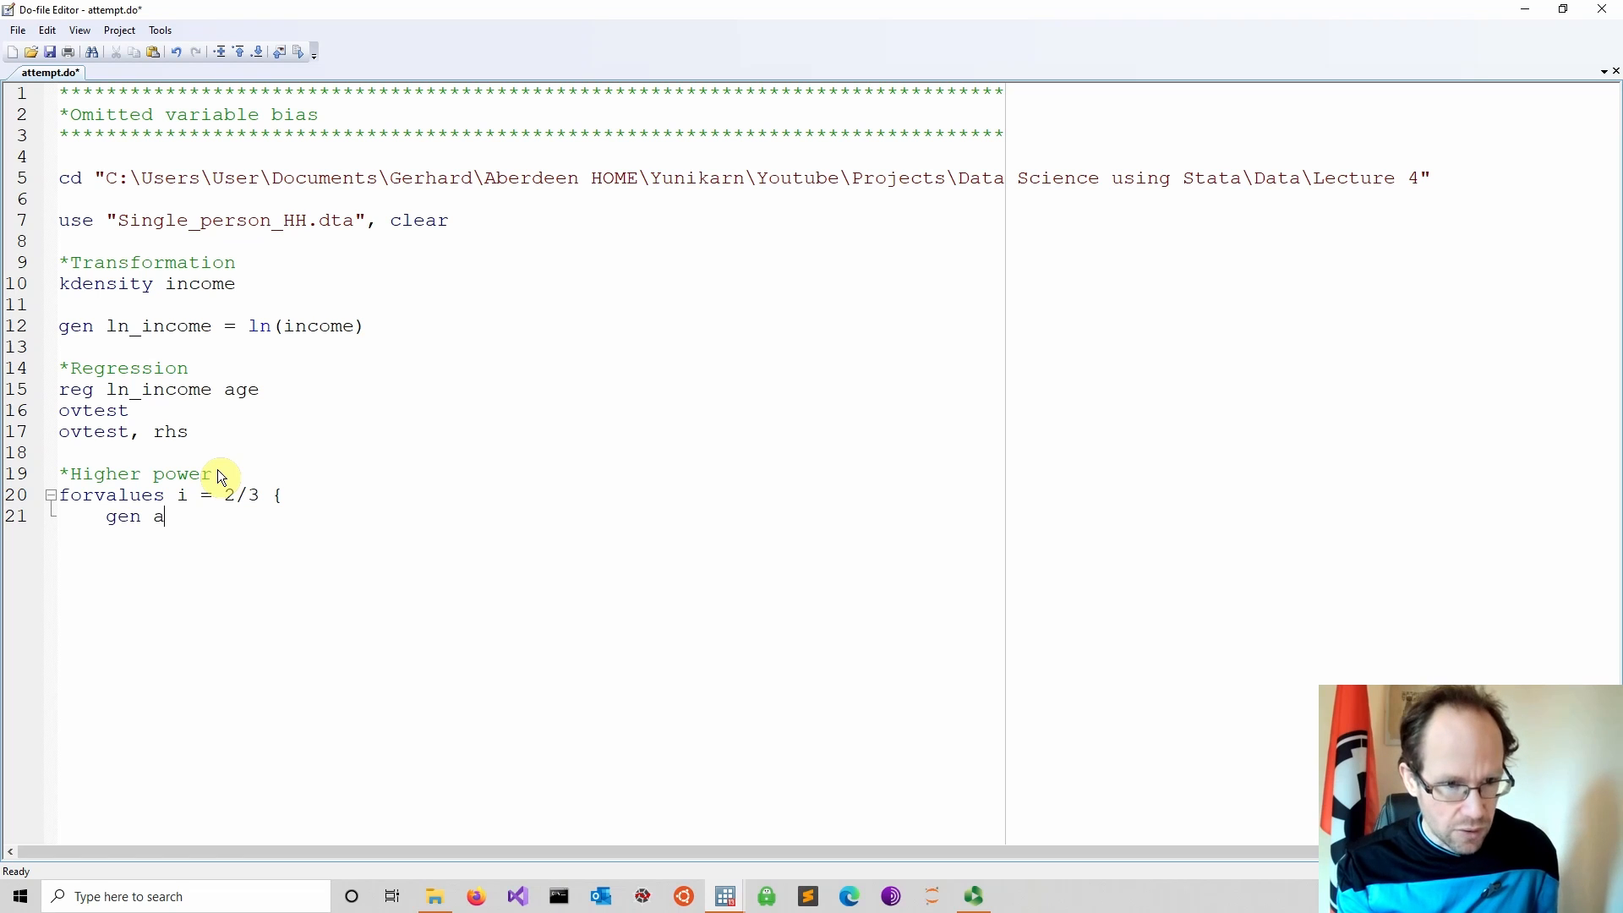
pyautogui.write('ge_')
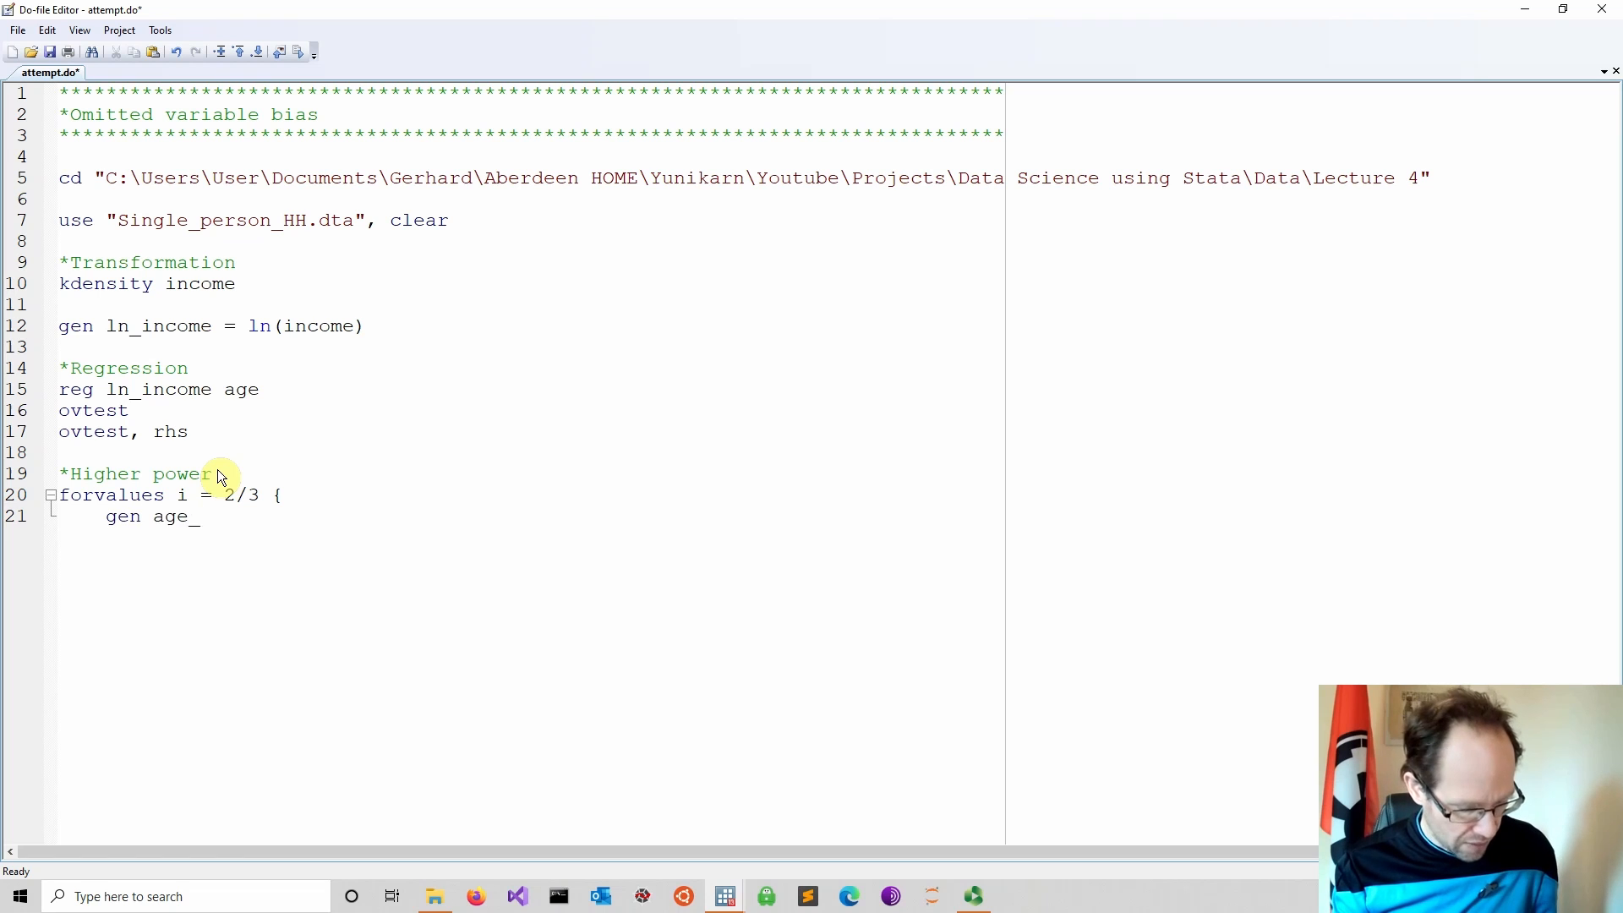
pyautogui.write("`i' = ag")
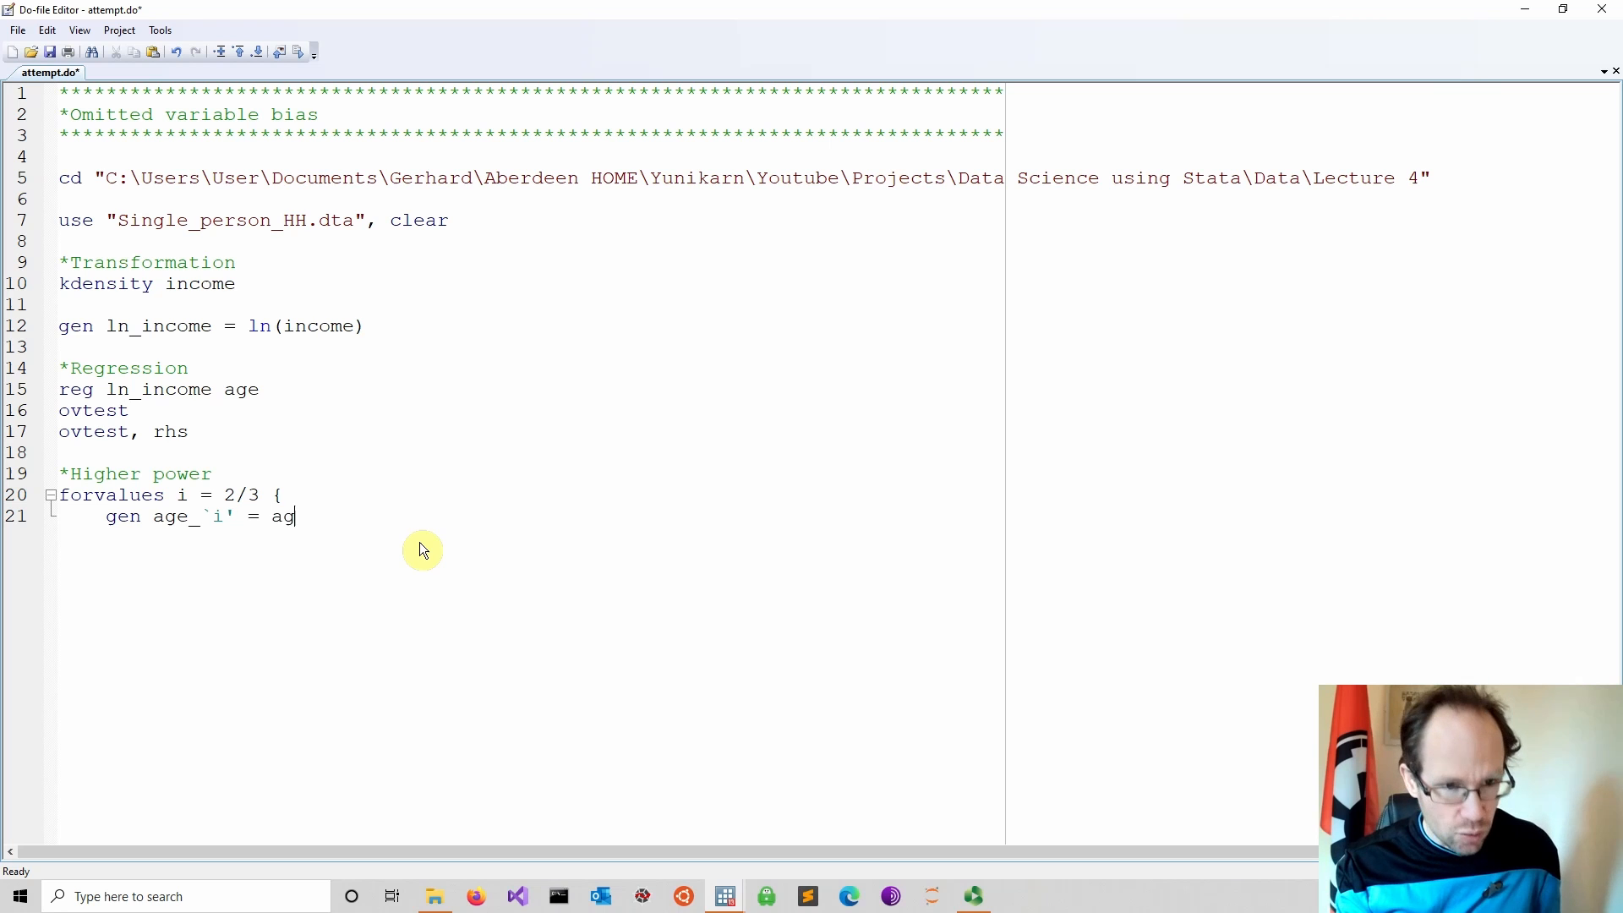
pyautogui.write('e^')
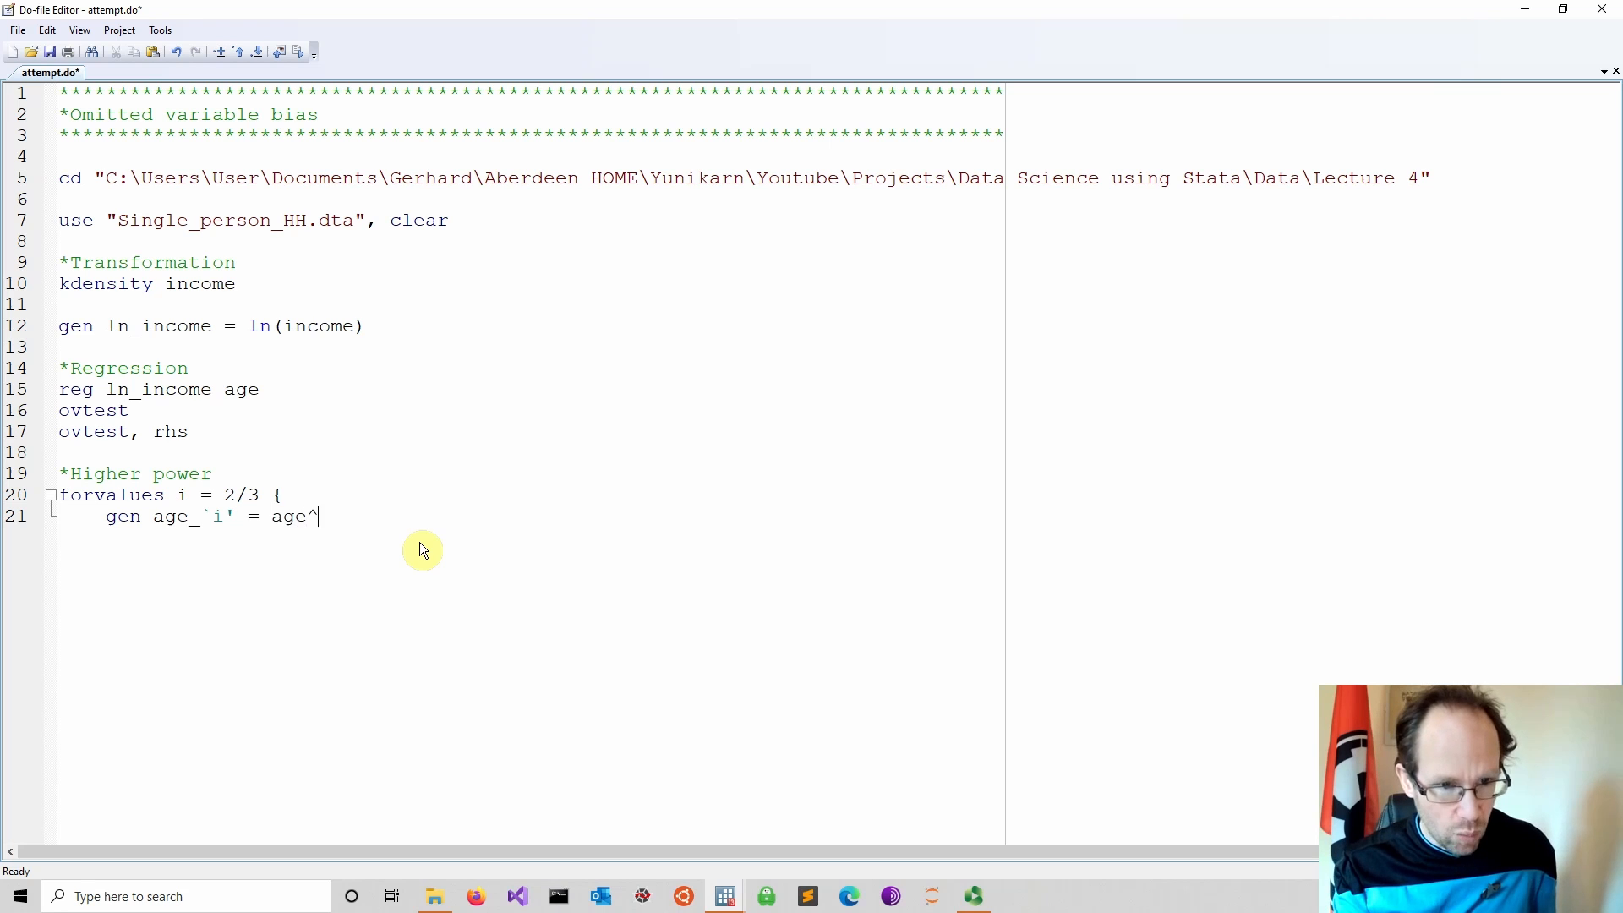
pyautogui.write('`')
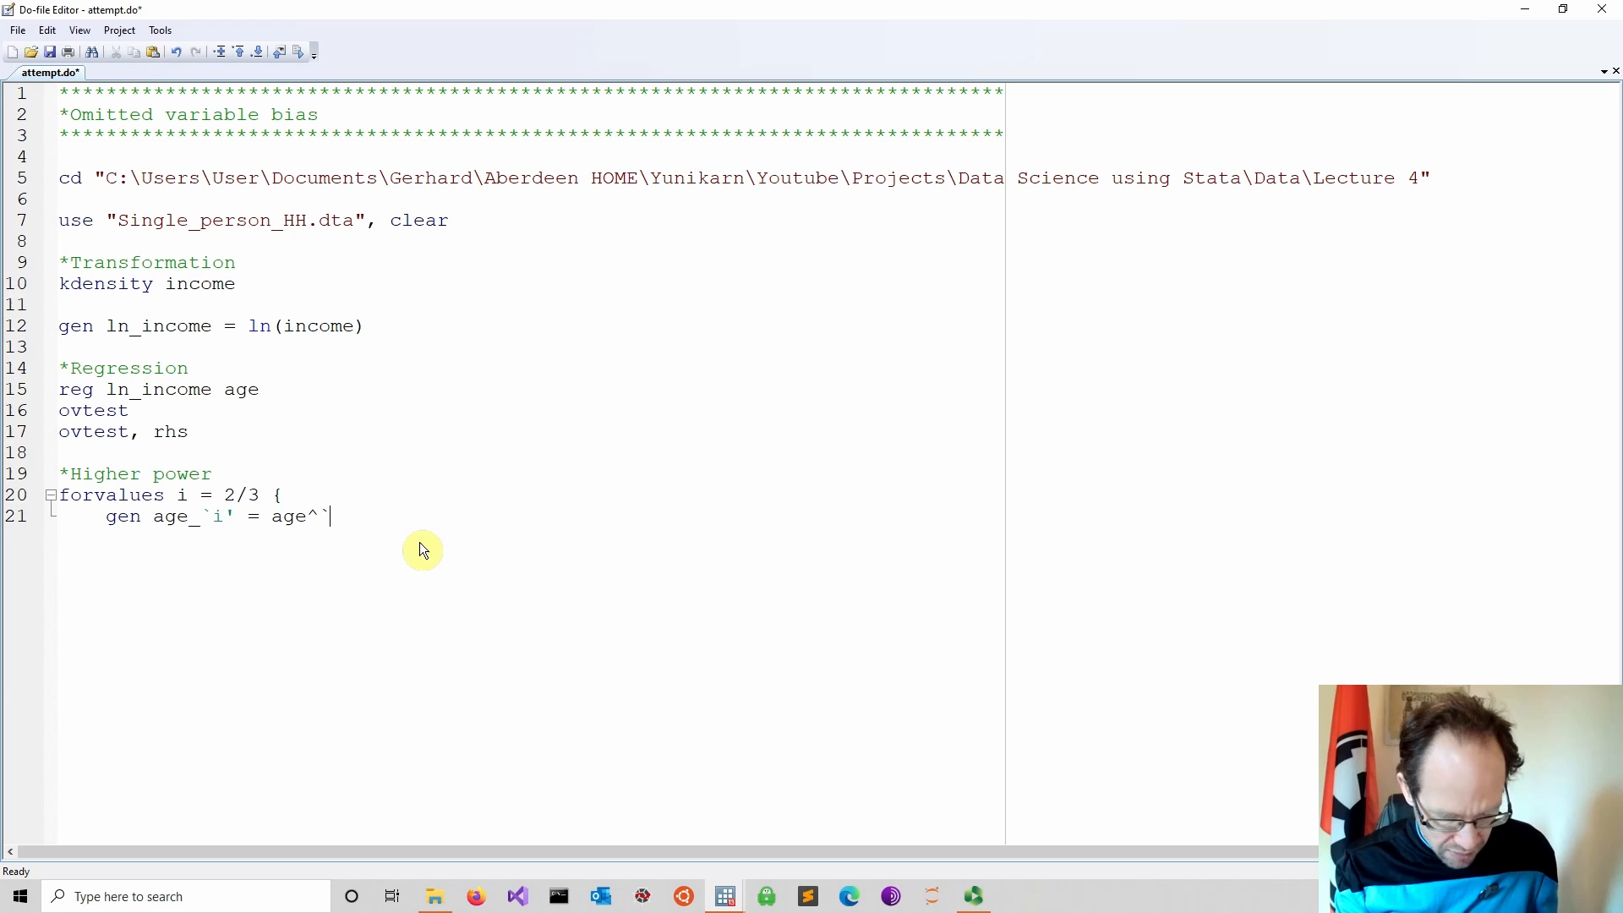
pyautogui.write("i'")
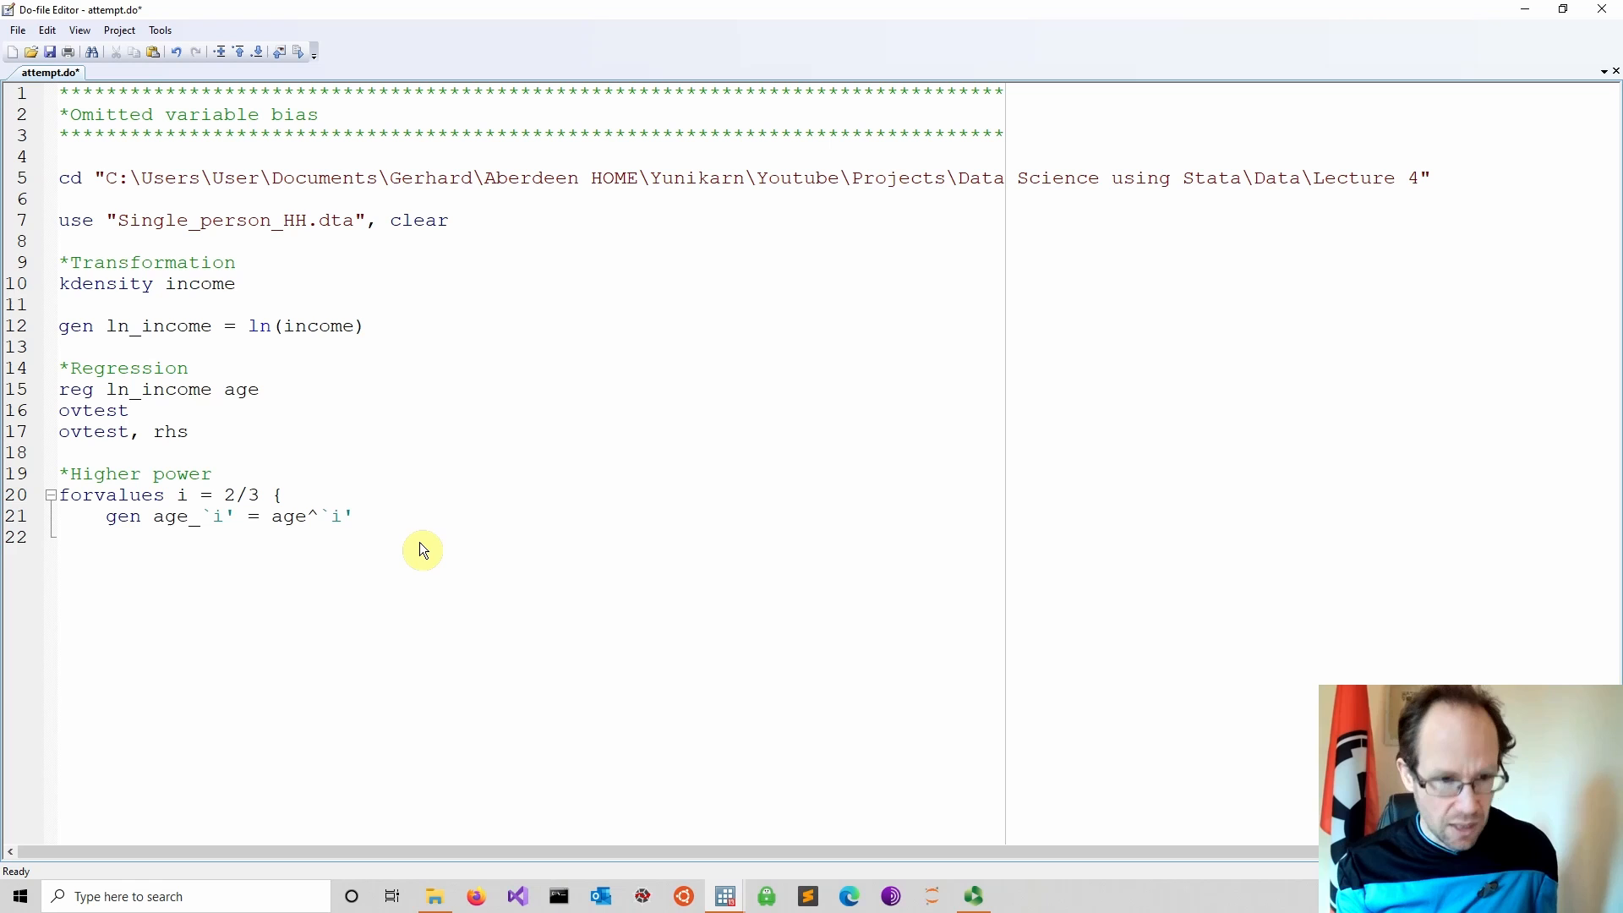
pyautogui.write('}')
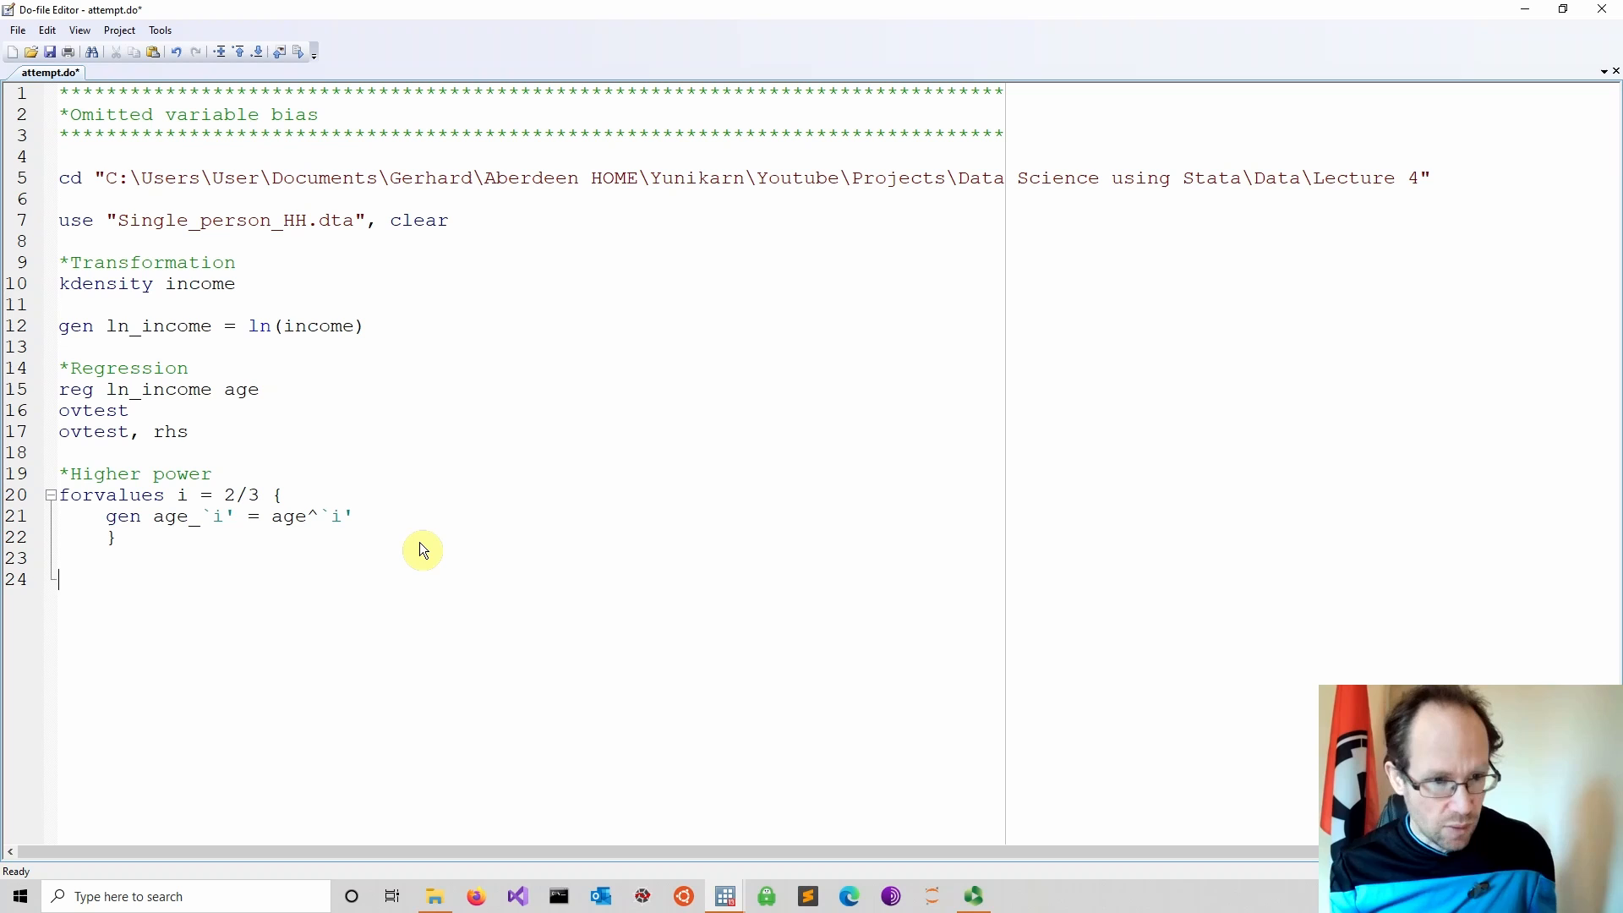
pyautogui.moveTo(188, 410)
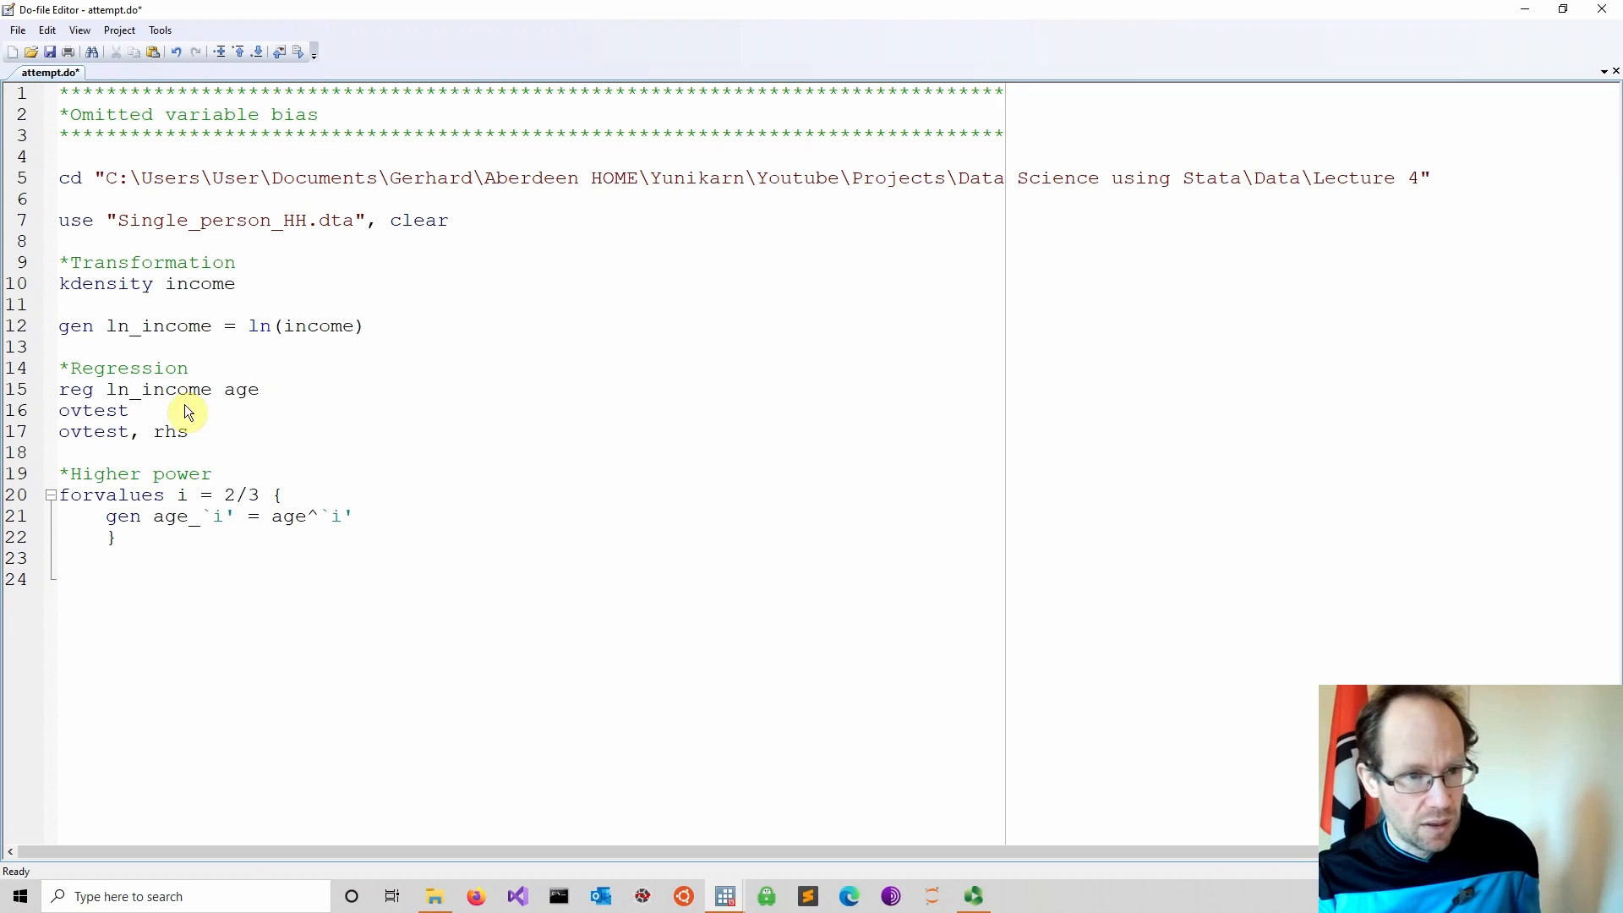
# - Add reg ln_income age age2 with predict fit2 and ovtest, comment out kdensity, and run the do-file
pyautogui.moveTo(59, 389); pyautogui.dragTo(129, 409)
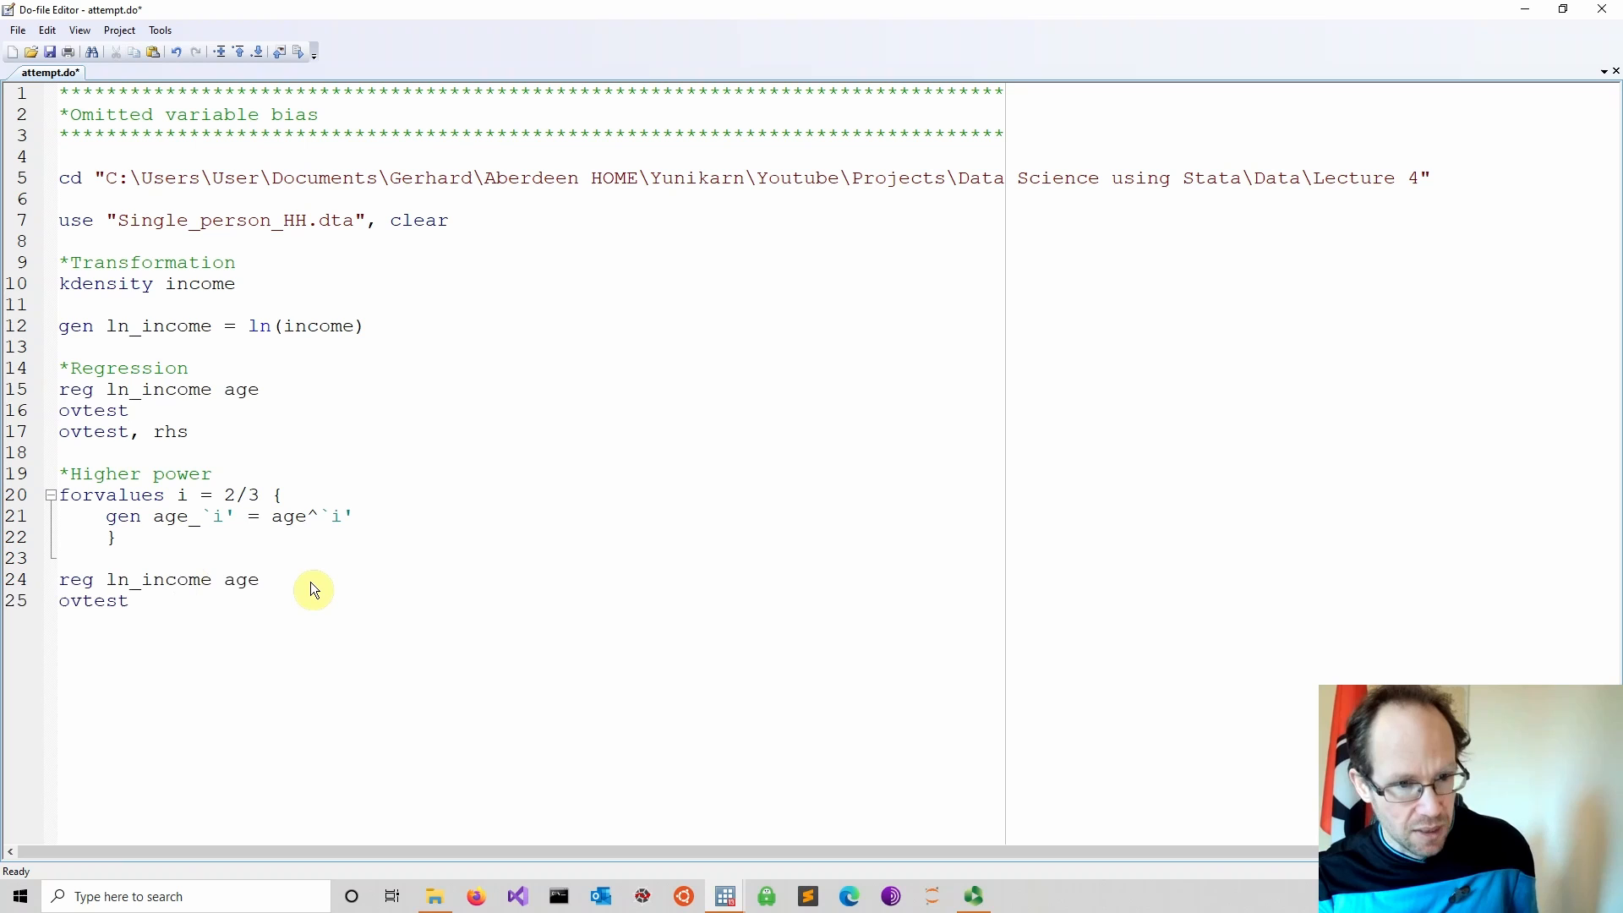
pyautogui.write('age2')
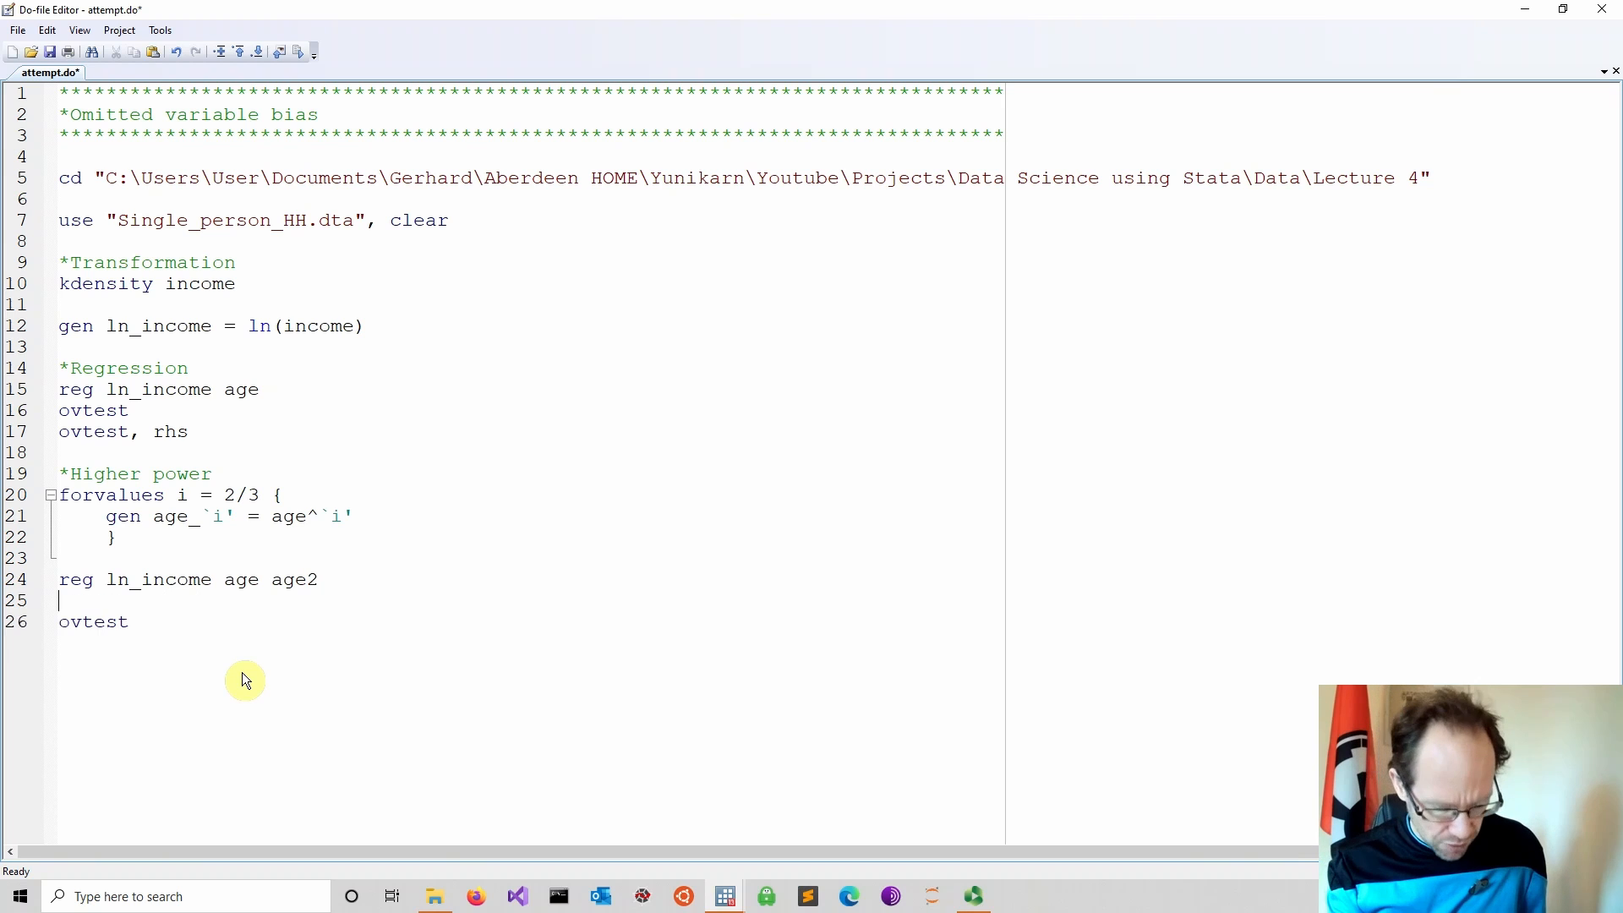
pyautogui.write('predic')
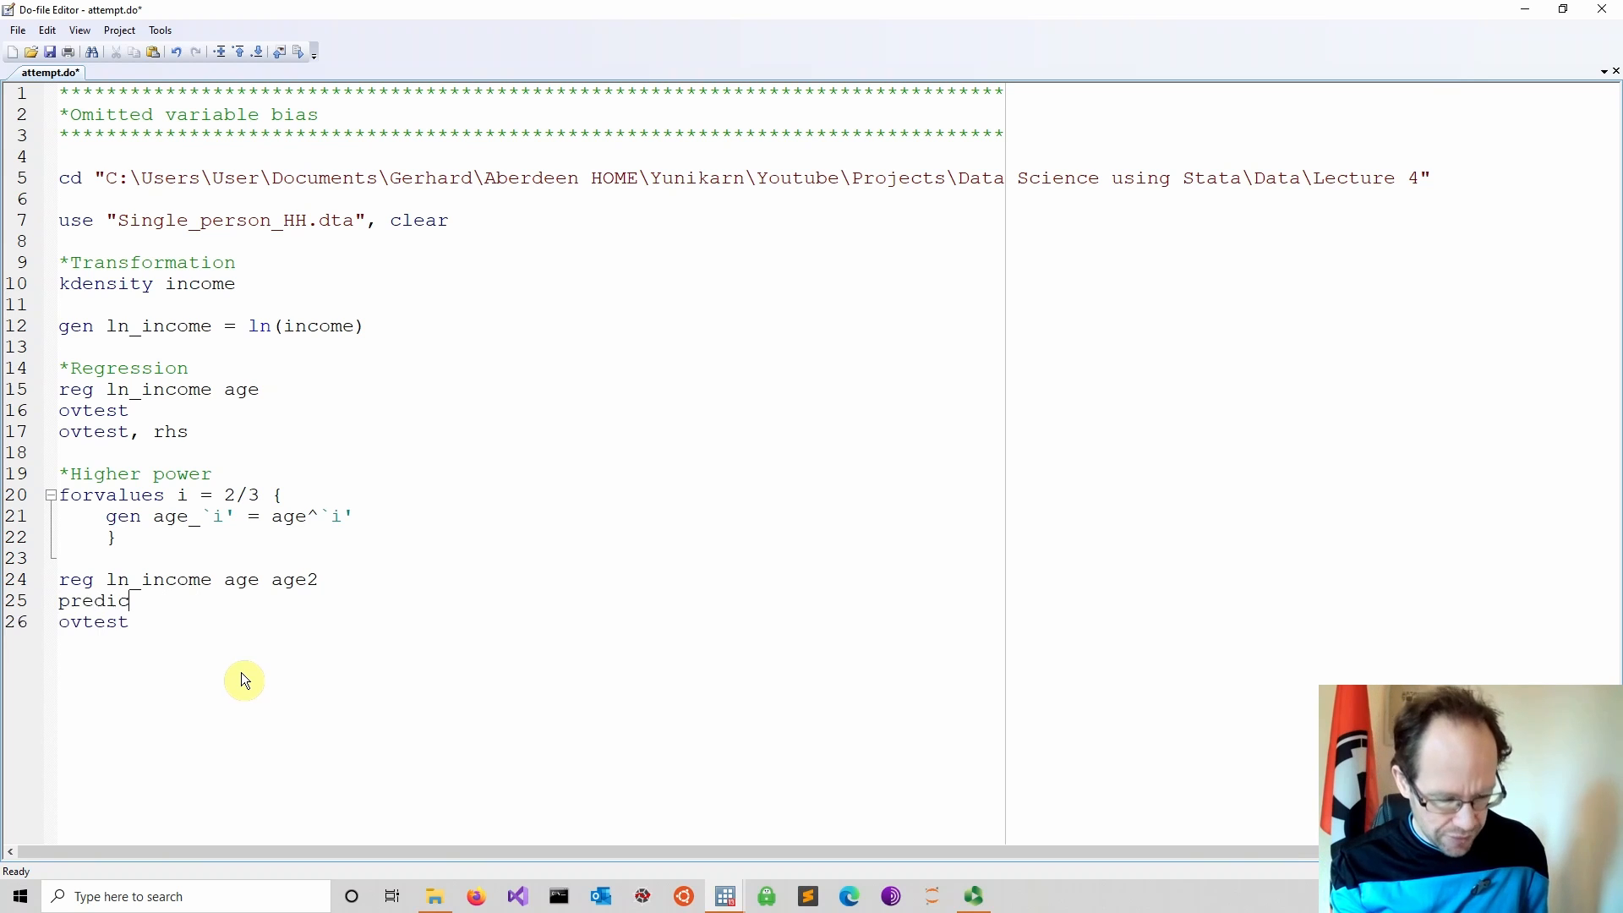
pyautogui.write('t fit')
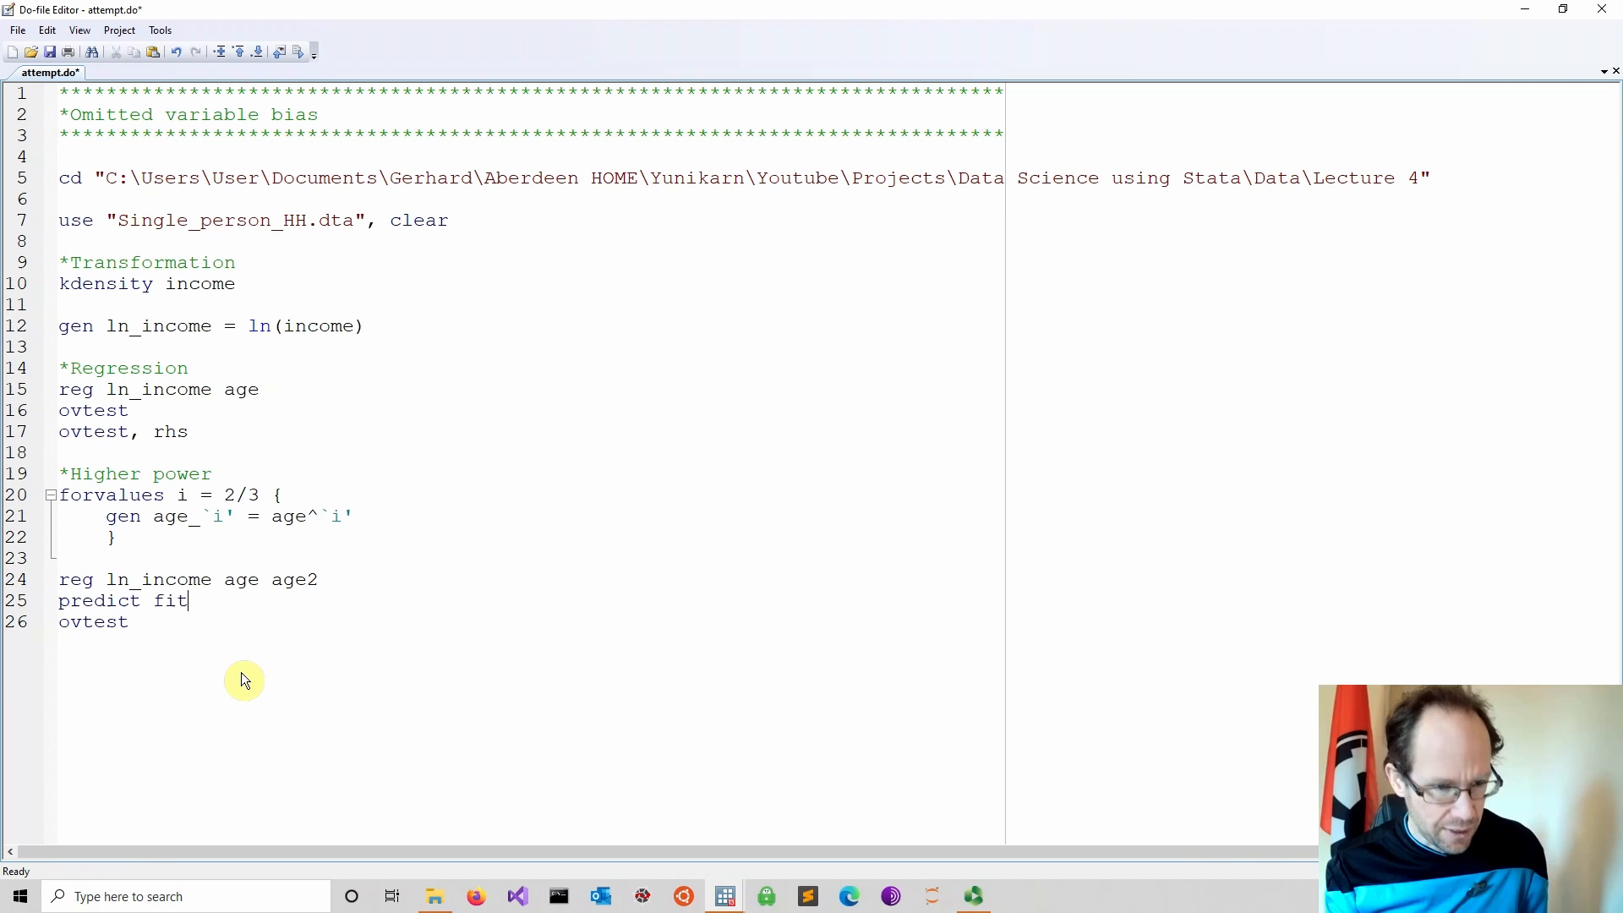
pyautogui.write('2')
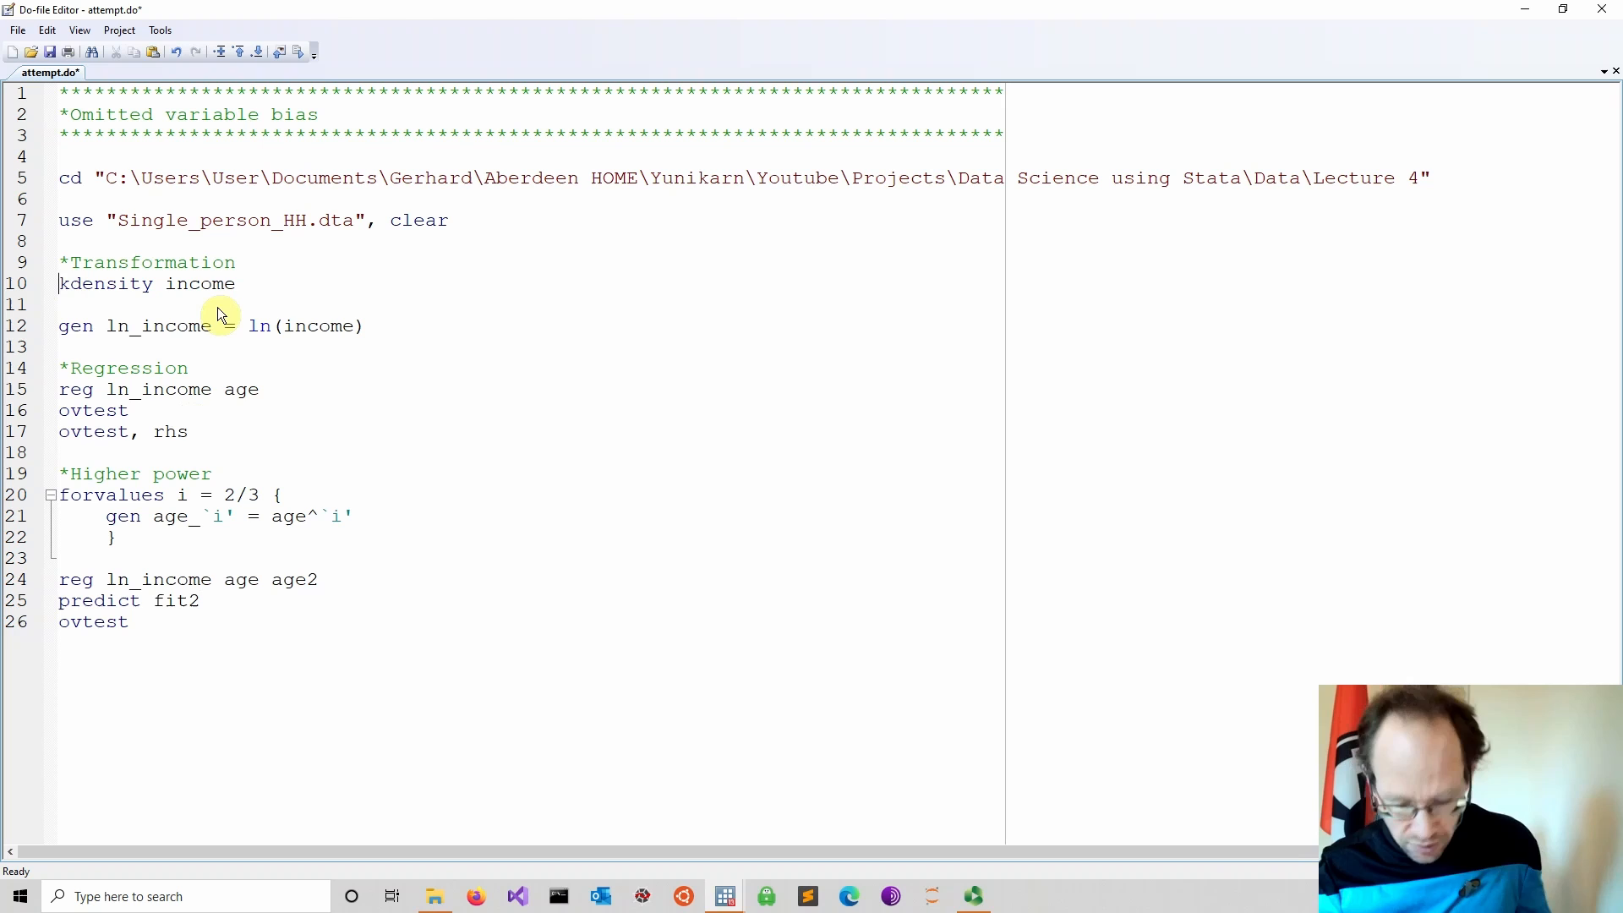
pyautogui.write('*')
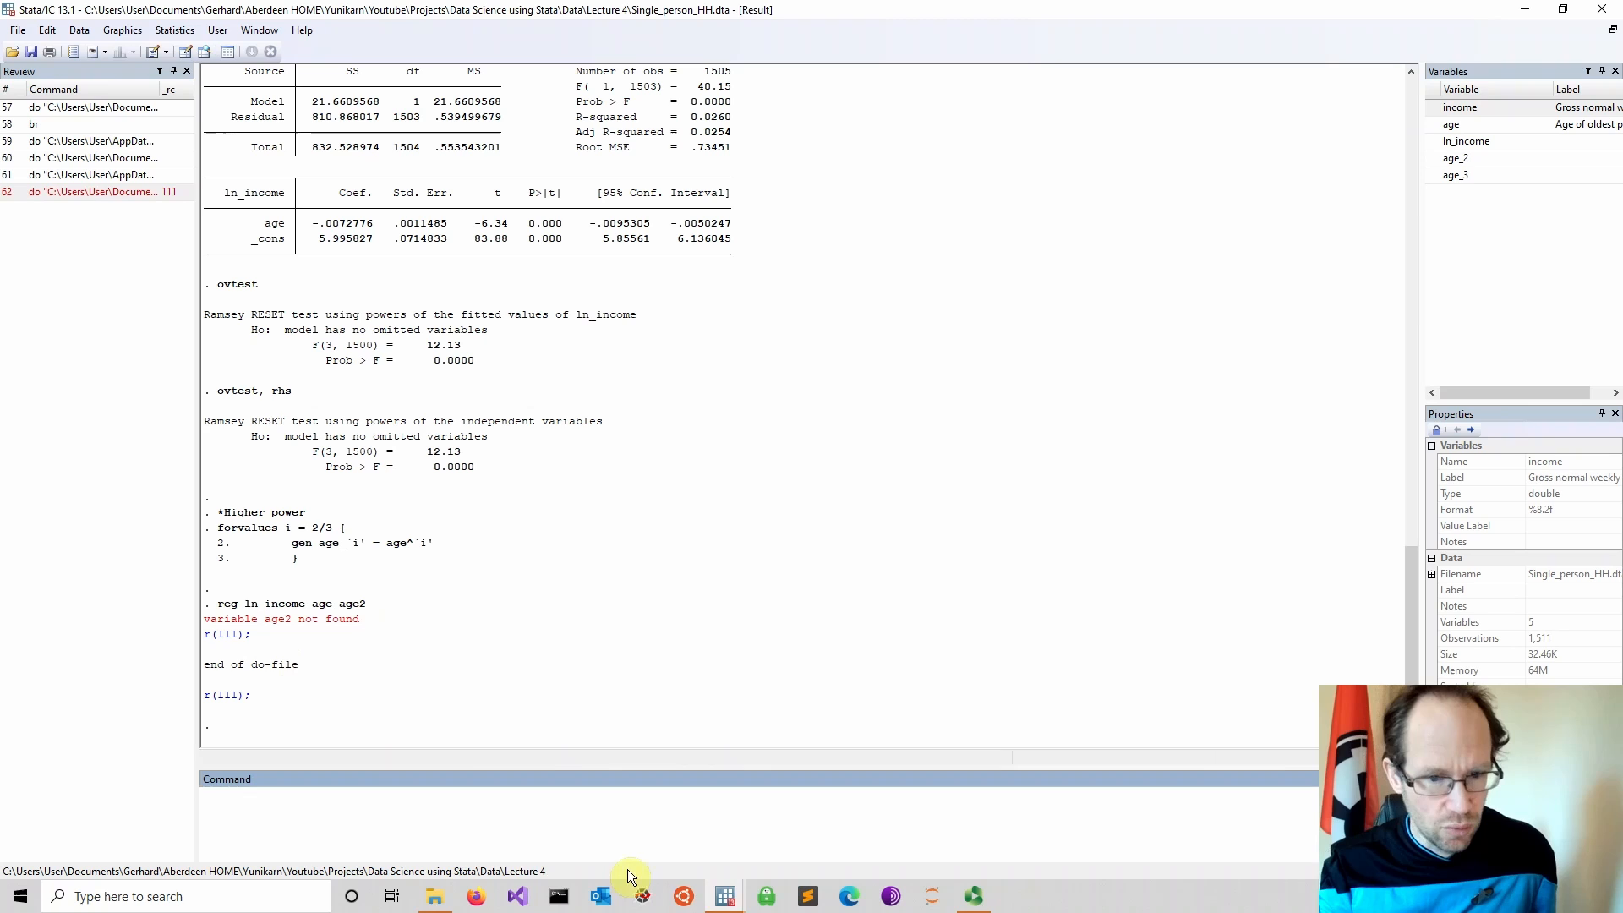
# - Change age2 to age_2 in the quadratic regression and rerun the do-file
pyautogui.click(725, 896)
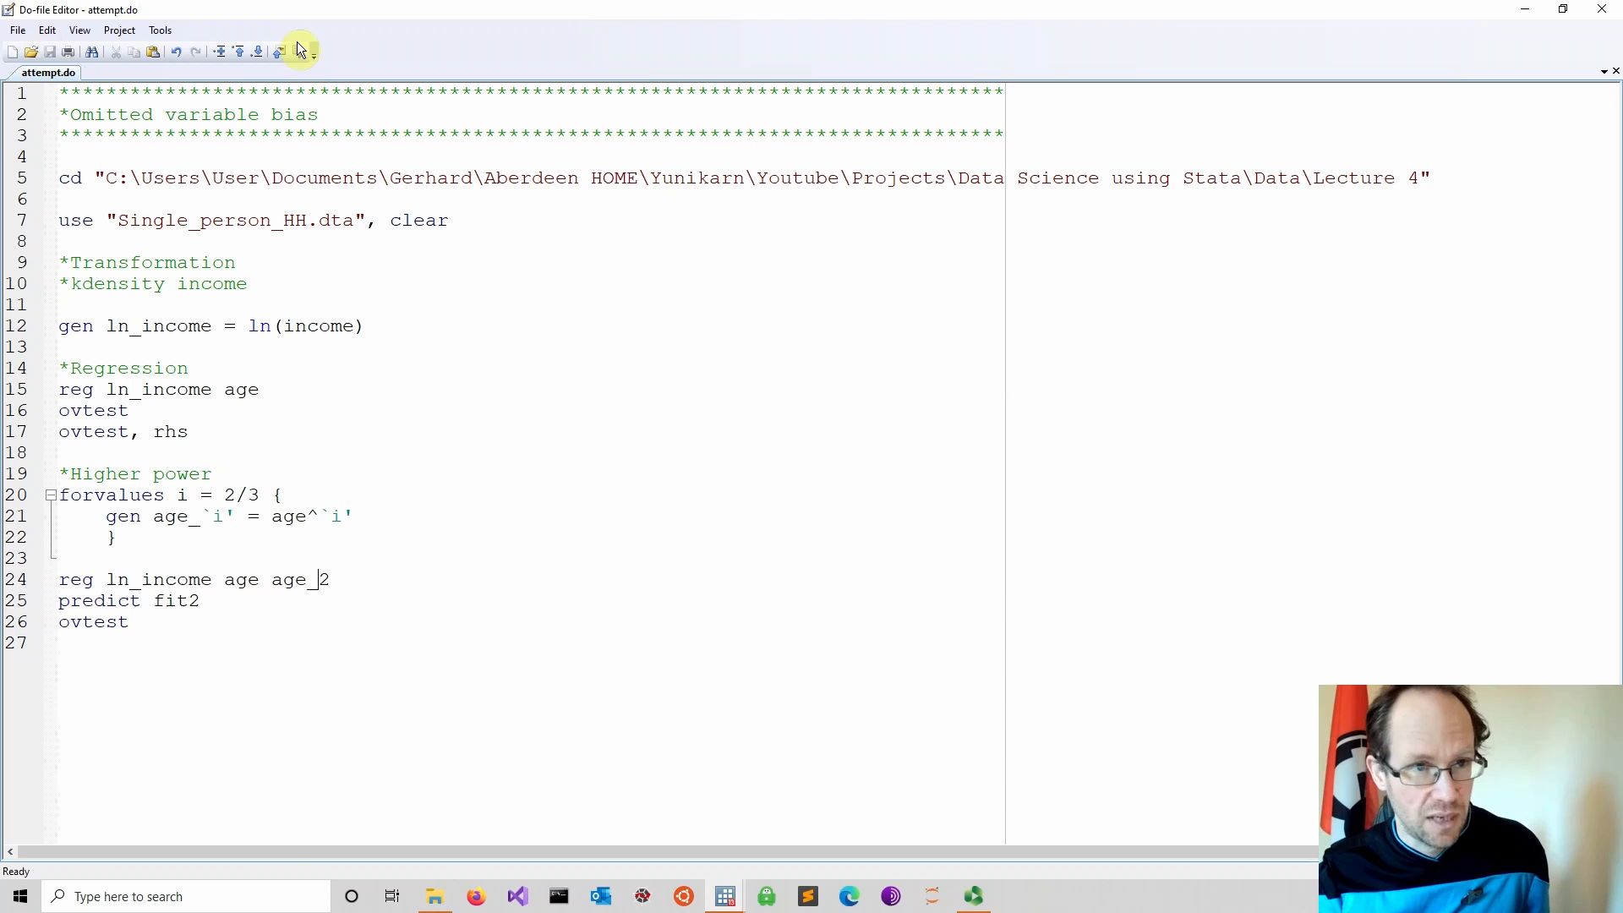
pyautogui.click(279, 51)
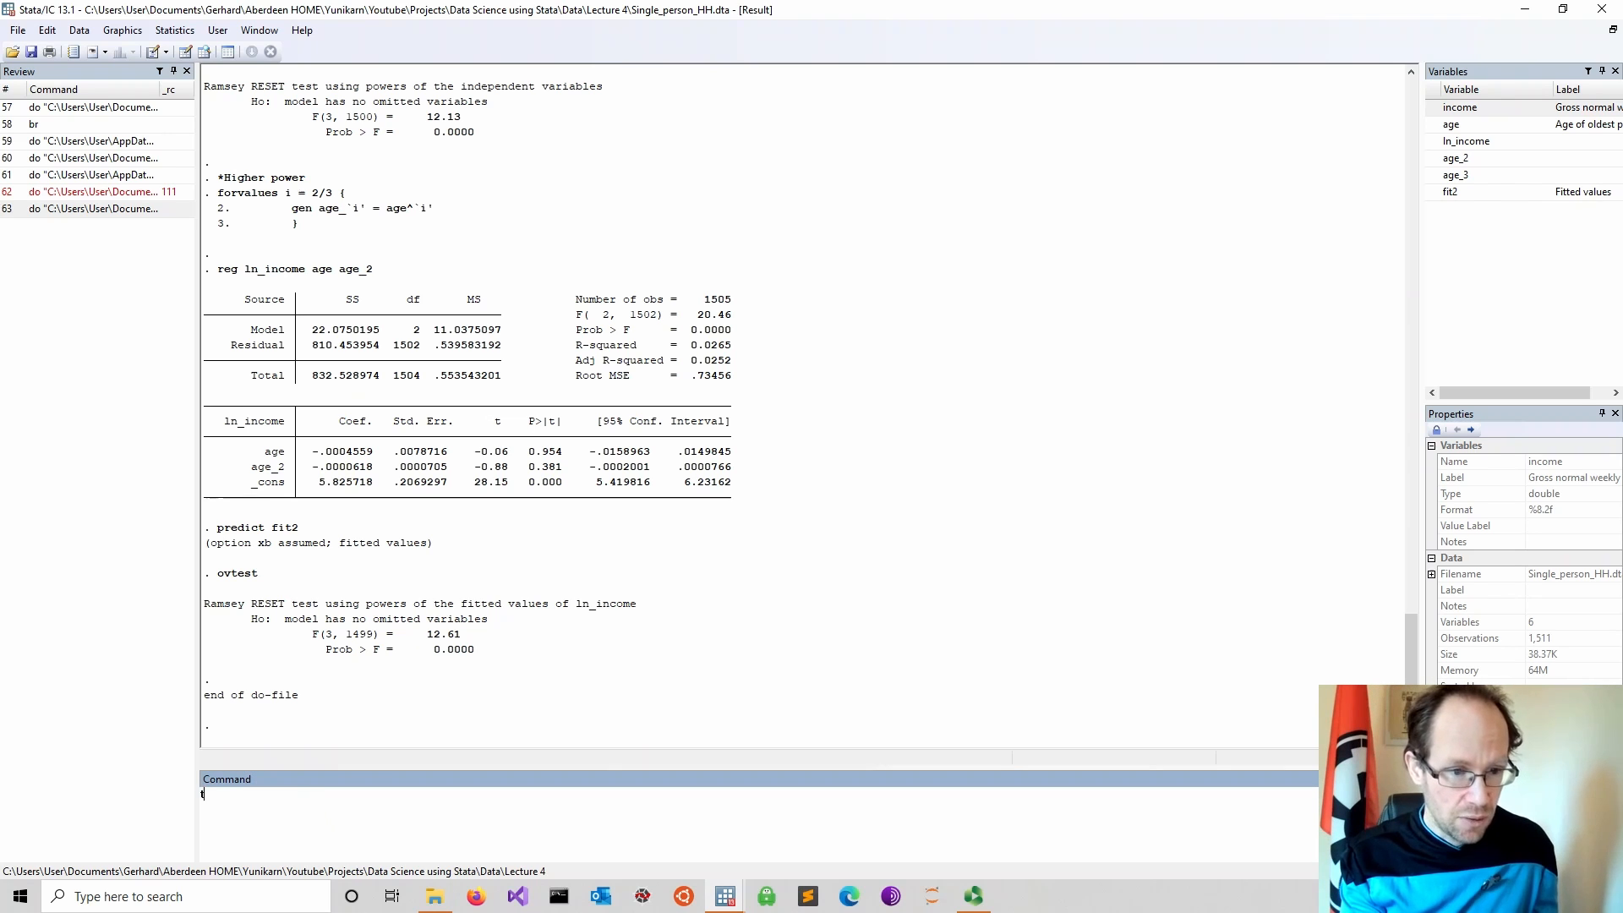
# - Run test age age_2 and highlight the joint F(2,1502)=20.46, Prob > F=0.0000 result
pyautogui.write('test age')
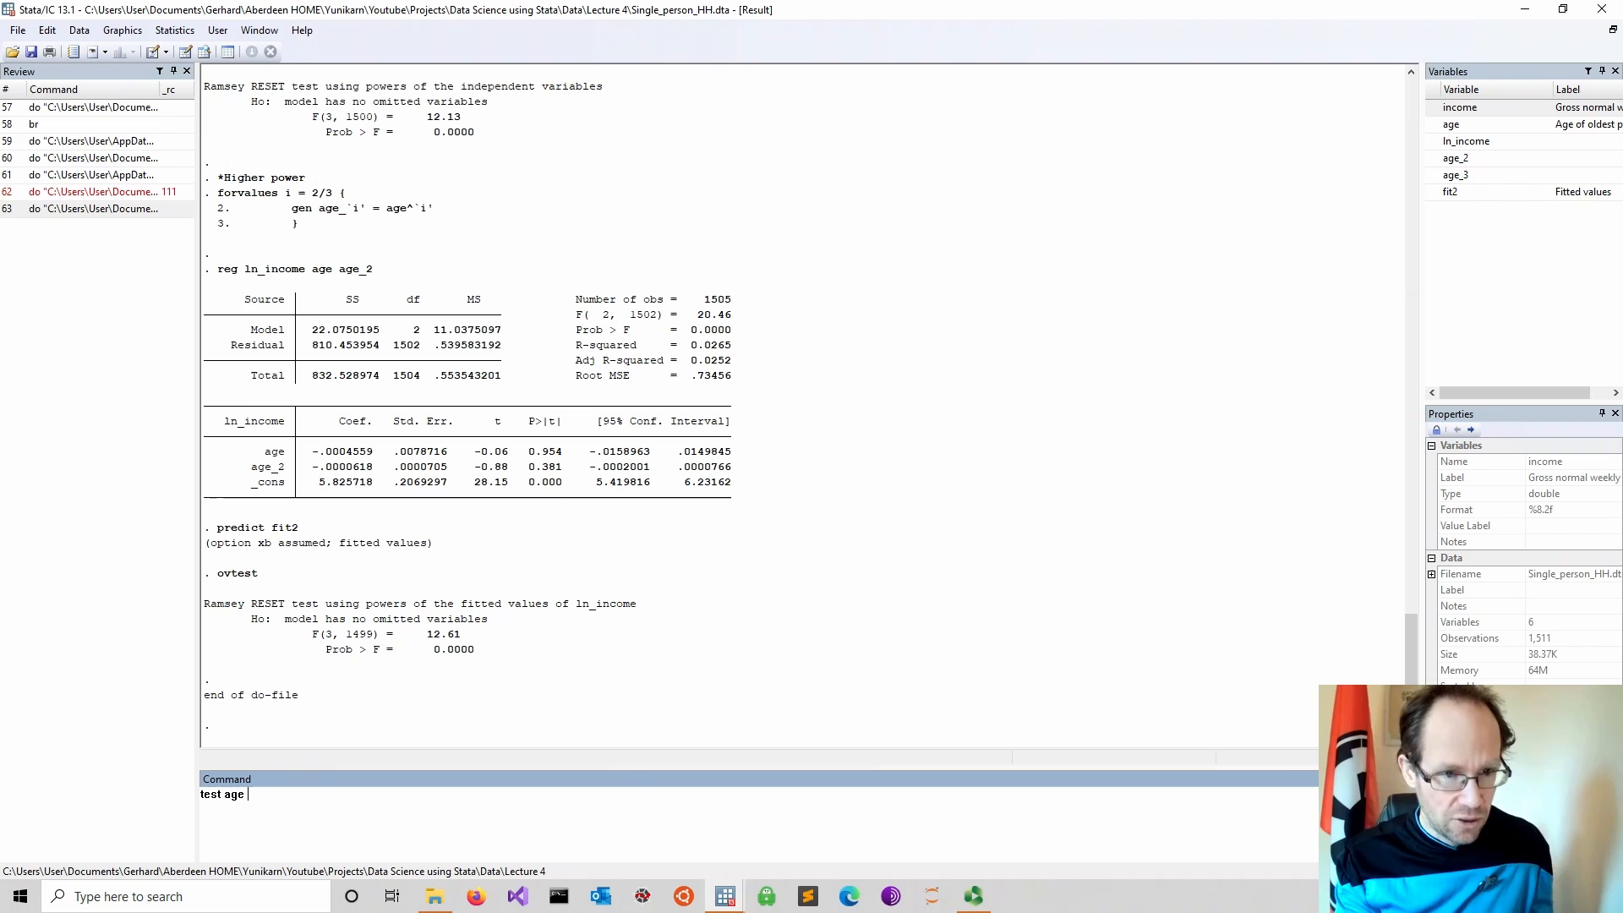
pyautogui.write('age_2')
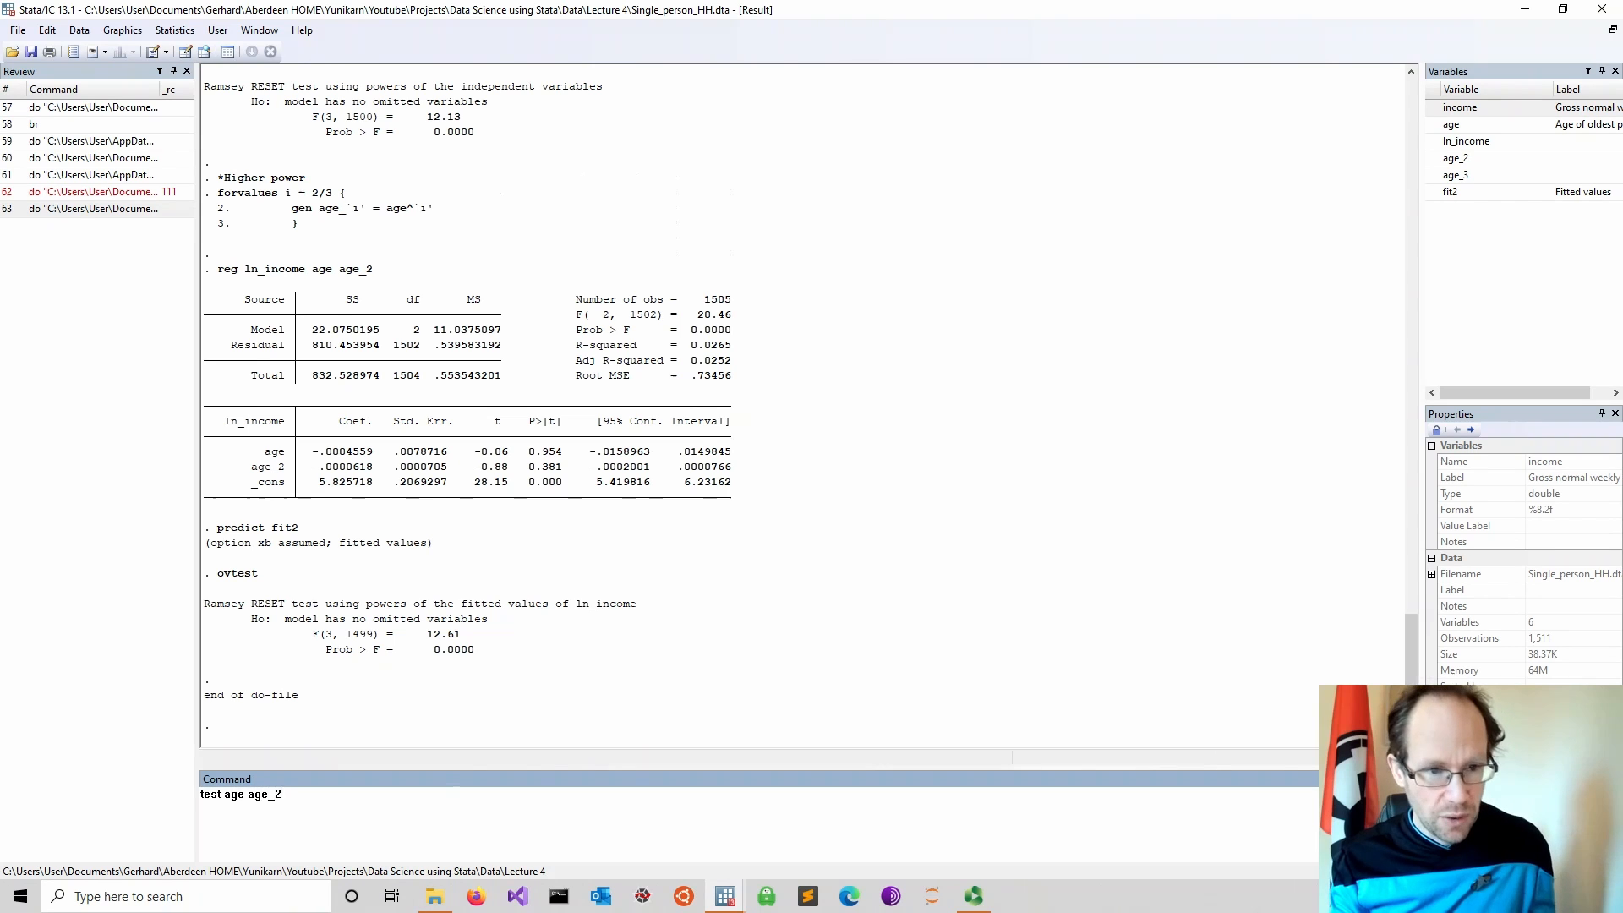
pyautogui.press('Return')
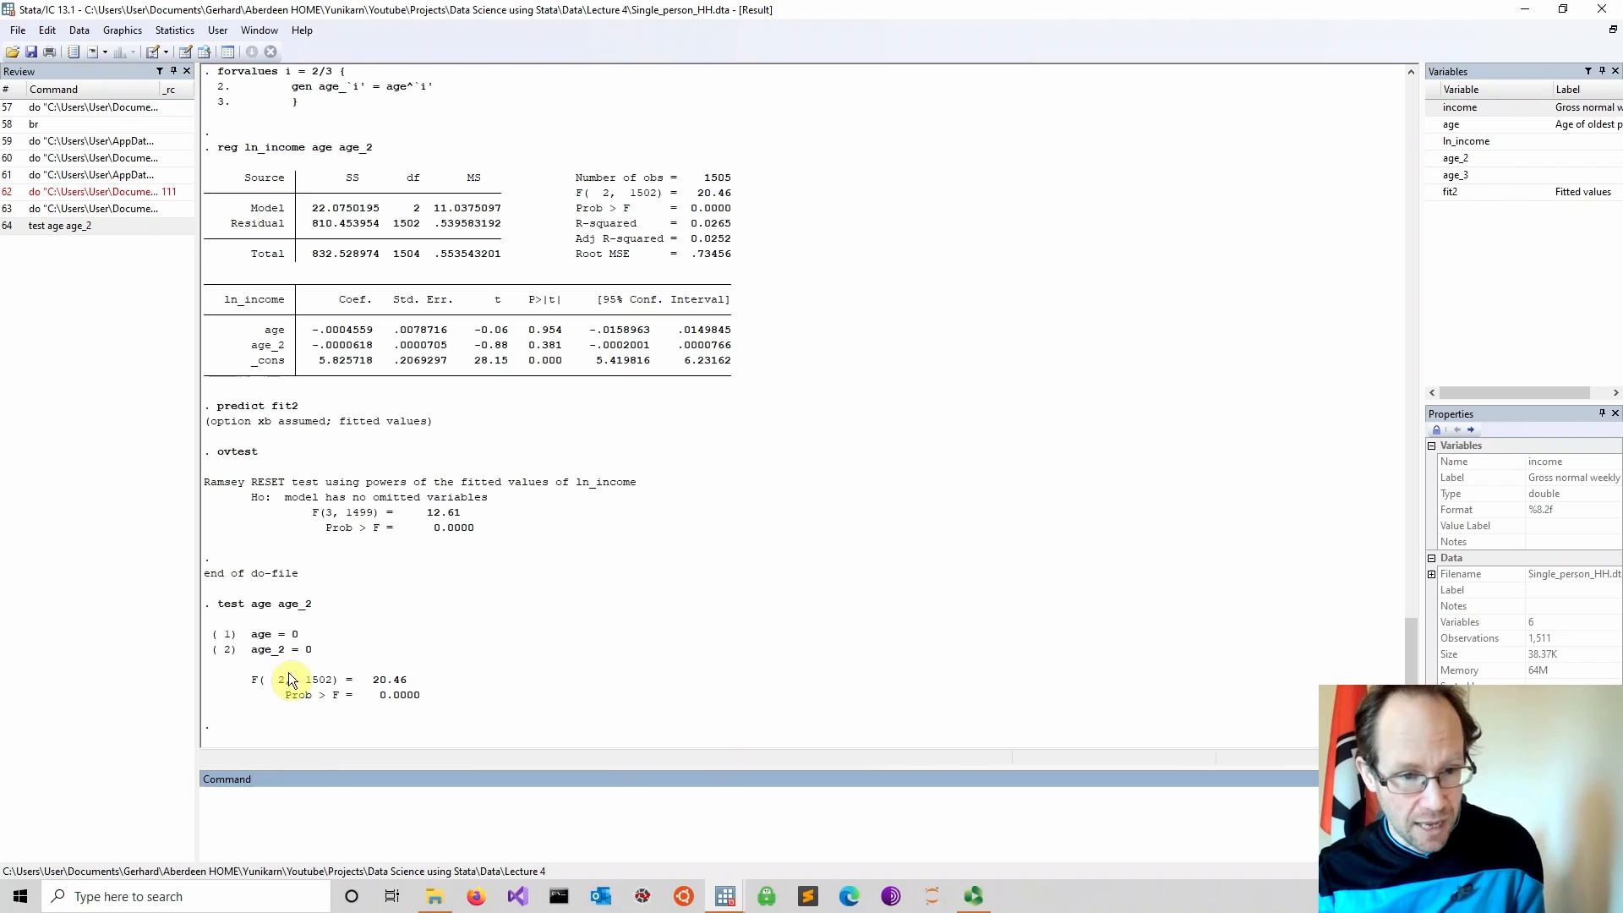
pyautogui.moveTo(279, 680); pyautogui.dragTo(445, 695)
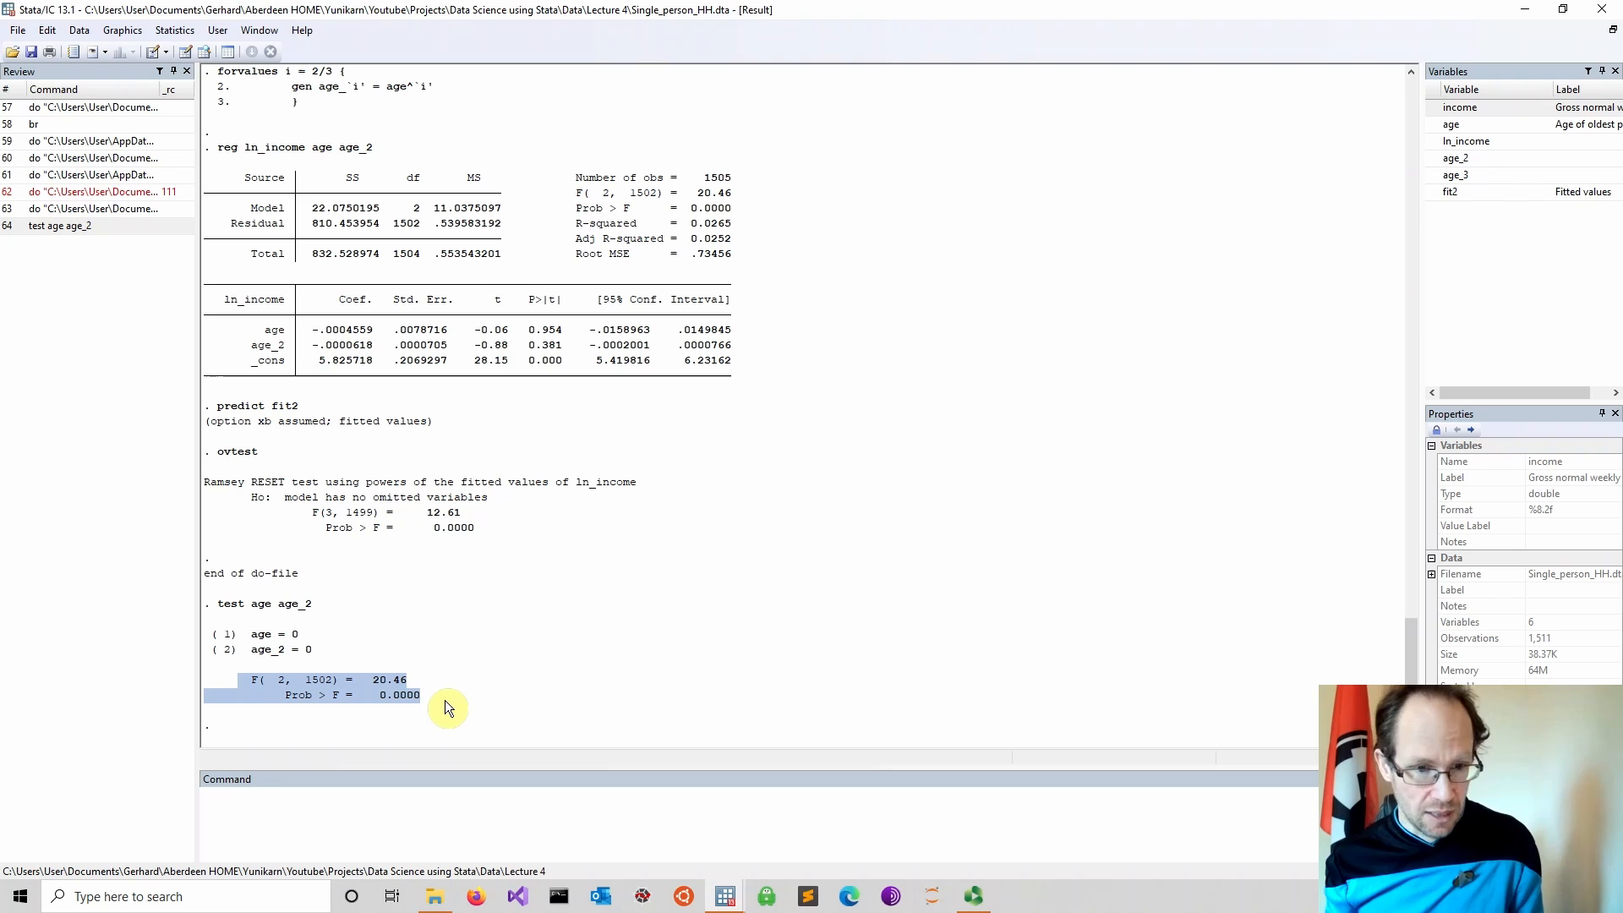
pyautogui.moveTo(368, 614)
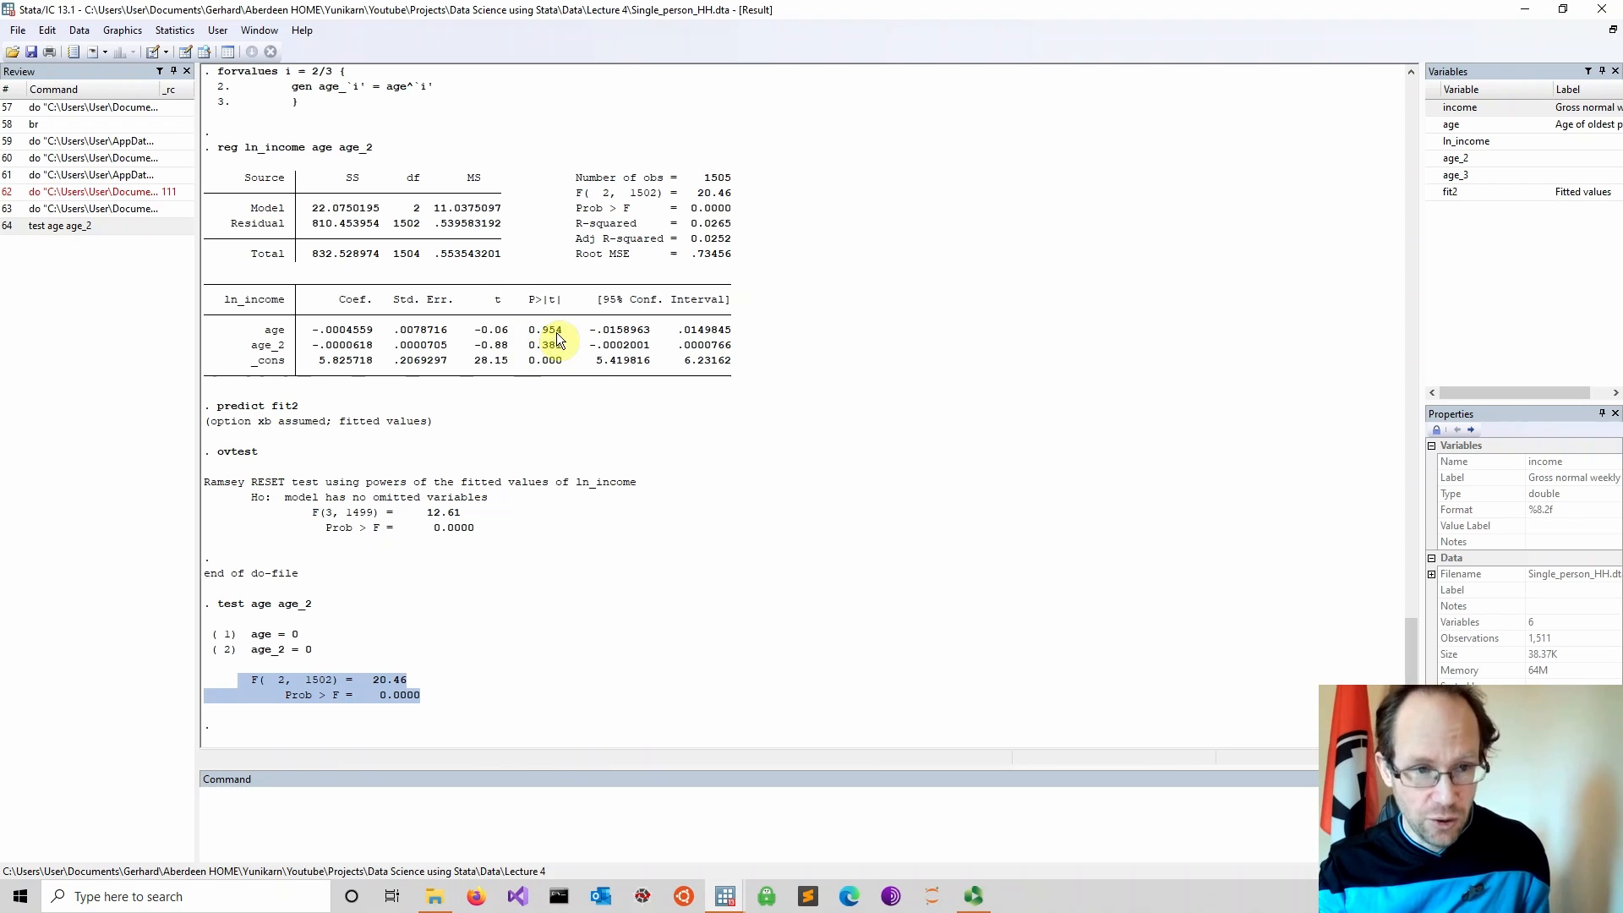
pyautogui.moveTo(267, 345)
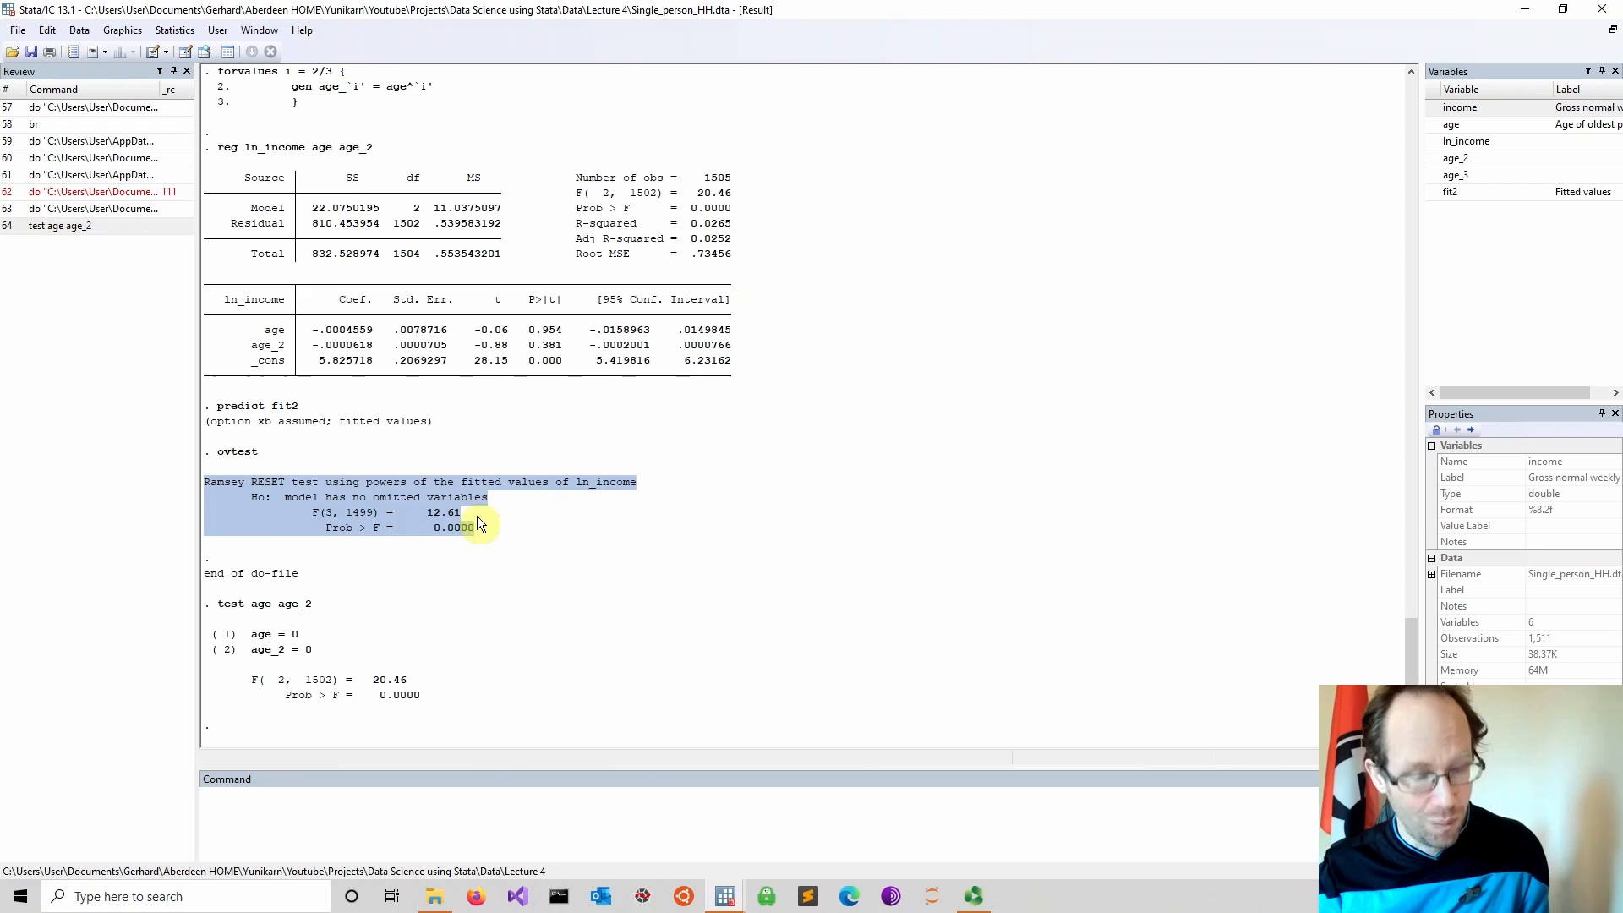
pyautogui.moveTo(477, 511)
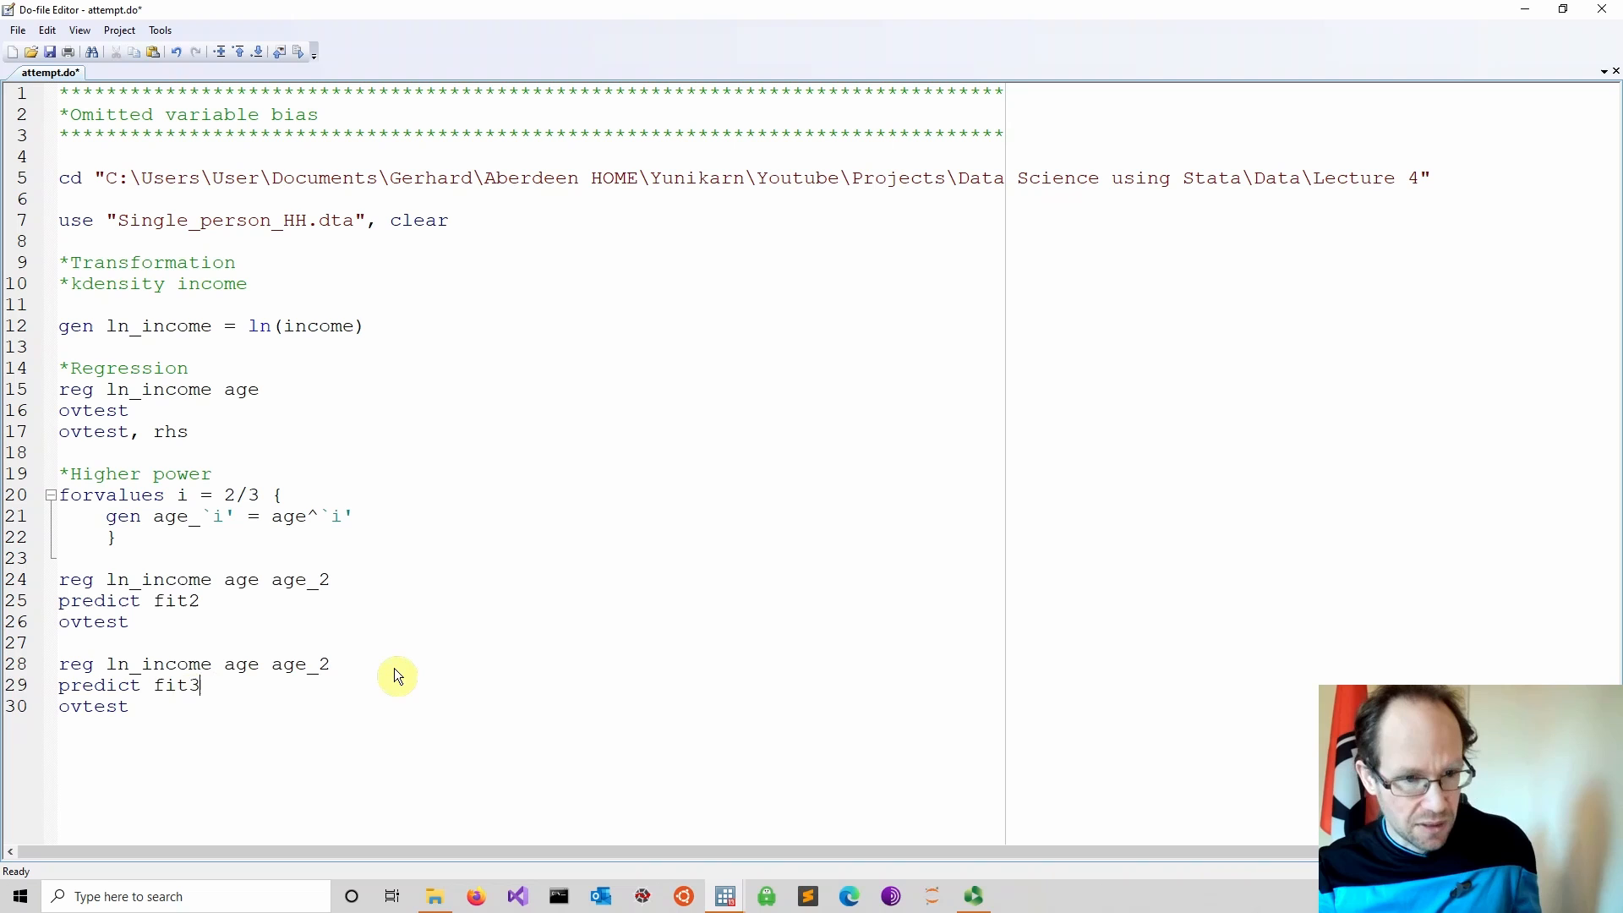
# - Add age_3 to the copied regression line so the new block predicts fit3
pyautogui.write('age')
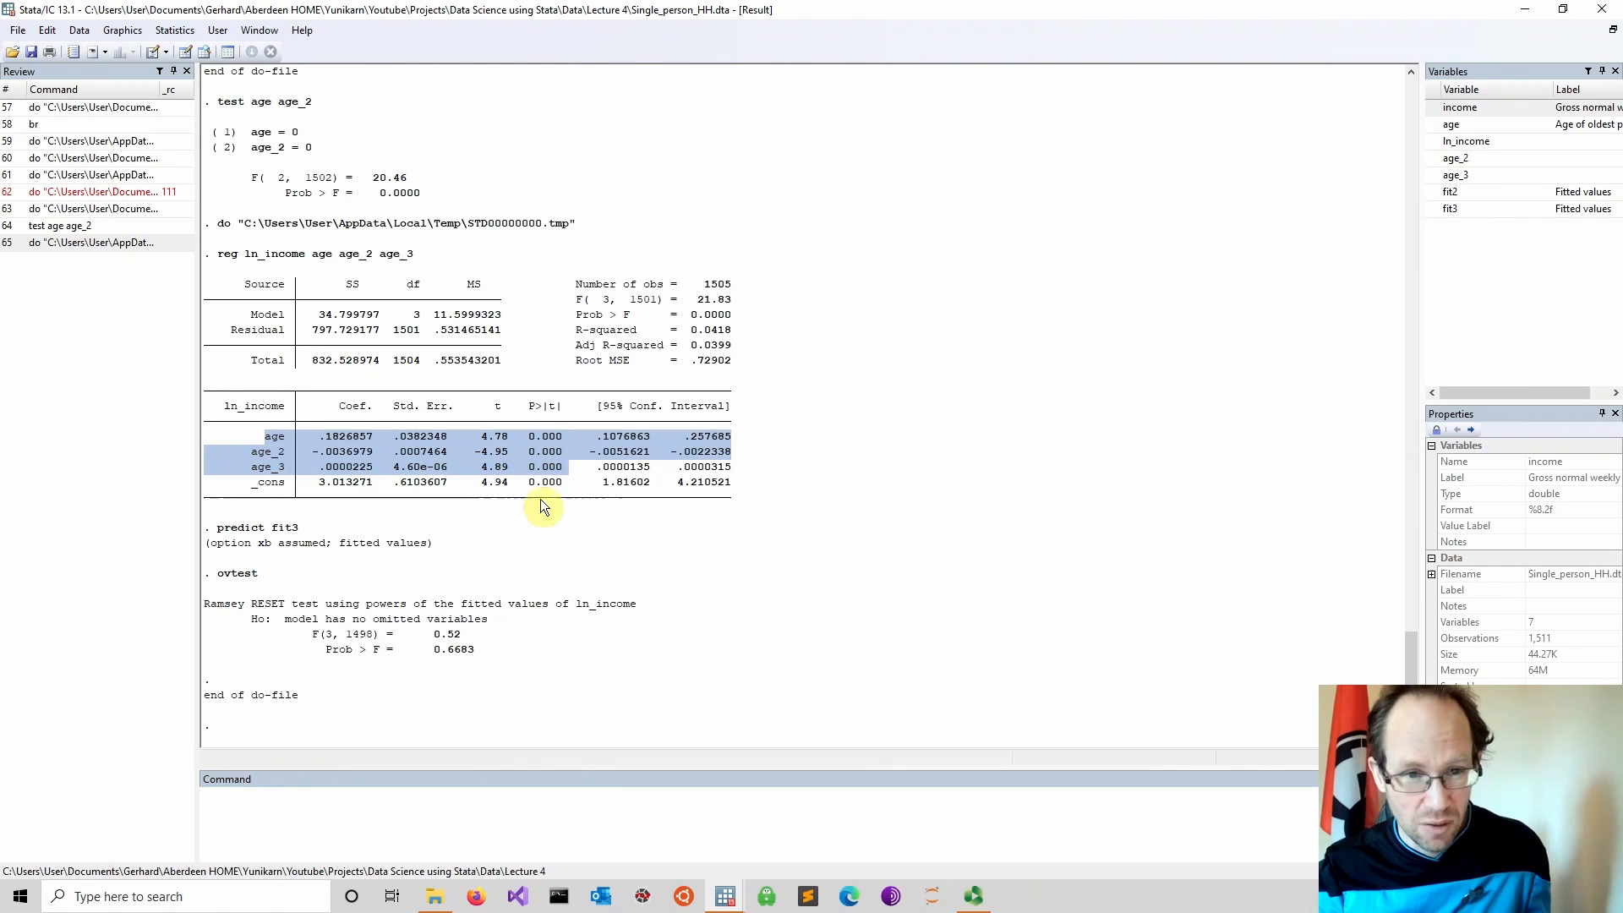
pyautogui.moveTo(257, 236)
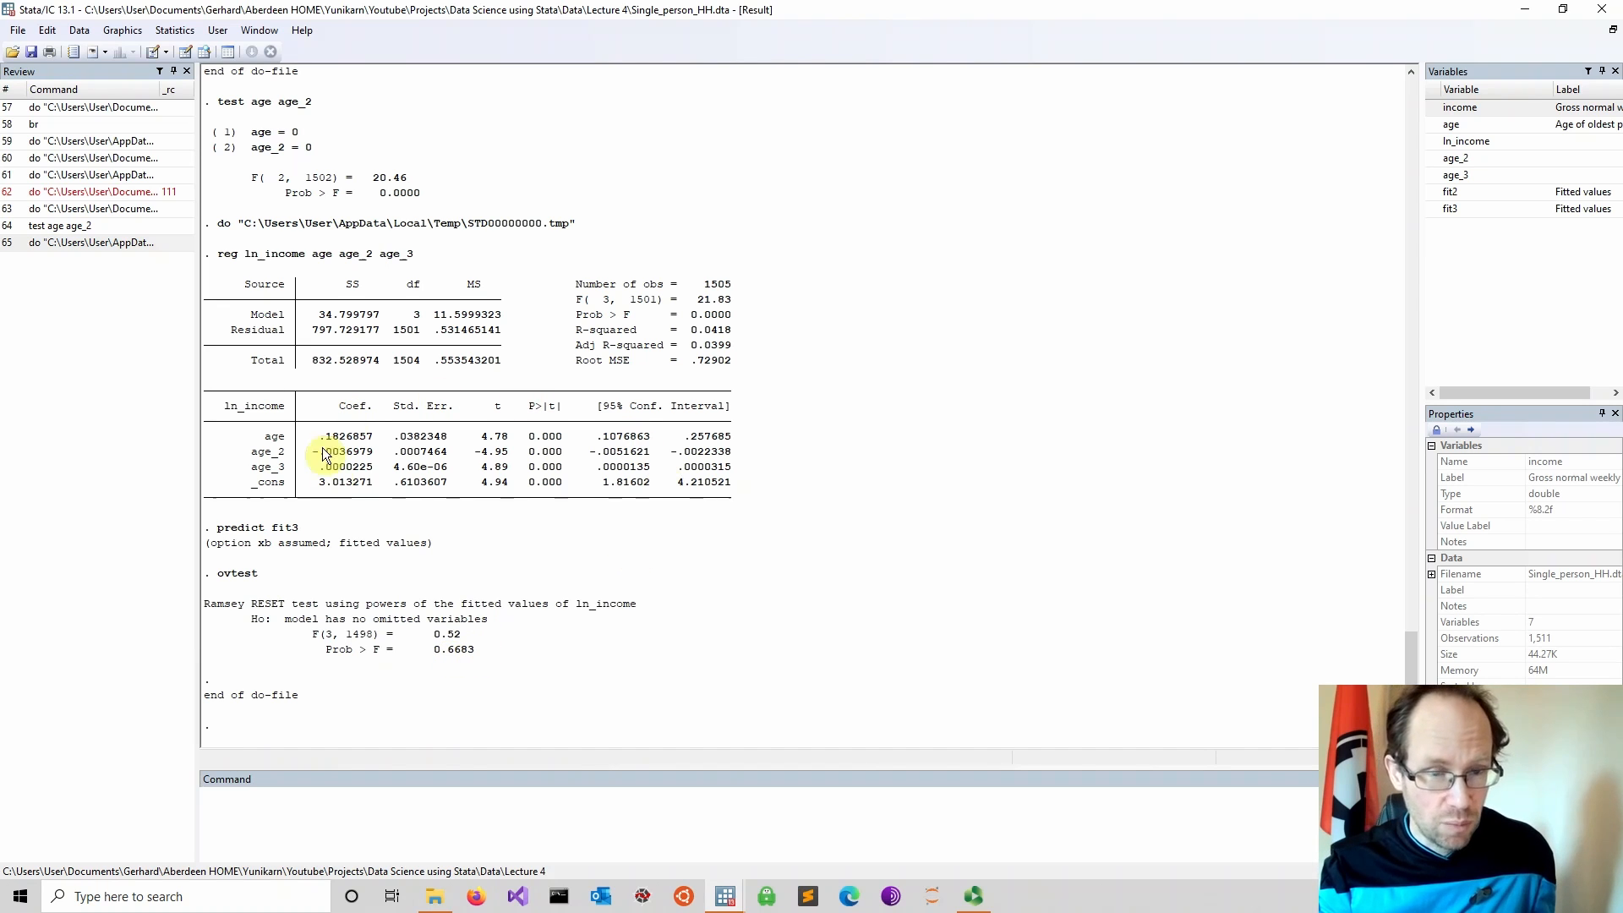
pyautogui.moveTo(554, 524)
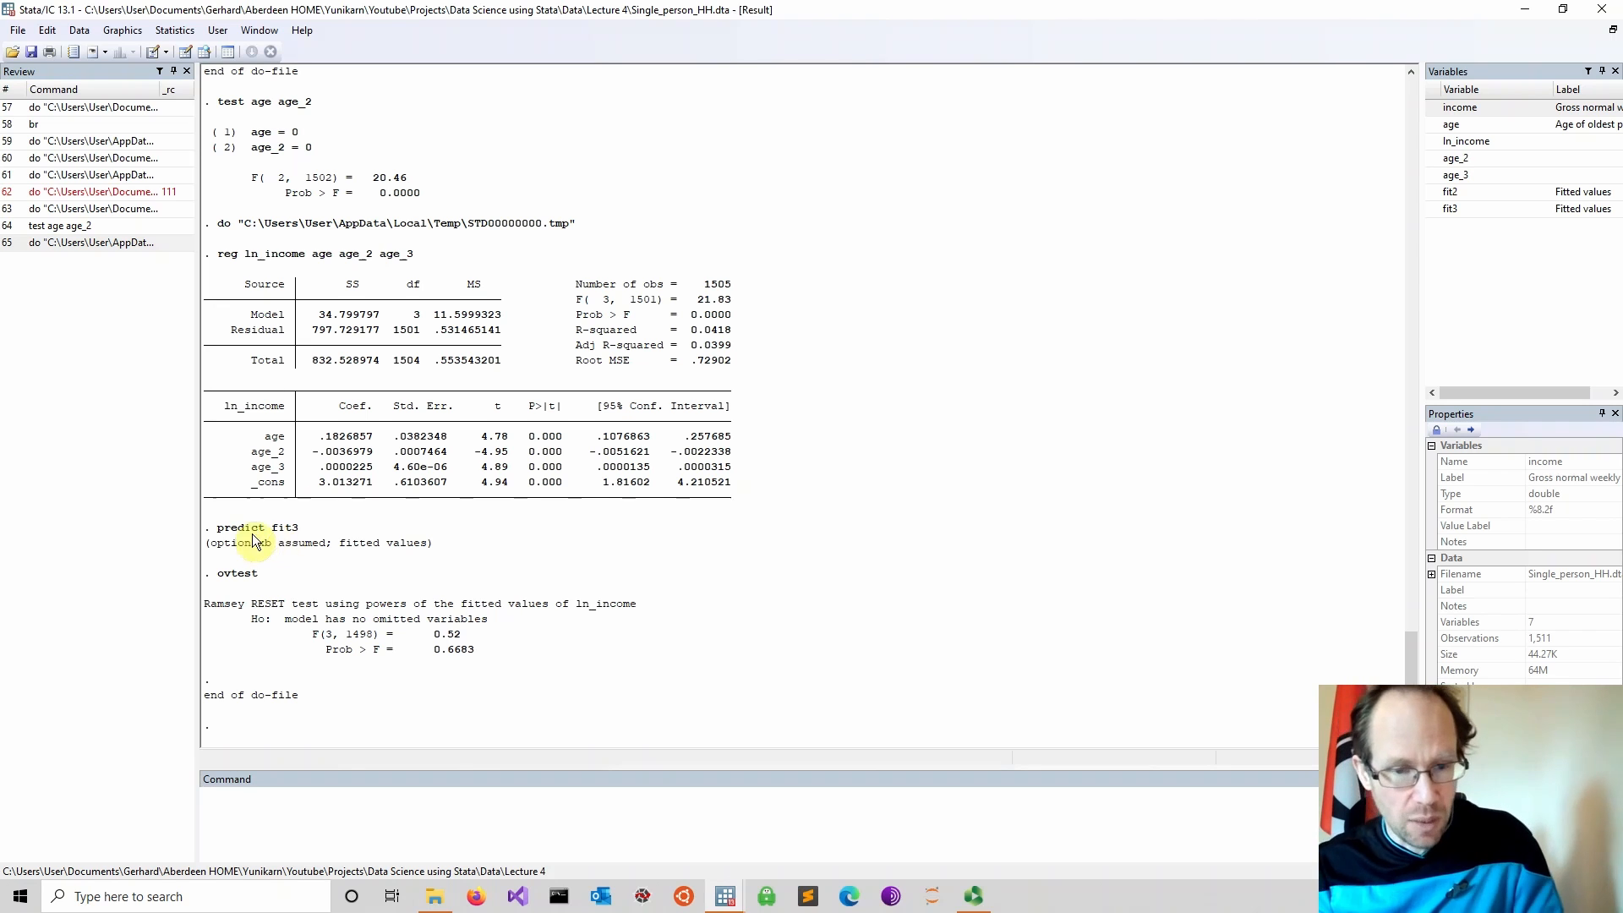
pyautogui.moveTo(247, 476)
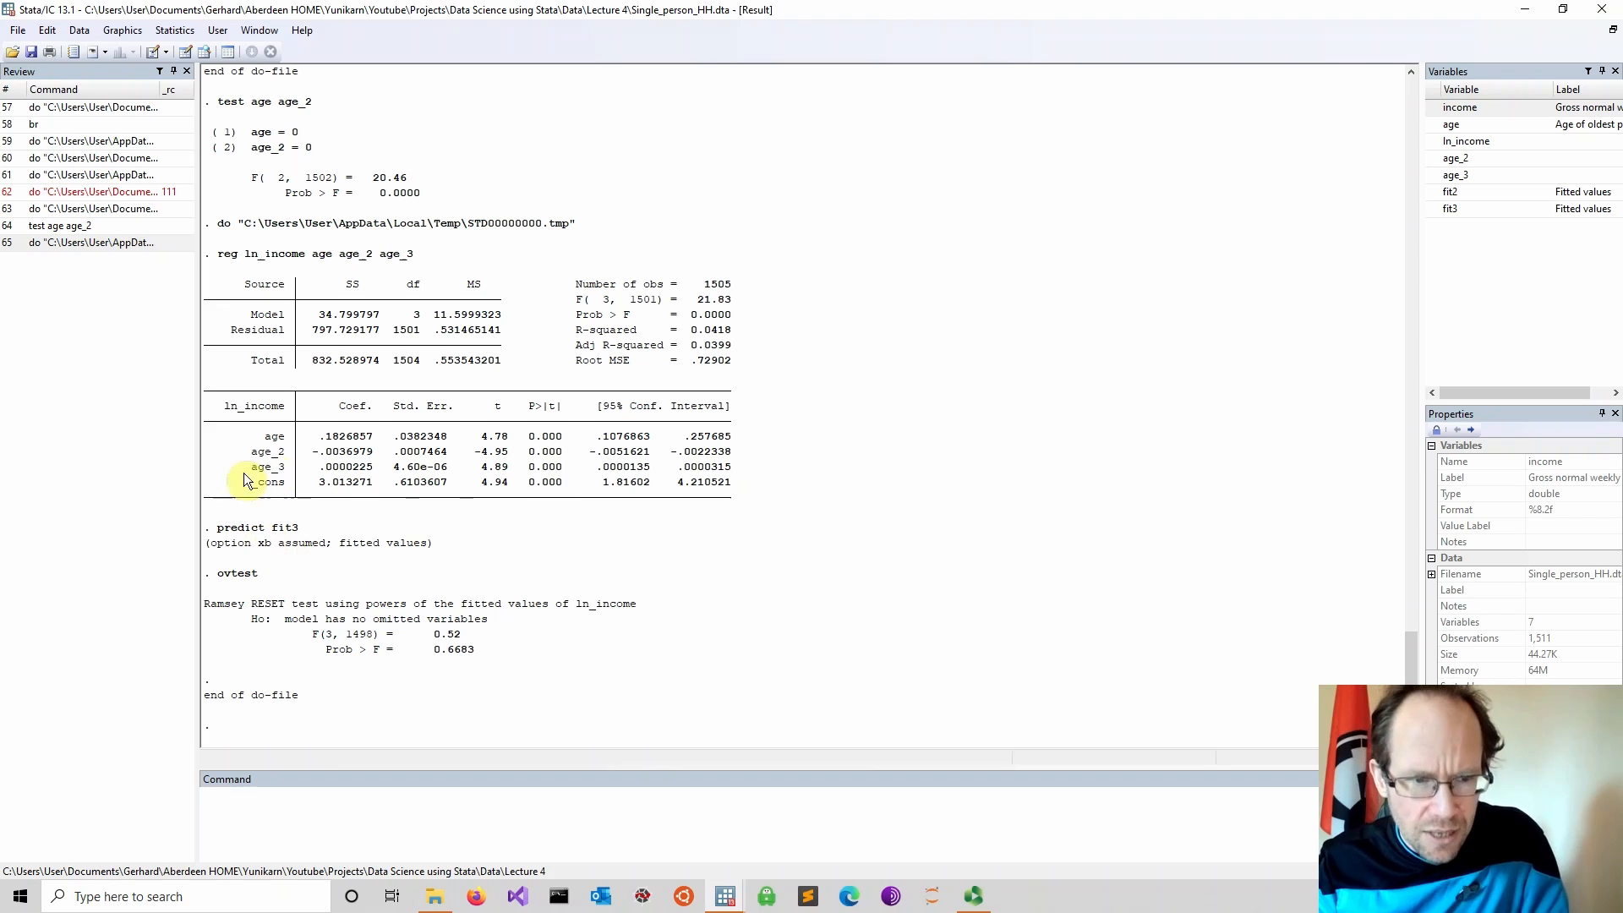
pyautogui.moveTo(673, 584)
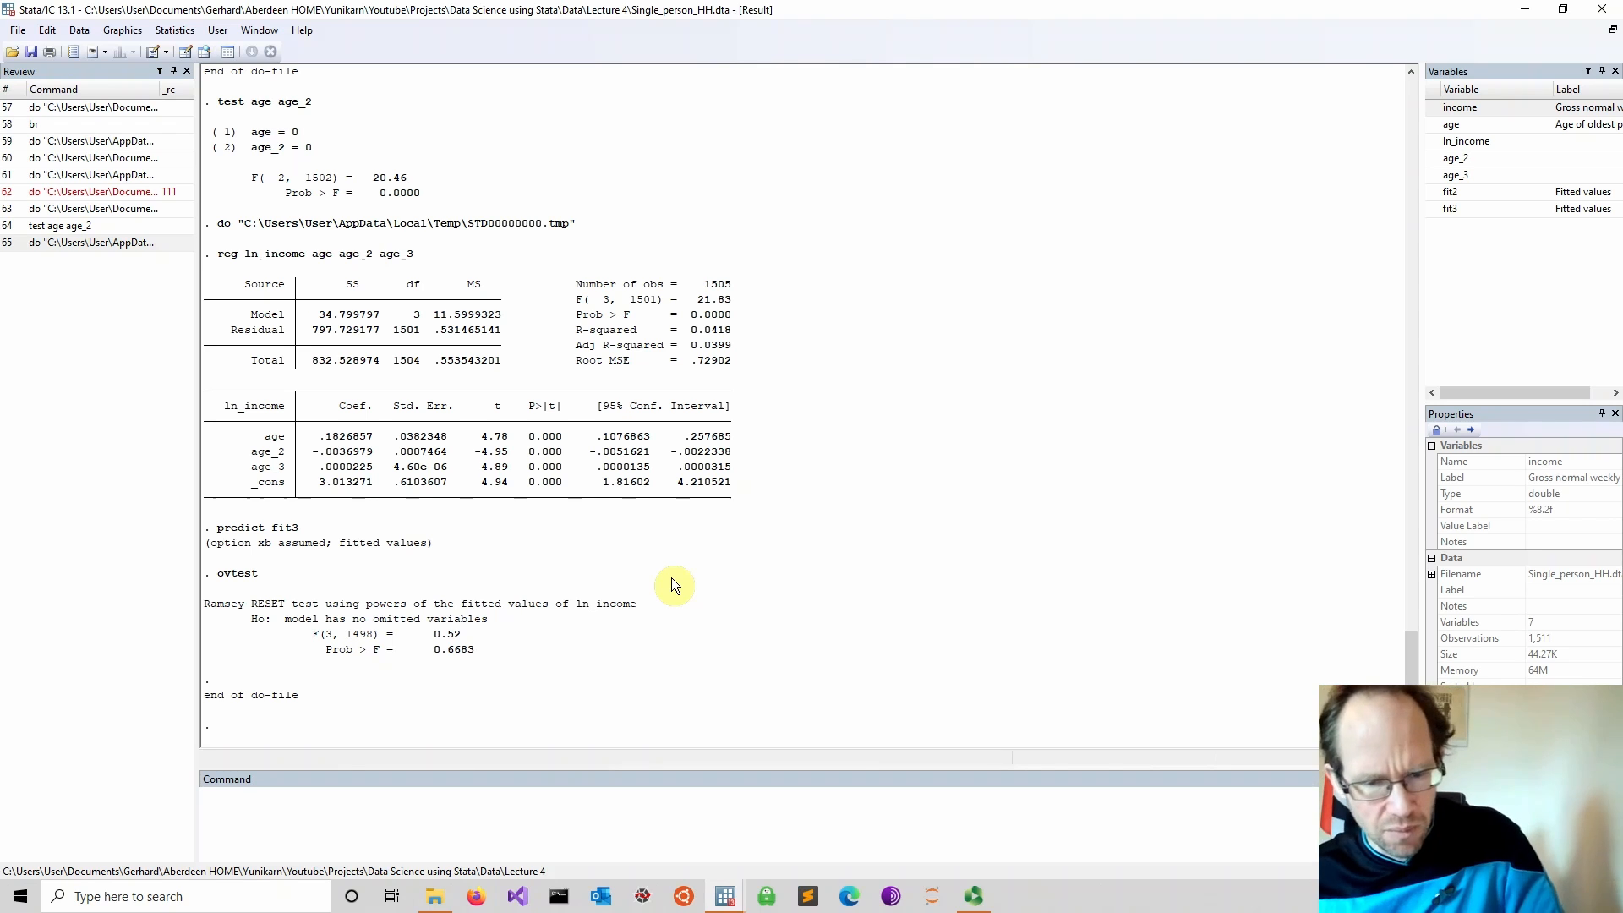
pyautogui.moveTo(724, 897)
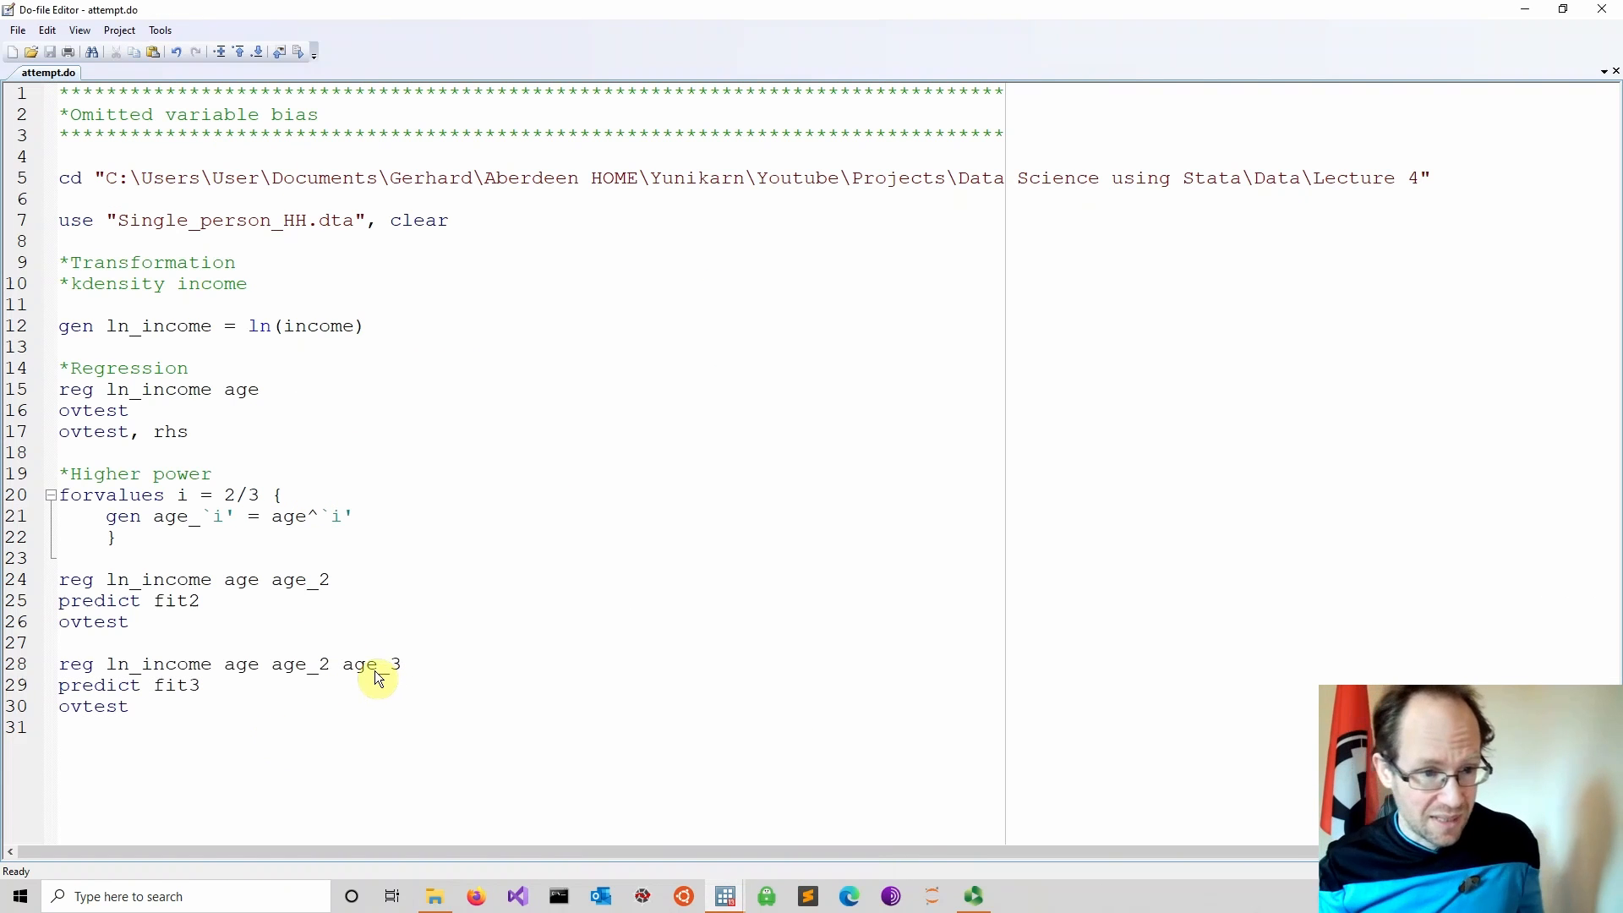
# - Start a *Summary section with collapse (mean) and position the cursor after it
pyautogui.write('*')
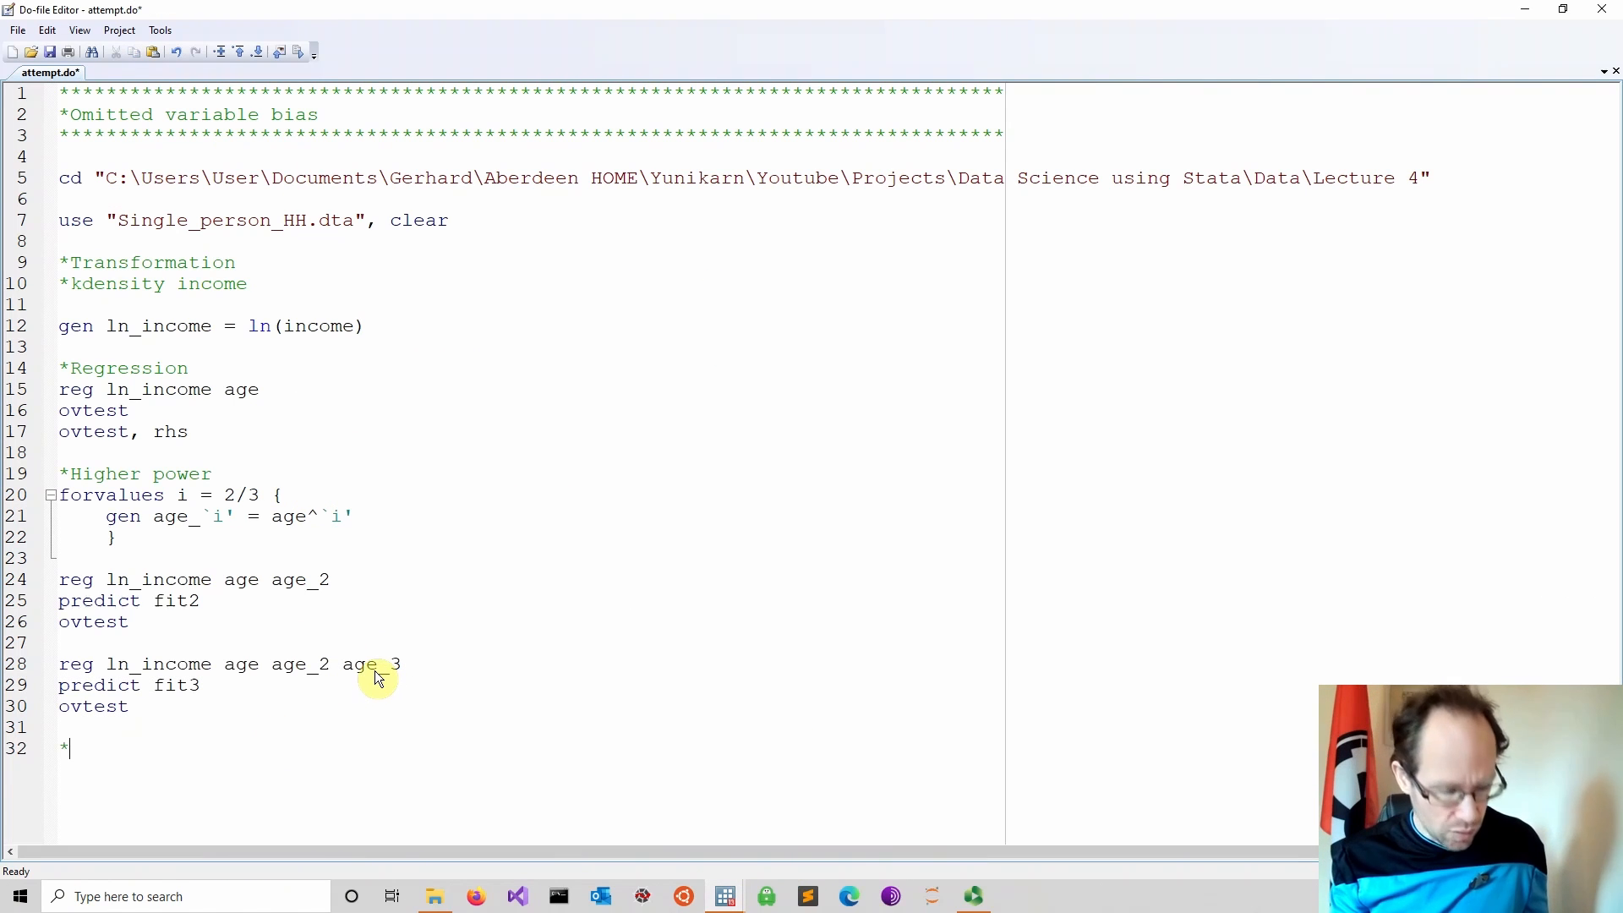
pyautogui.write('Summar')
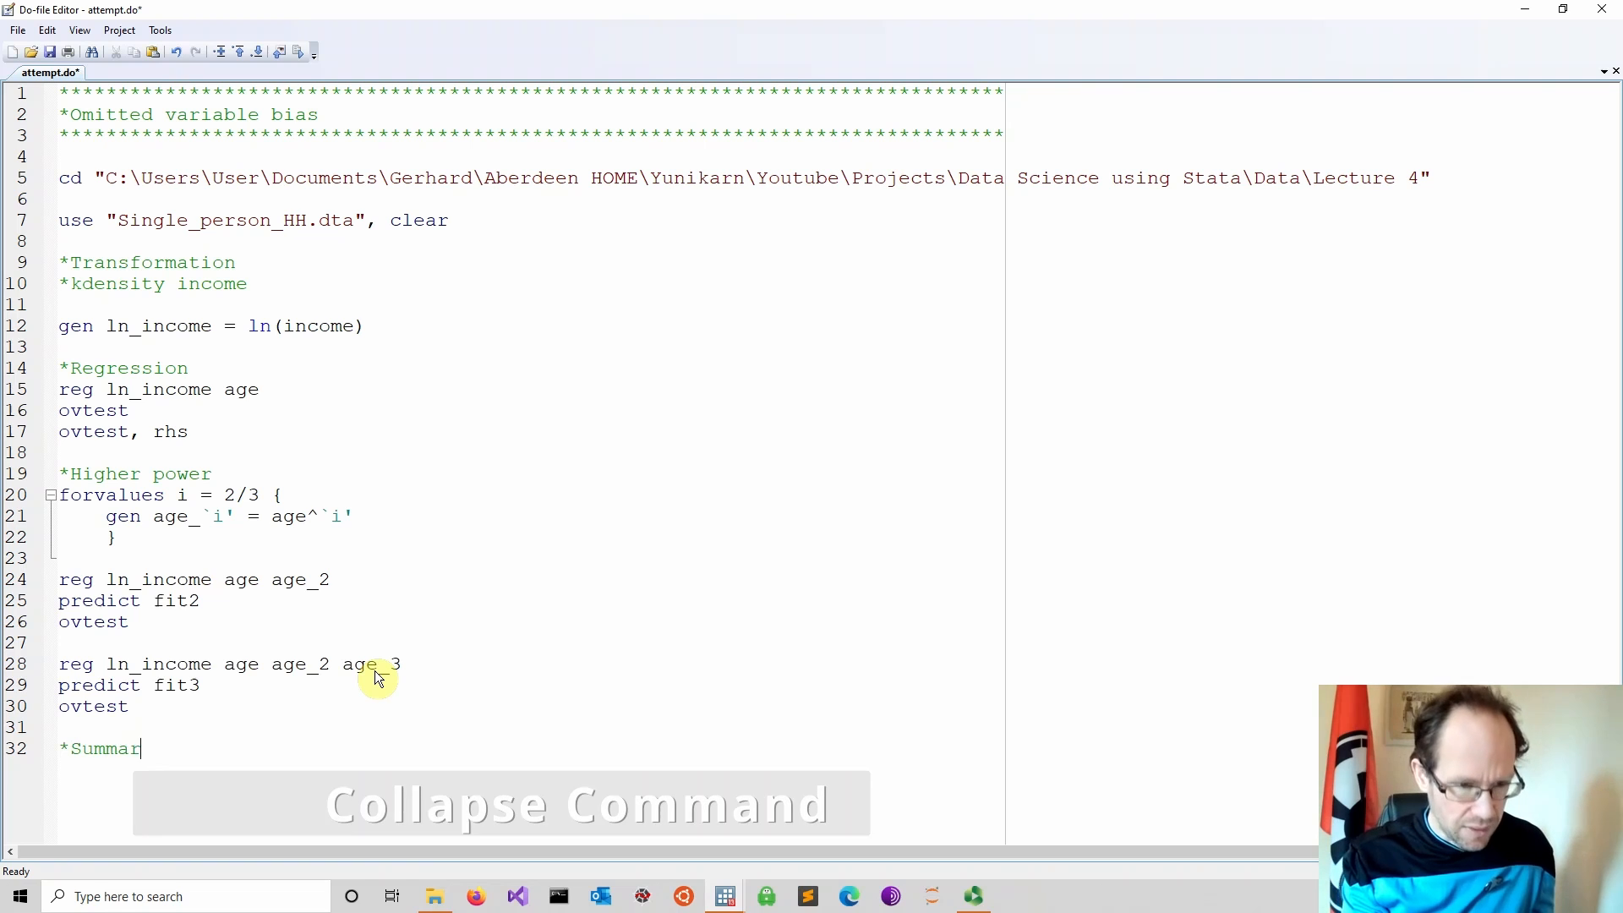
pyautogui.write('y')
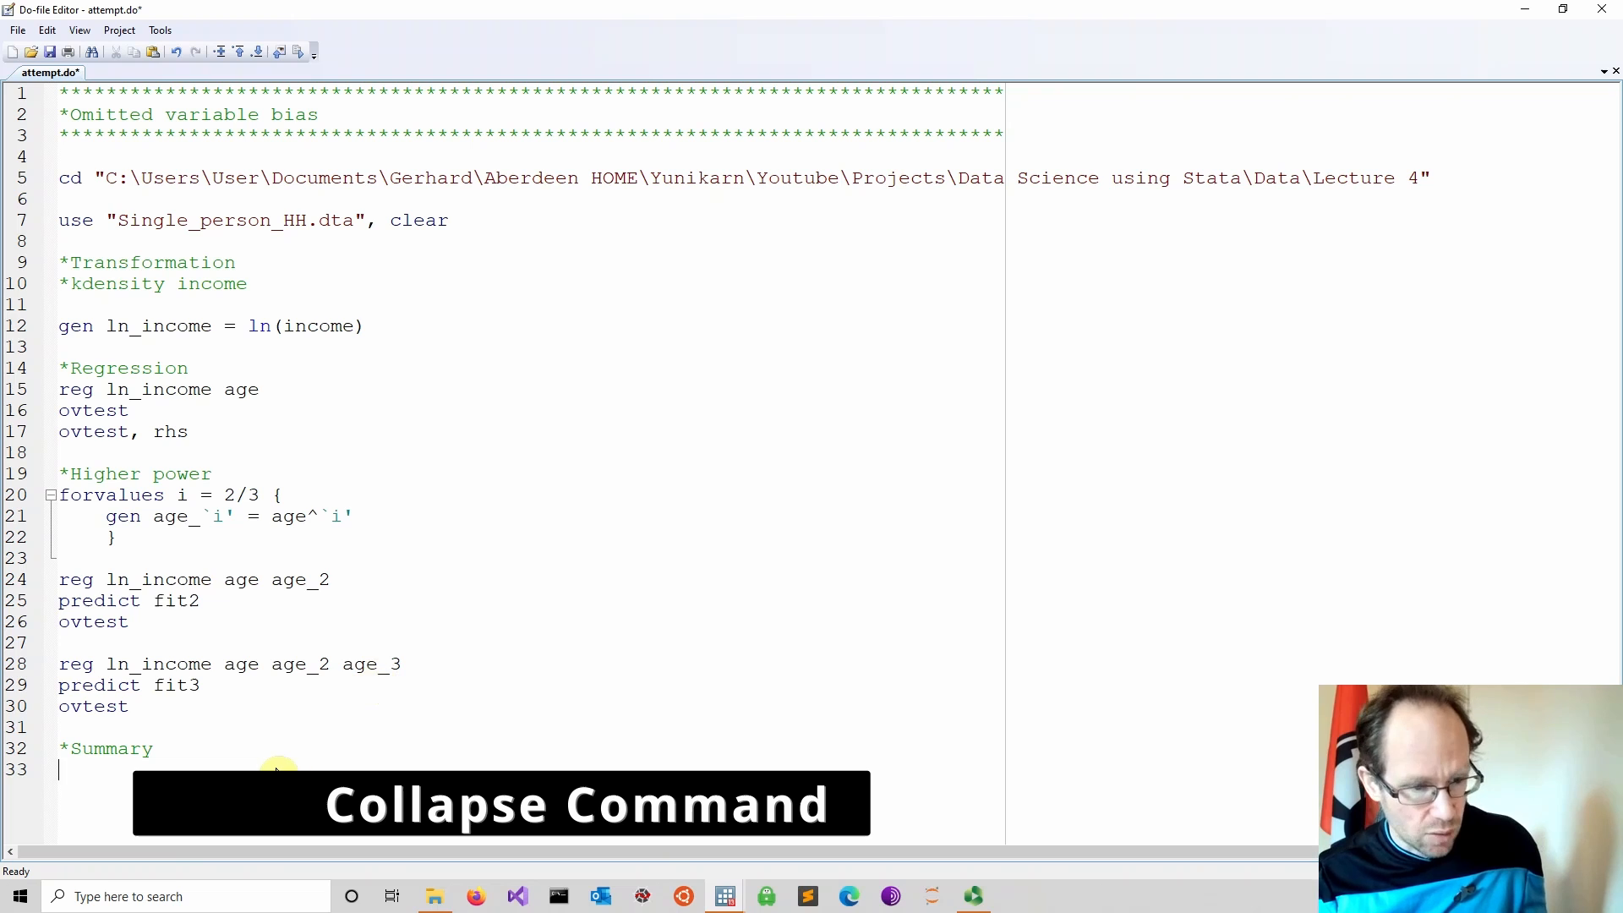
pyautogui.write('c')
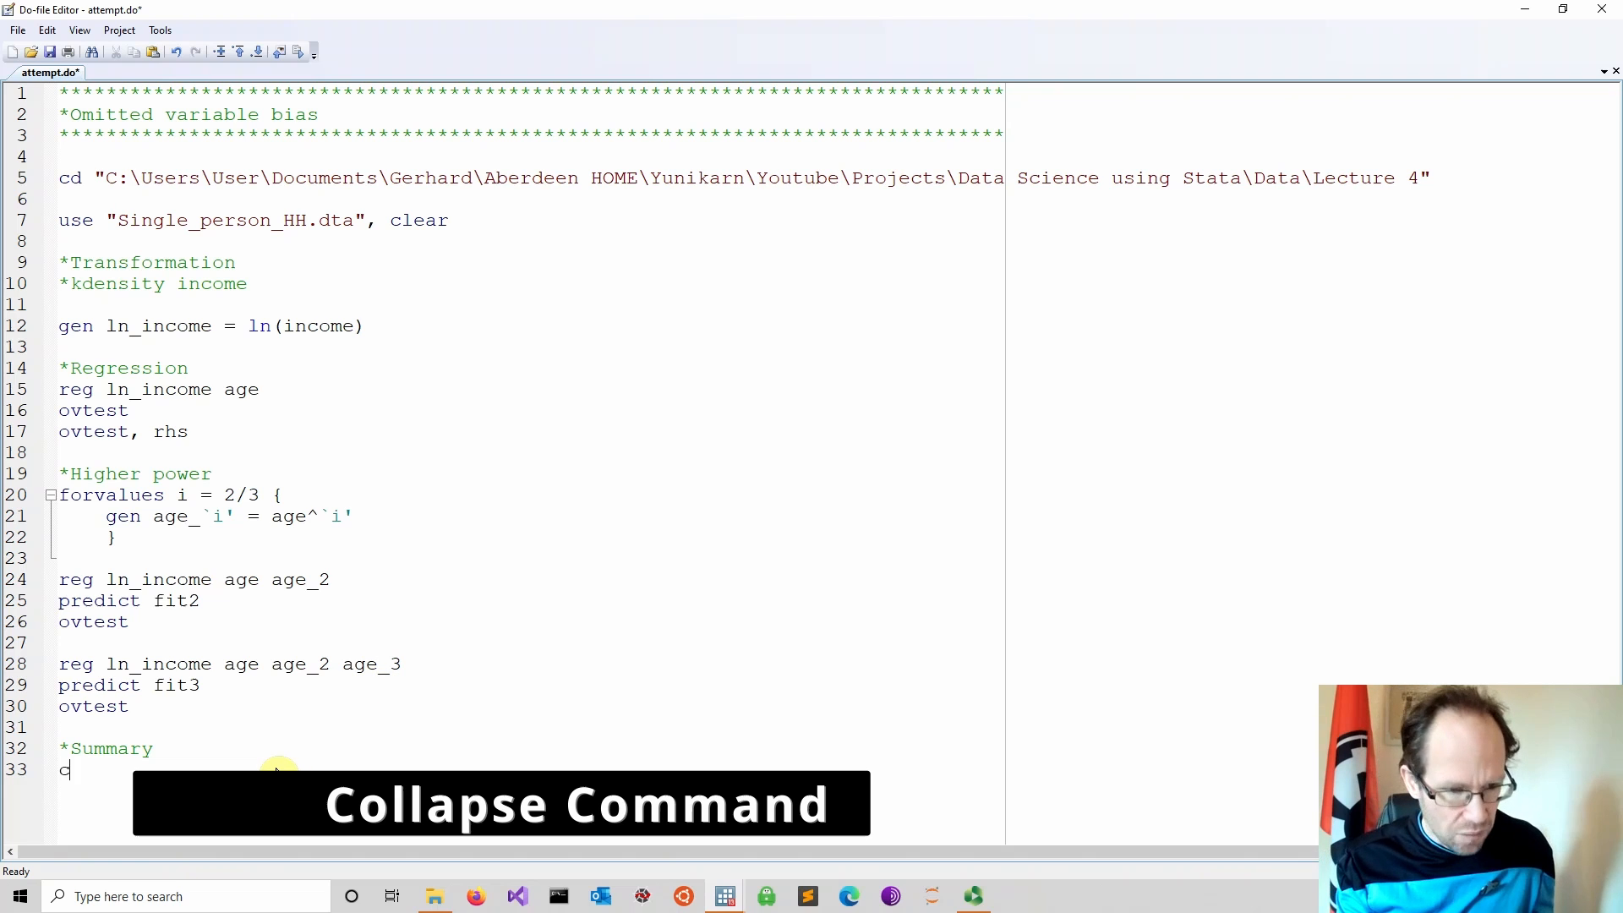
pyautogui.write('ollapse')
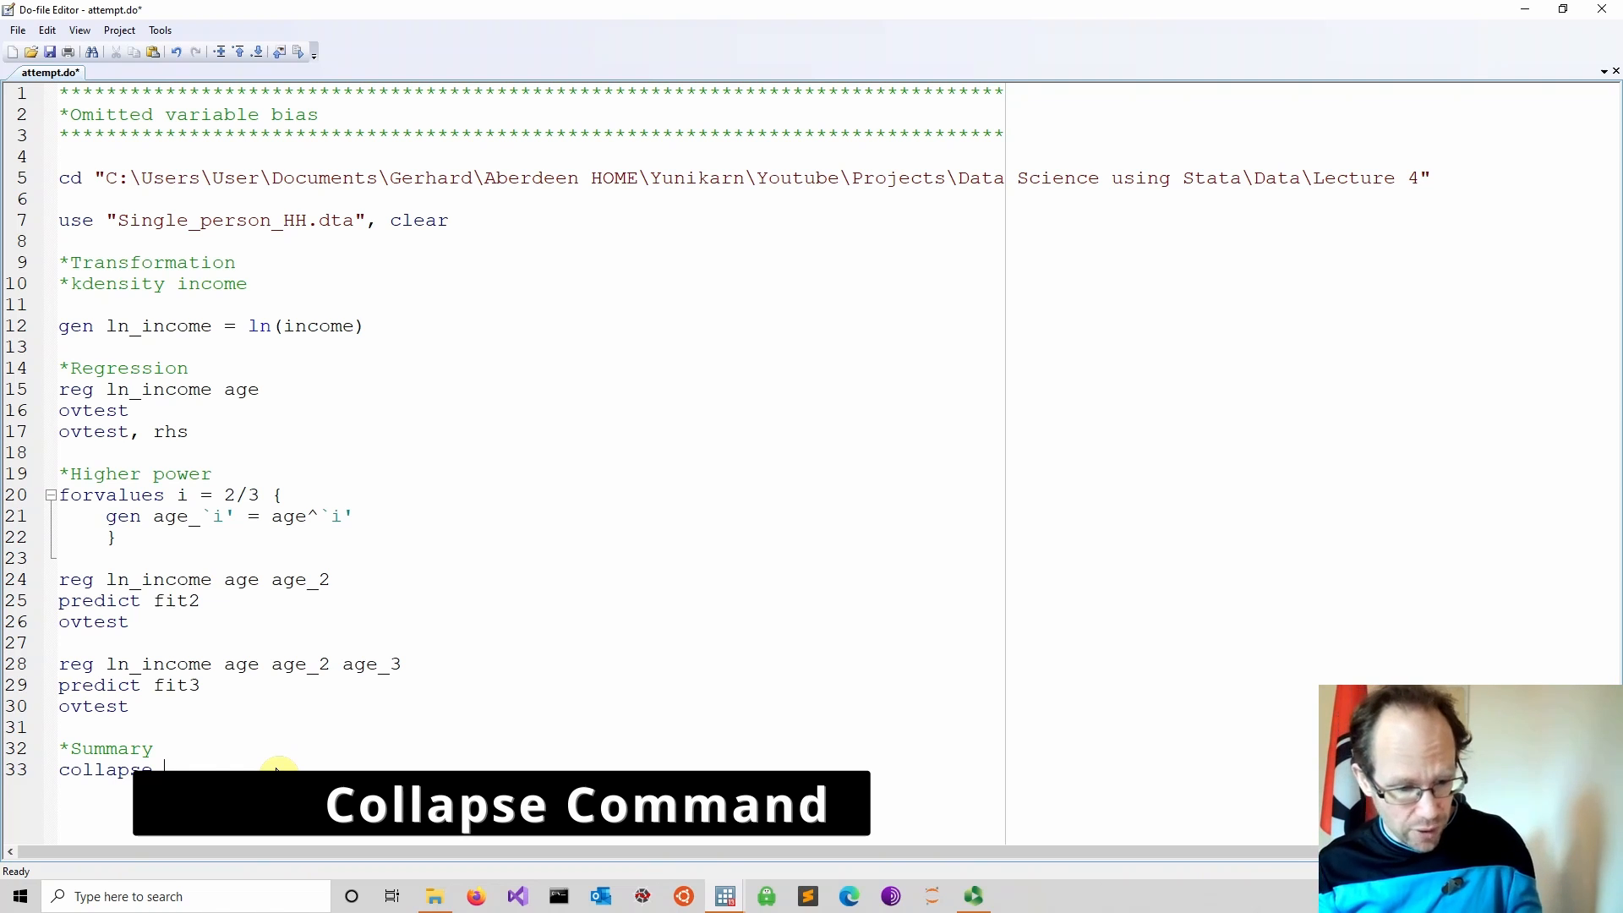
pyautogui.write('(')
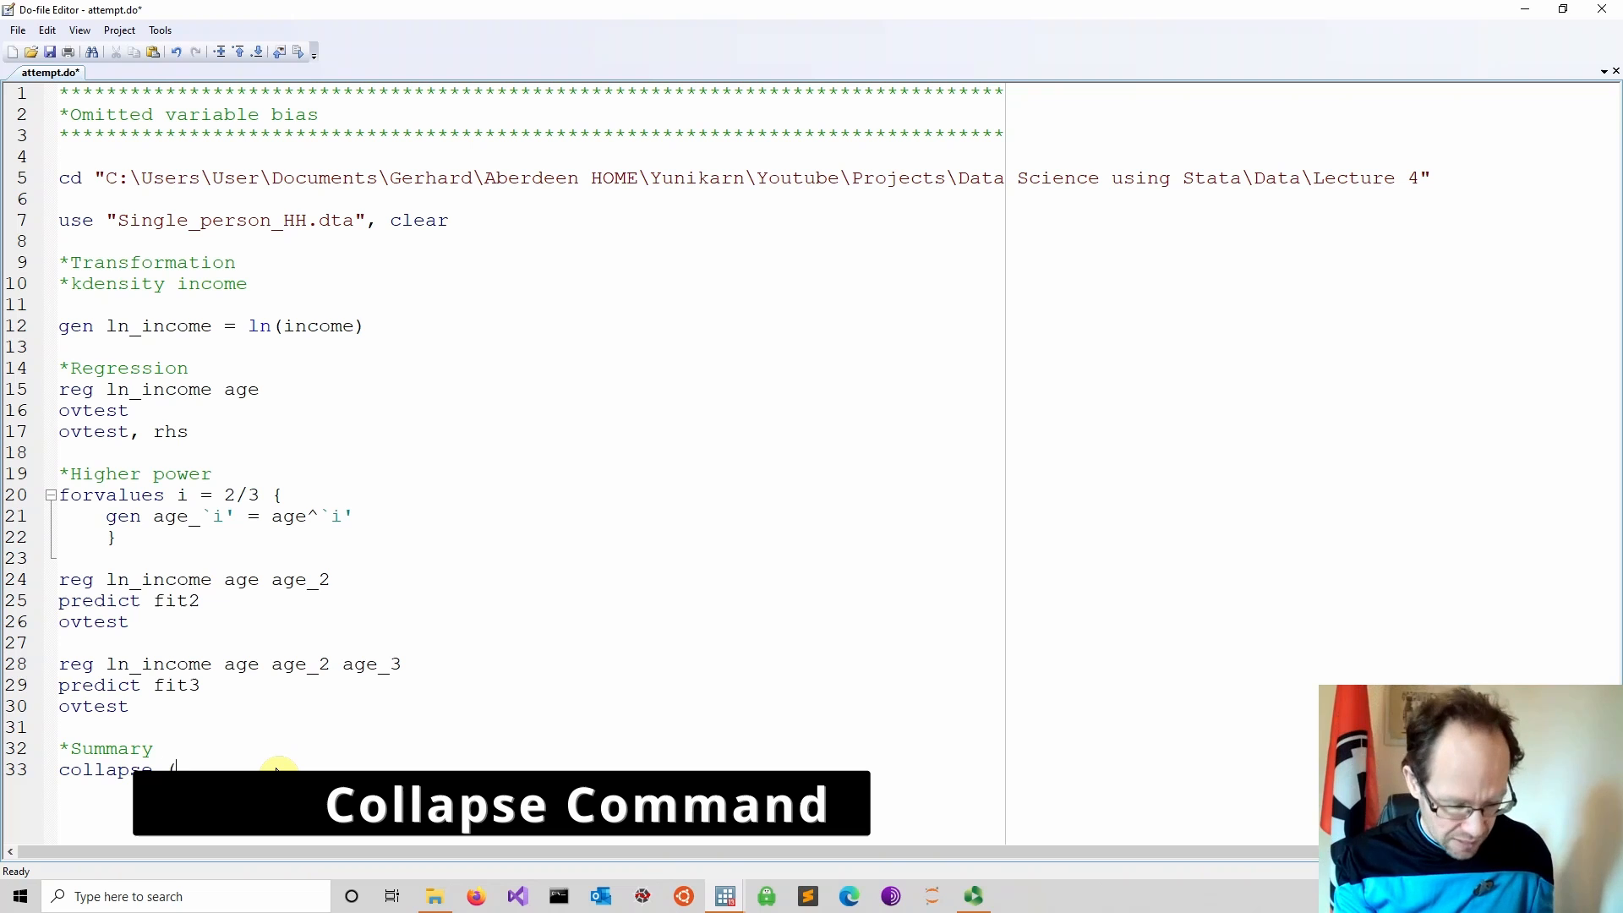
pyautogui.write('(mean)')
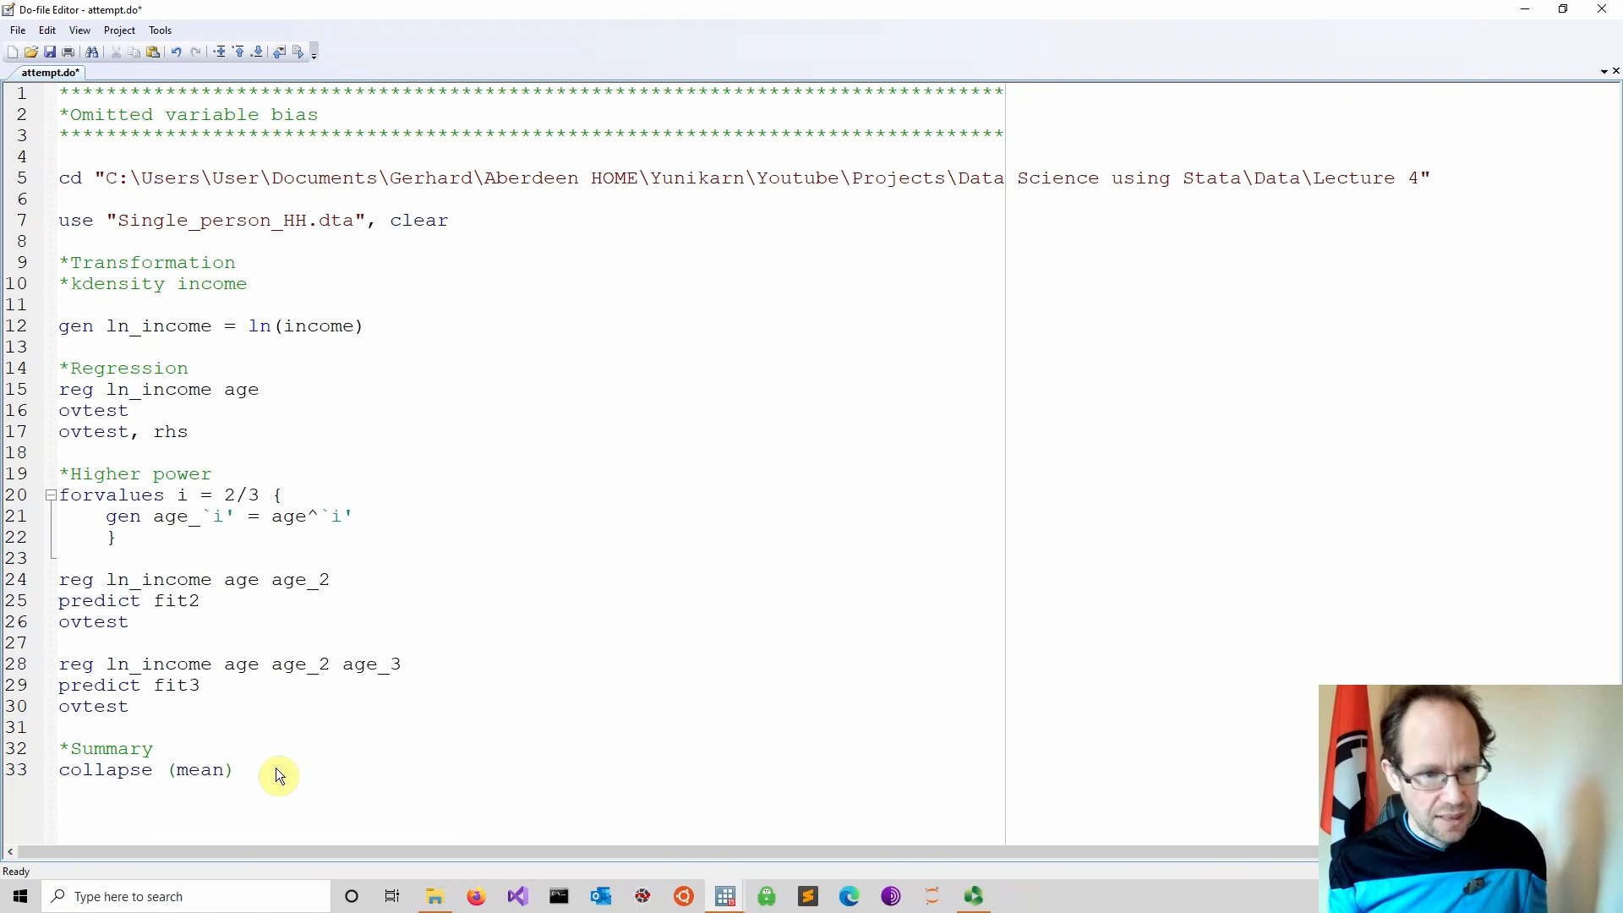
pyautogui.click(245, 771)
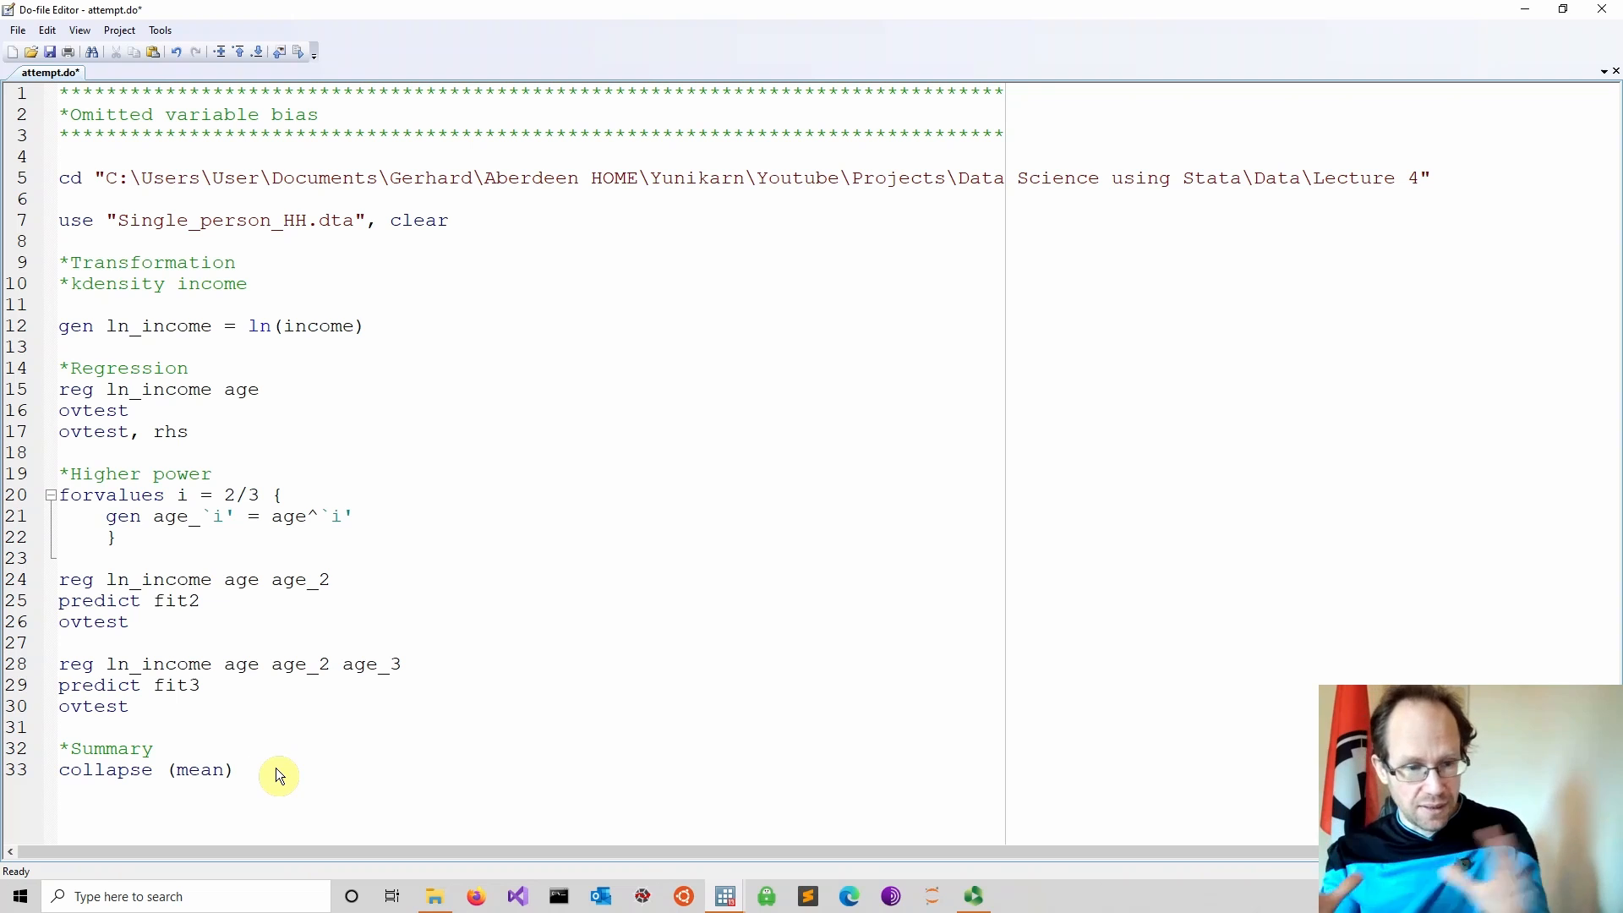
pyautogui.click(279, 771)
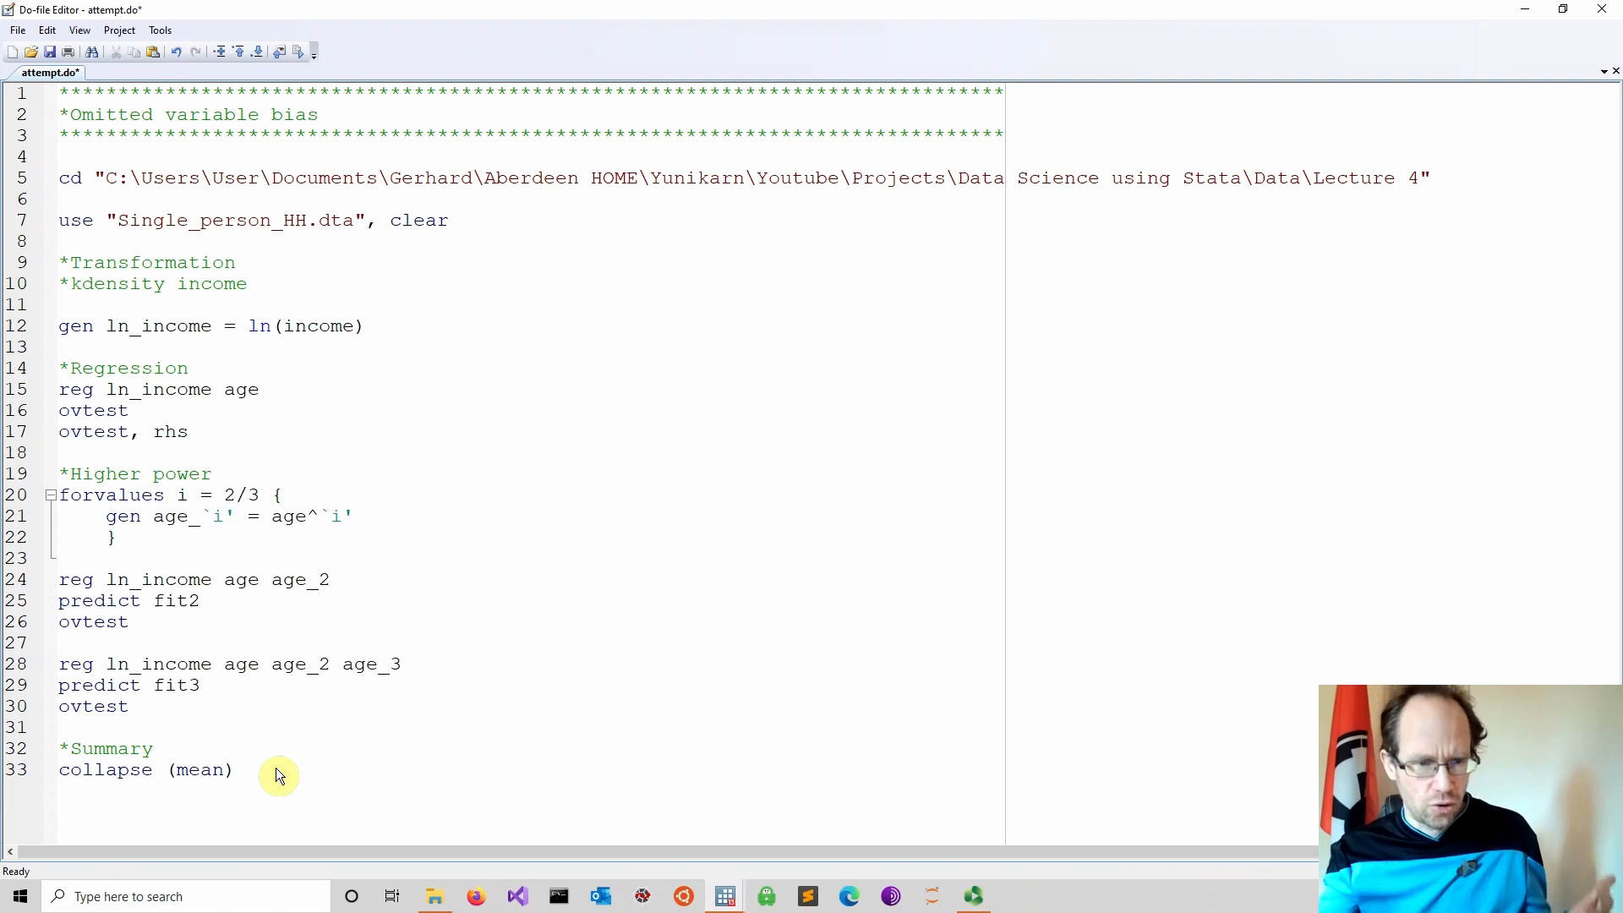
pyautogui.click(246, 769)
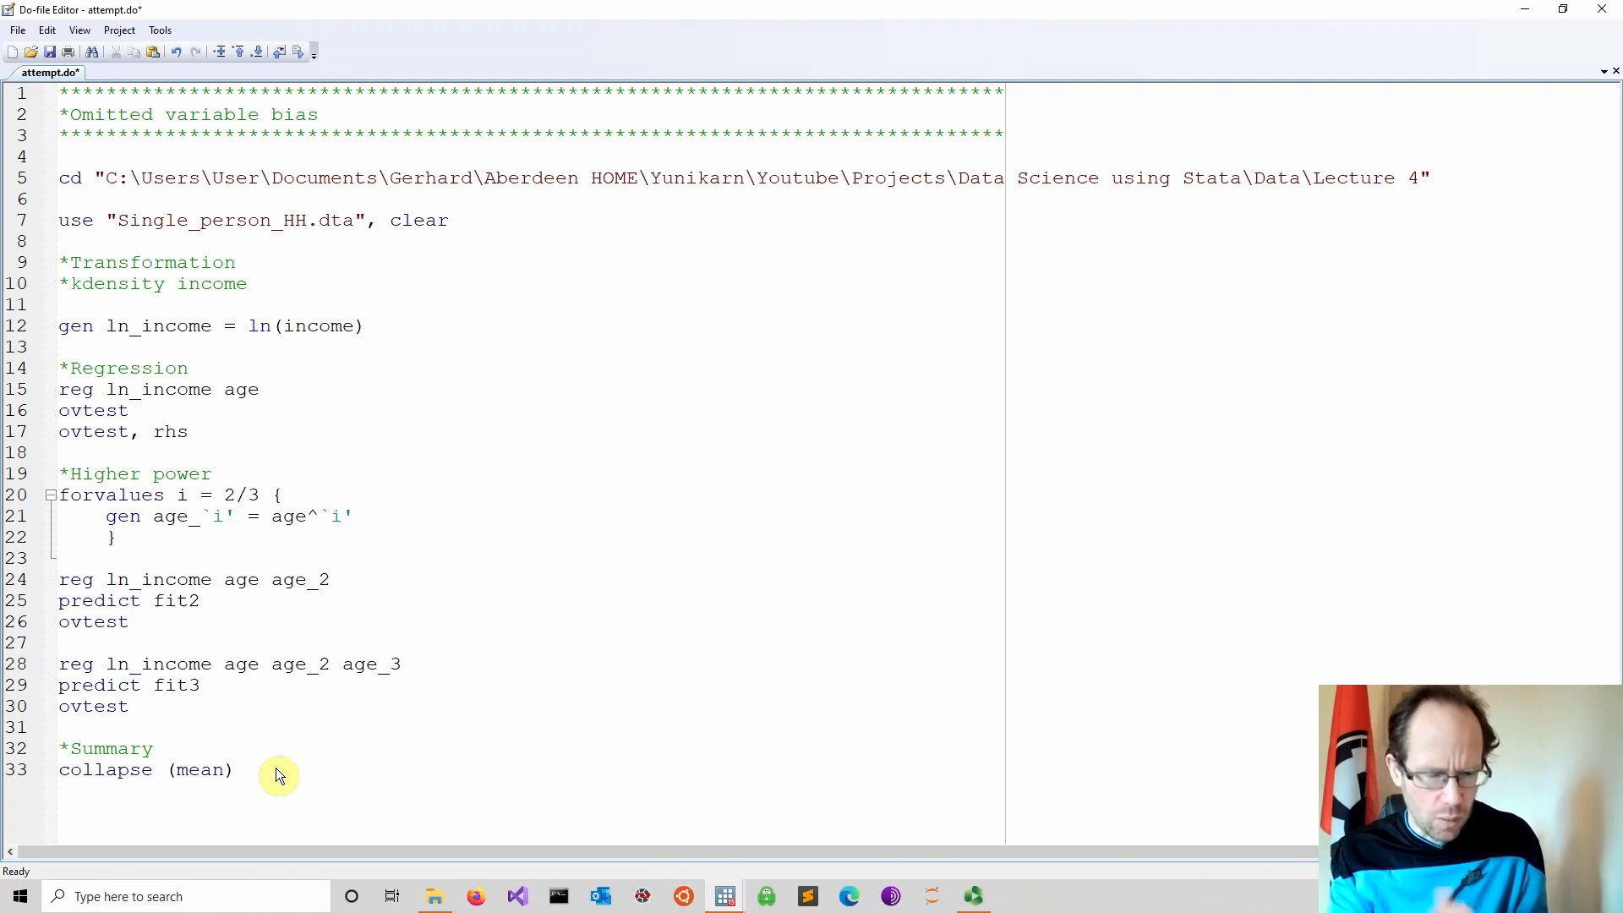
pyautogui.click(245, 771)
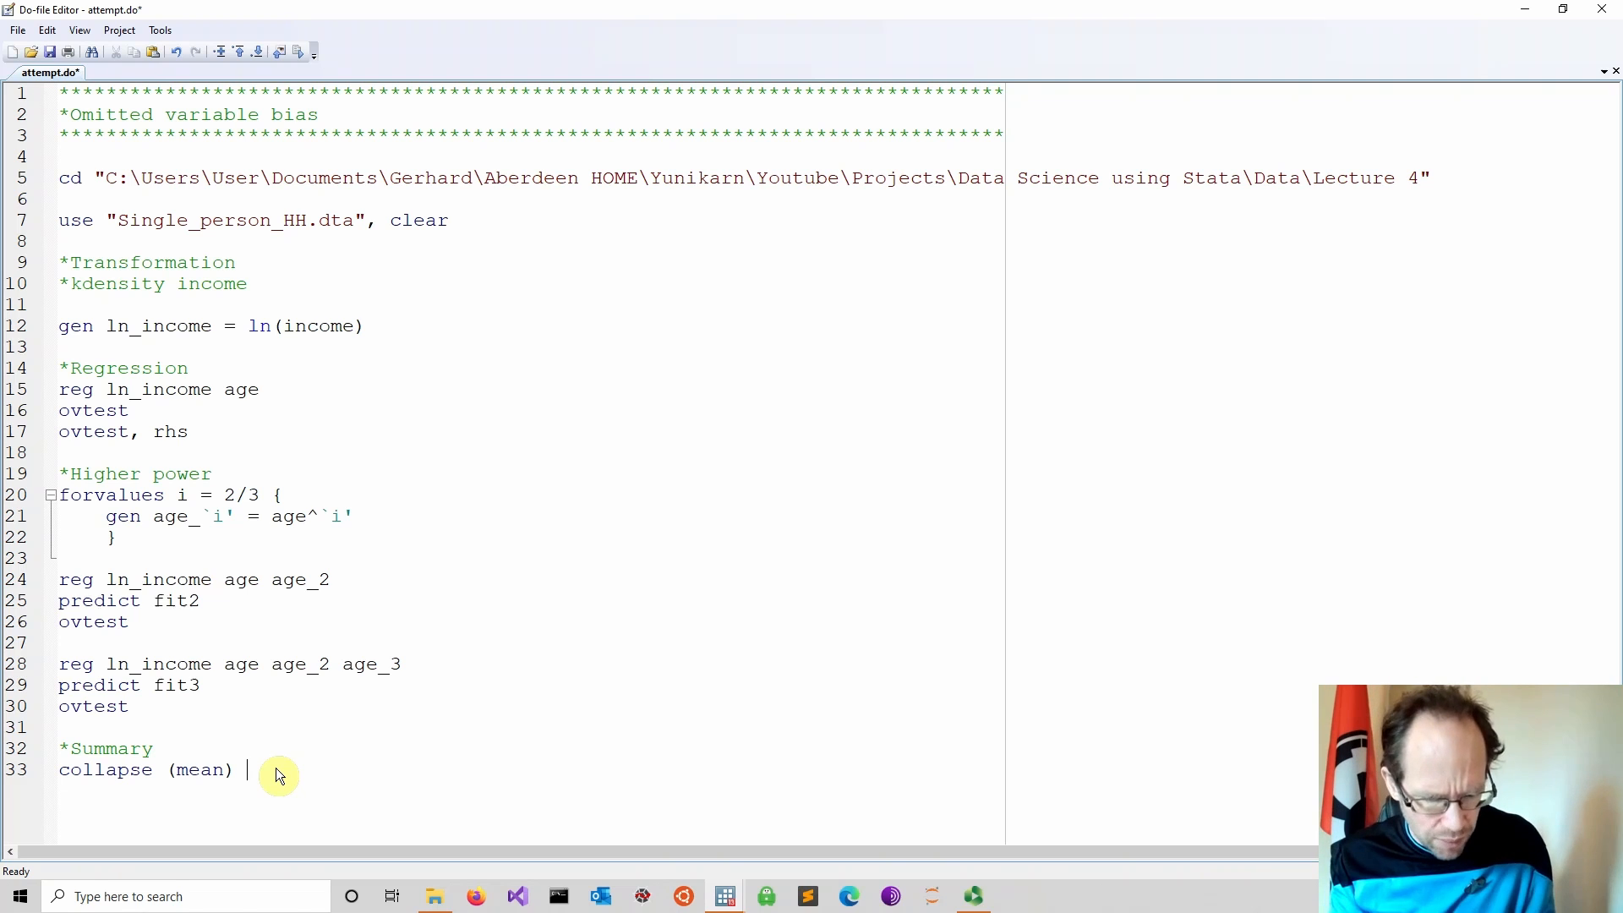
# - Complete the line as collapse (mean) ln_income fit2 fit3, by(age)
pyautogui.write('l')
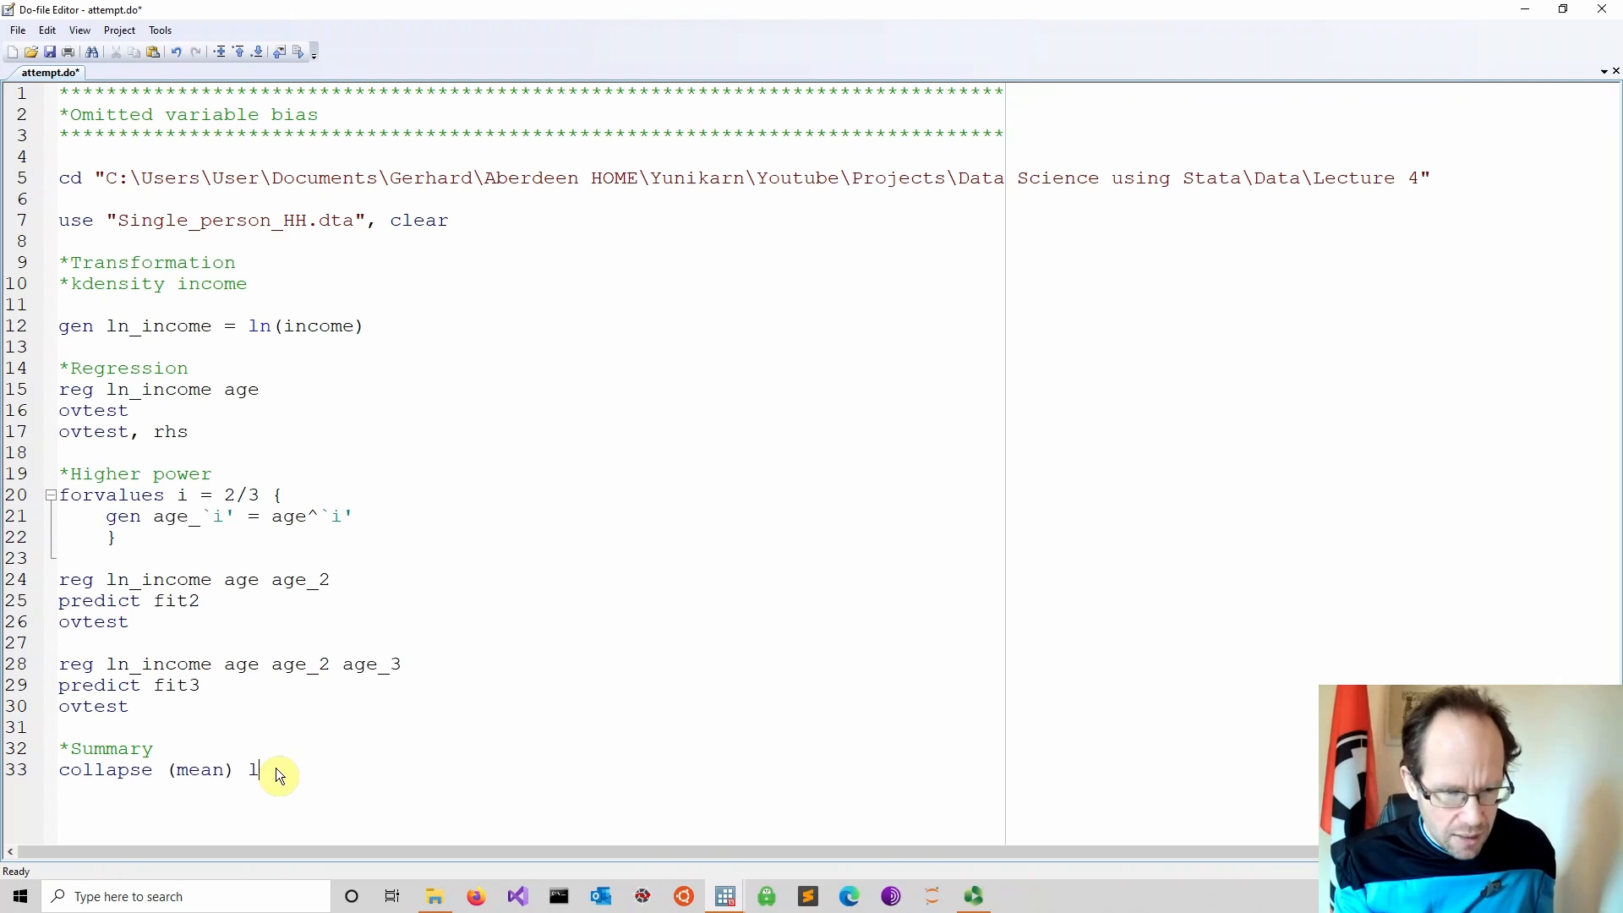
pyautogui.write('n')
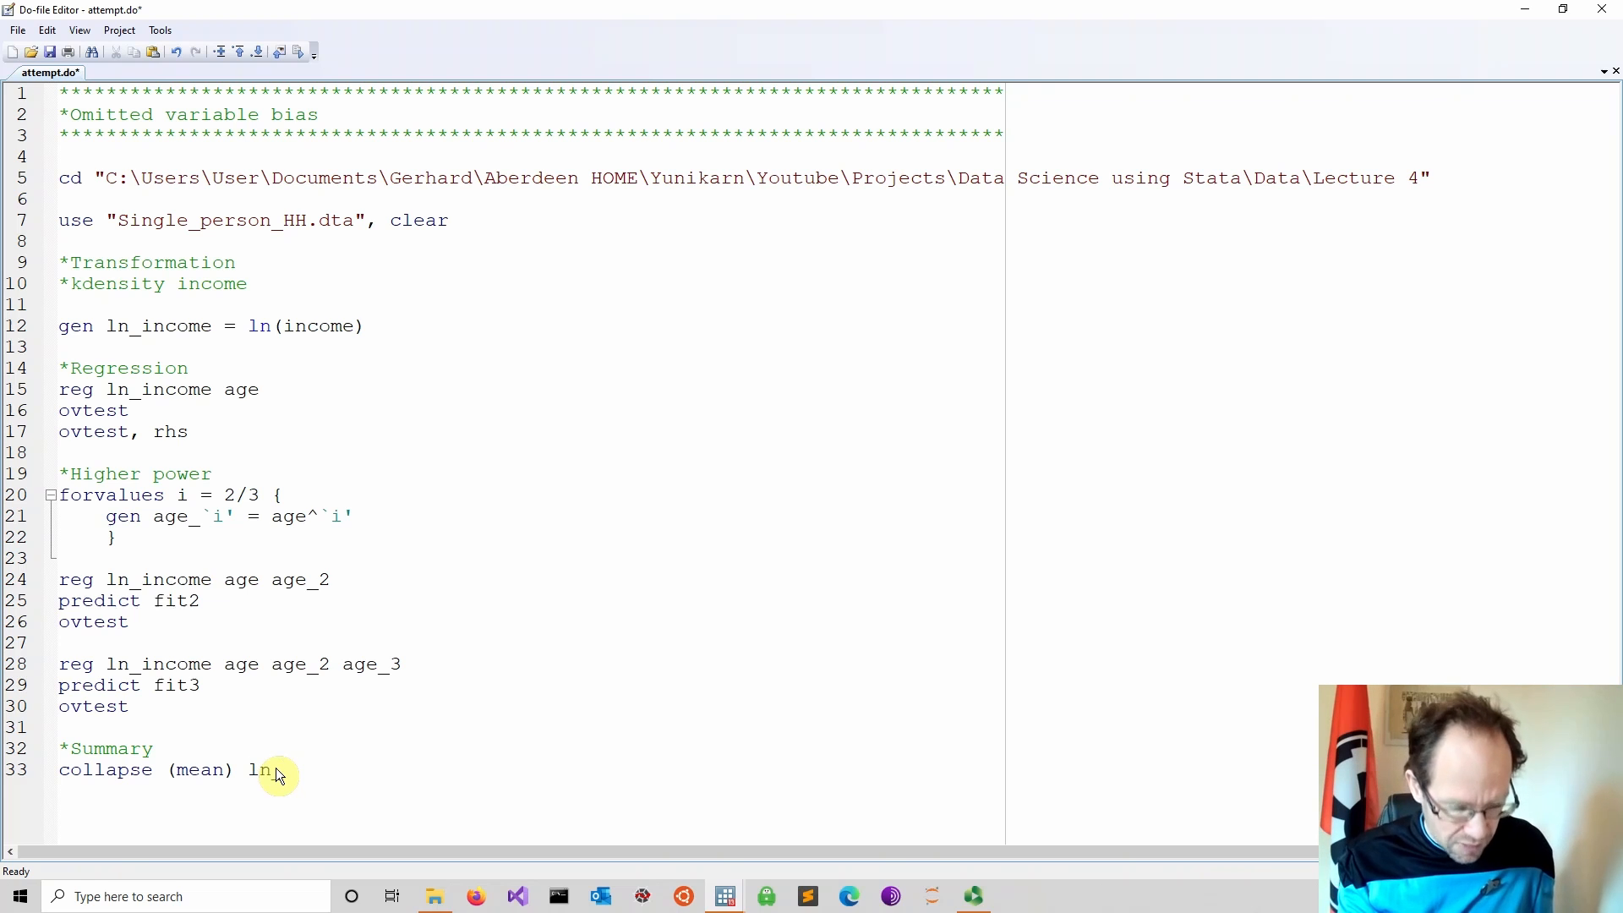
pyautogui.write('_income')
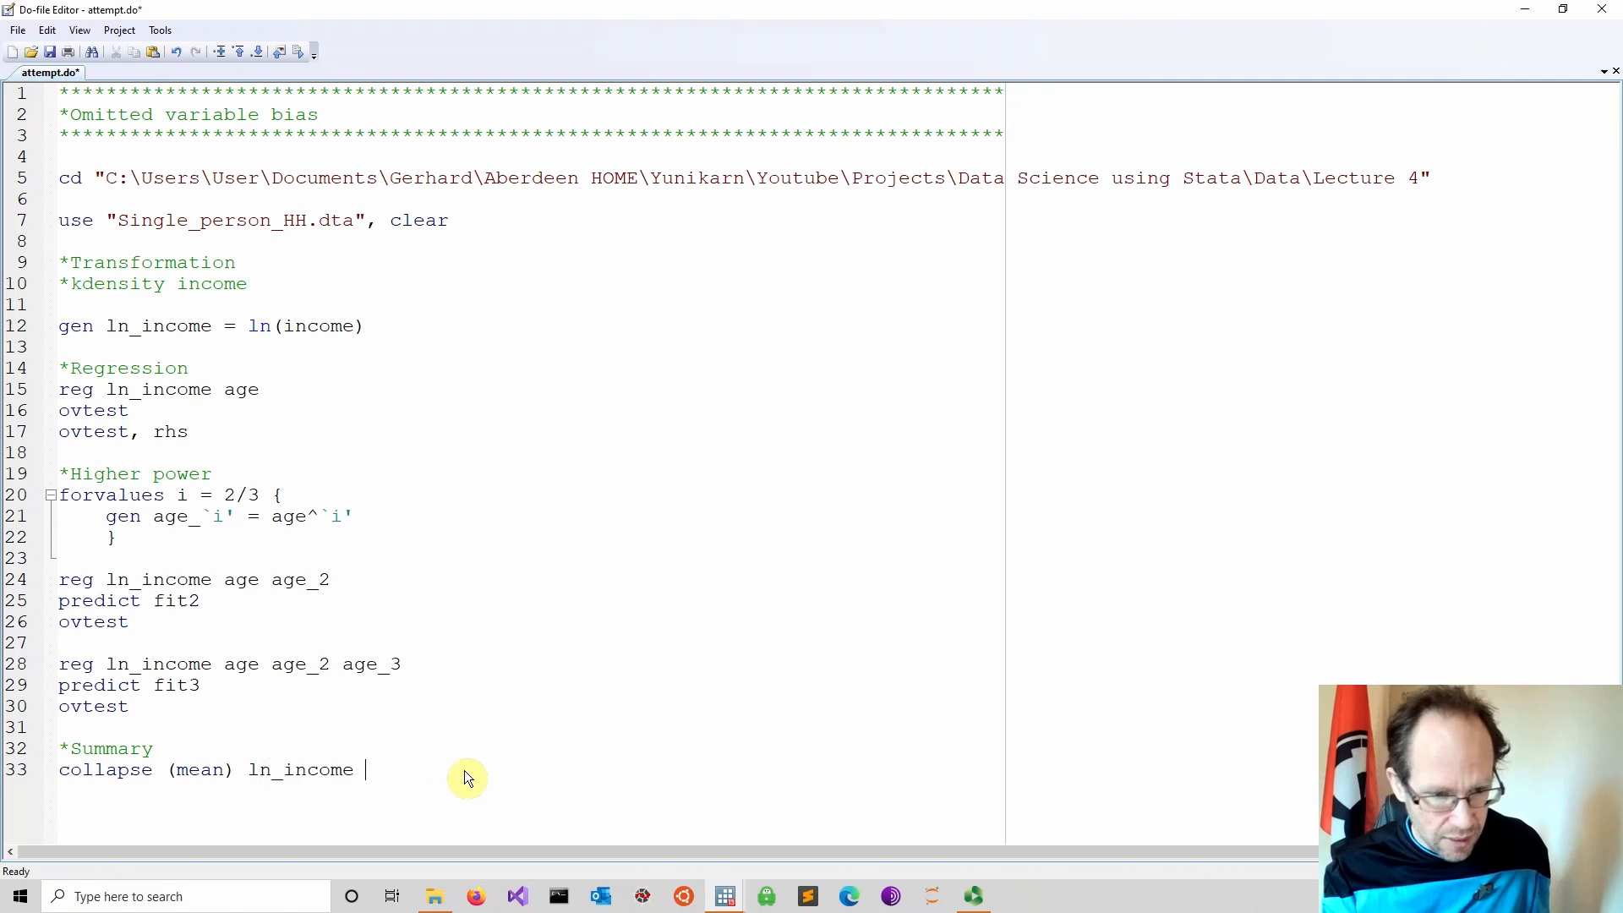
pyautogui.write('fi')
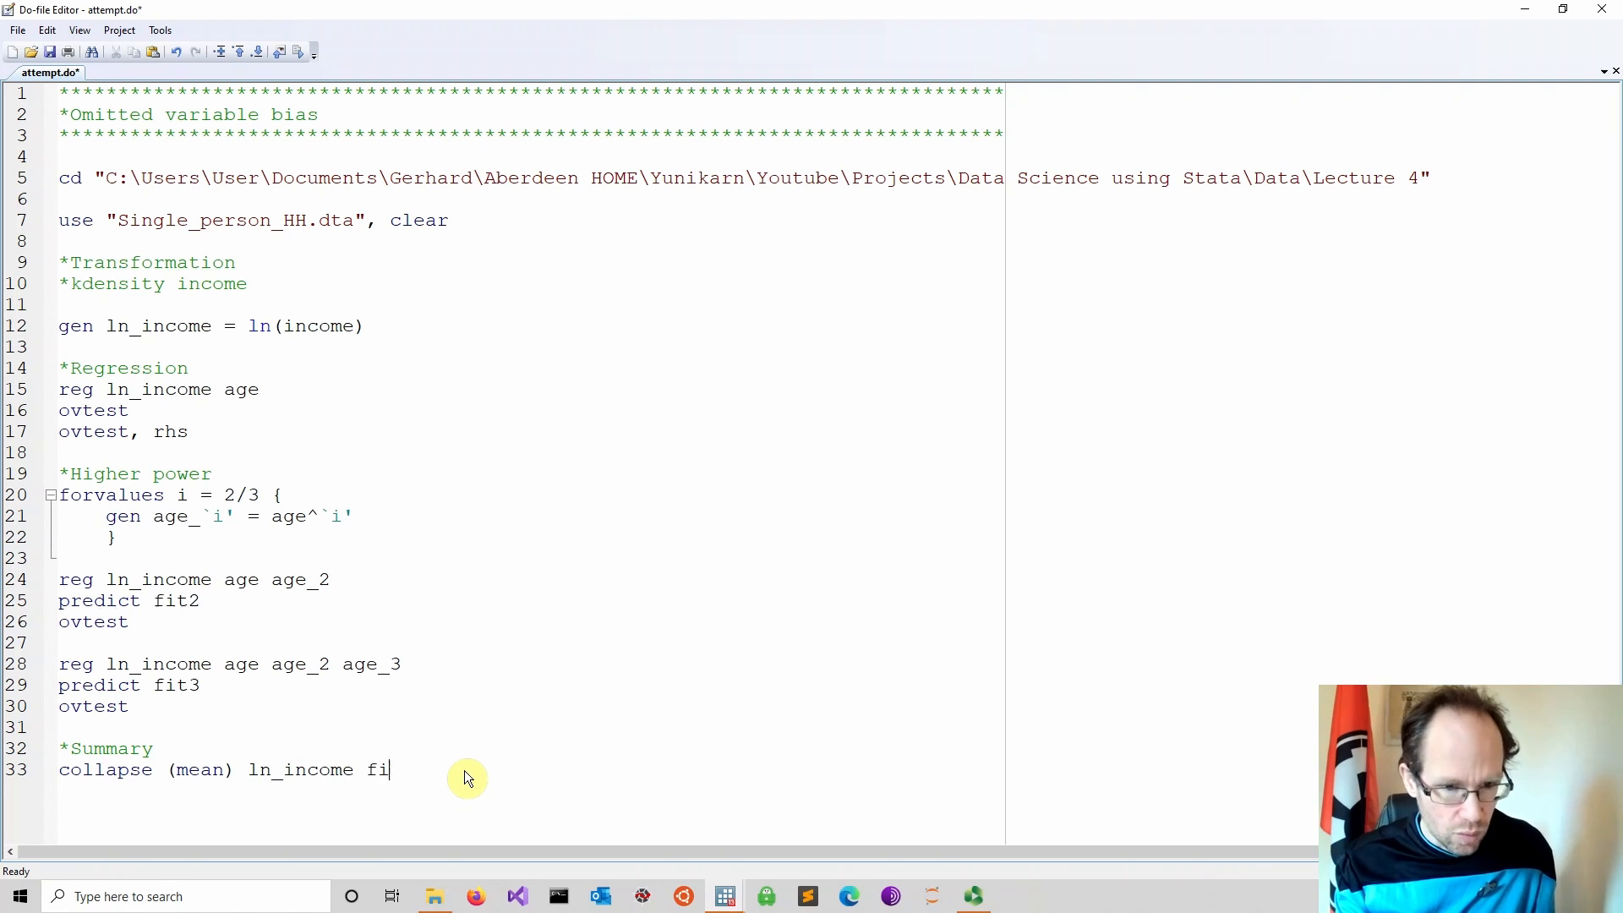
pyautogui.write('t2 f')
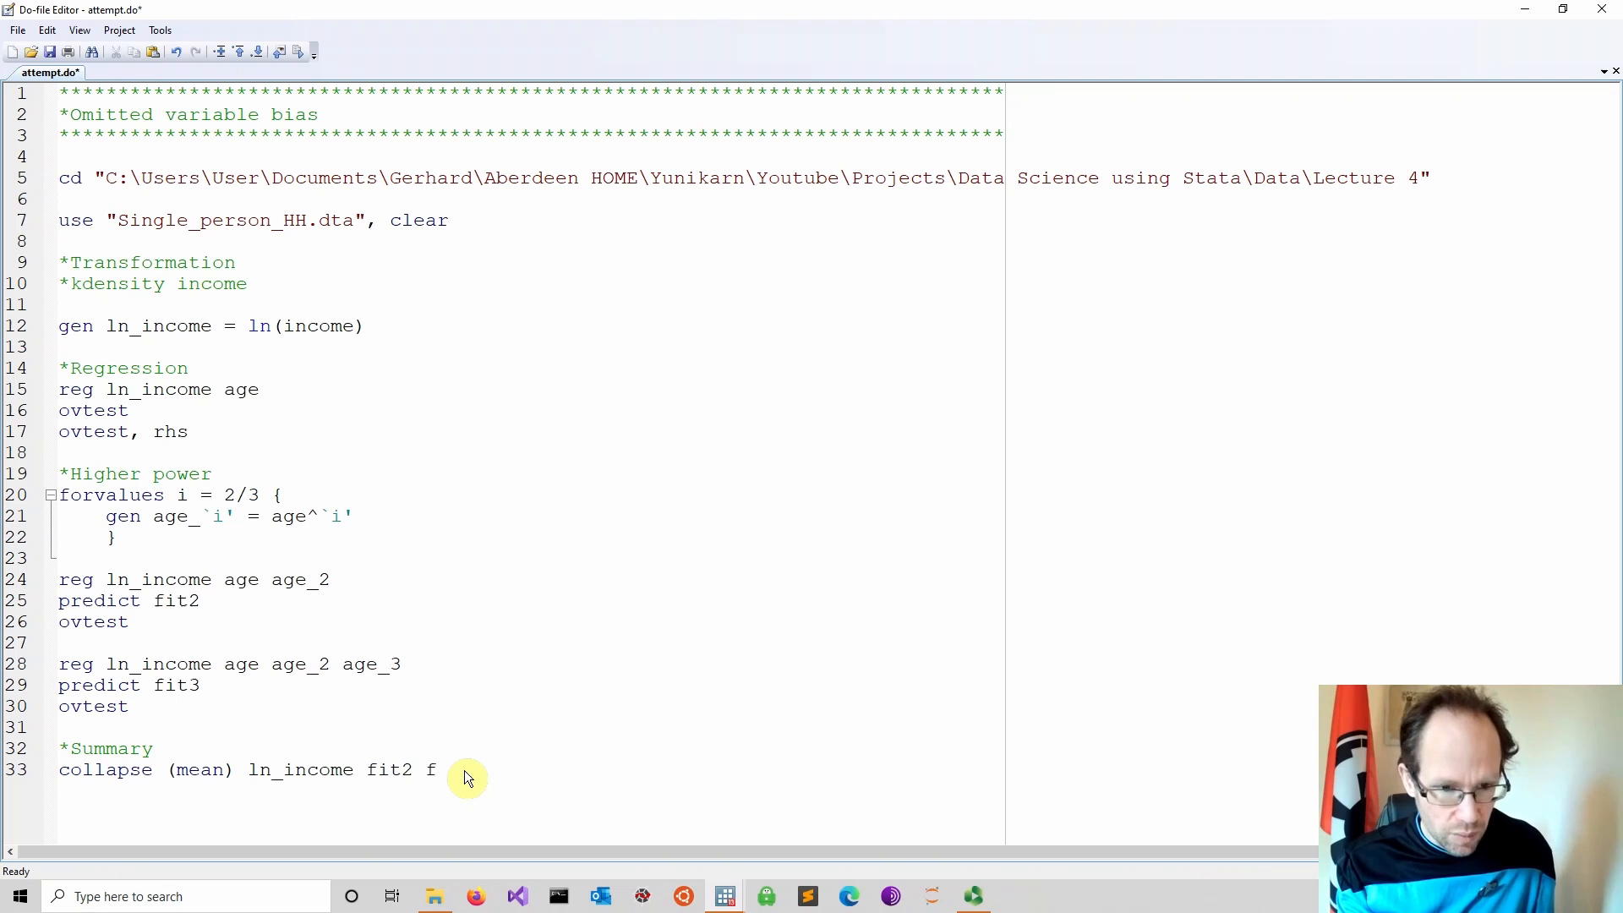
pyautogui.write('it3,')
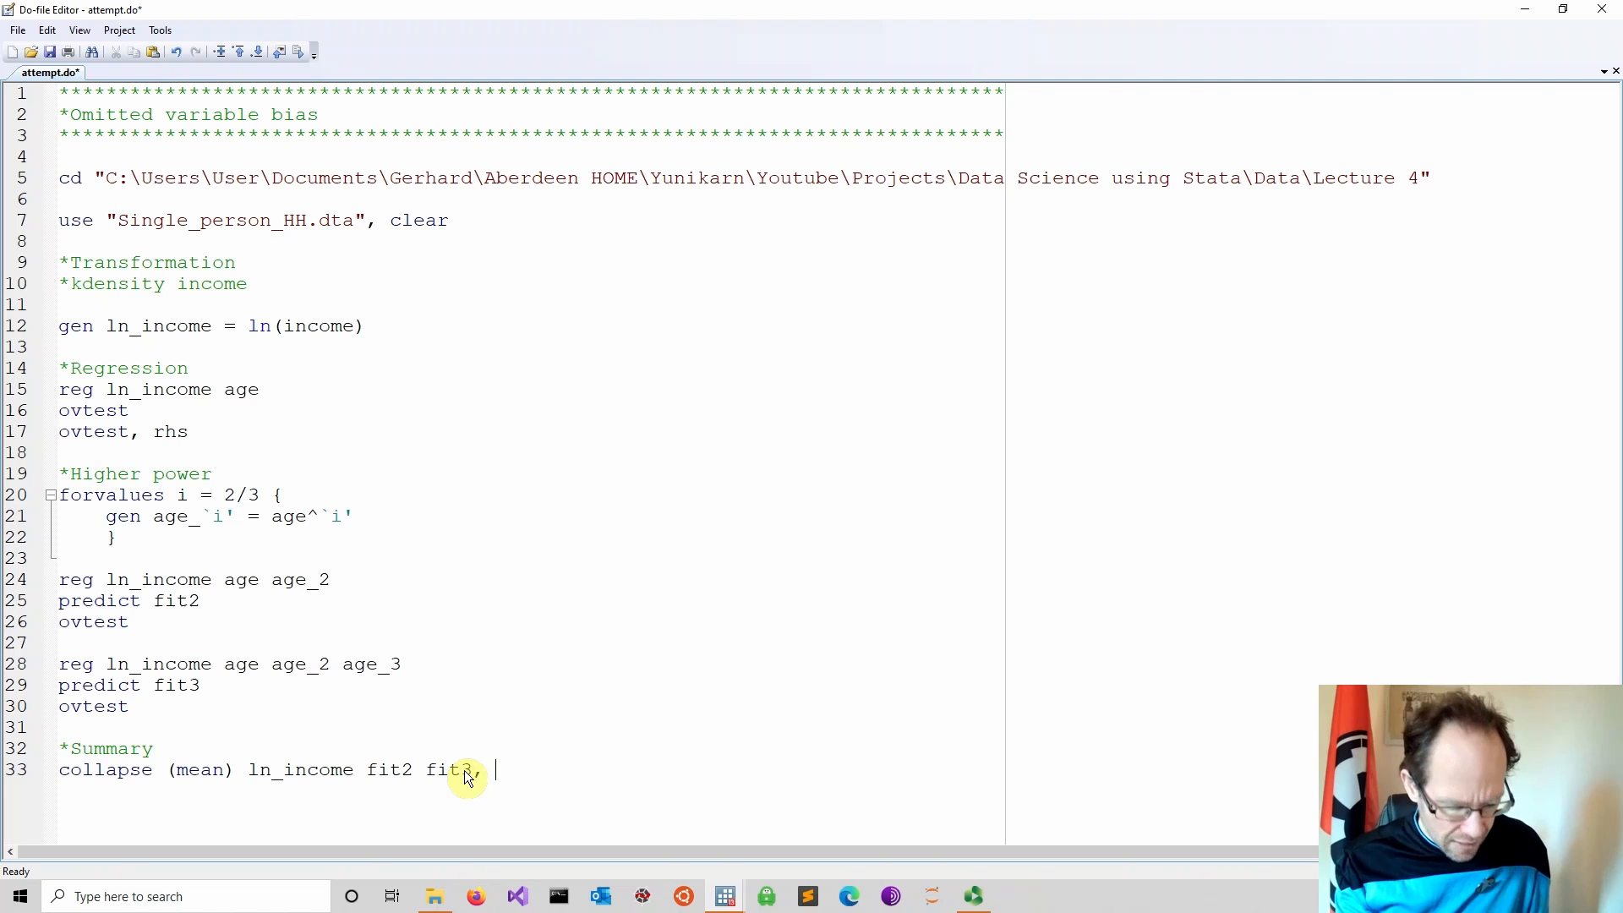
pyautogui.write('by(')
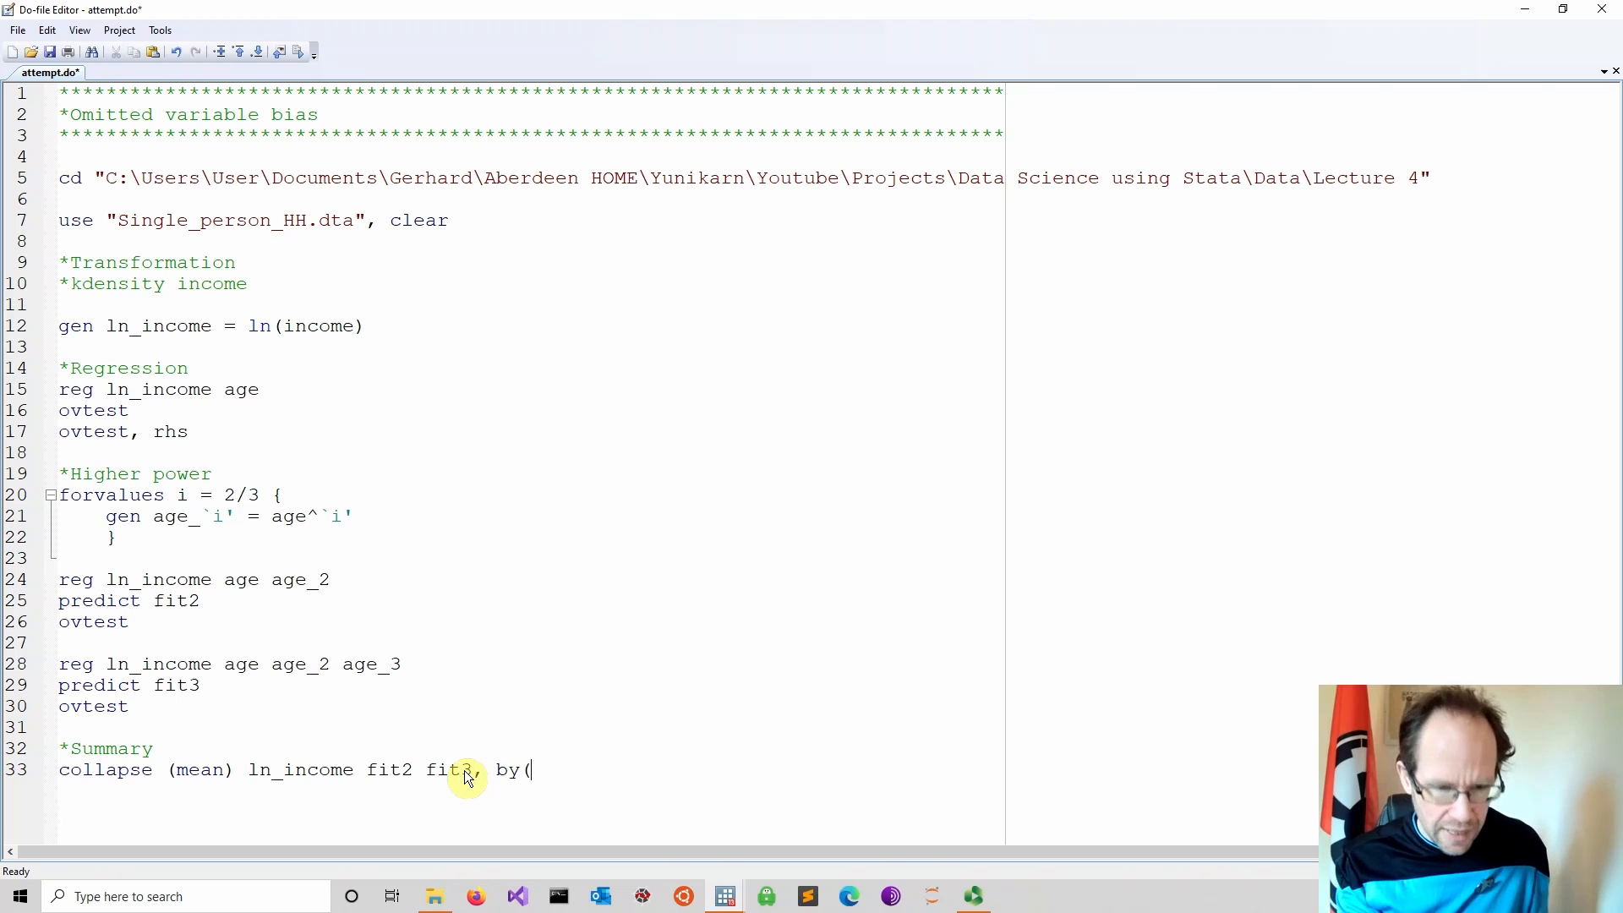
pyautogui.write('age)')
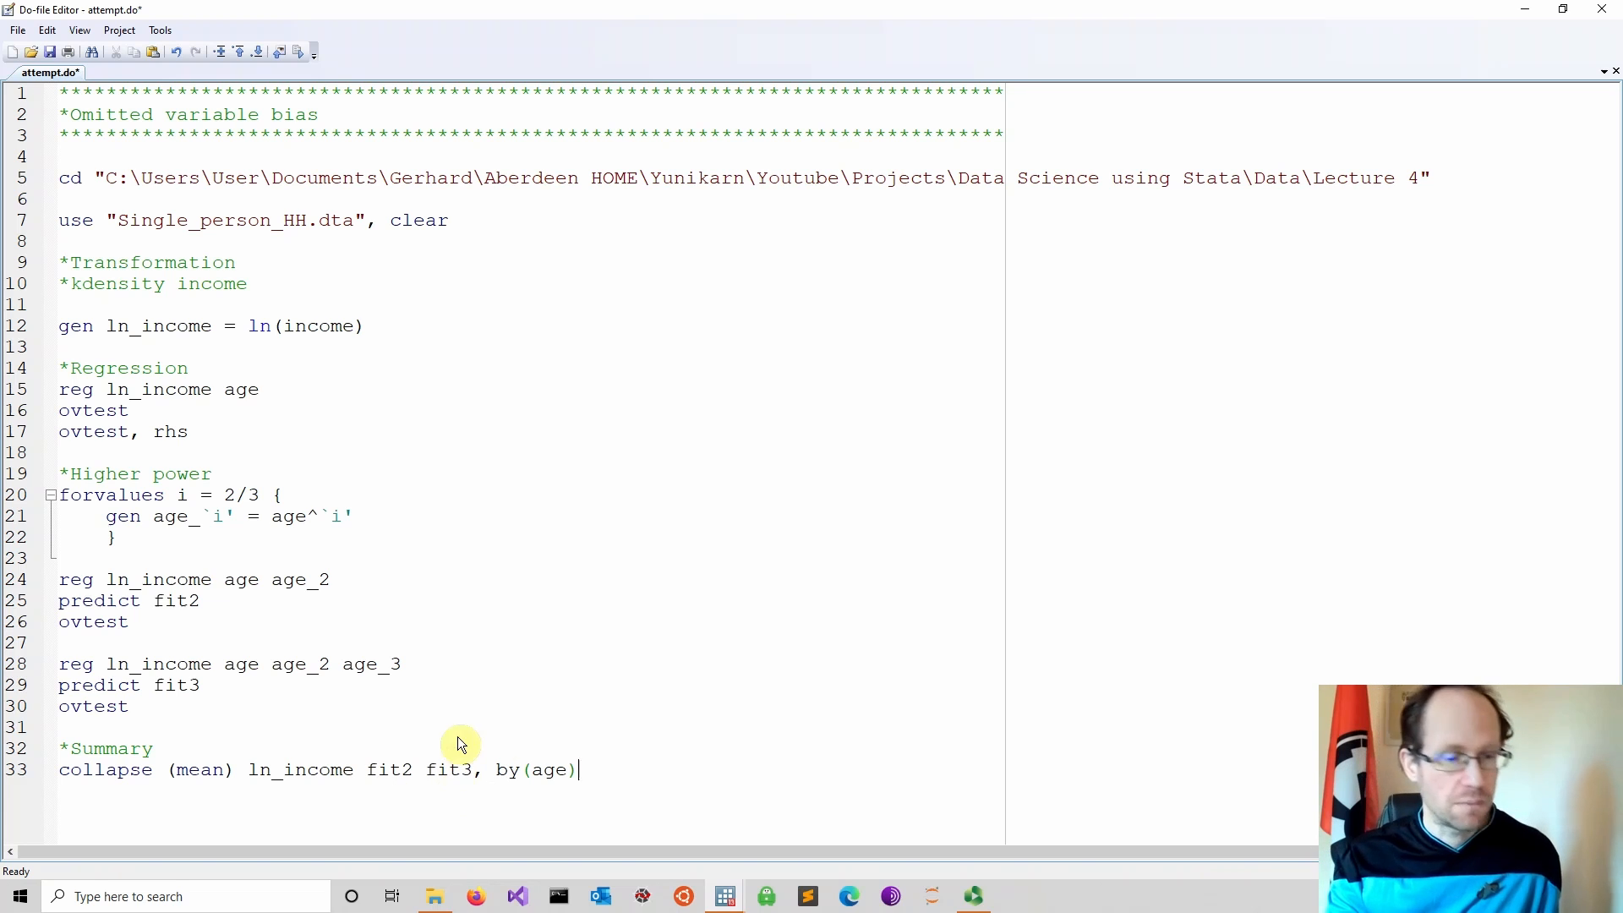
pyautogui.moveTo(629, 798)
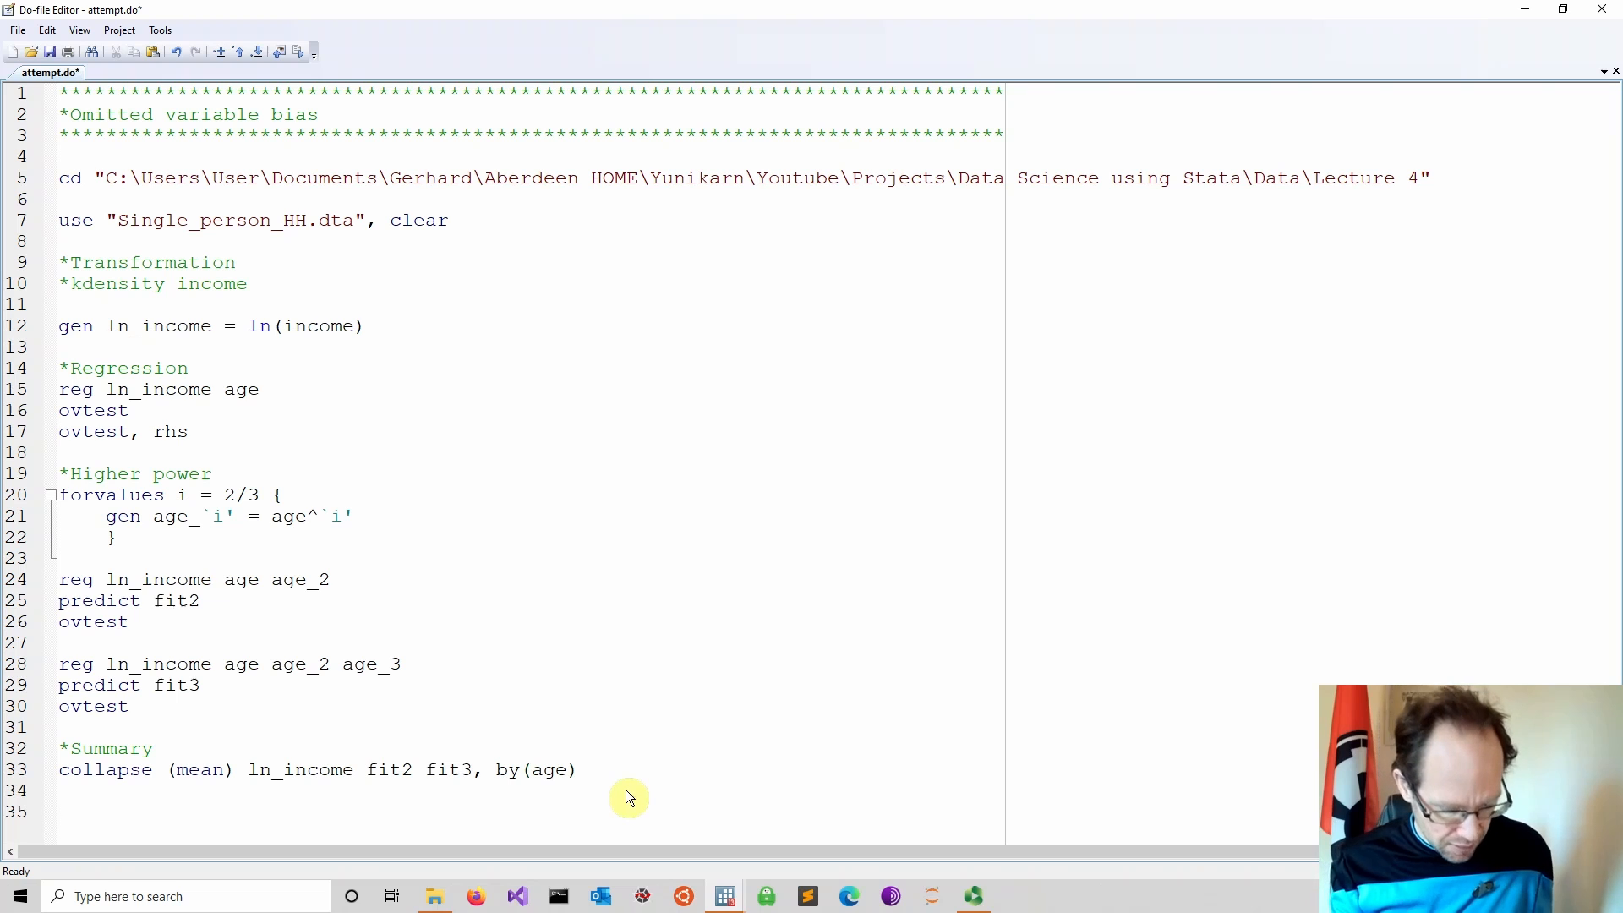
# - Write twoway (line ln_income age, lp(dash)) (line fit2 age) (line fit3 age, col…) to plot the means against age
pyautogui.write('twowa')
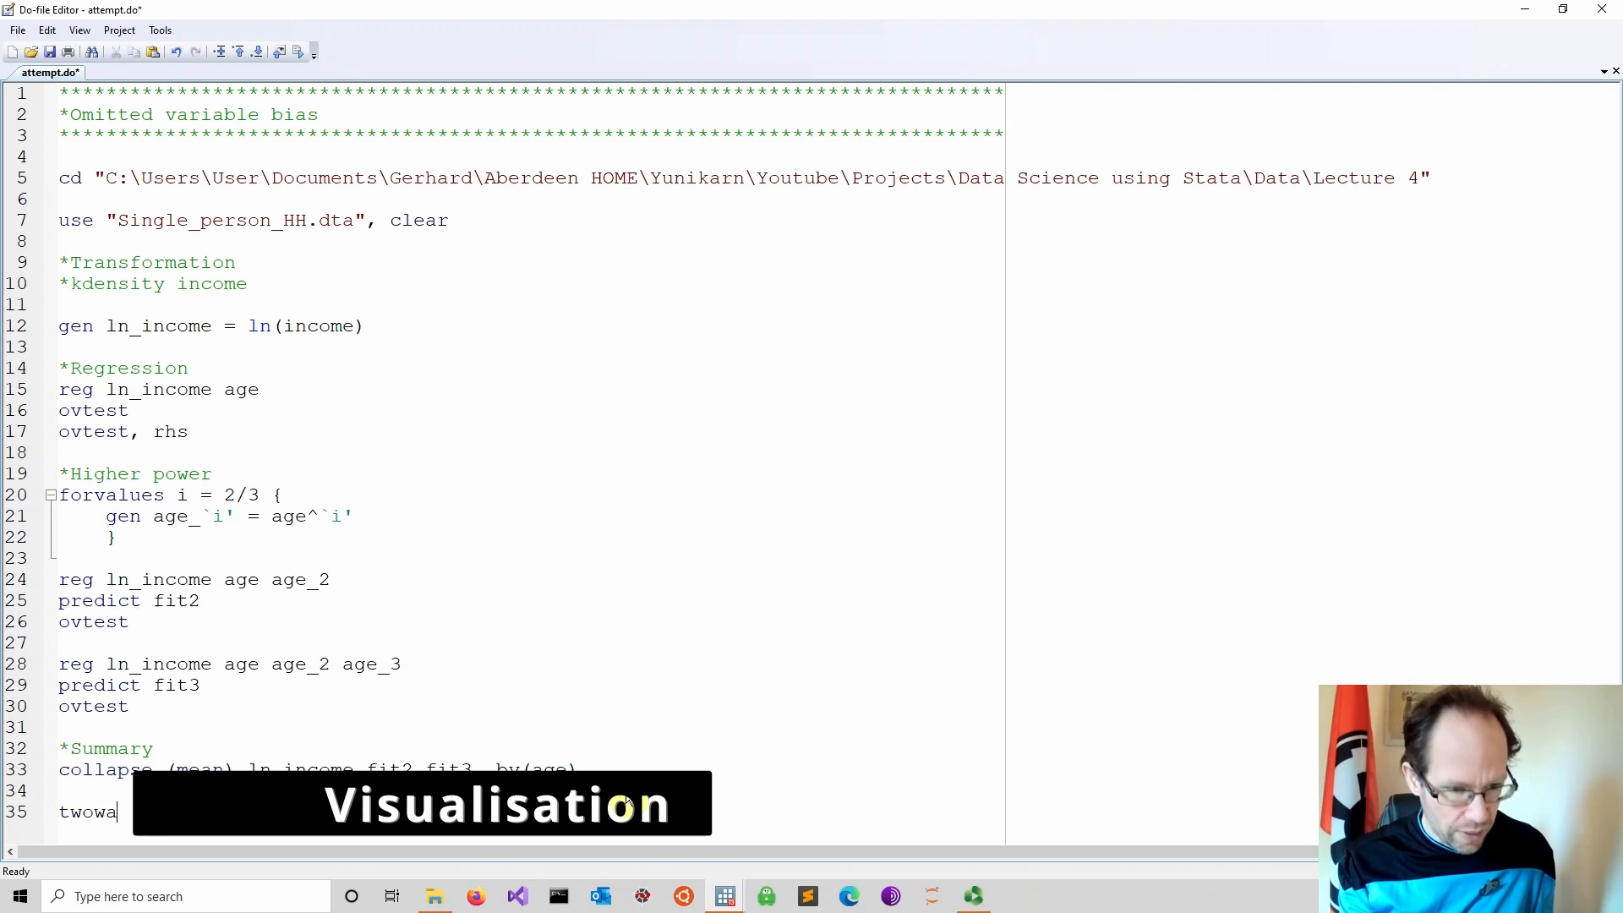
pyautogui.write('y (line ln_income age, lp')
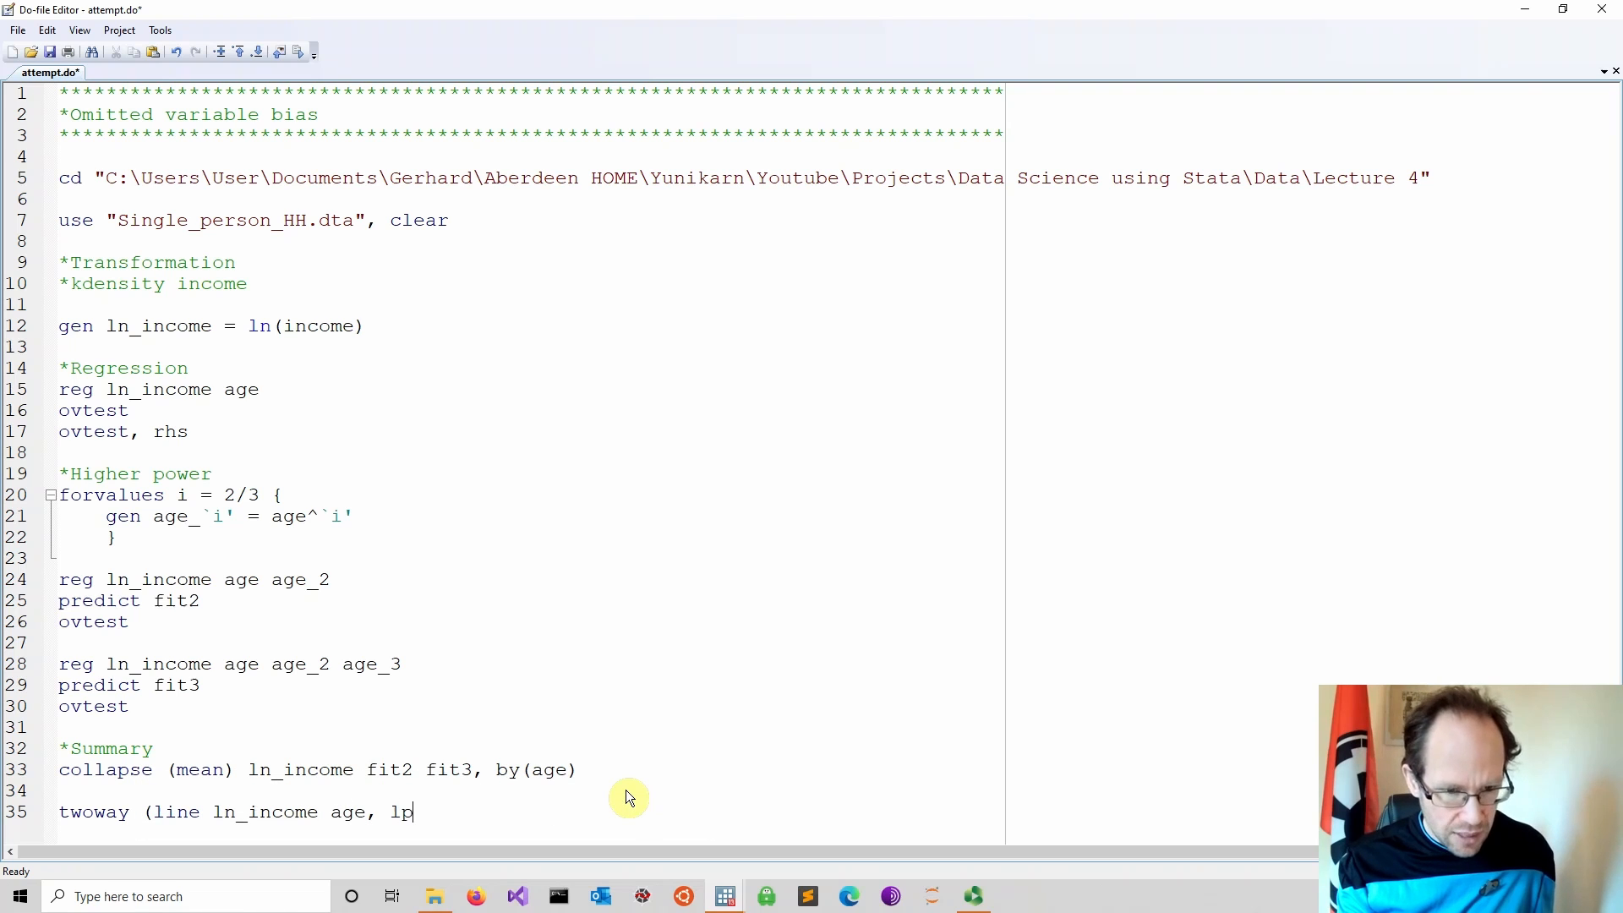
pyautogui.write('(')
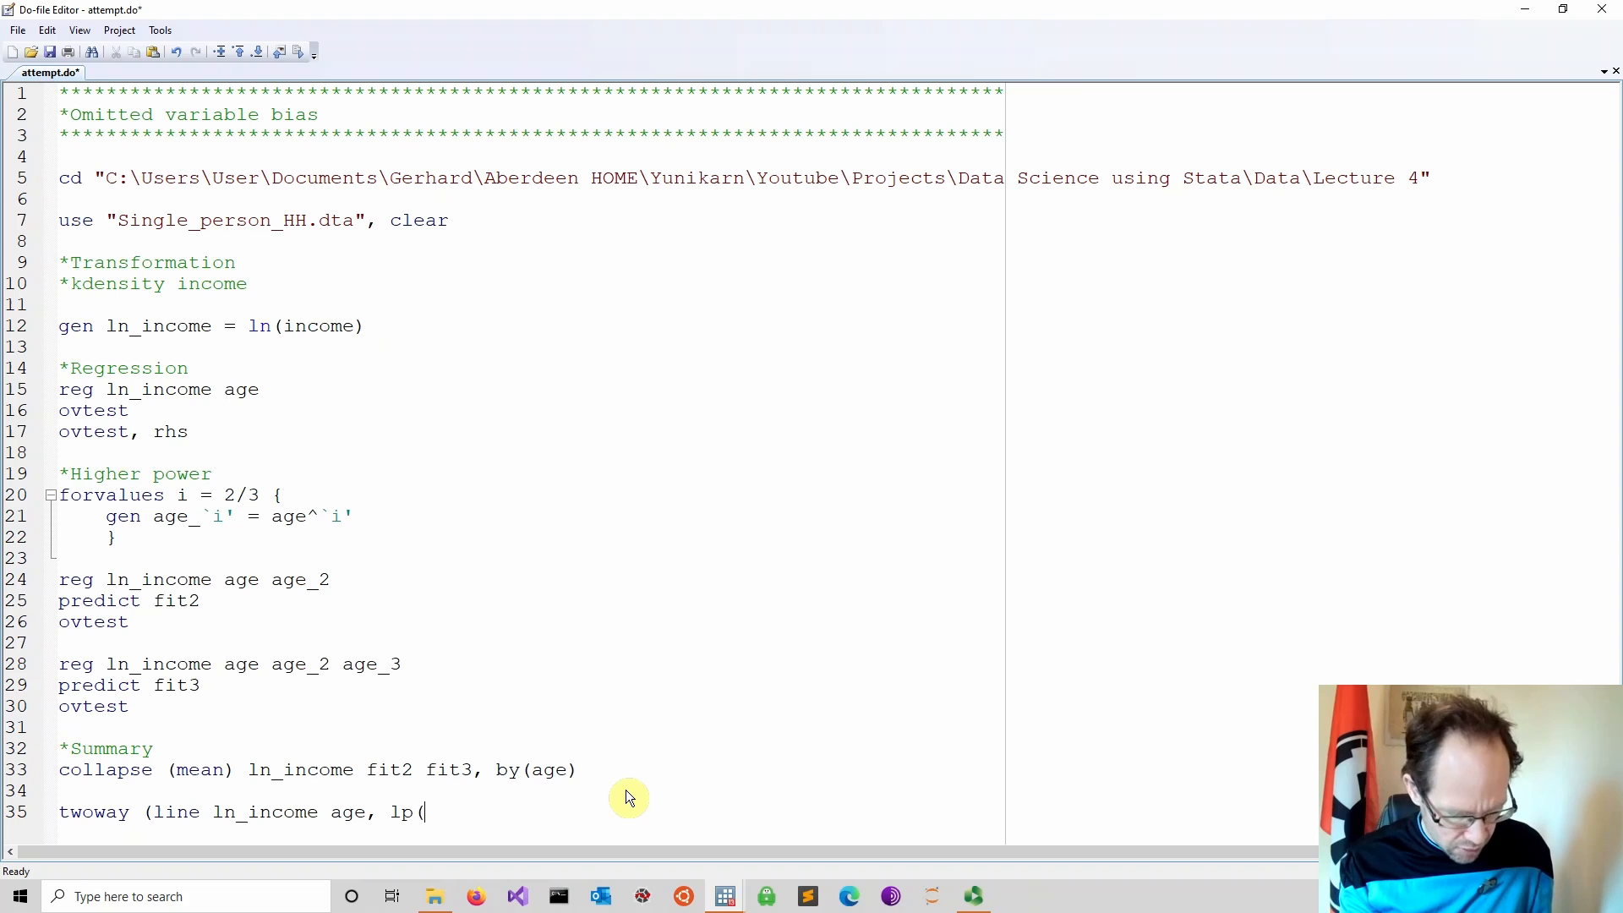
pyautogui.write('dash))')
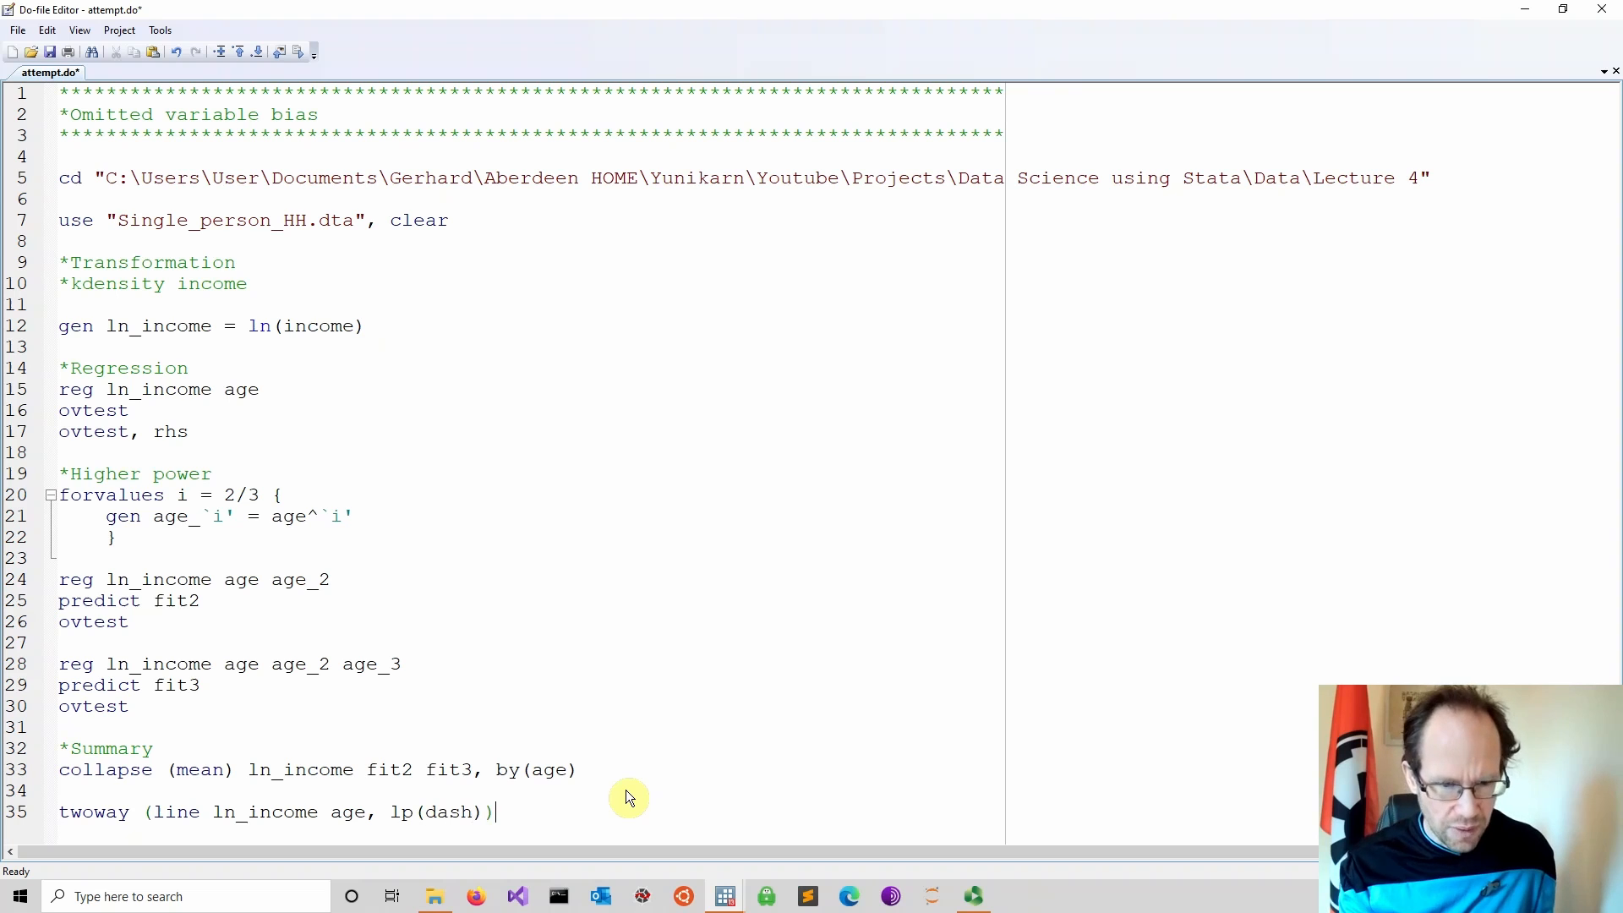
pyautogui.write('(')
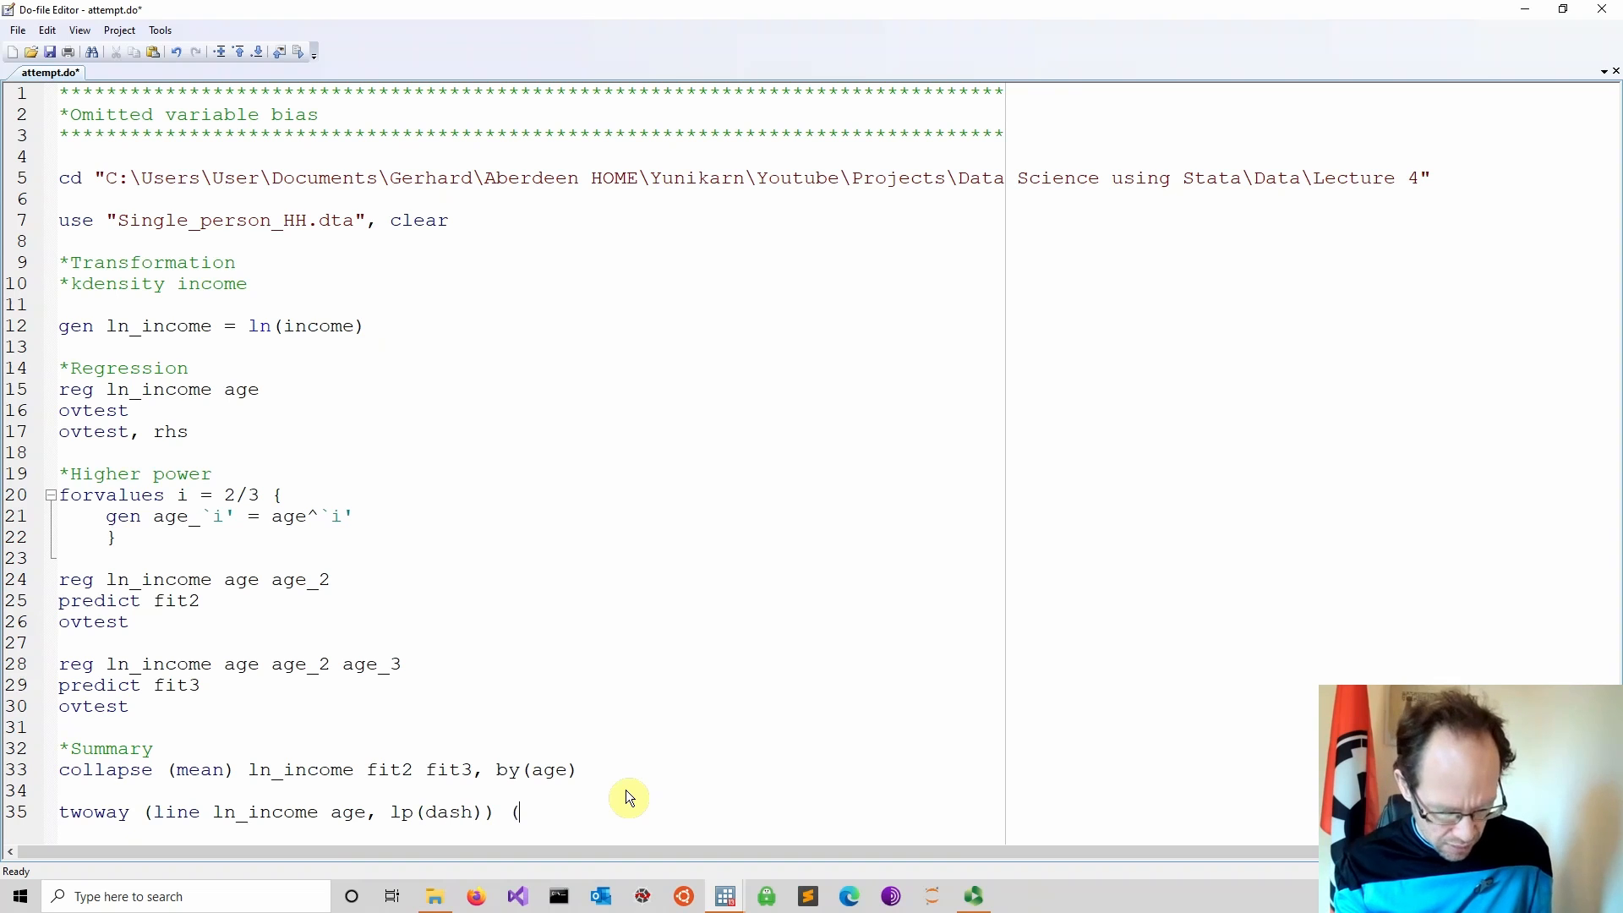
pyautogui.write('line')
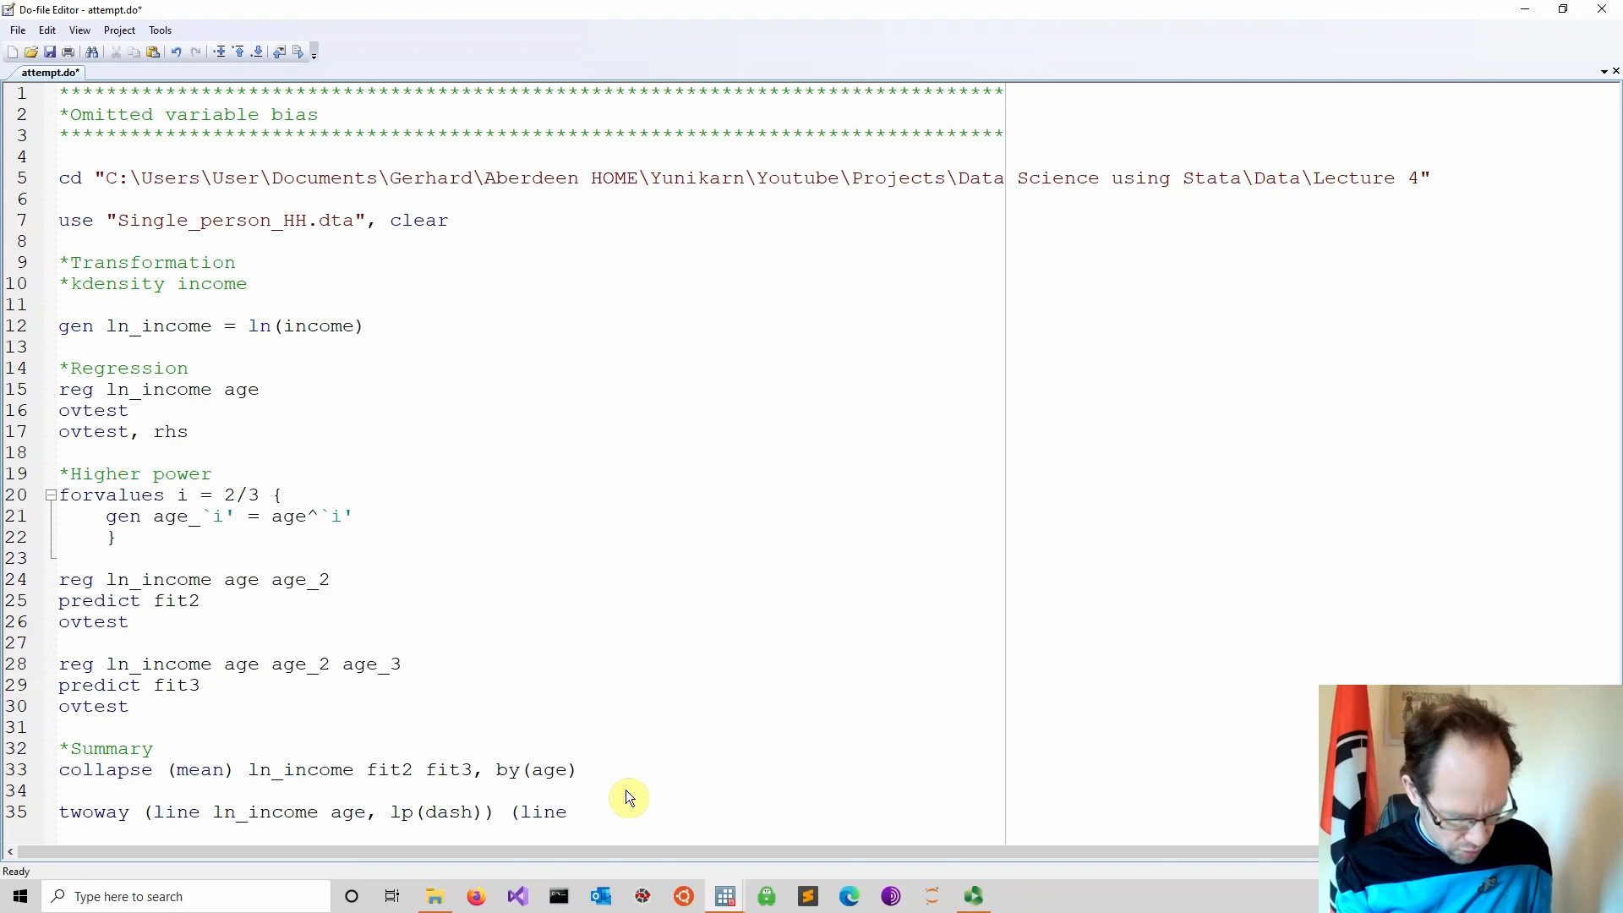
pyautogui.write('fit2')
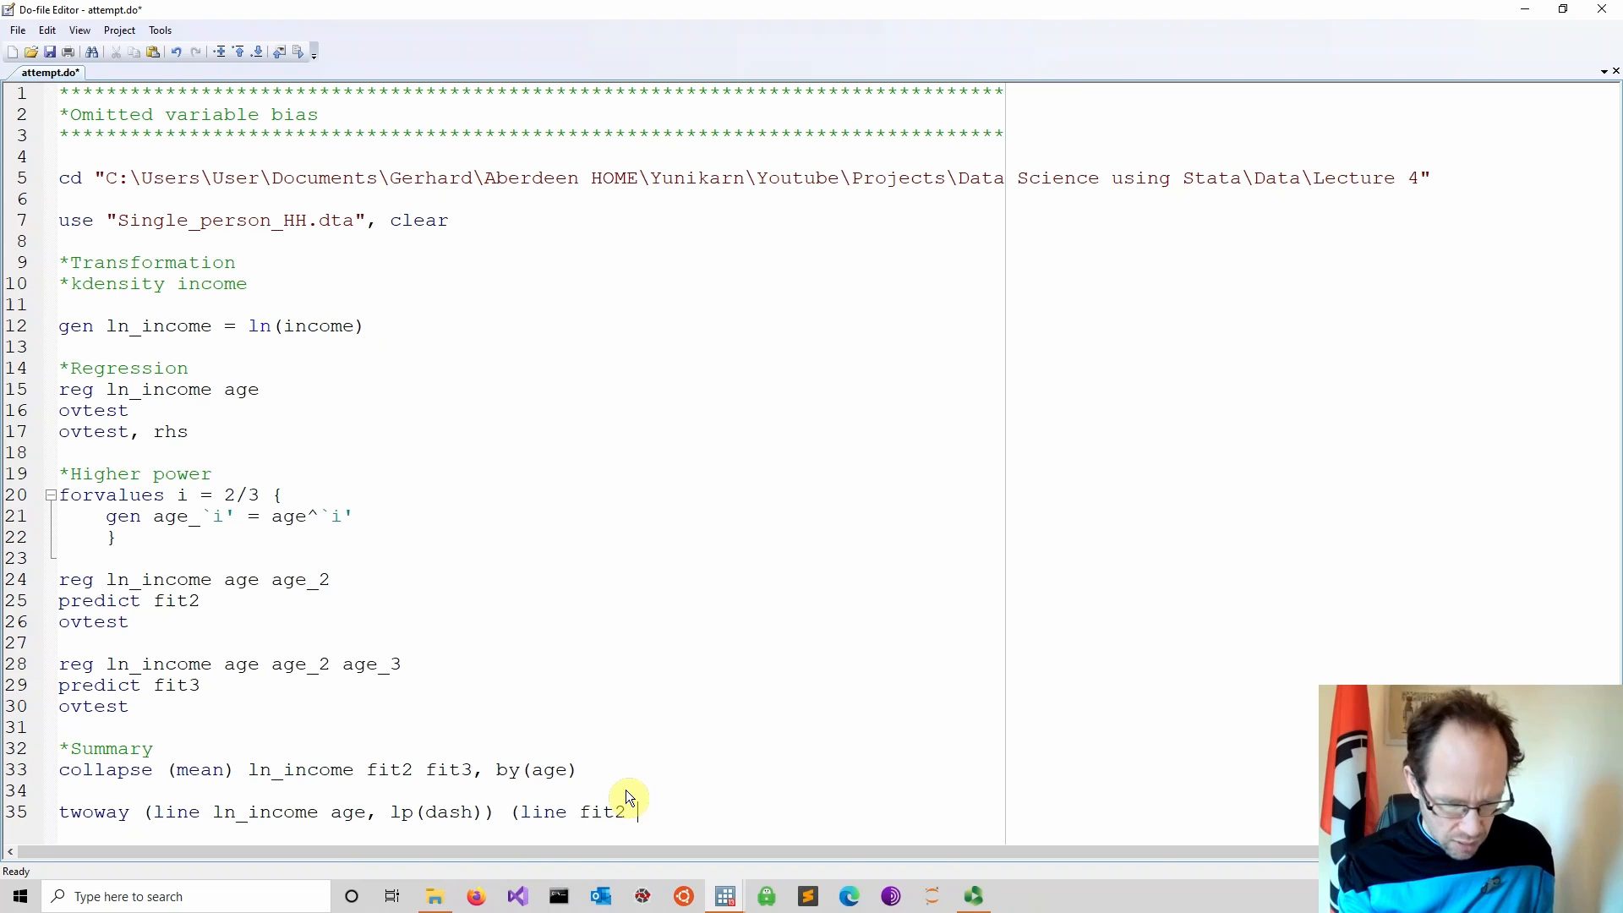
pyautogui.write('age) (line')
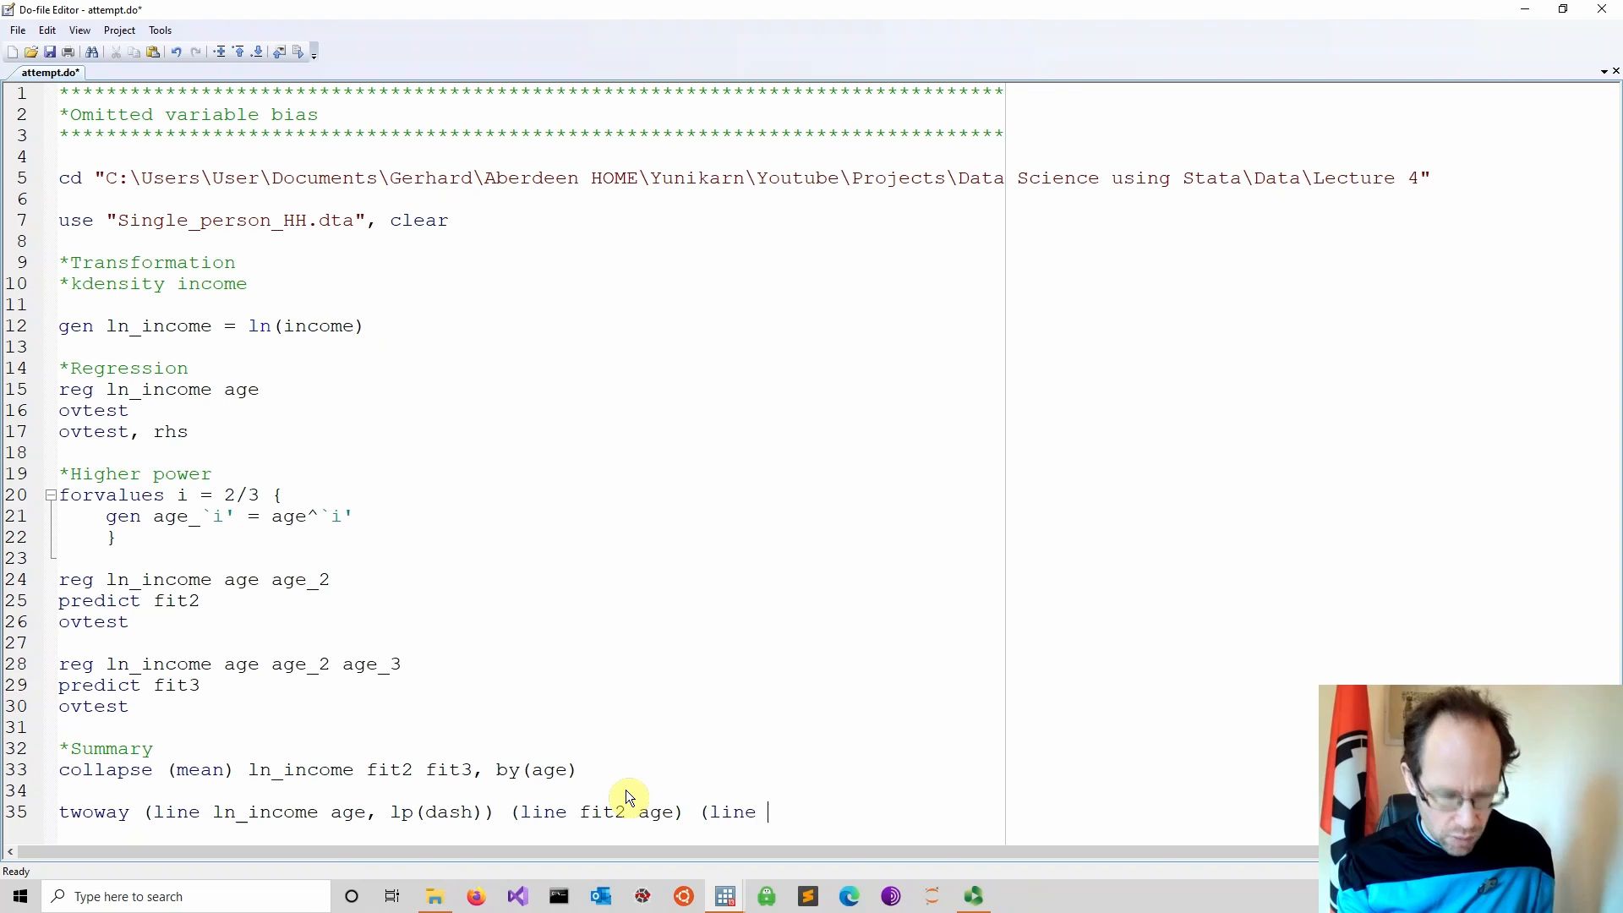
pyautogui.write('fit3 age')
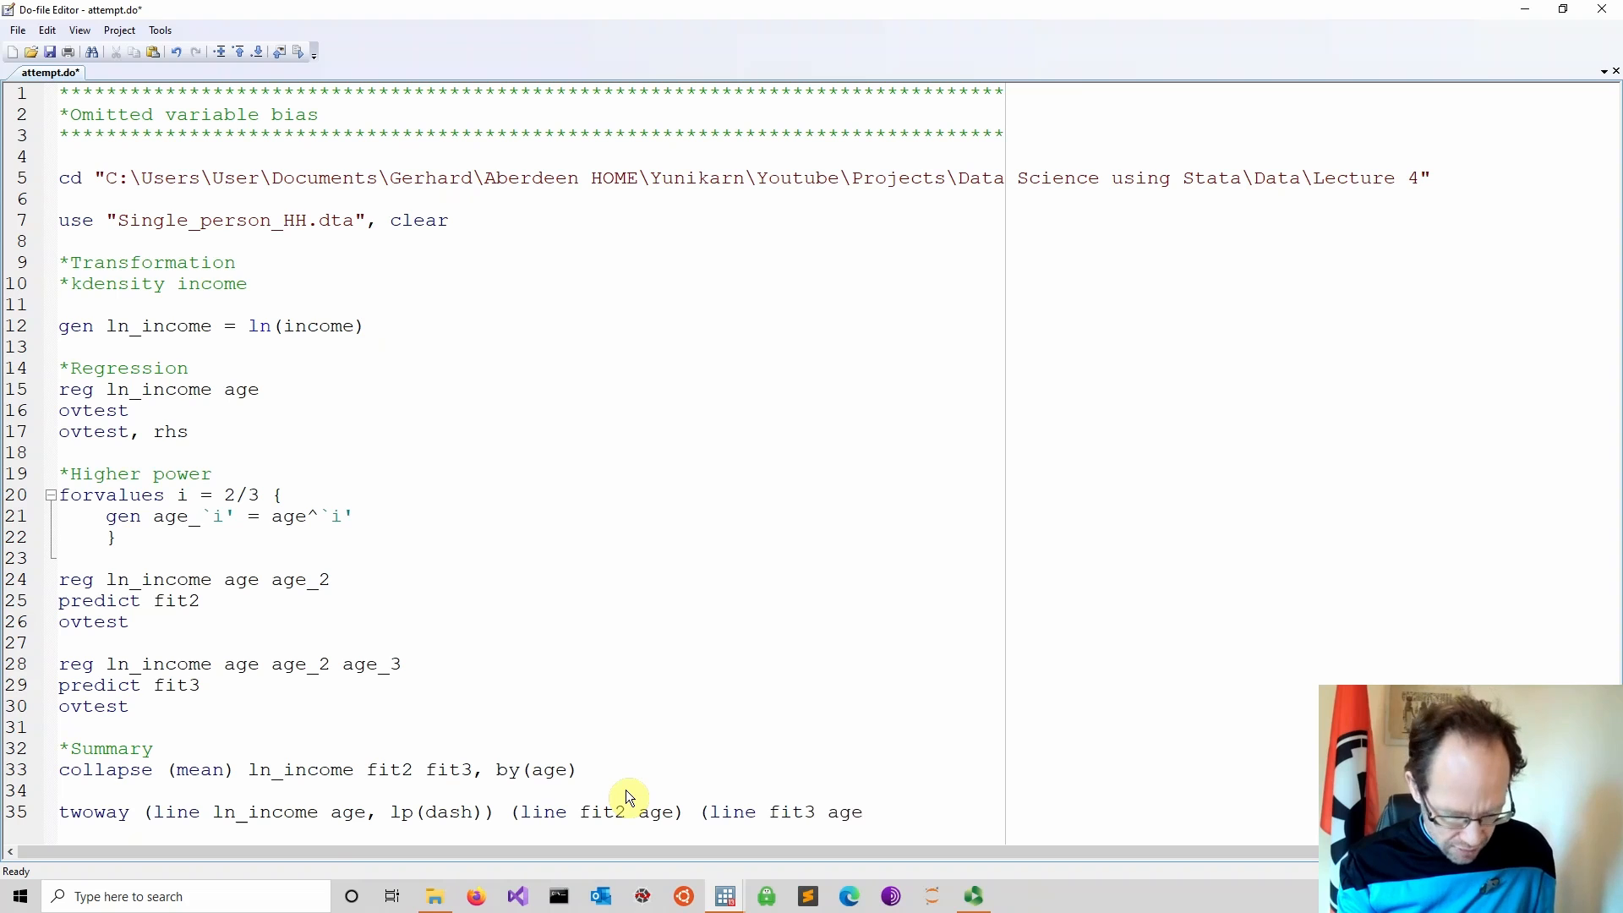
pyautogui.write(', col')
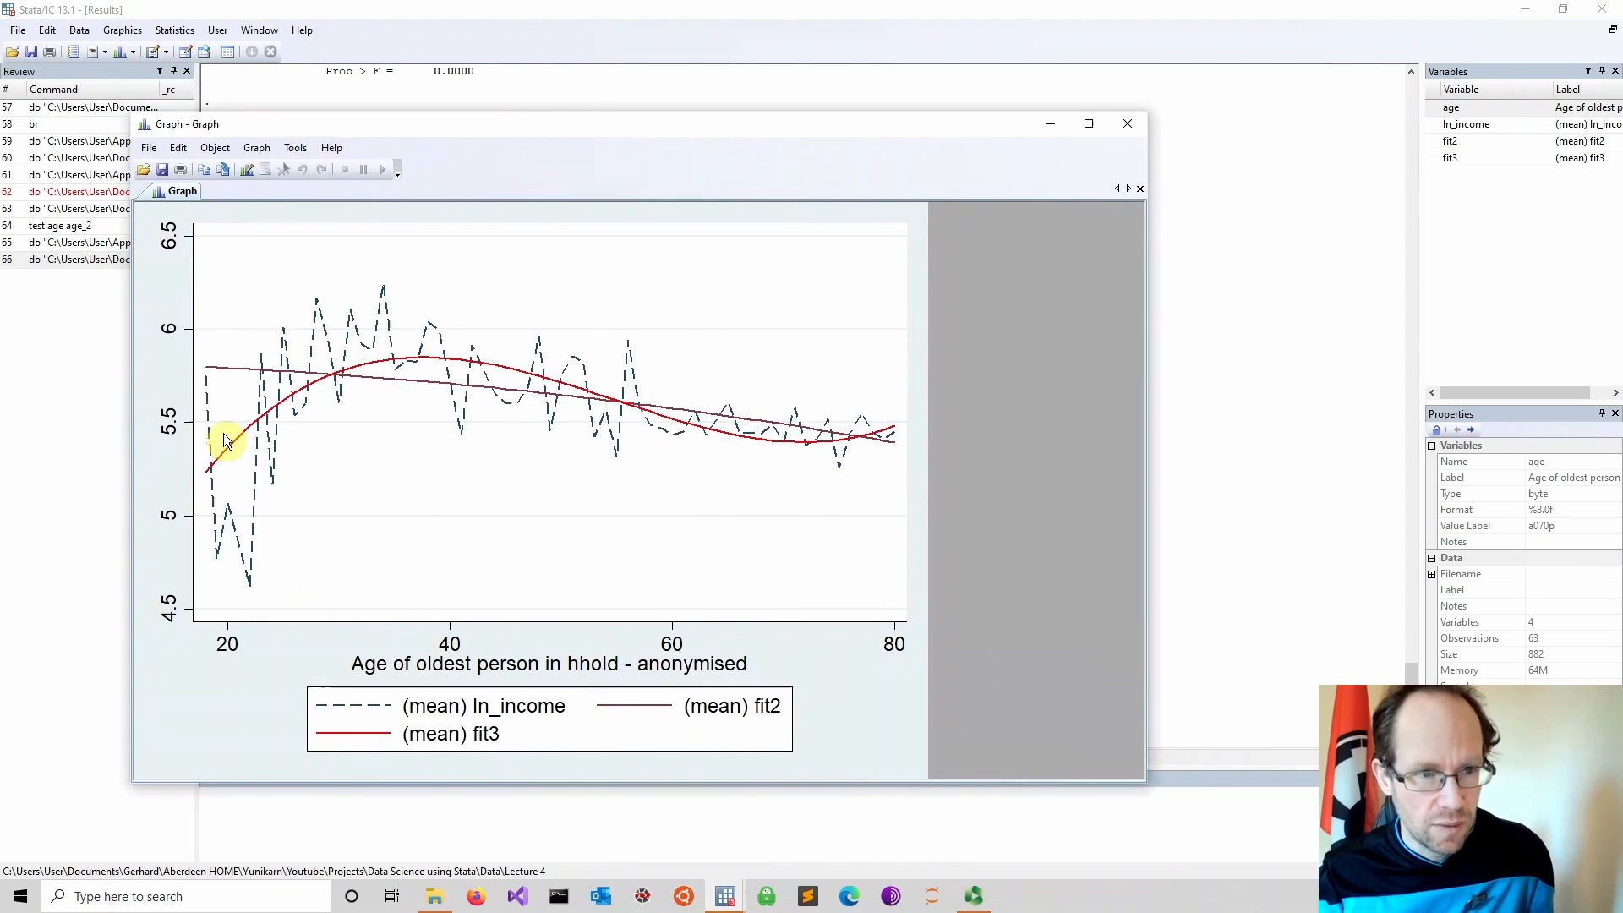
pyautogui.moveTo(211, 406)
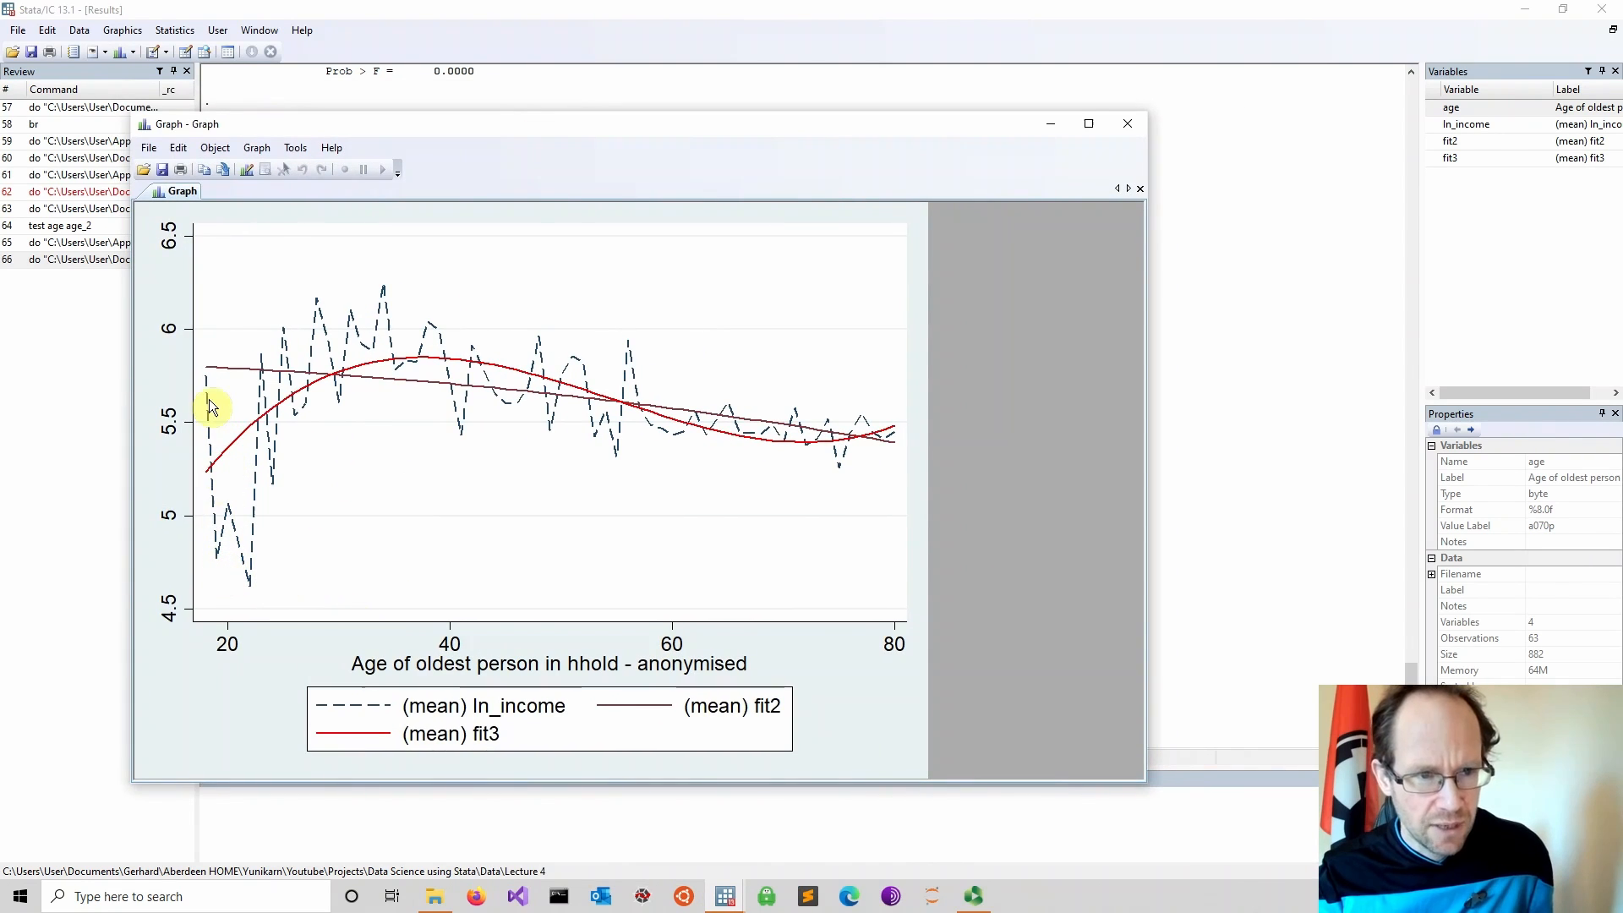
pyautogui.moveTo(269, 558)
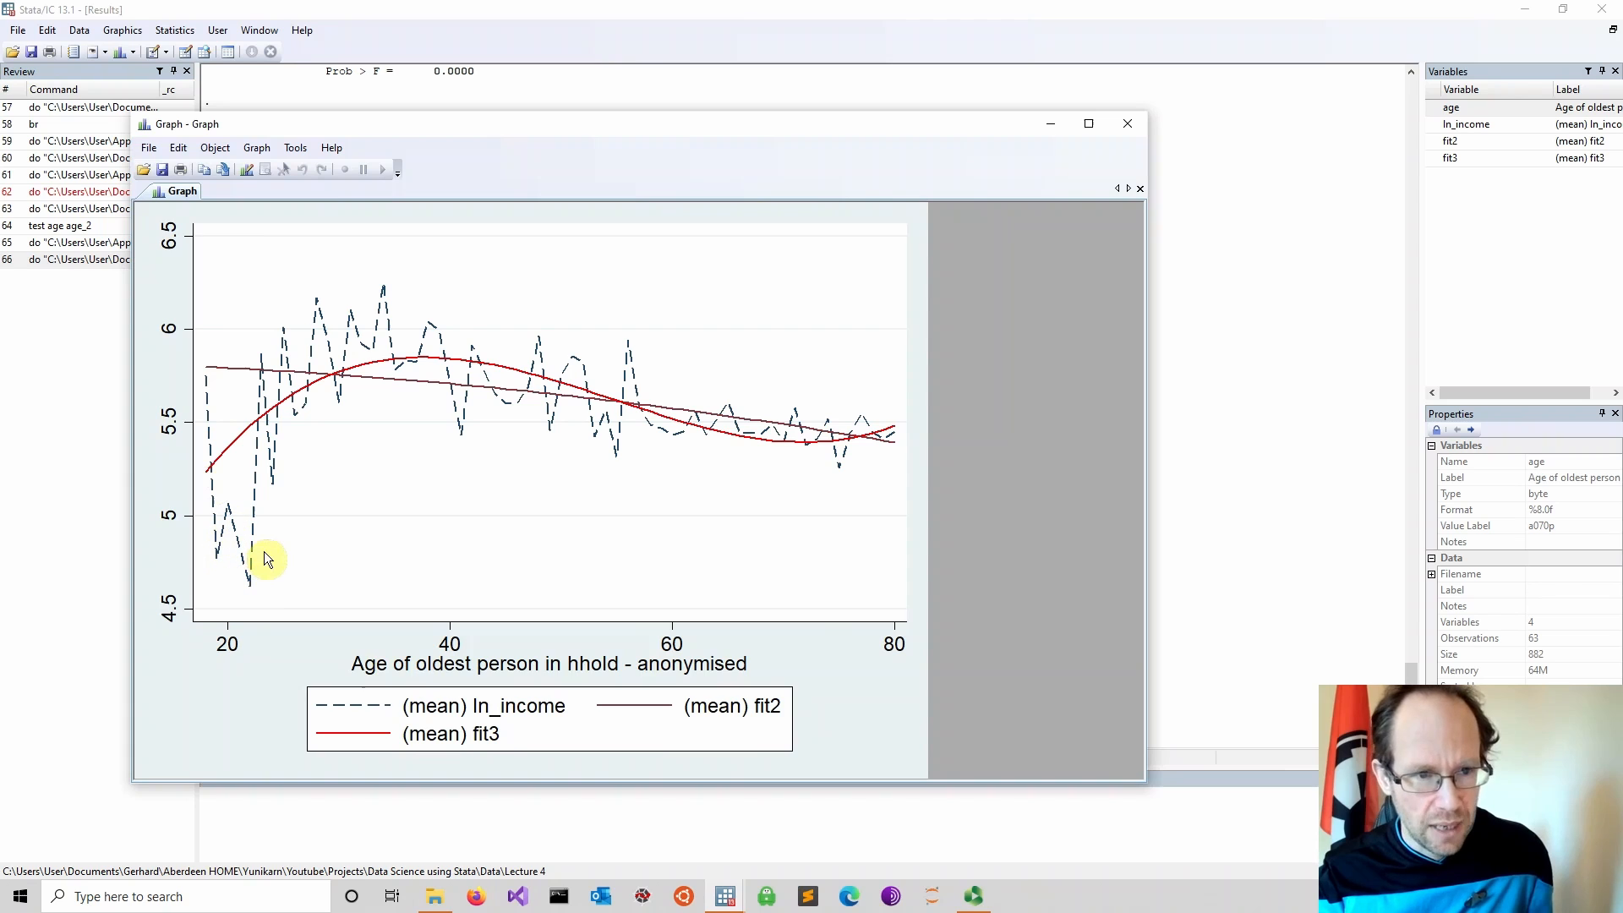
pyautogui.moveTo(268, 492)
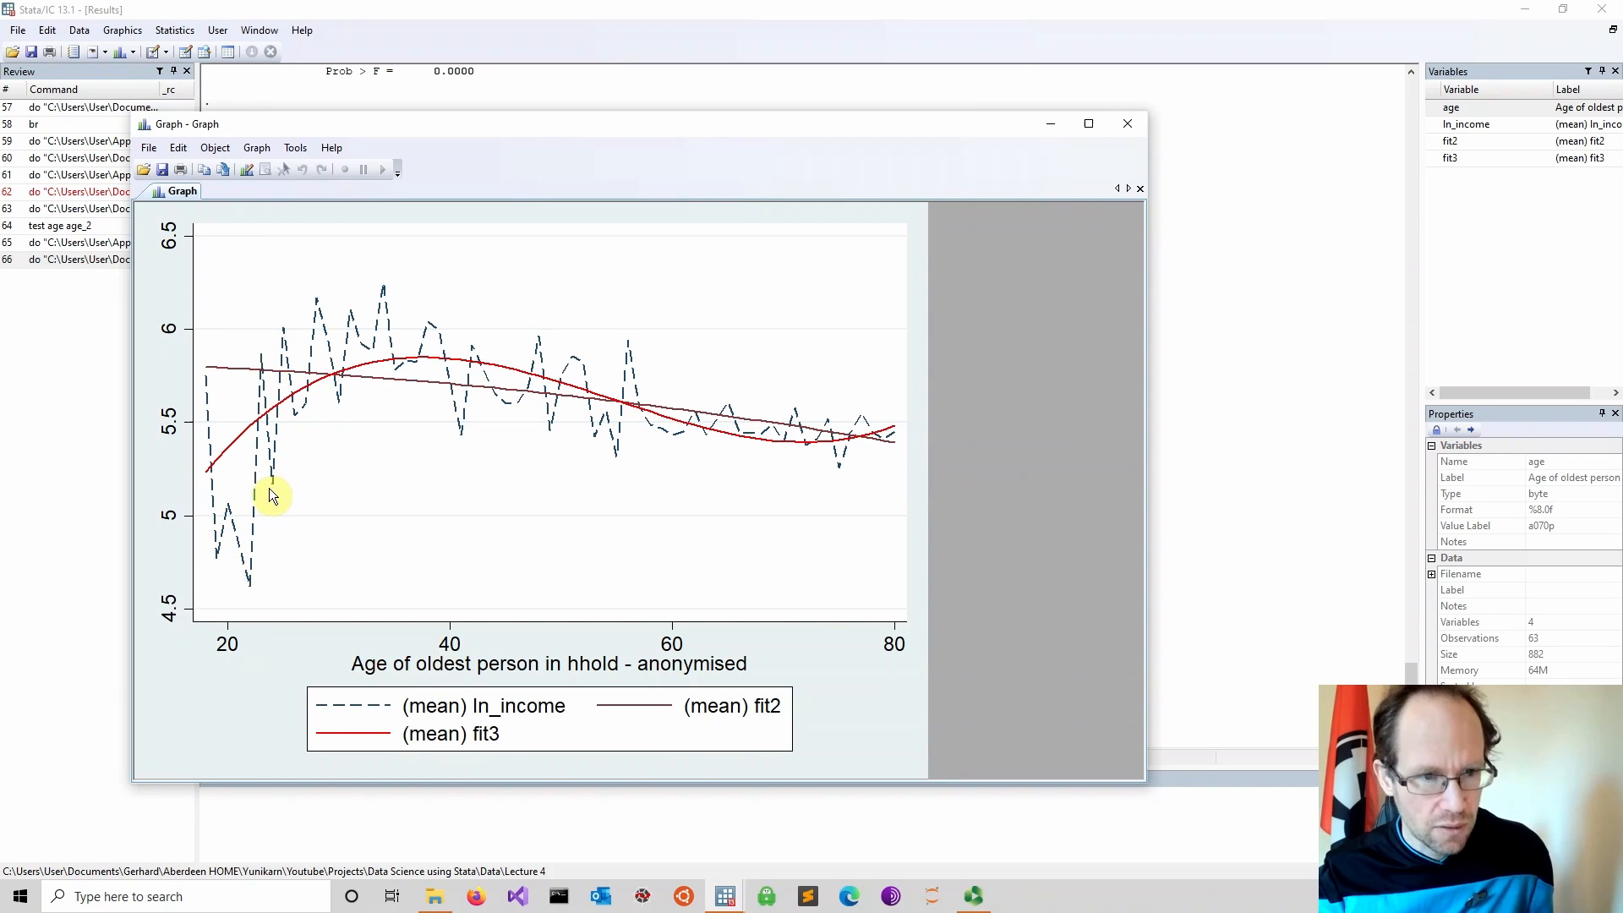
pyautogui.moveTo(331, 357)
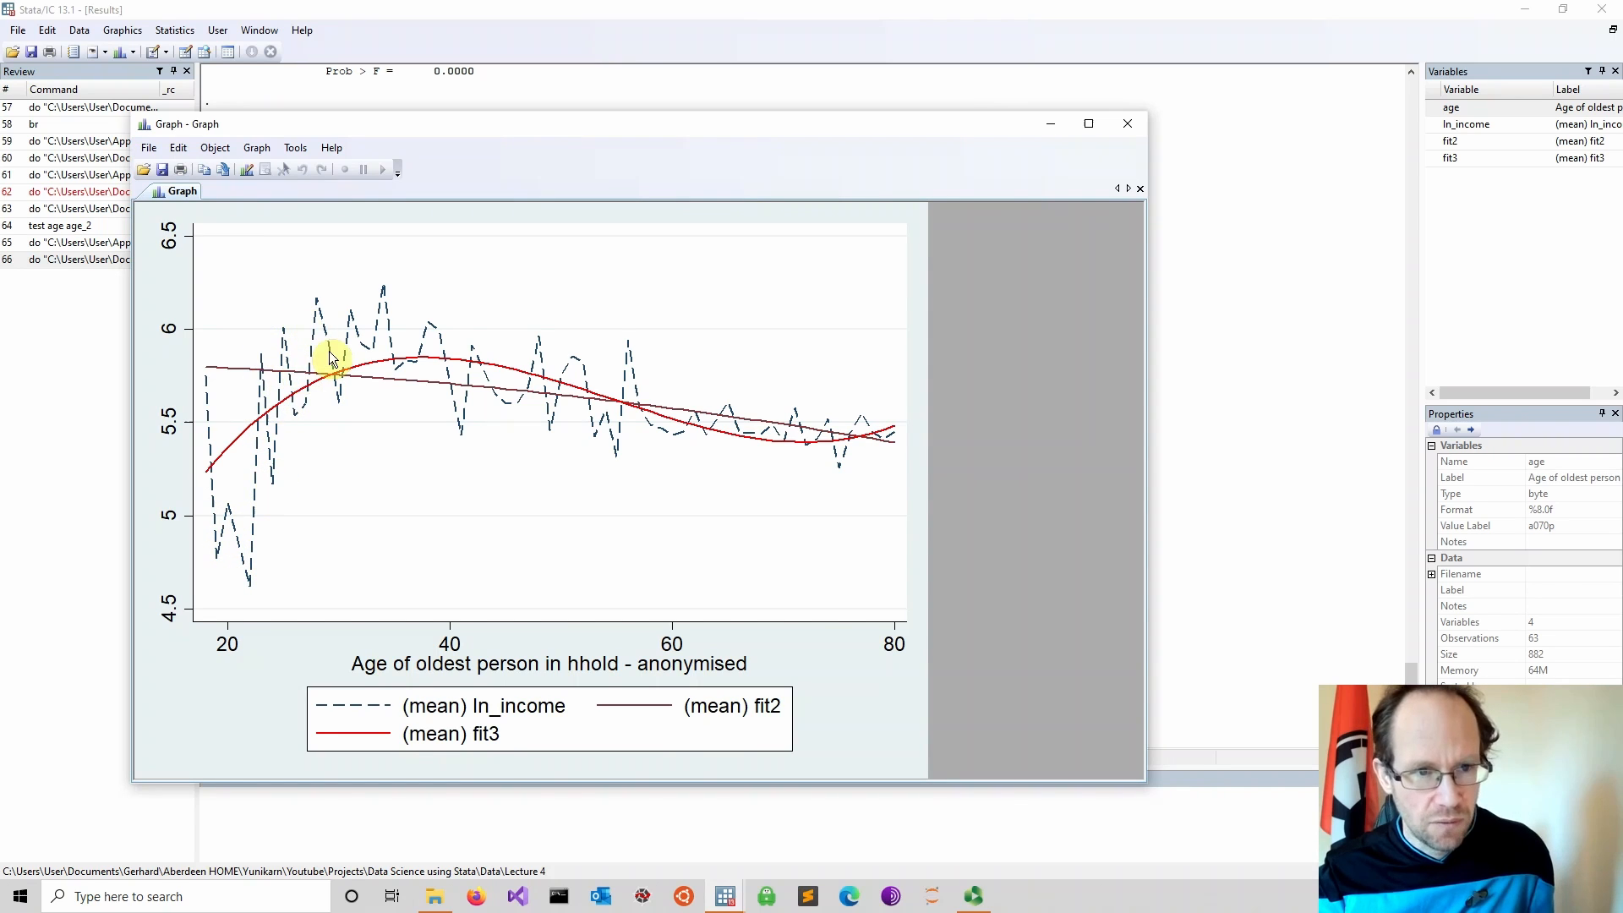
pyautogui.moveTo(425, 366)
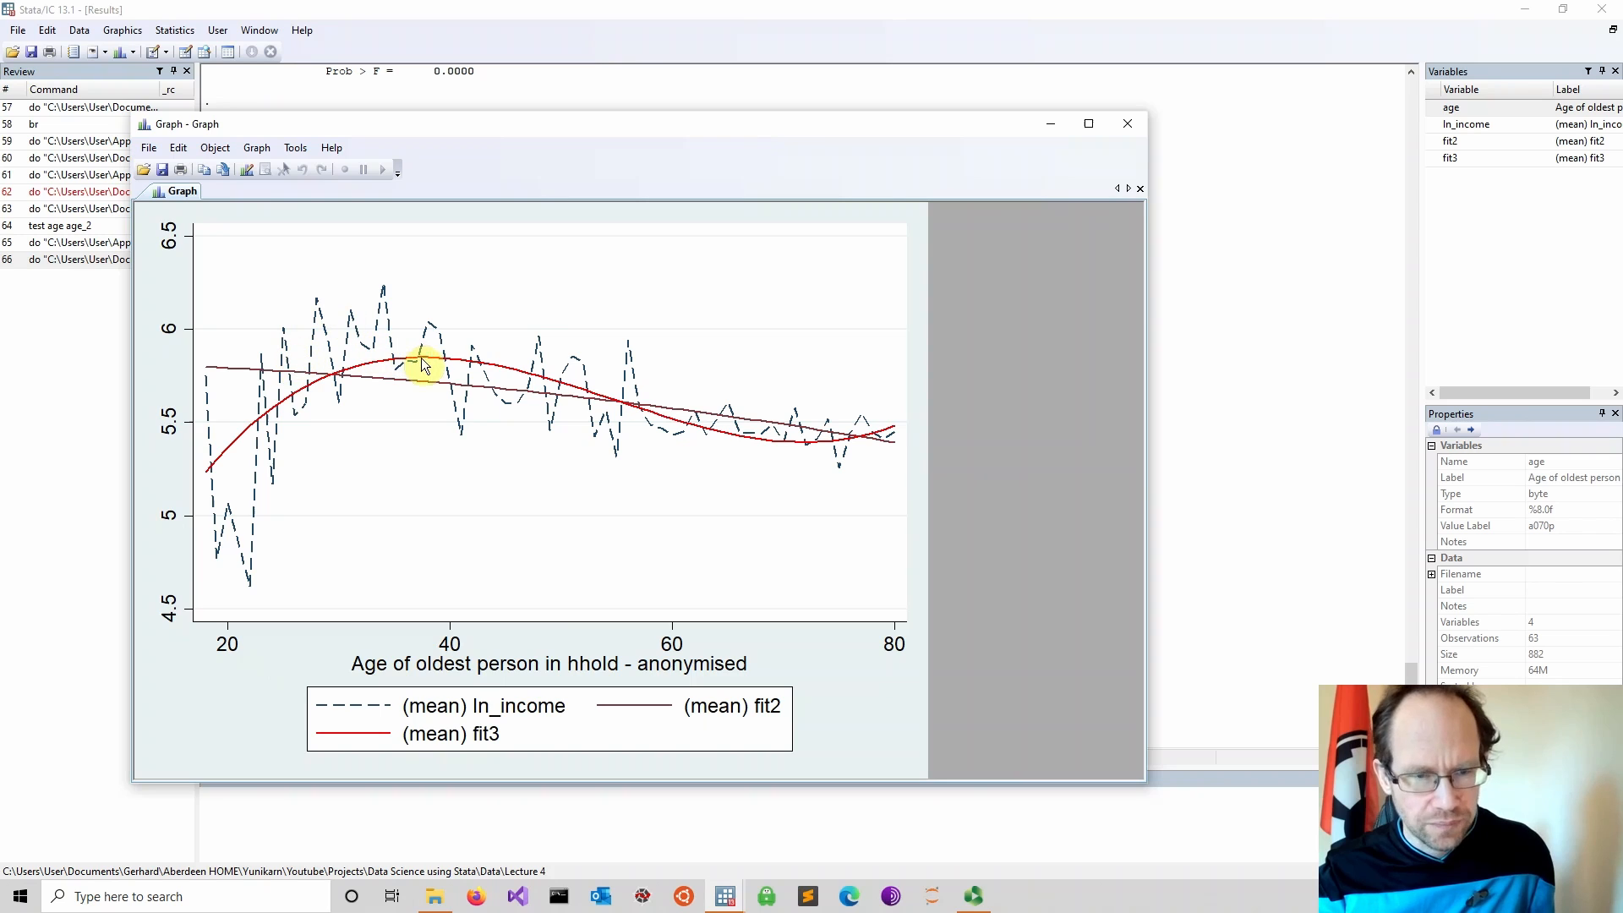
pyautogui.moveTo(223, 374)
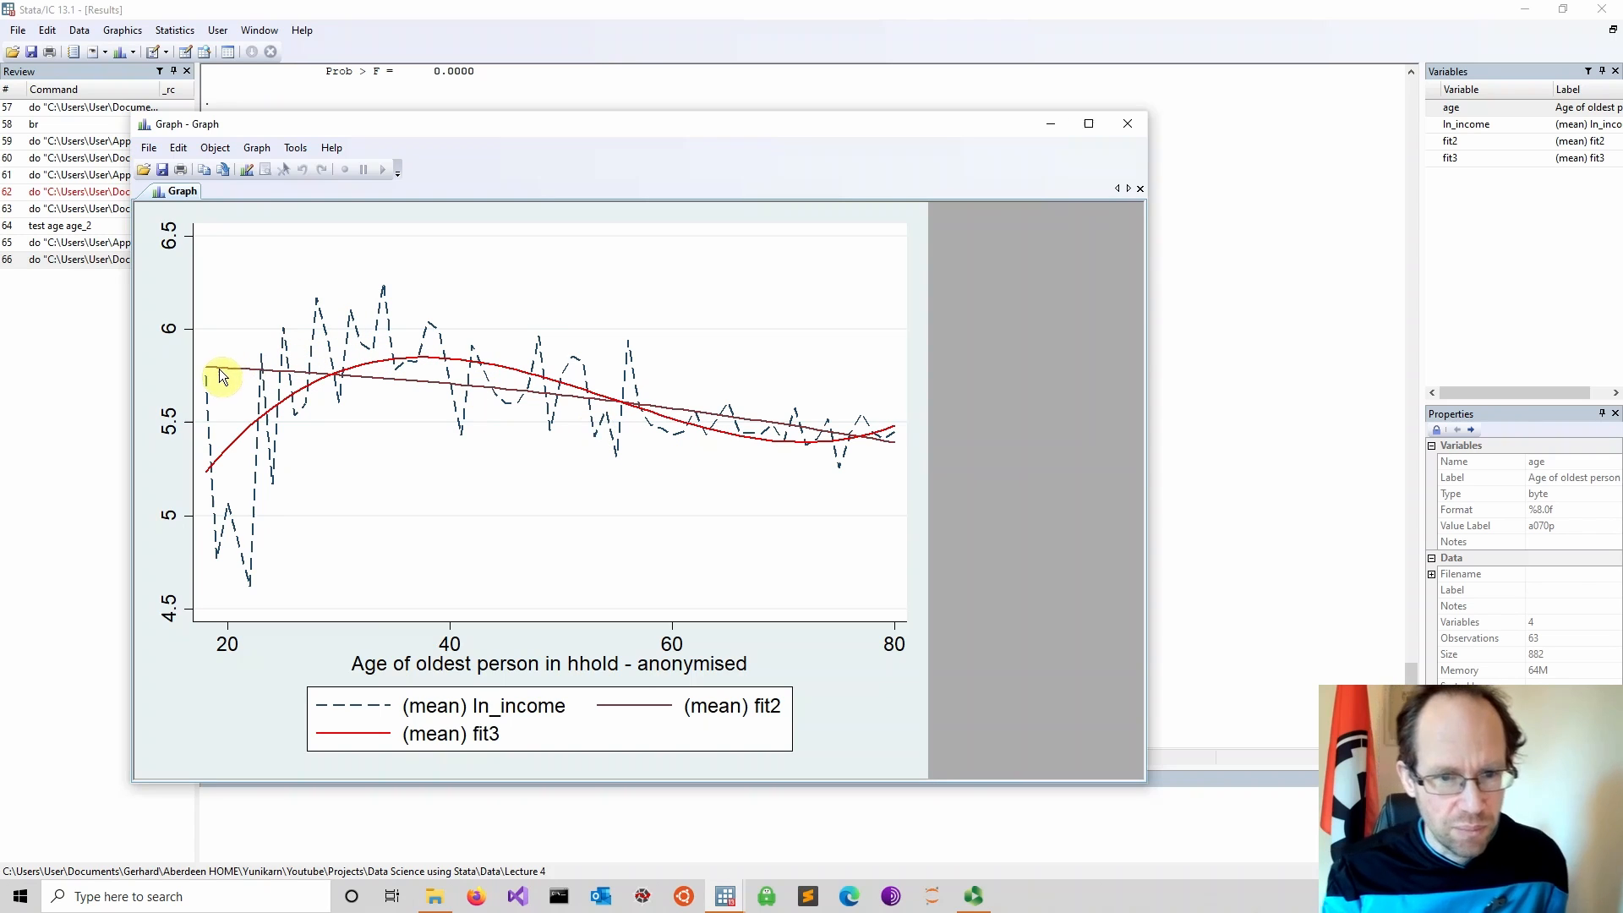
pyautogui.moveTo(248, 379)
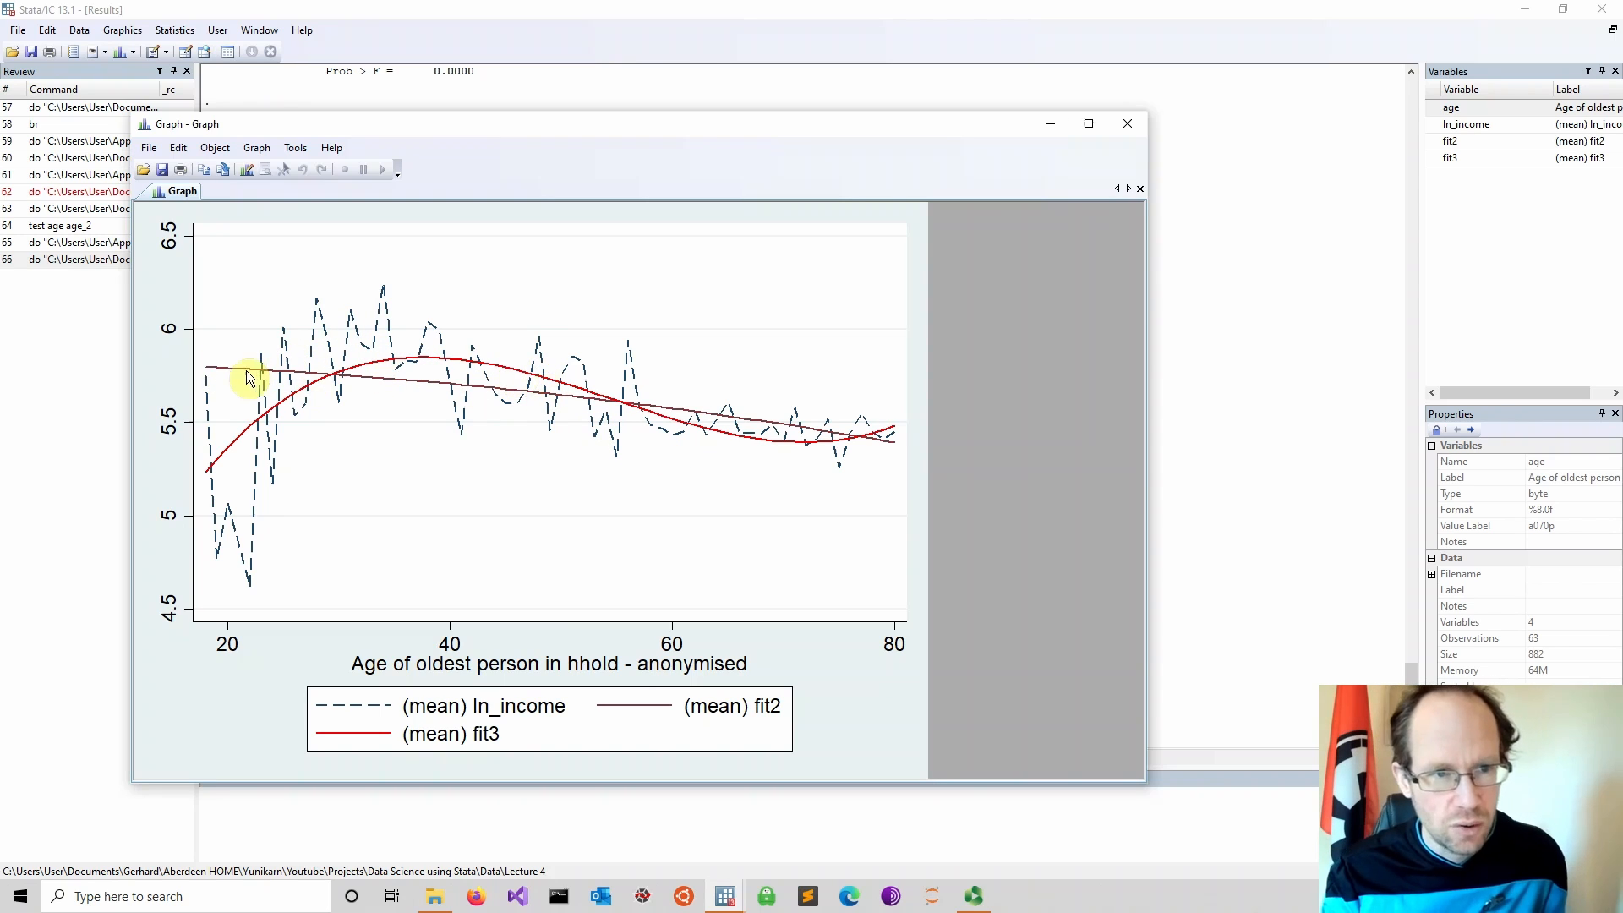
pyautogui.moveTo(212, 374)
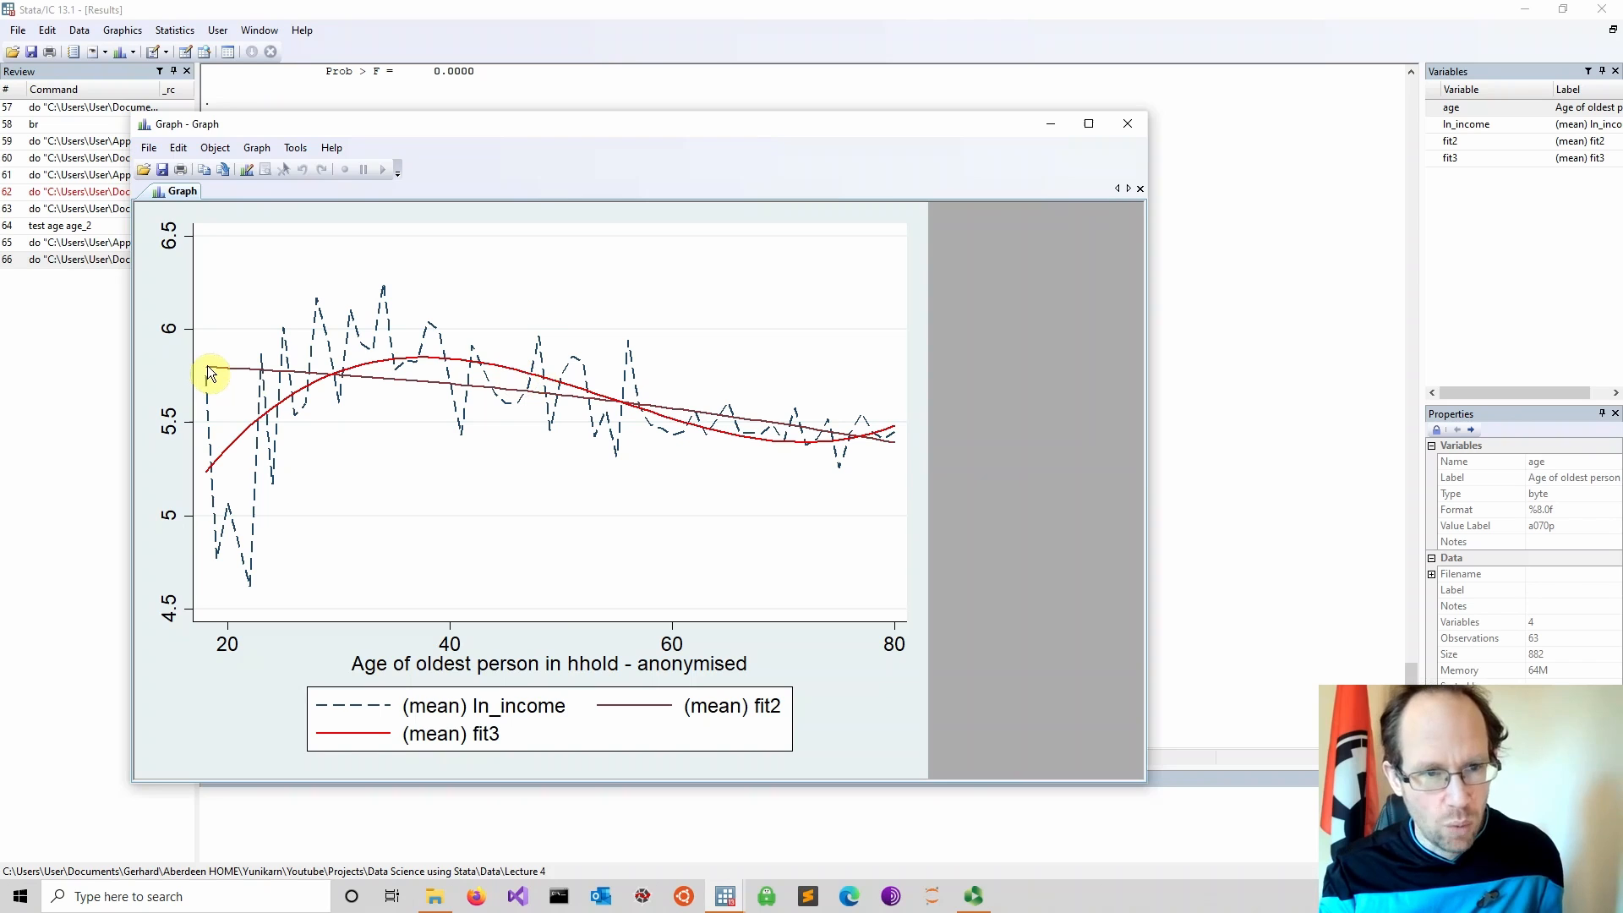
pyautogui.moveTo(399, 385)
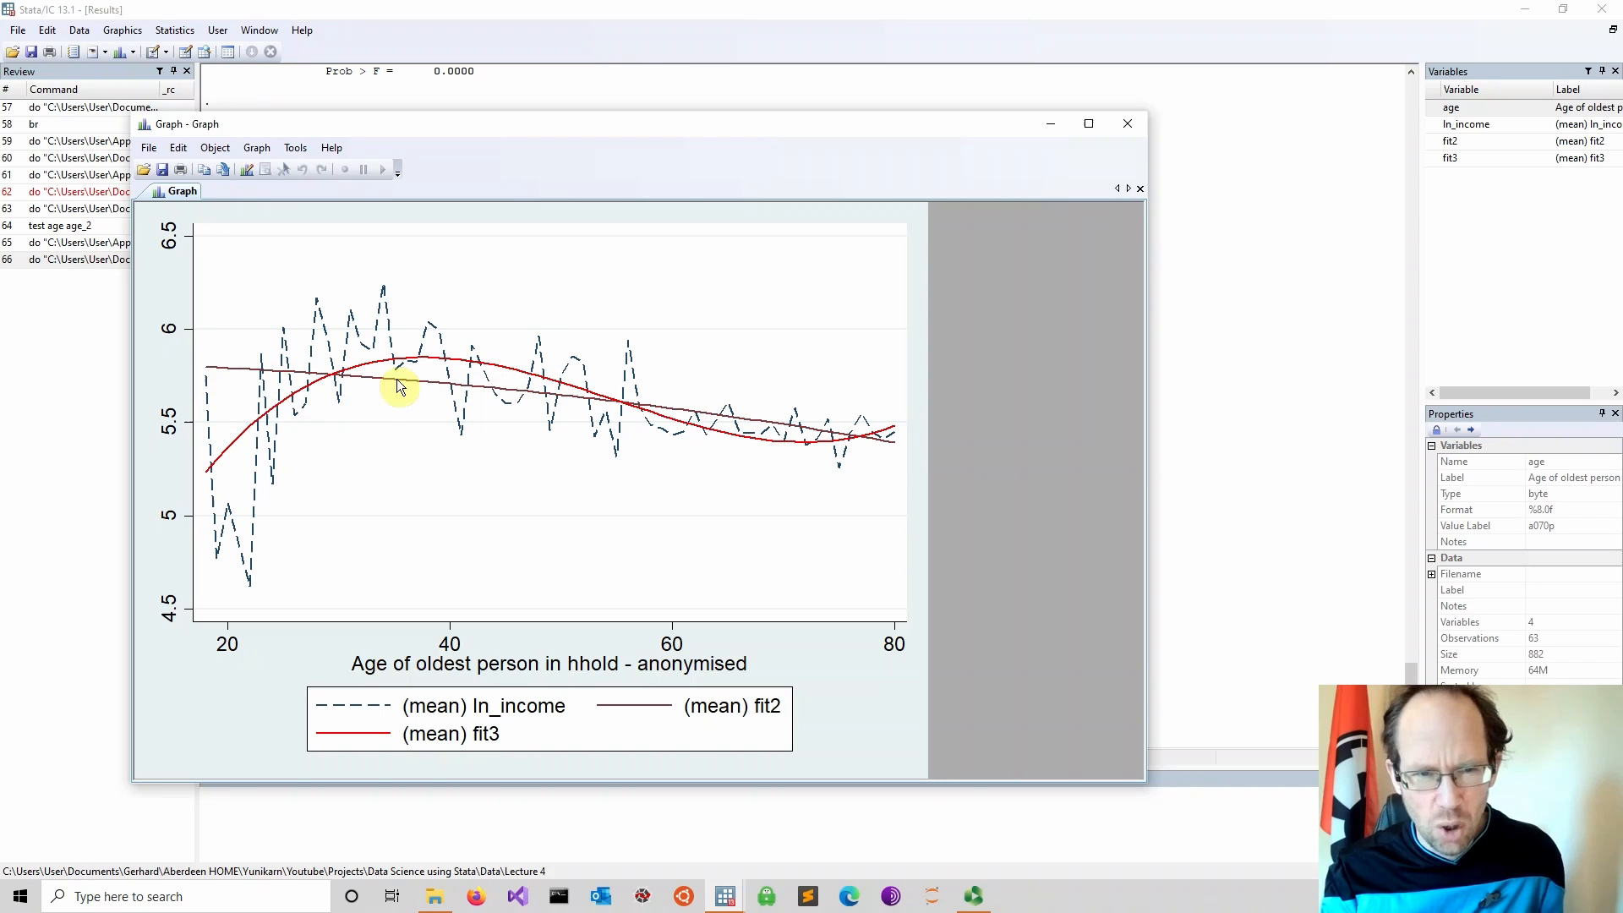
pyautogui.moveTo(617, 409)
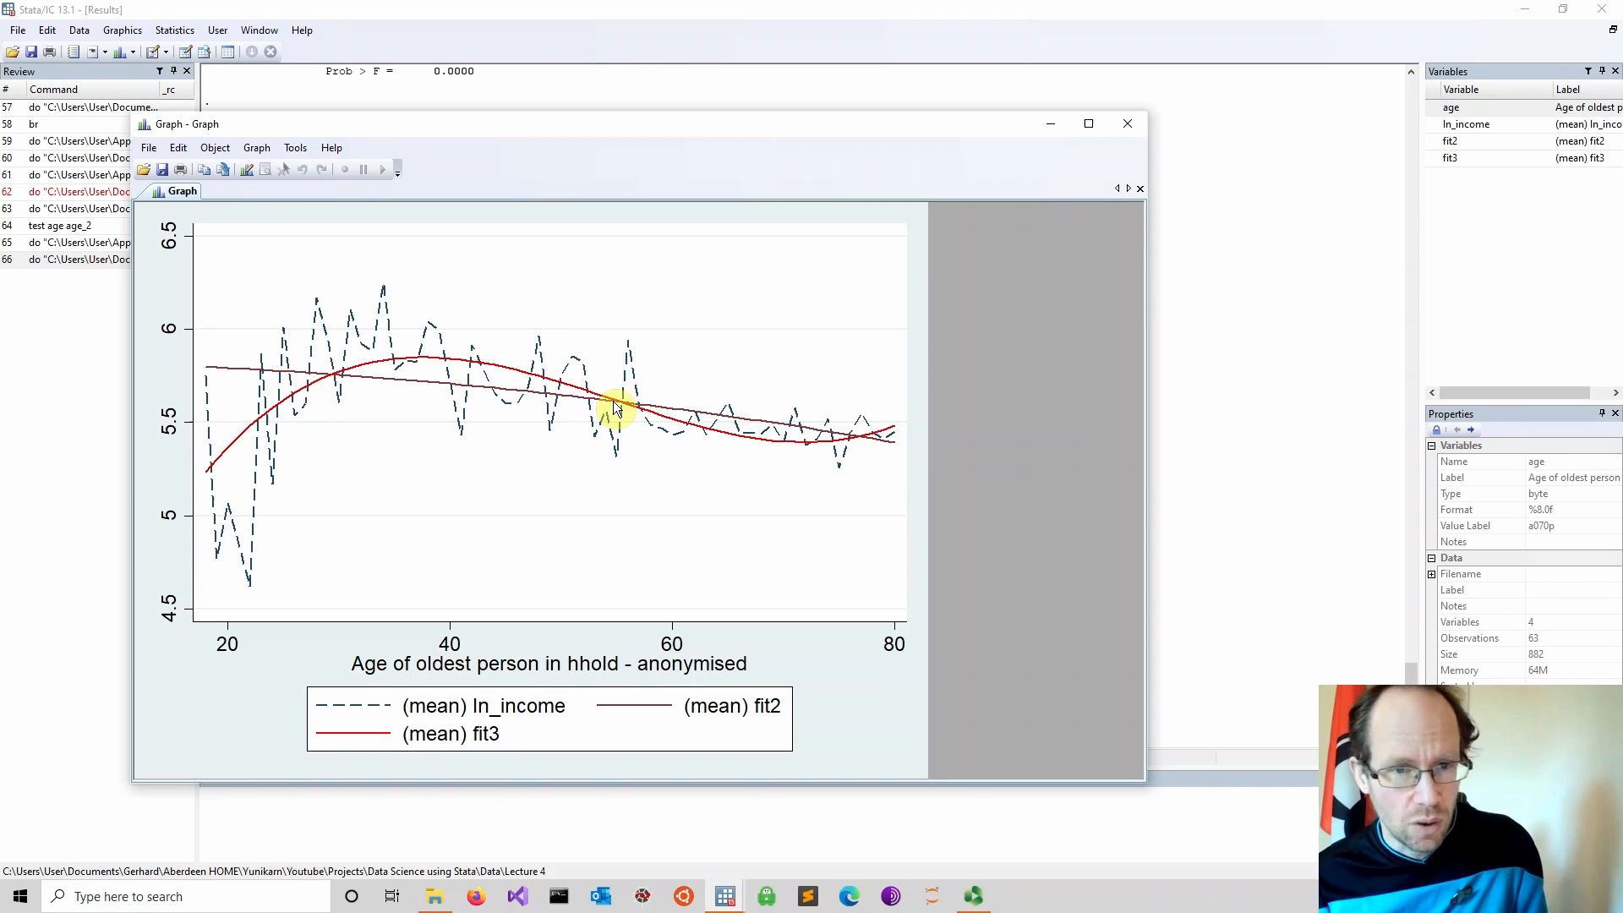
pyautogui.moveTo(572, 396)
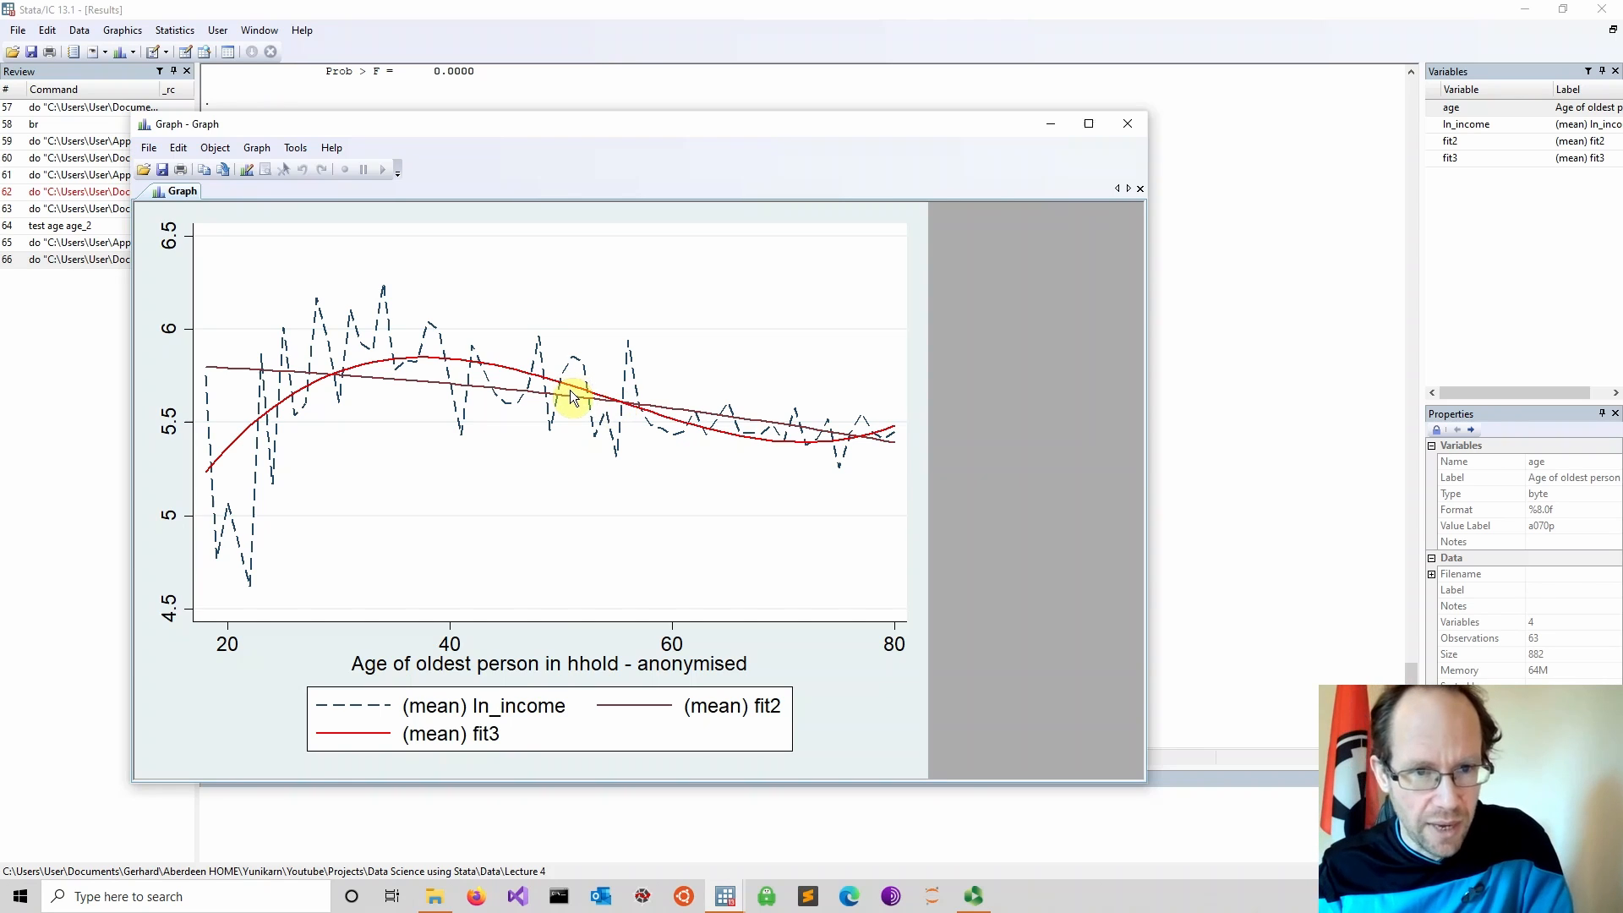
pyautogui.moveTo(764, 426)
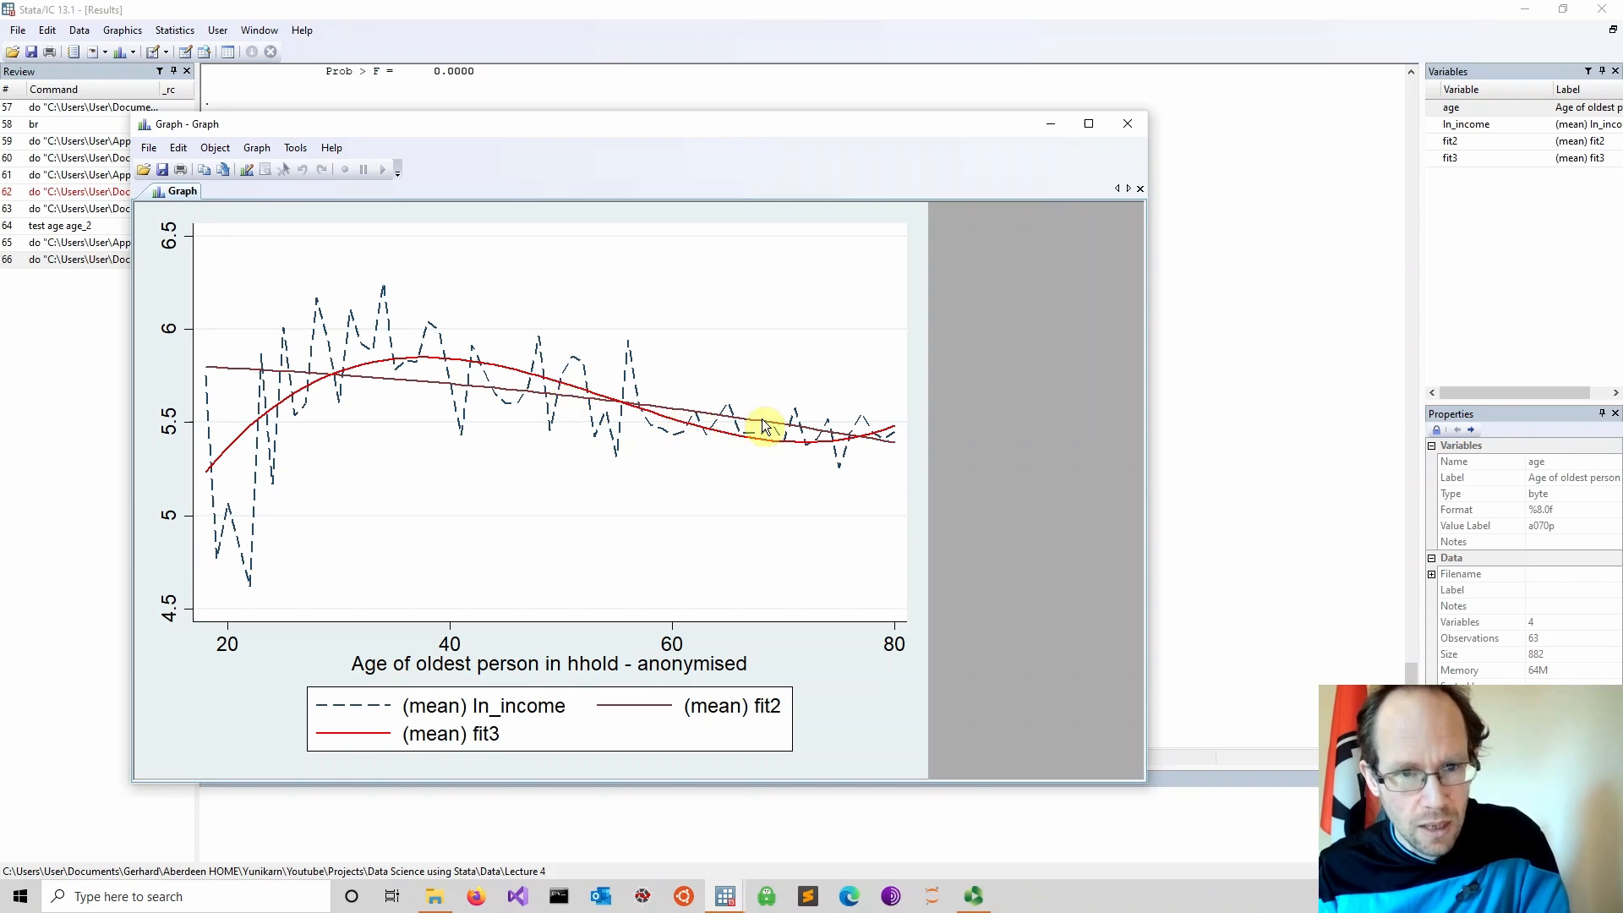
pyautogui.moveTo(210, 474)
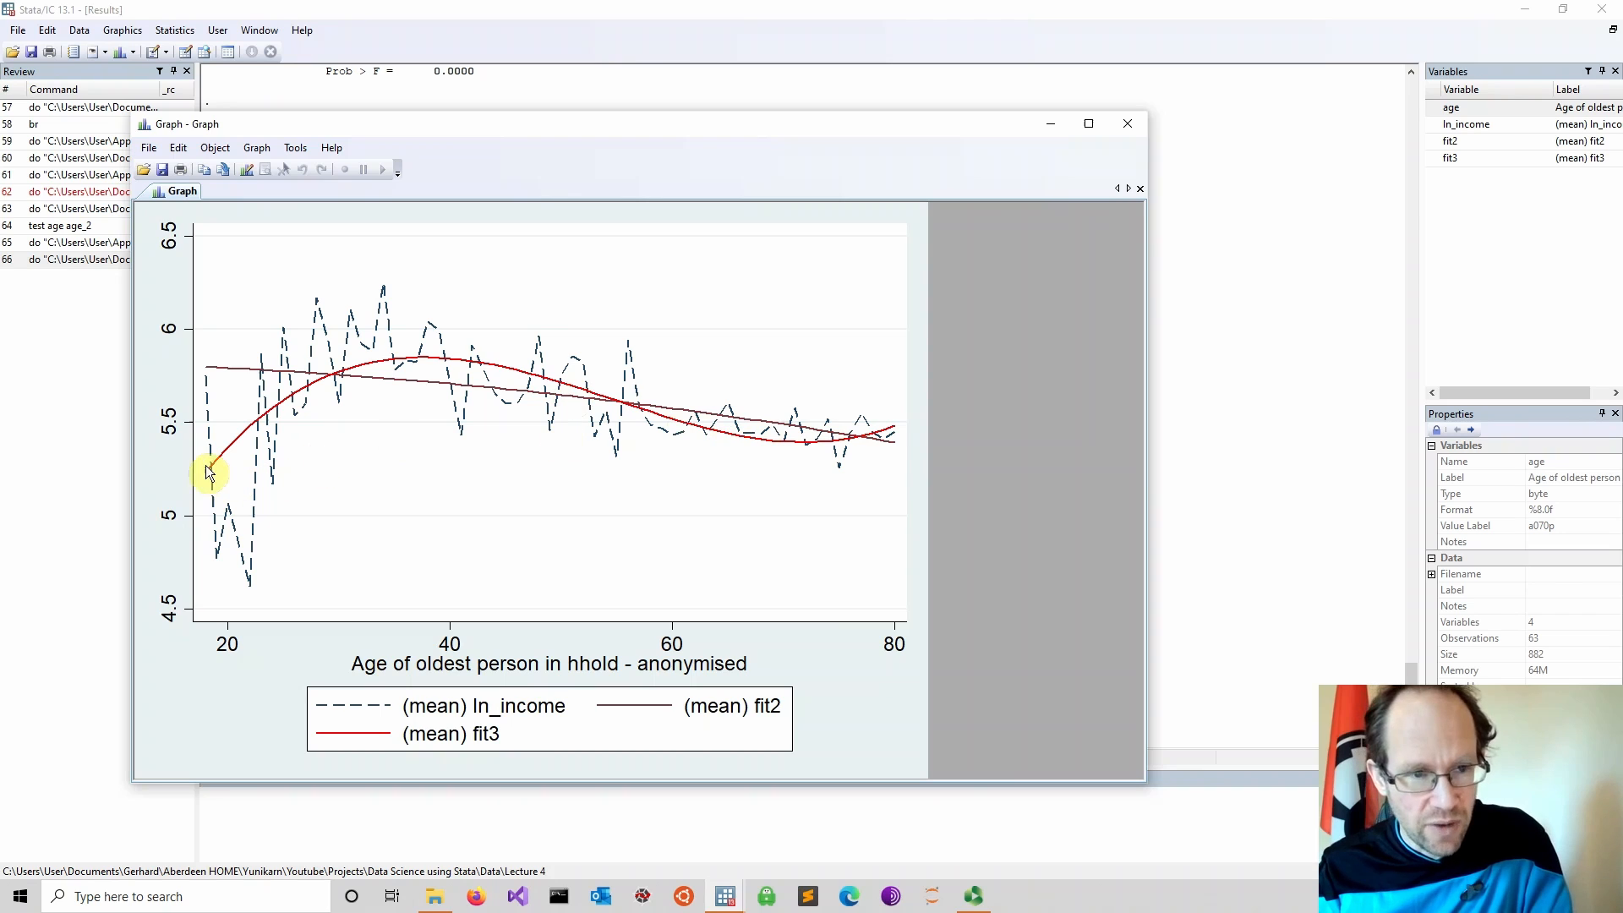
pyautogui.moveTo(410, 360)
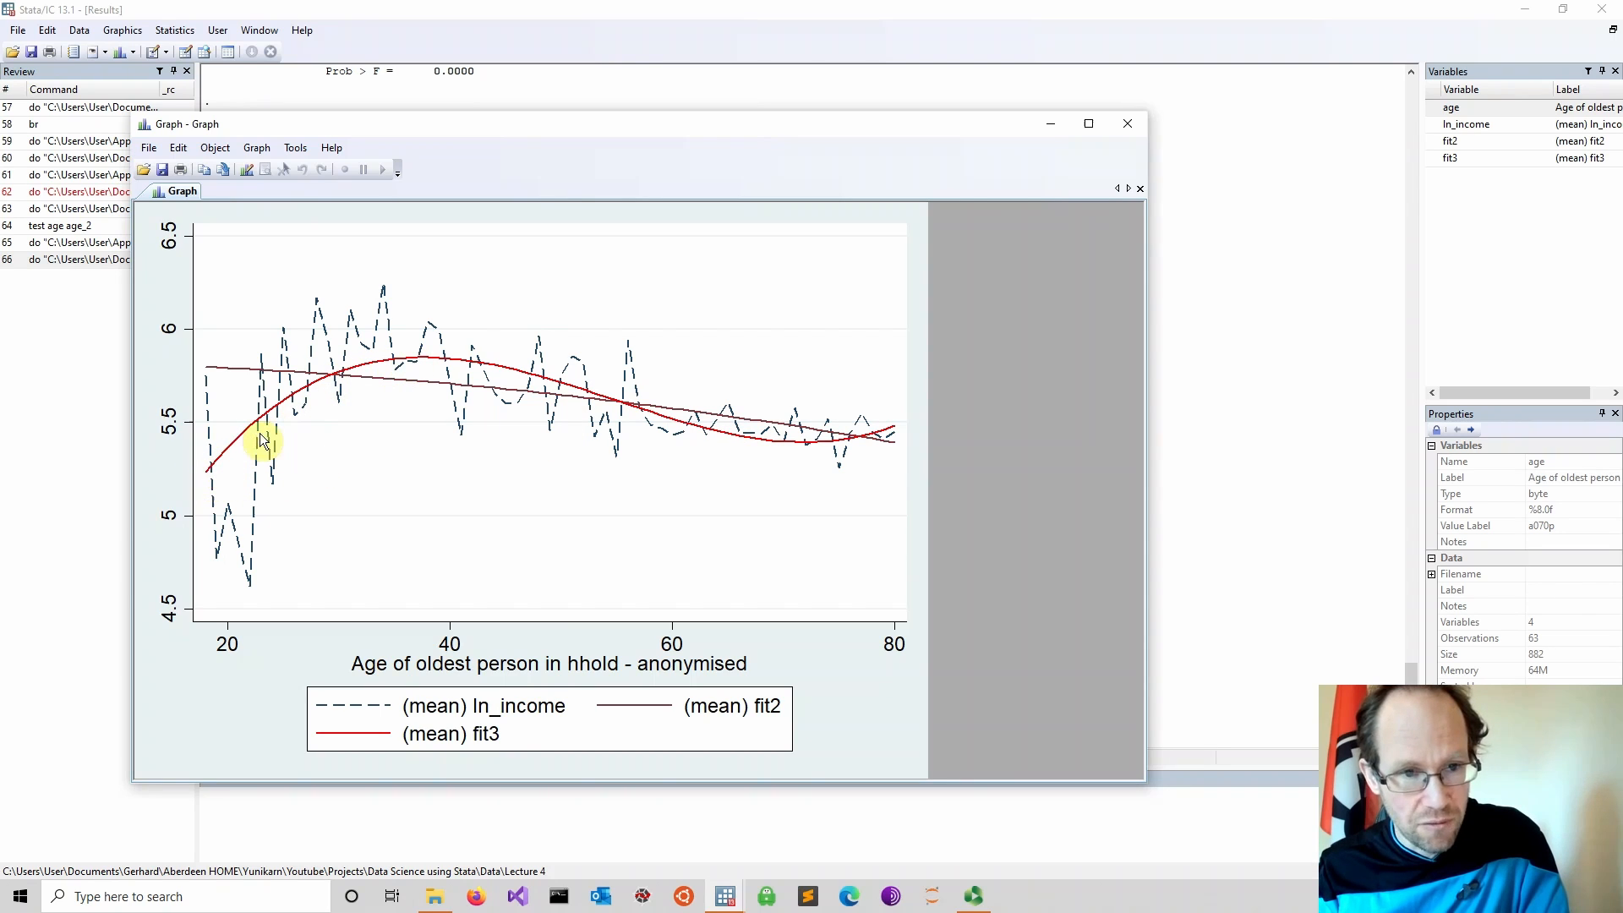
pyautogui.moveTo(786, 447)
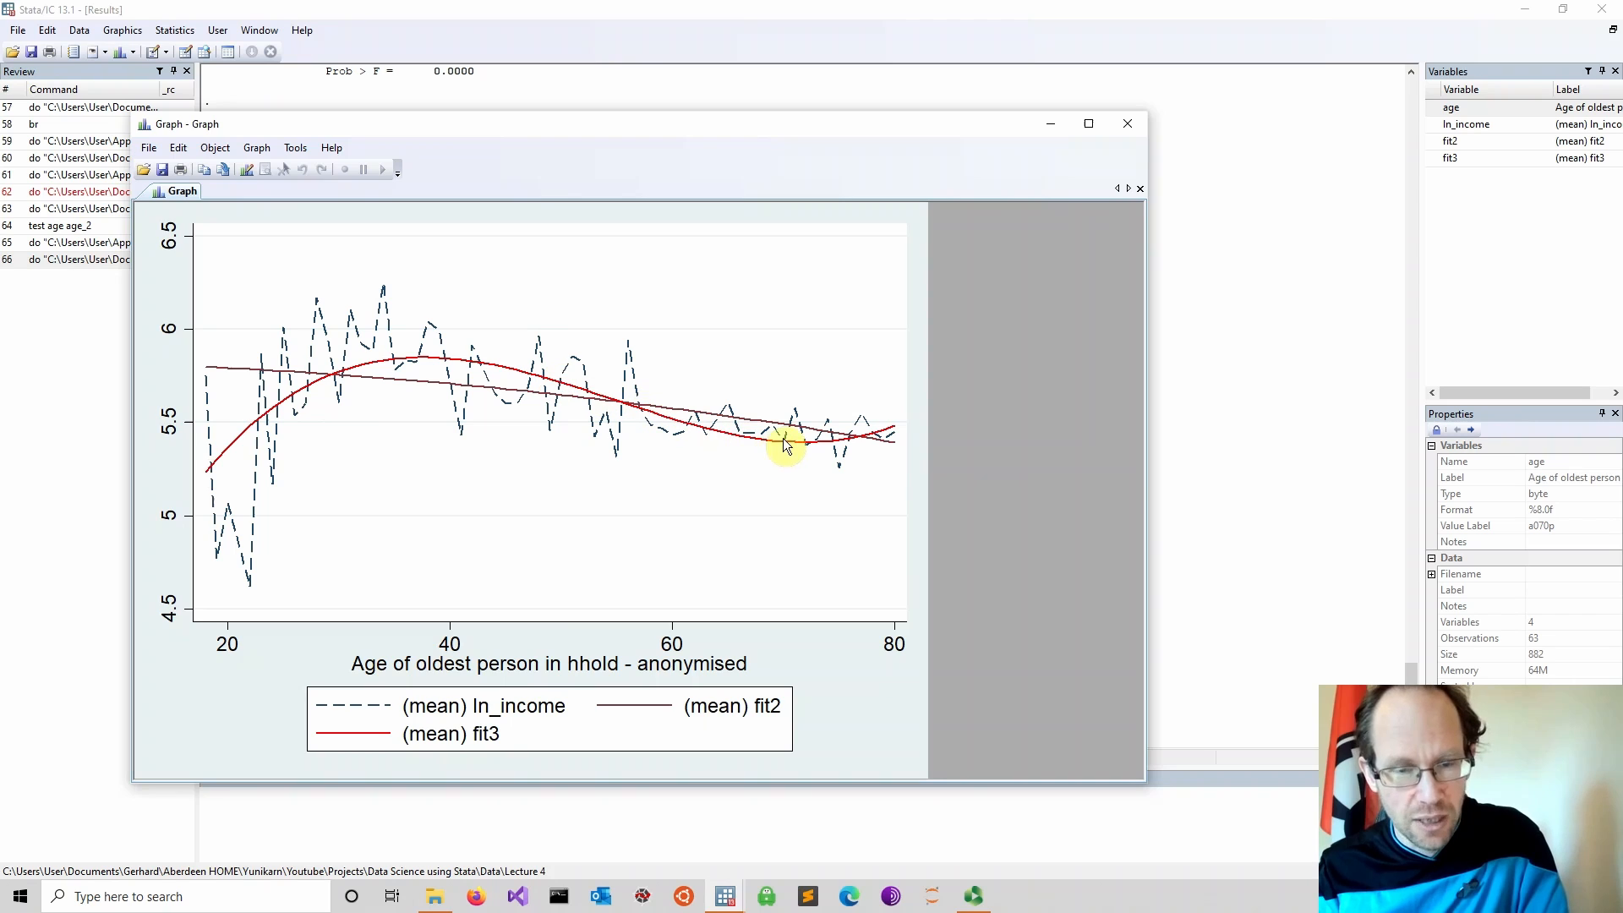
pyautogui.moveTo(211, 470)
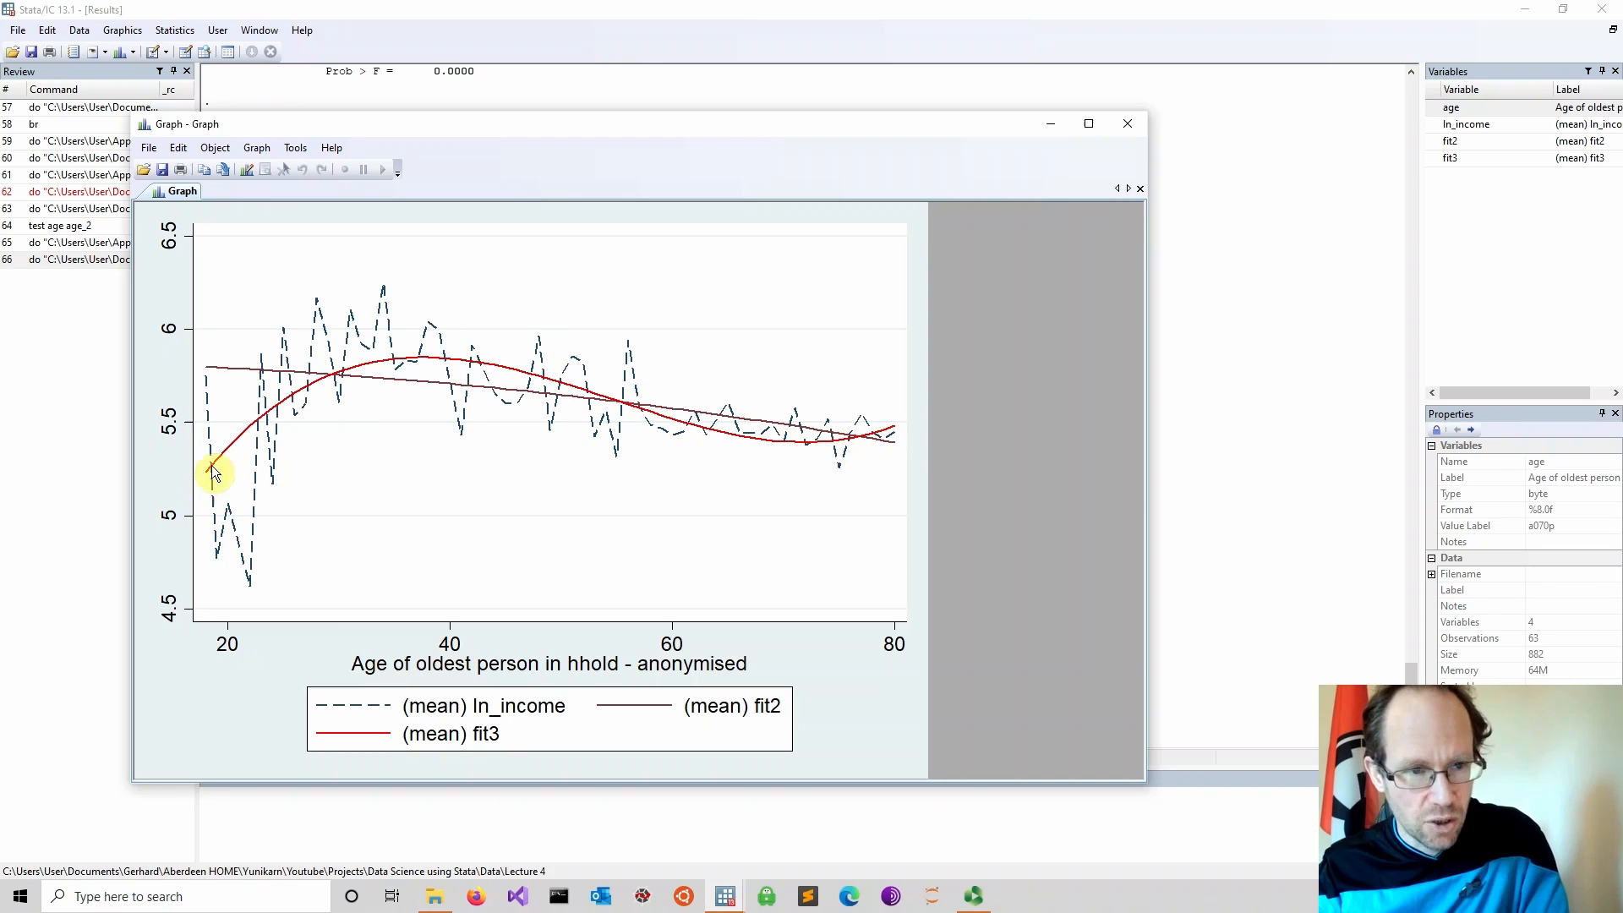
pyautogui.moveTo(203, 487)
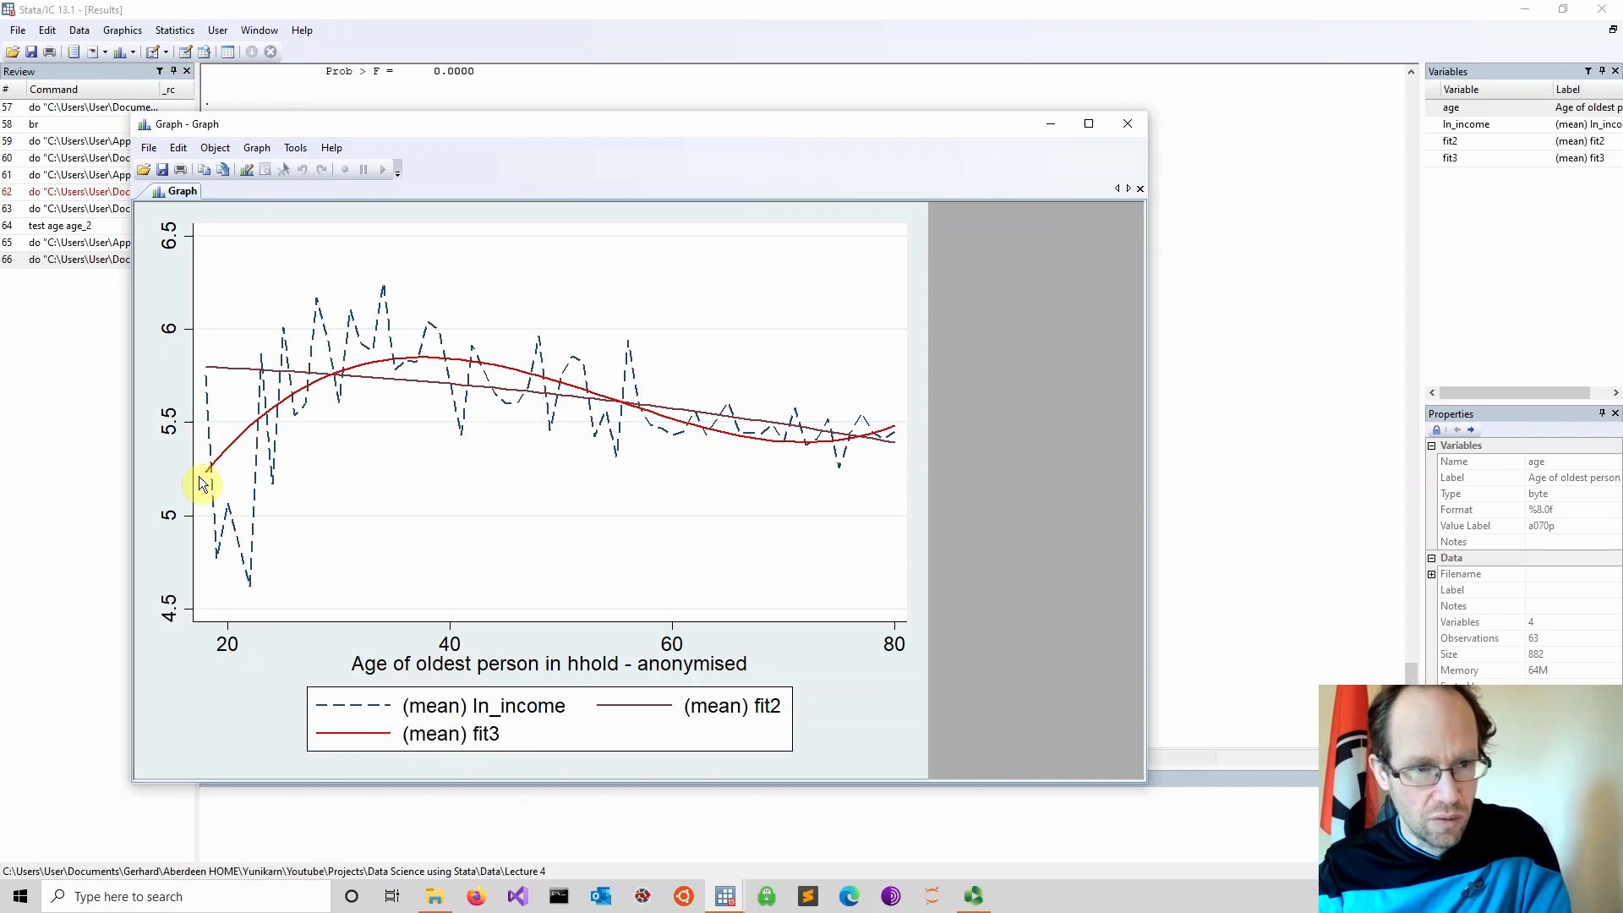
pyautogui.moveTo(382, 369)
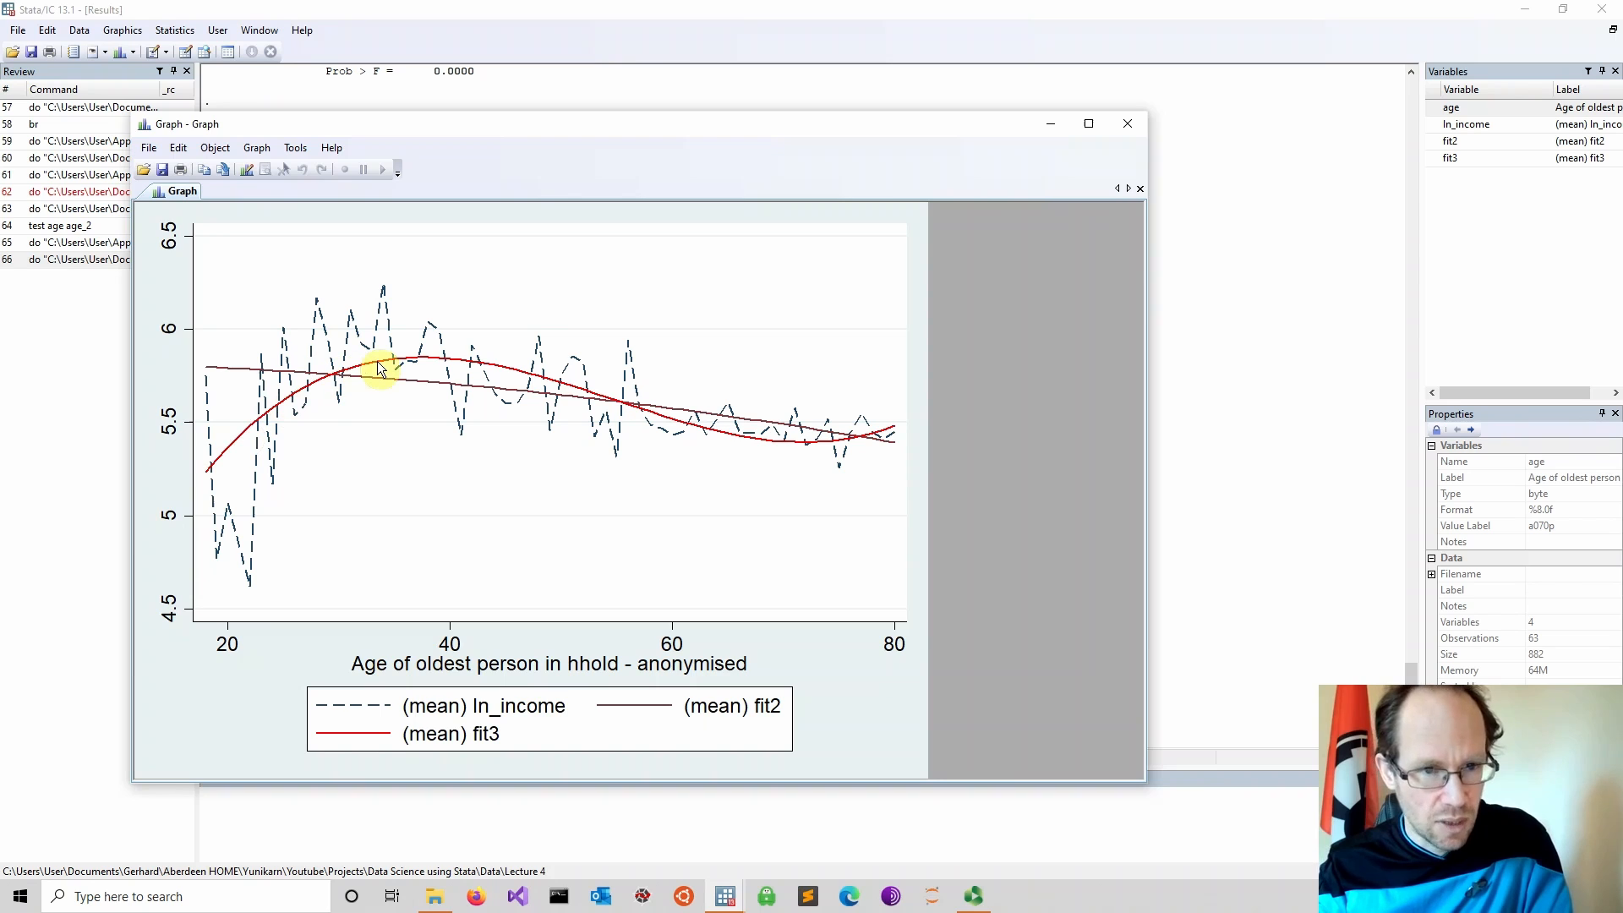